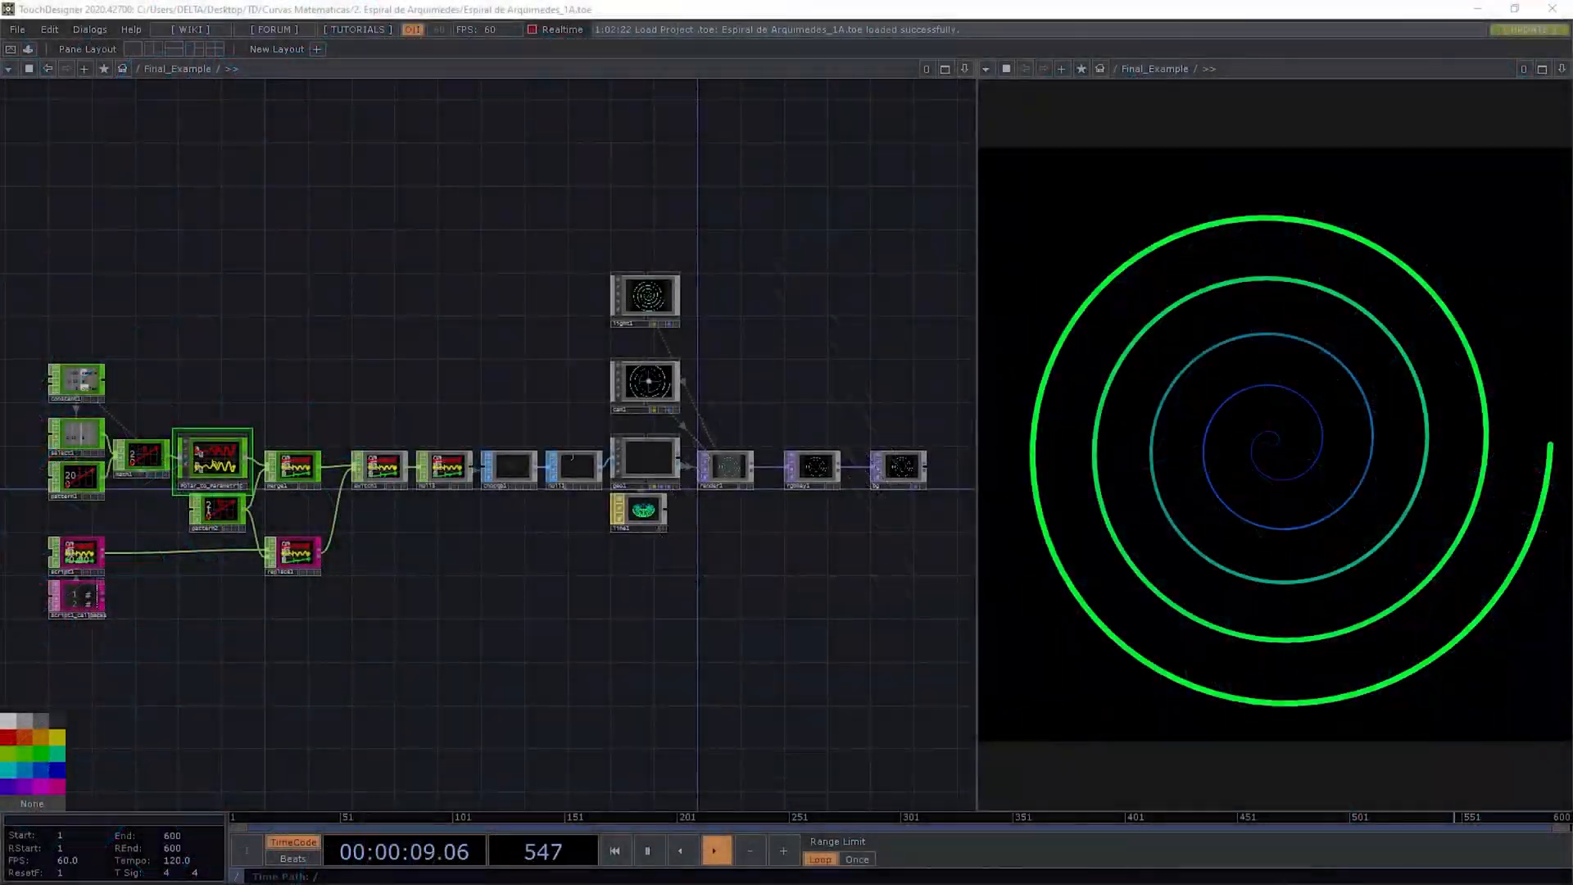
Step: Go up from Final_Example to the root network holding Pre_Setup and Final_Example
left_click(613, 851)
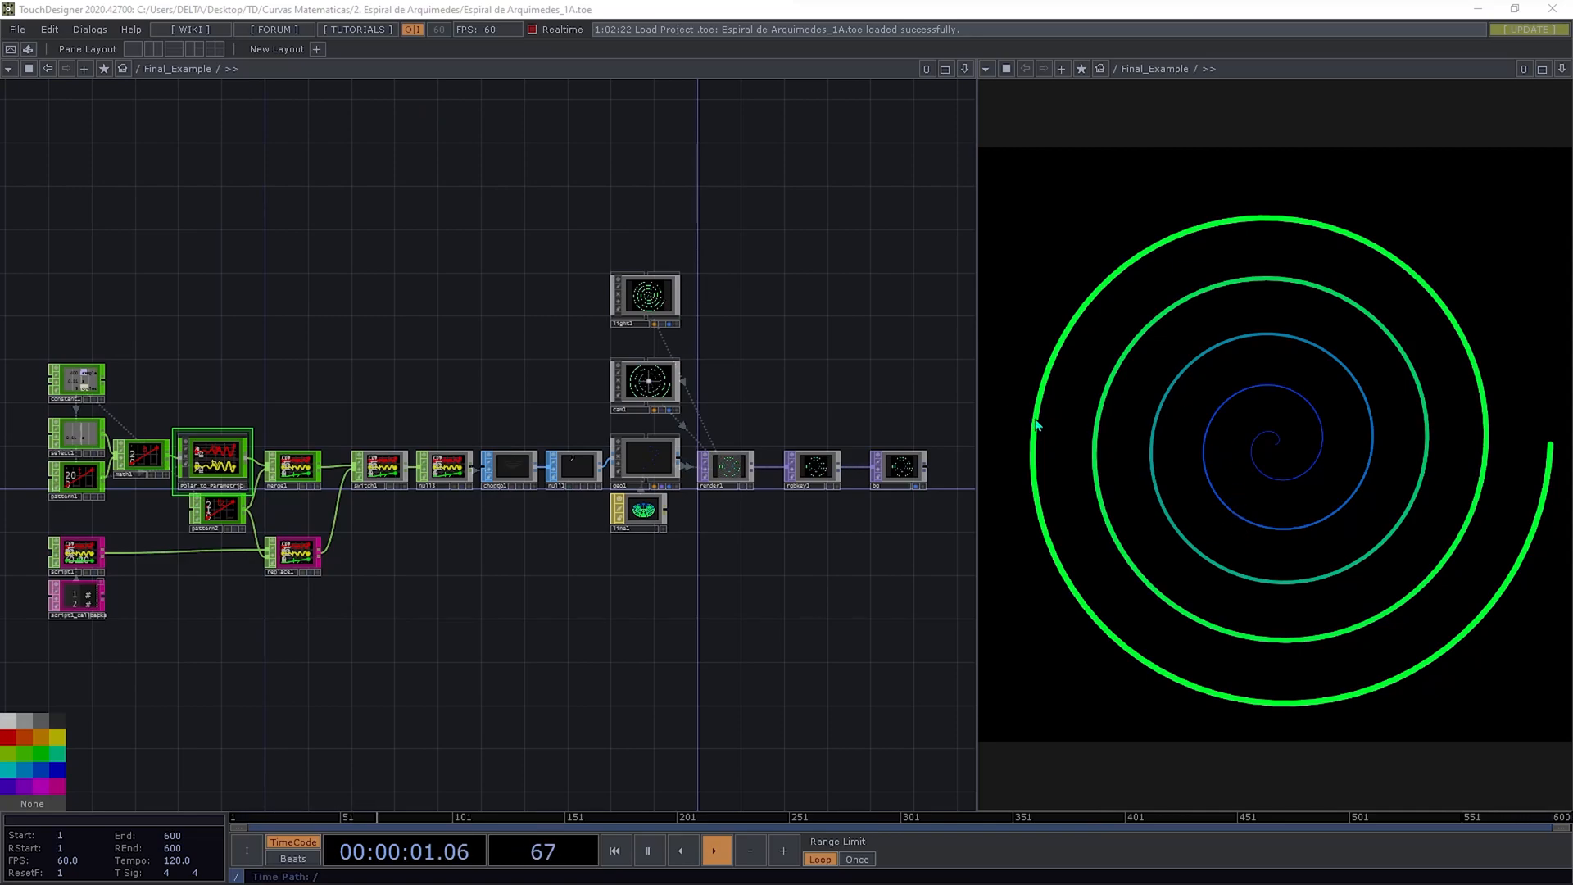
mouse_move(809, 395)
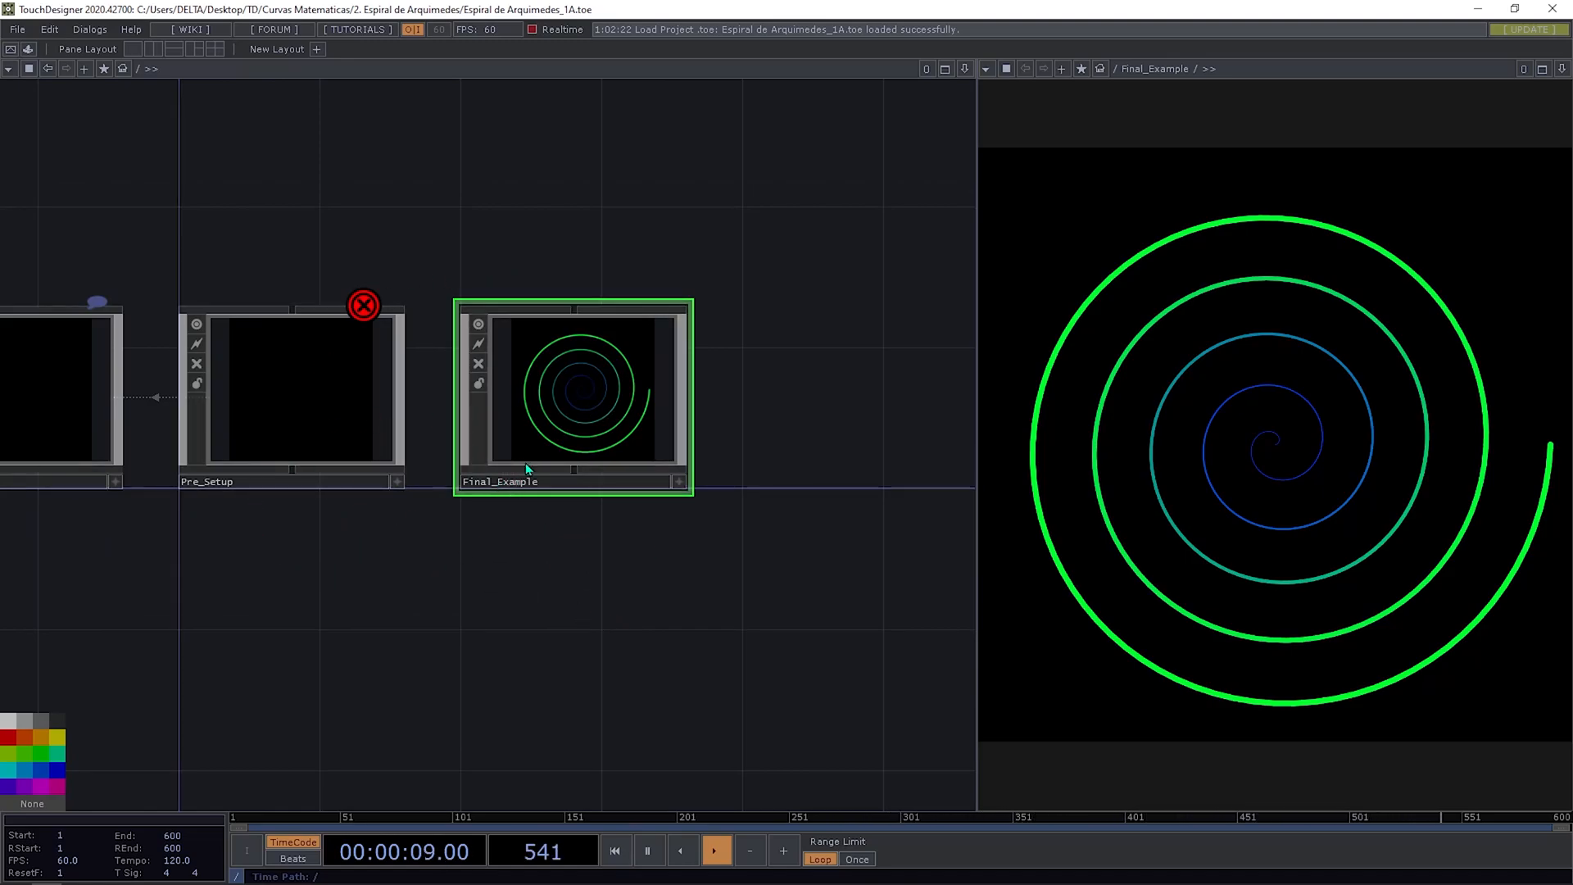
Step: Dive into the Pre_Setup component to show script1 and script1_callbacks
left_click(615, 851)
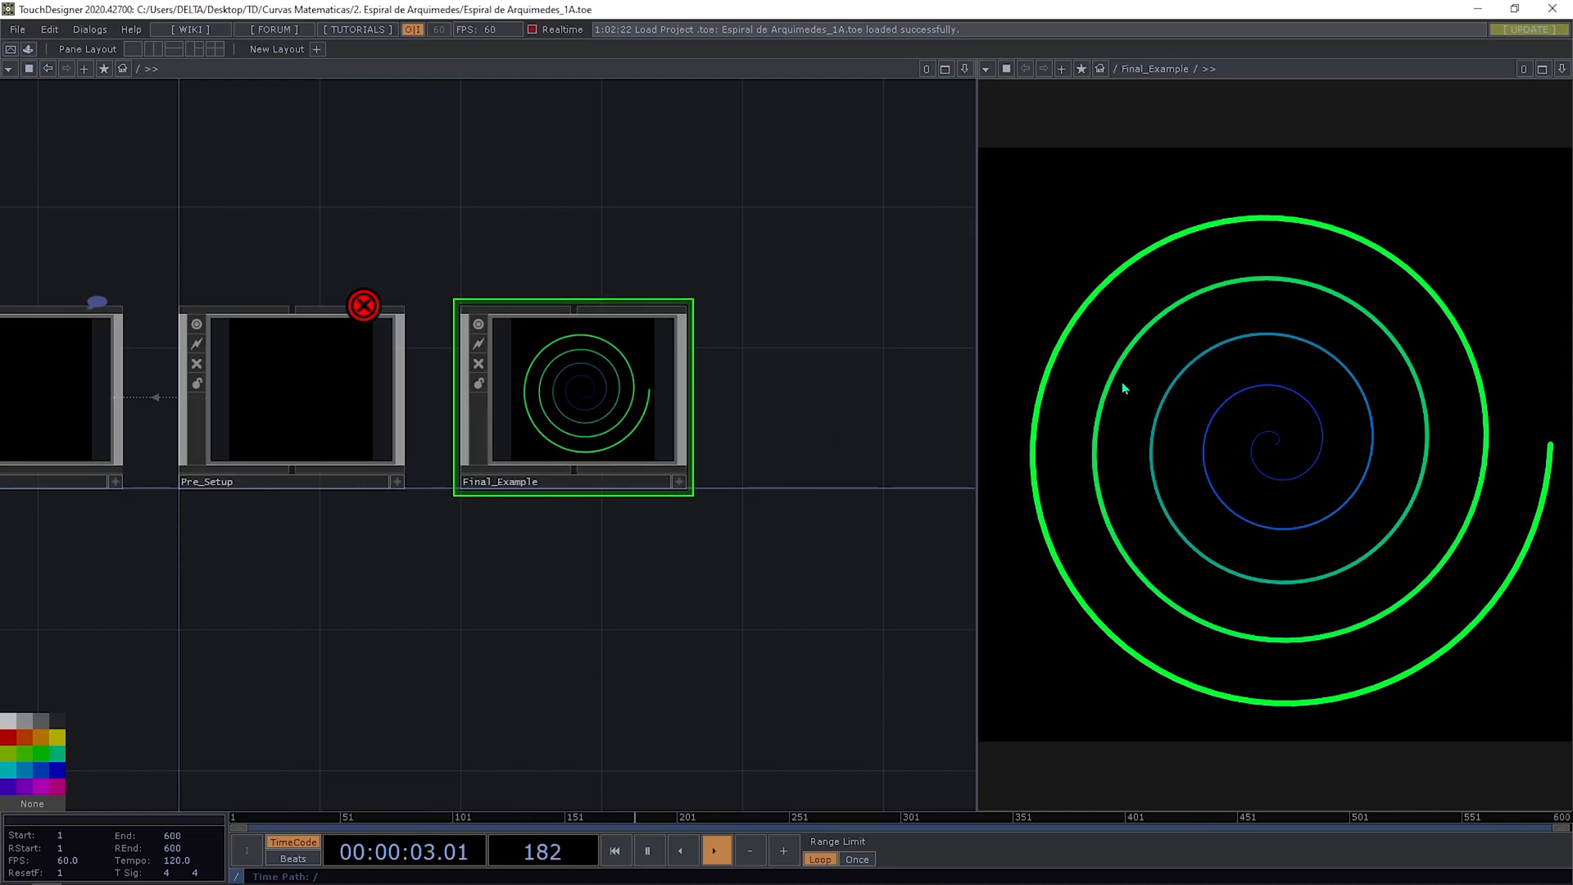
left_click(292, 441)
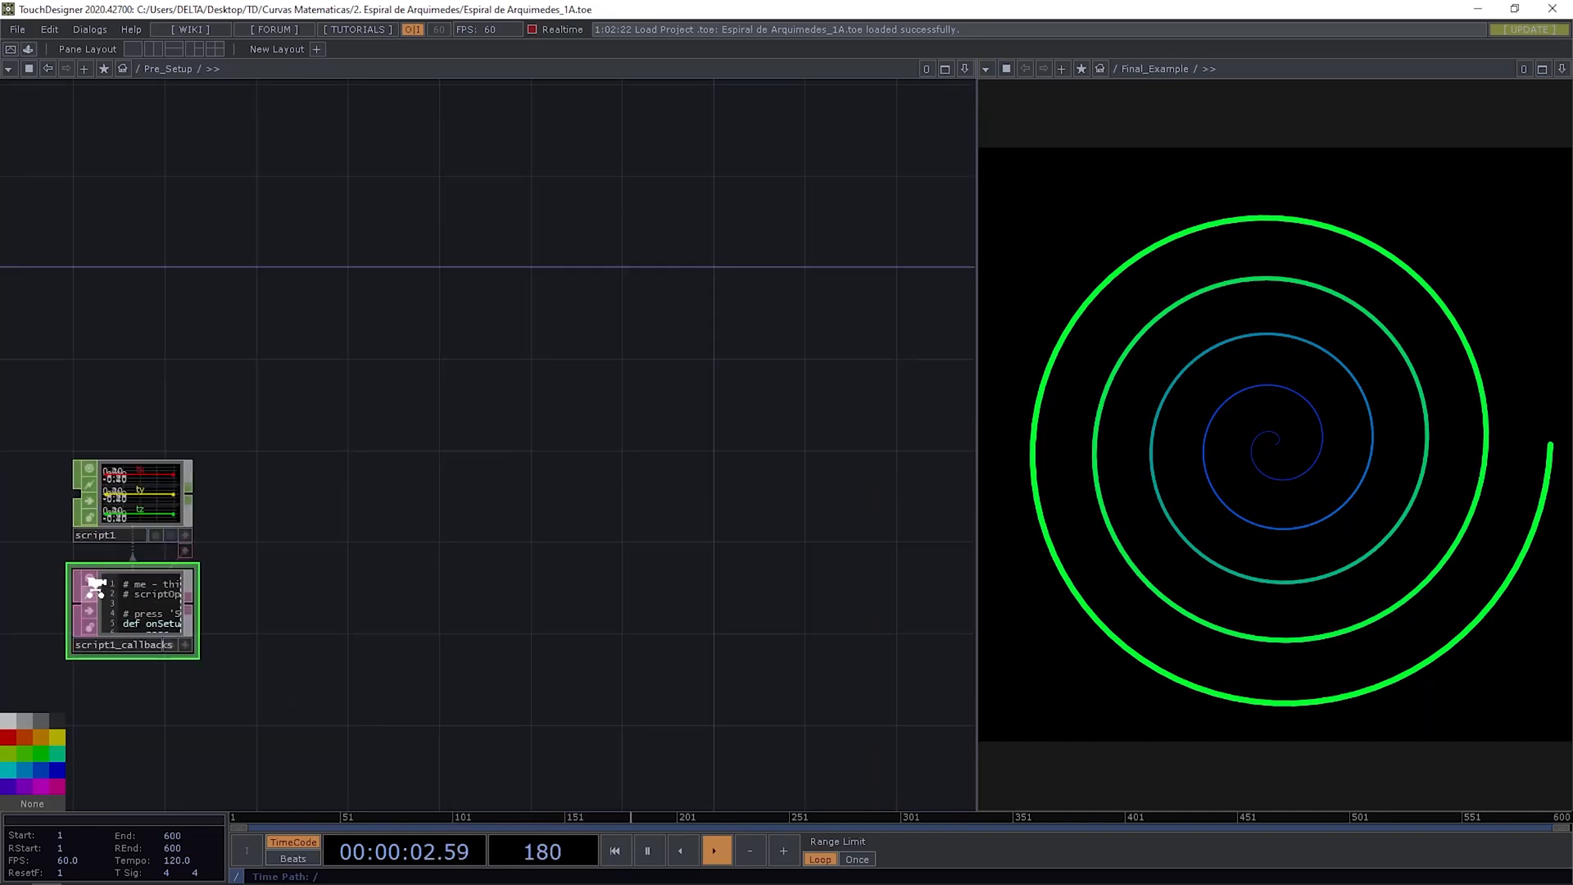
Step: Close the spiral viewer pane so the Pre_Setup network fills the window
double_click(131, 611)
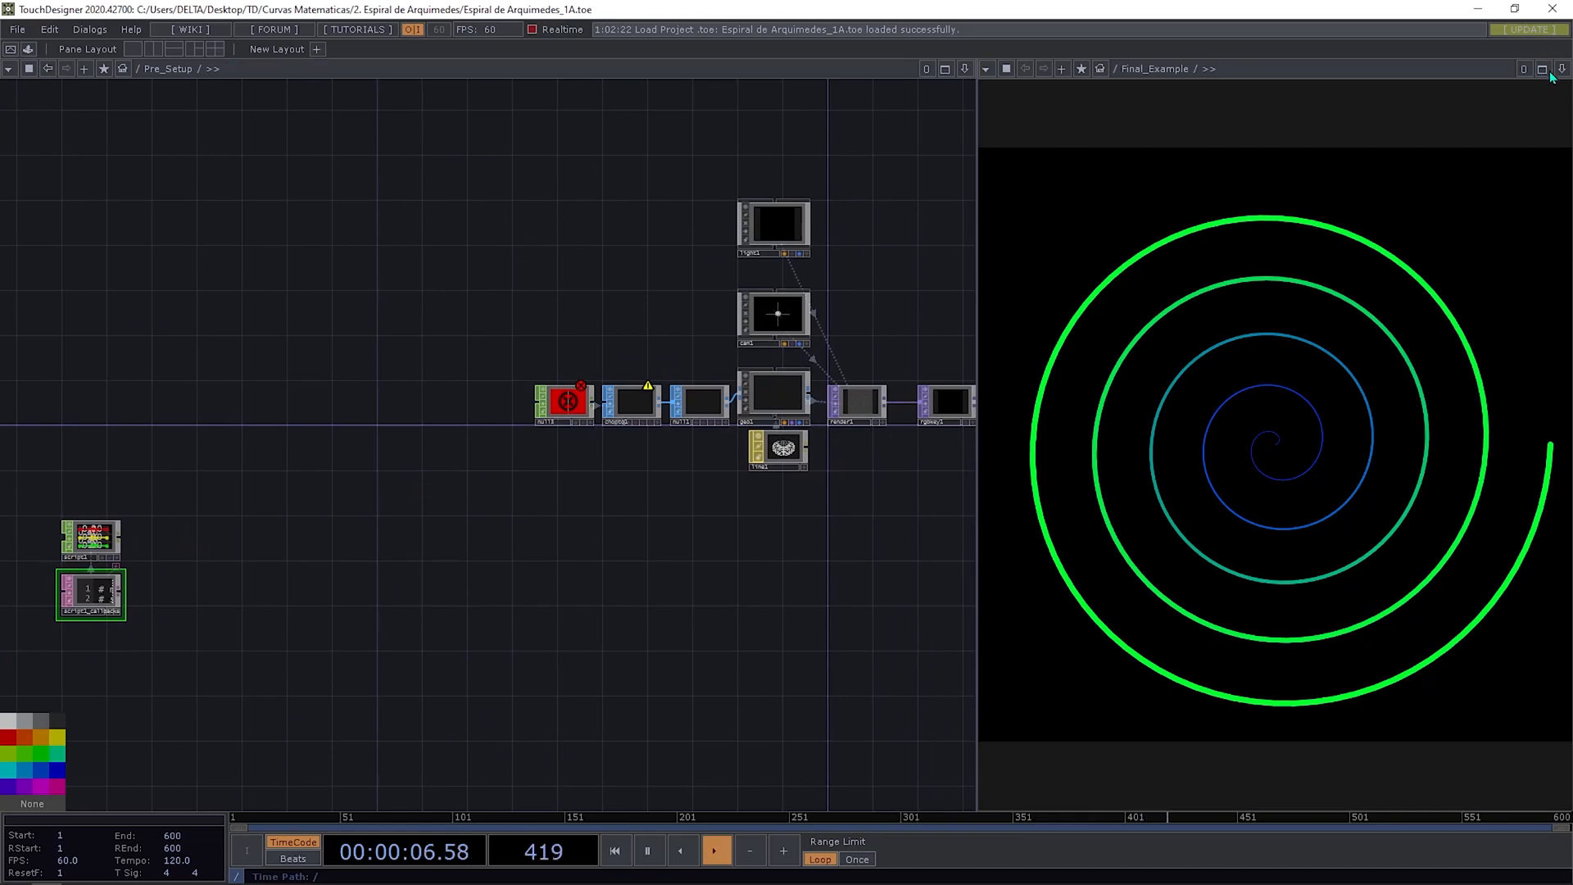
left_click(1562, 69)
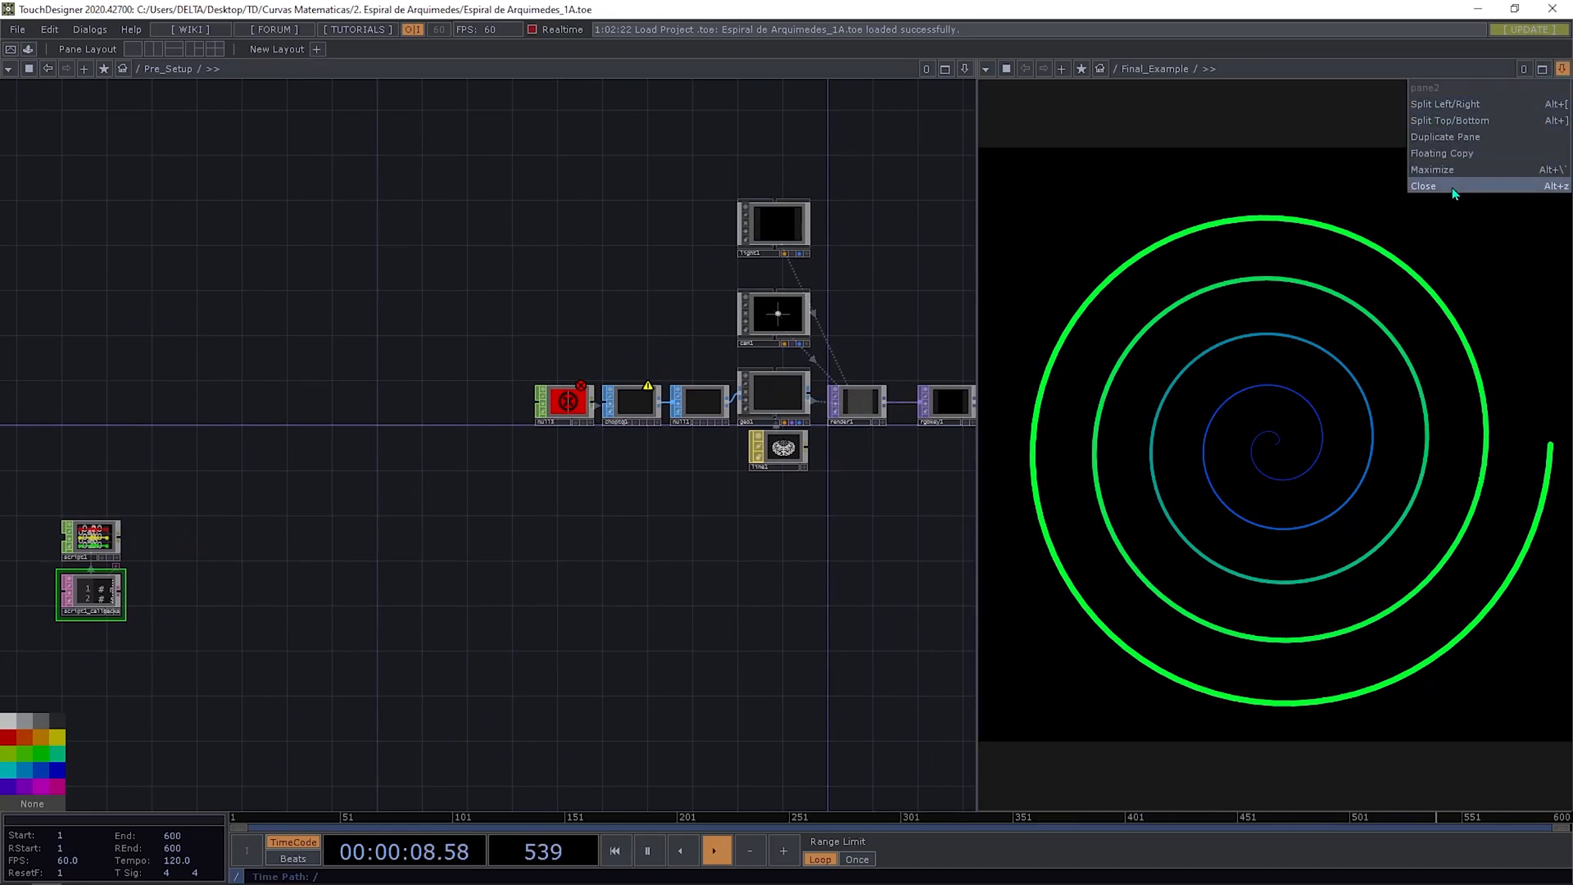
left_click(1425, 185)
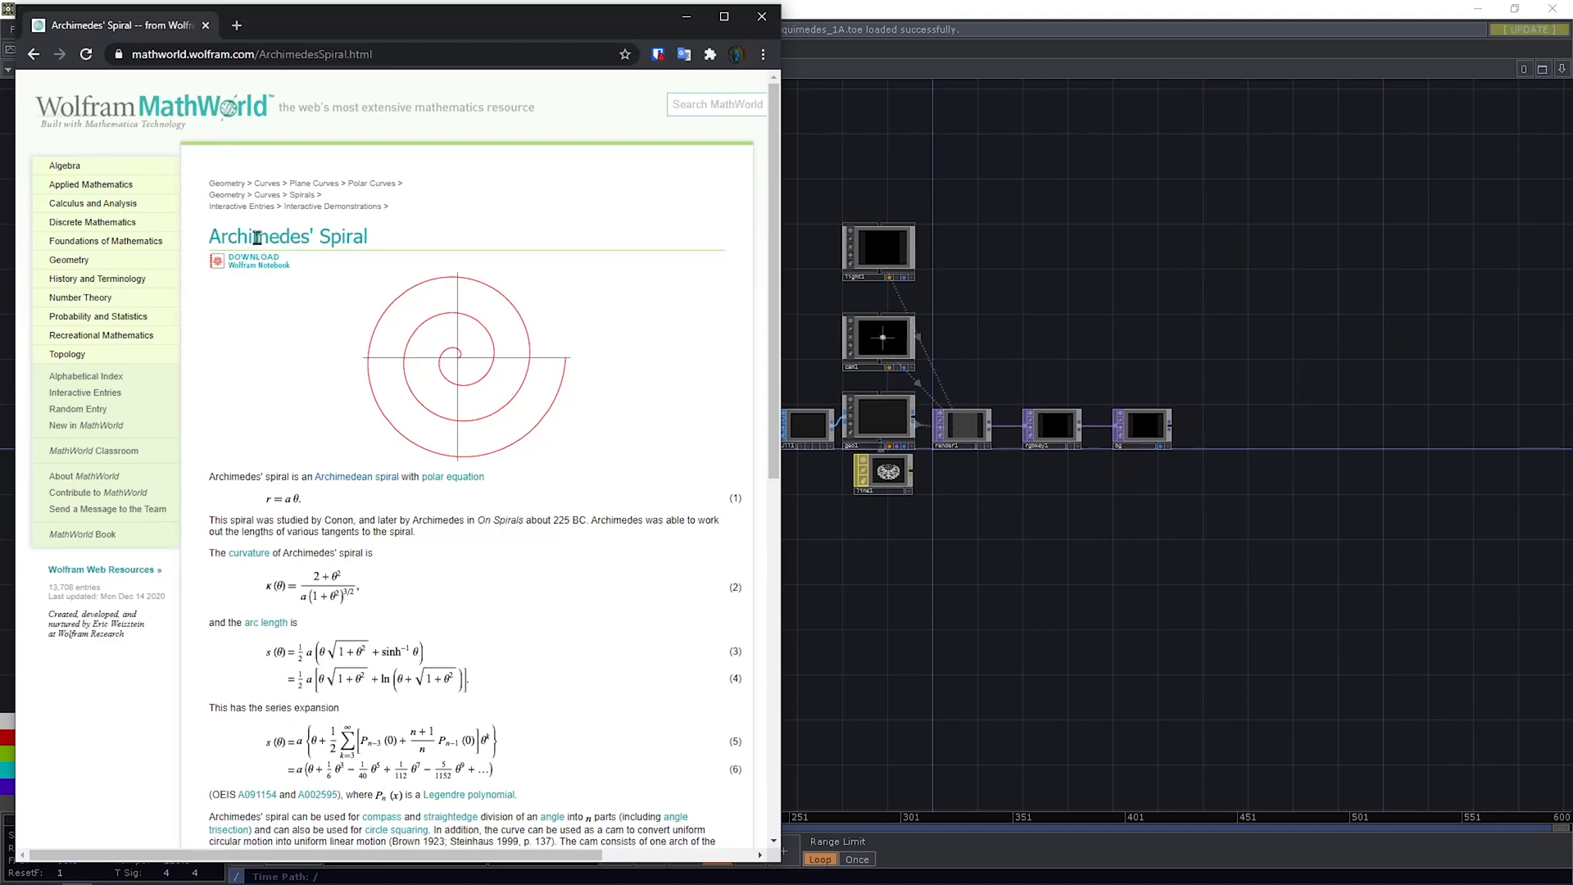
mouse_move(492, 180)
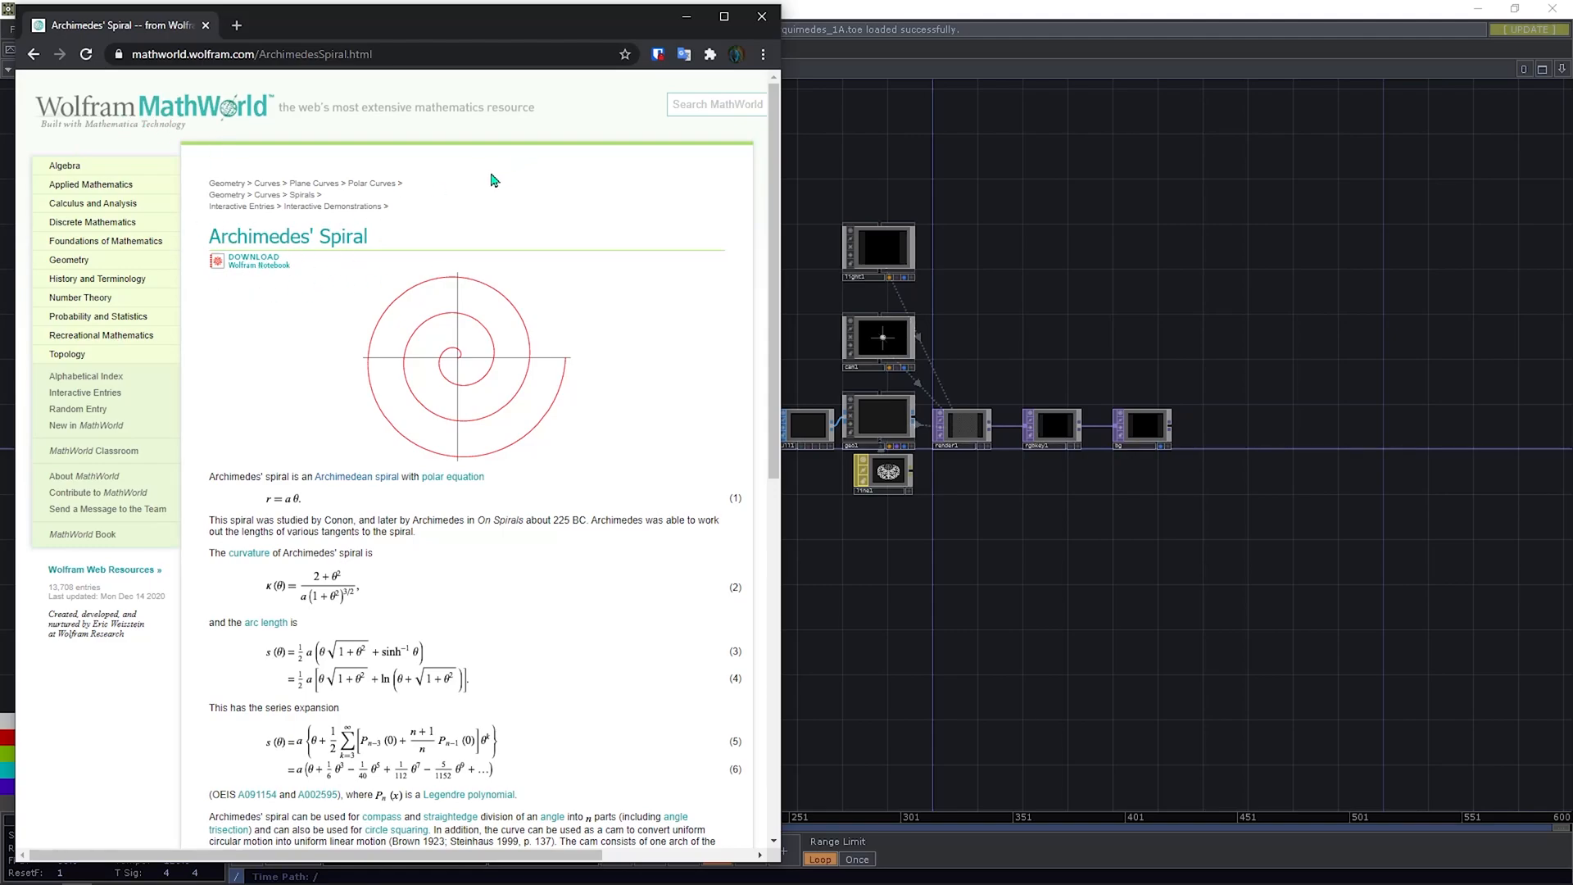
mouse_move(322, 500)
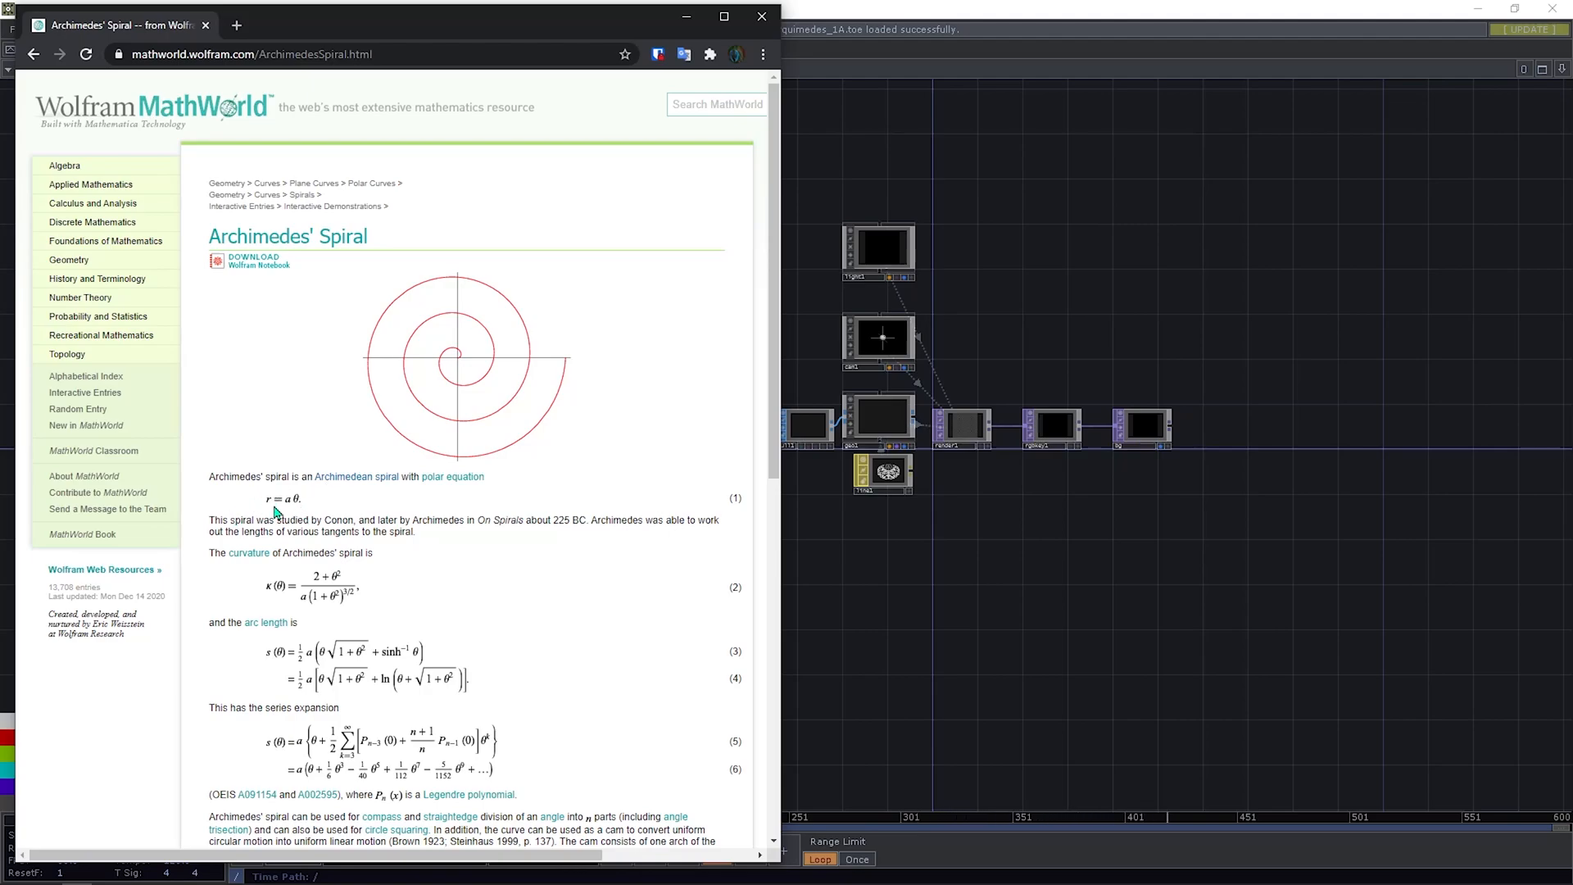
mouse_move(279, 513)
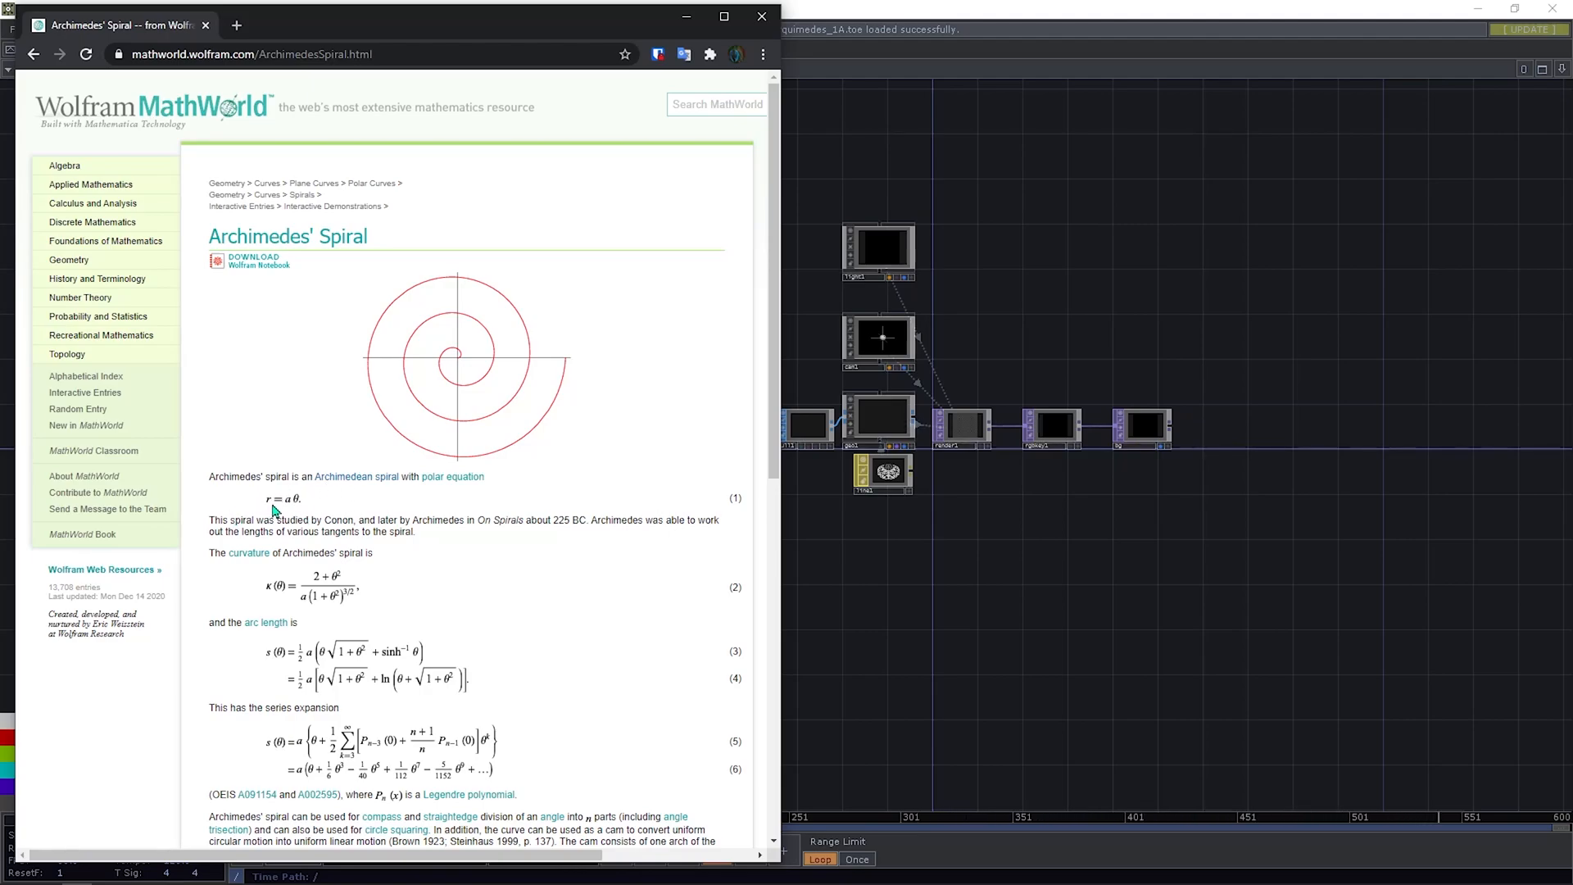
mouse_move(277, 513)
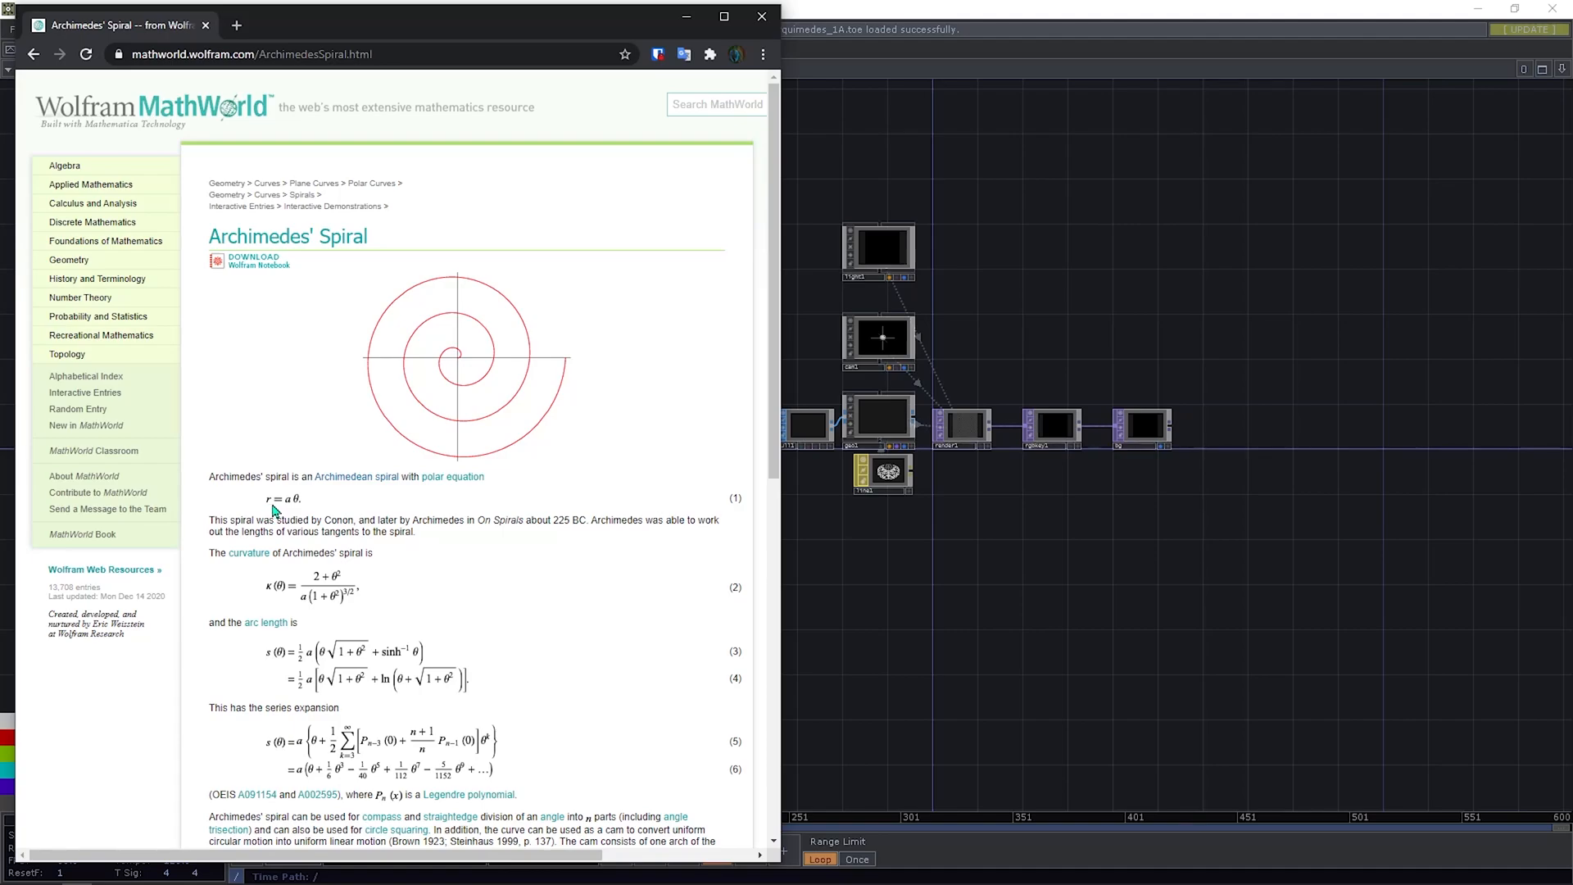
mouse_move(300, 508)
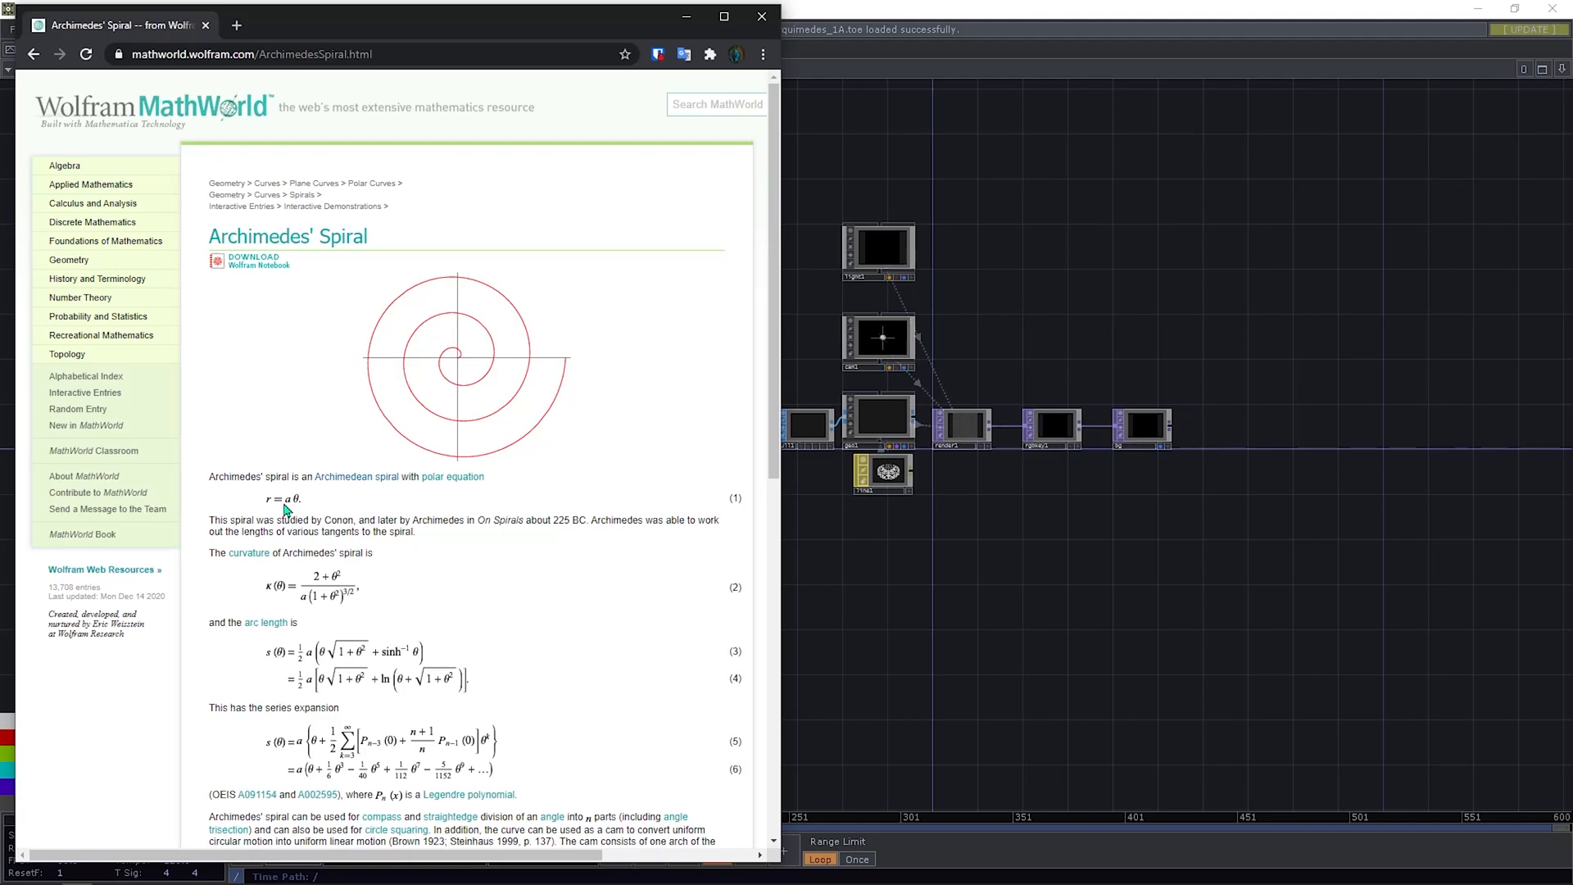
mouse_move(452, 475)
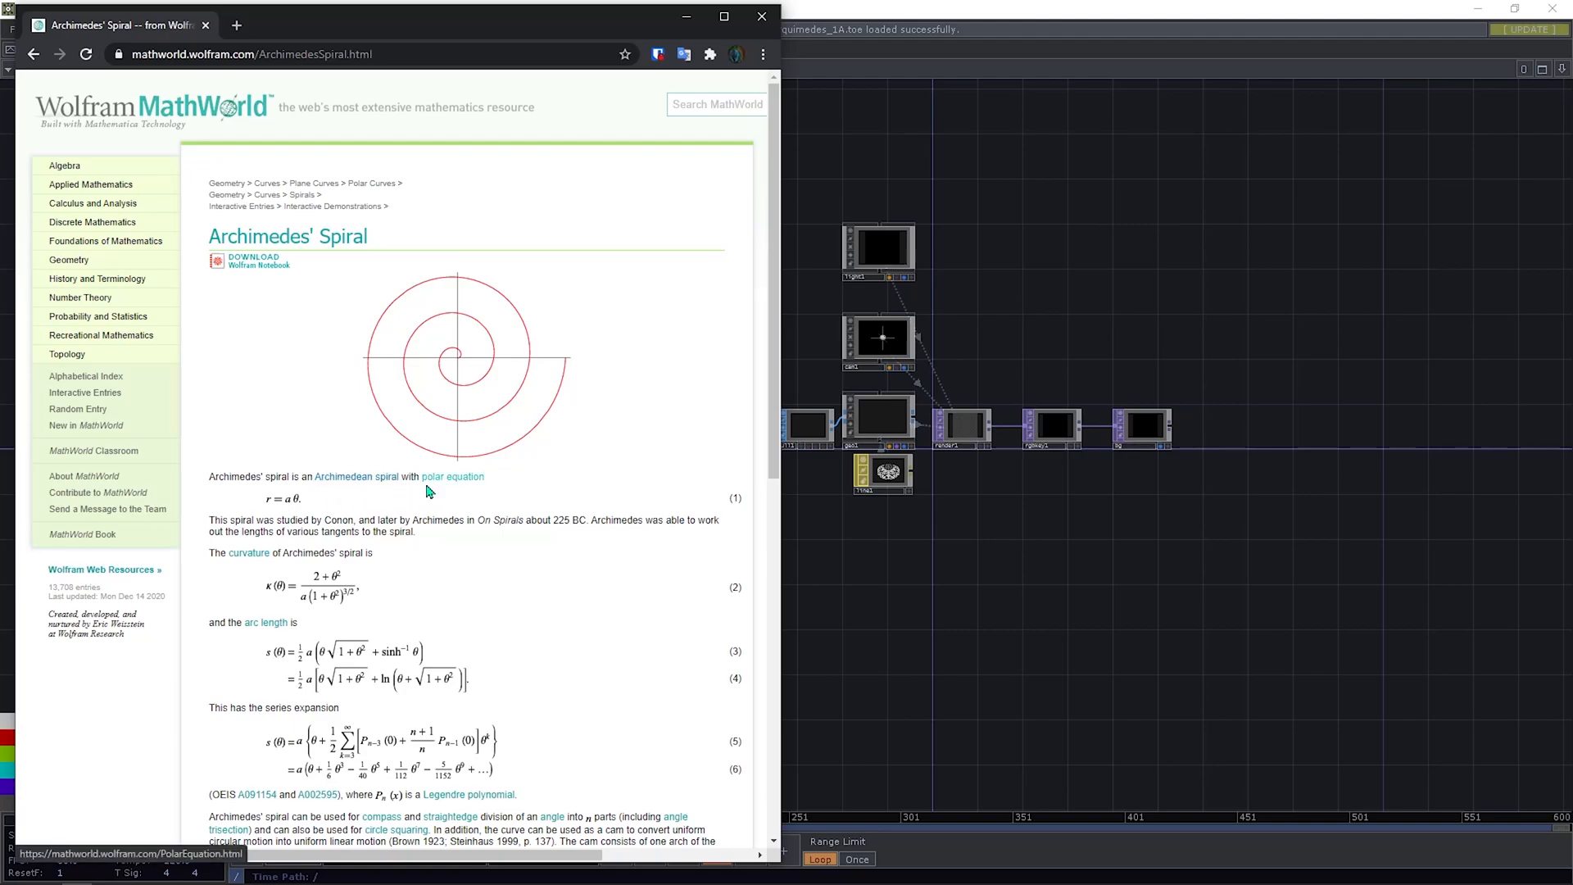
mouse_move(513, 493)
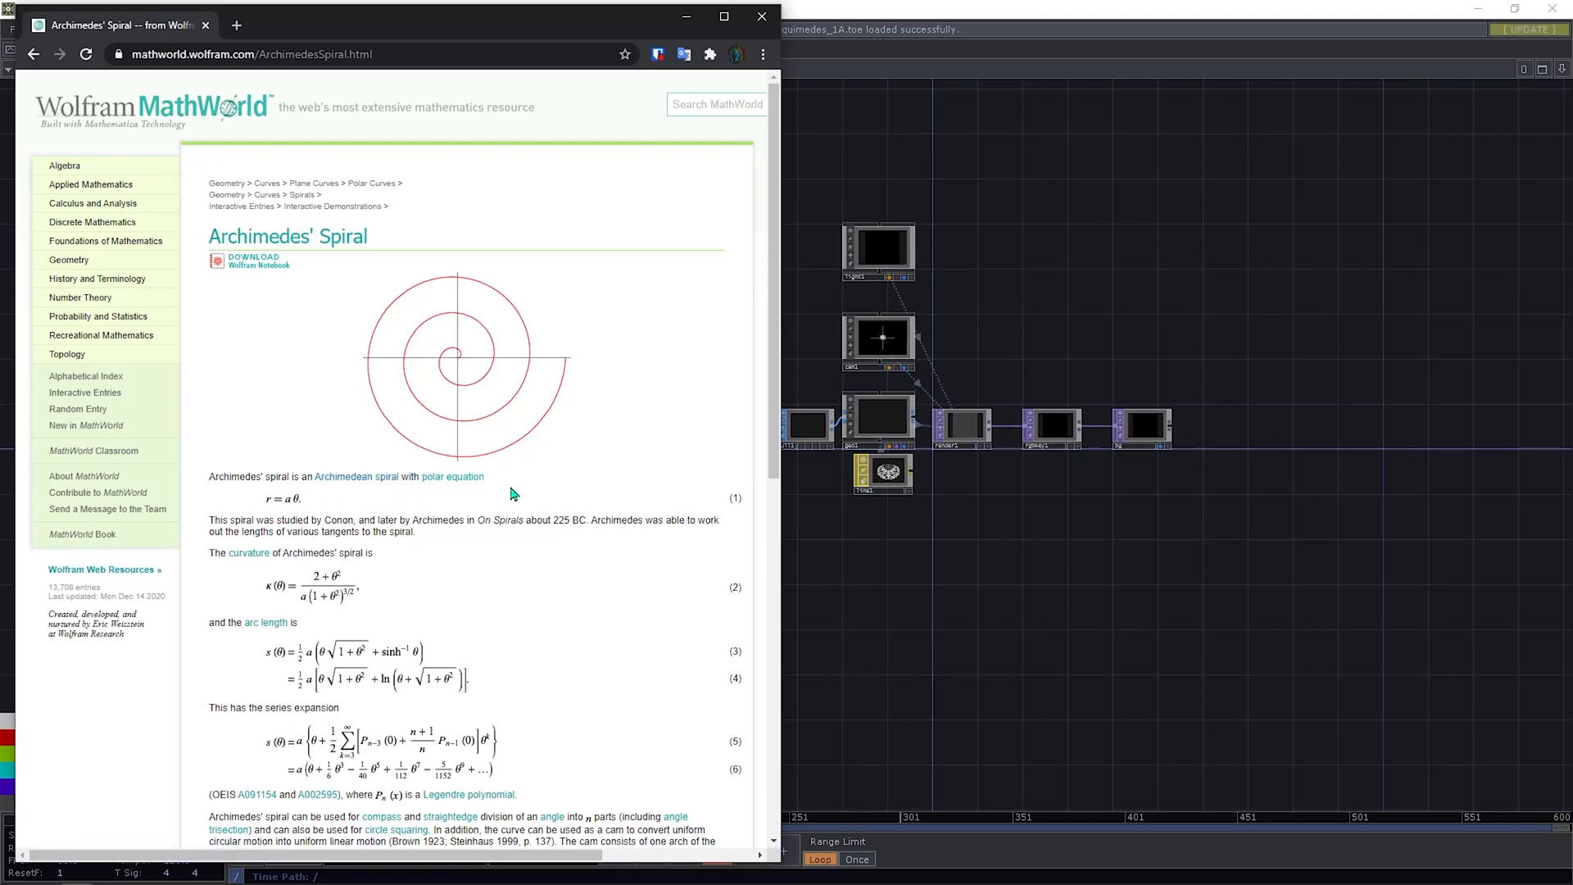
mouse_move(448, 498)
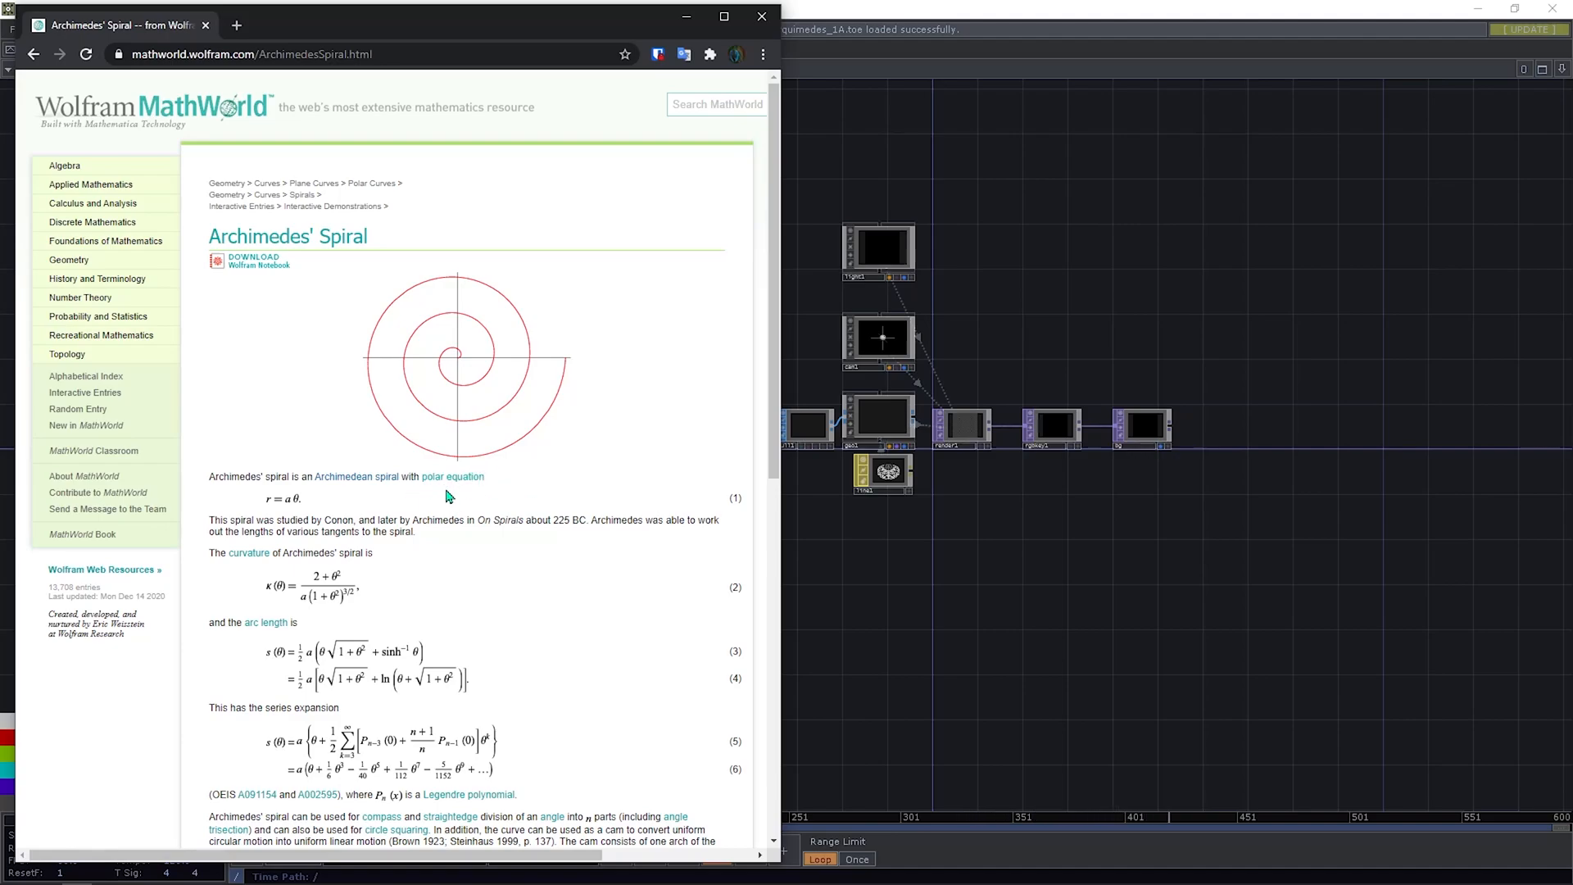
mouse_move(453, 477)
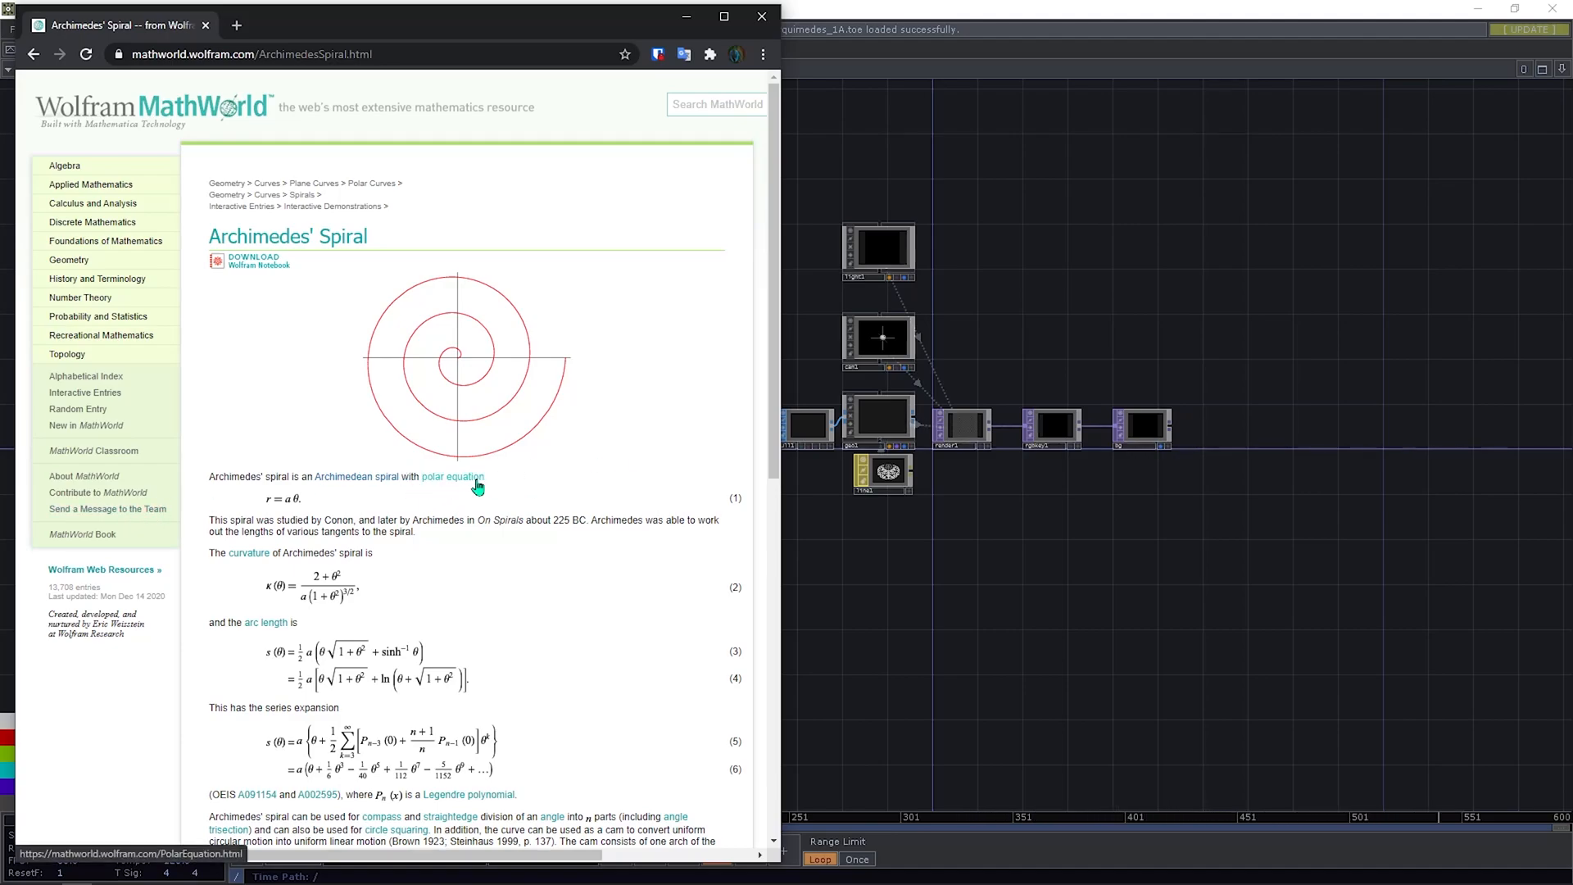
mouse_move(495, 493)
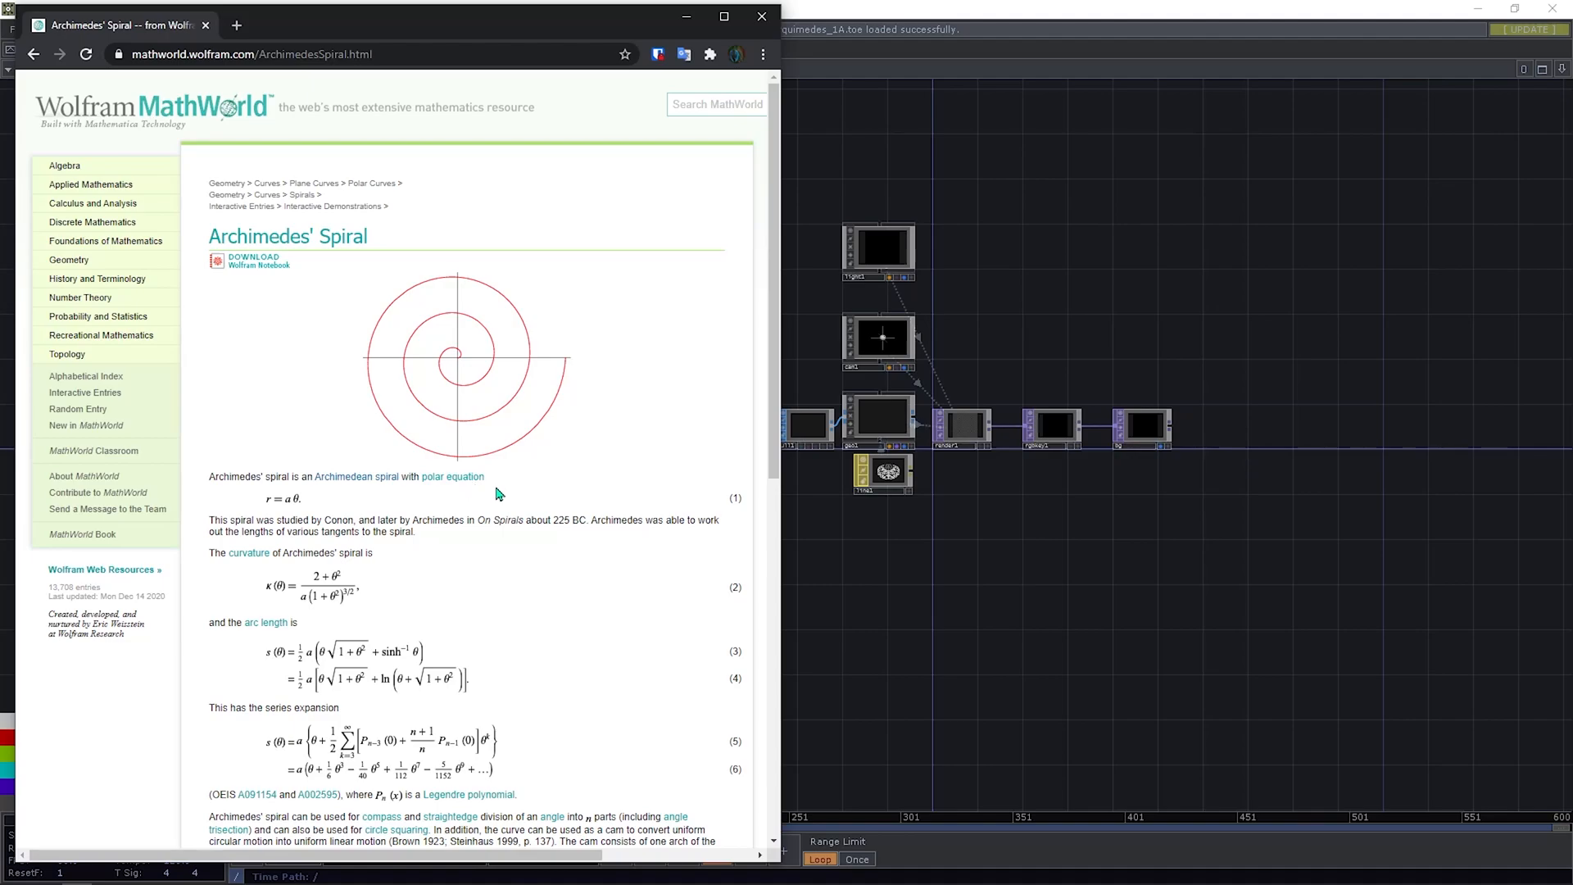
mouse_move(452, 477)
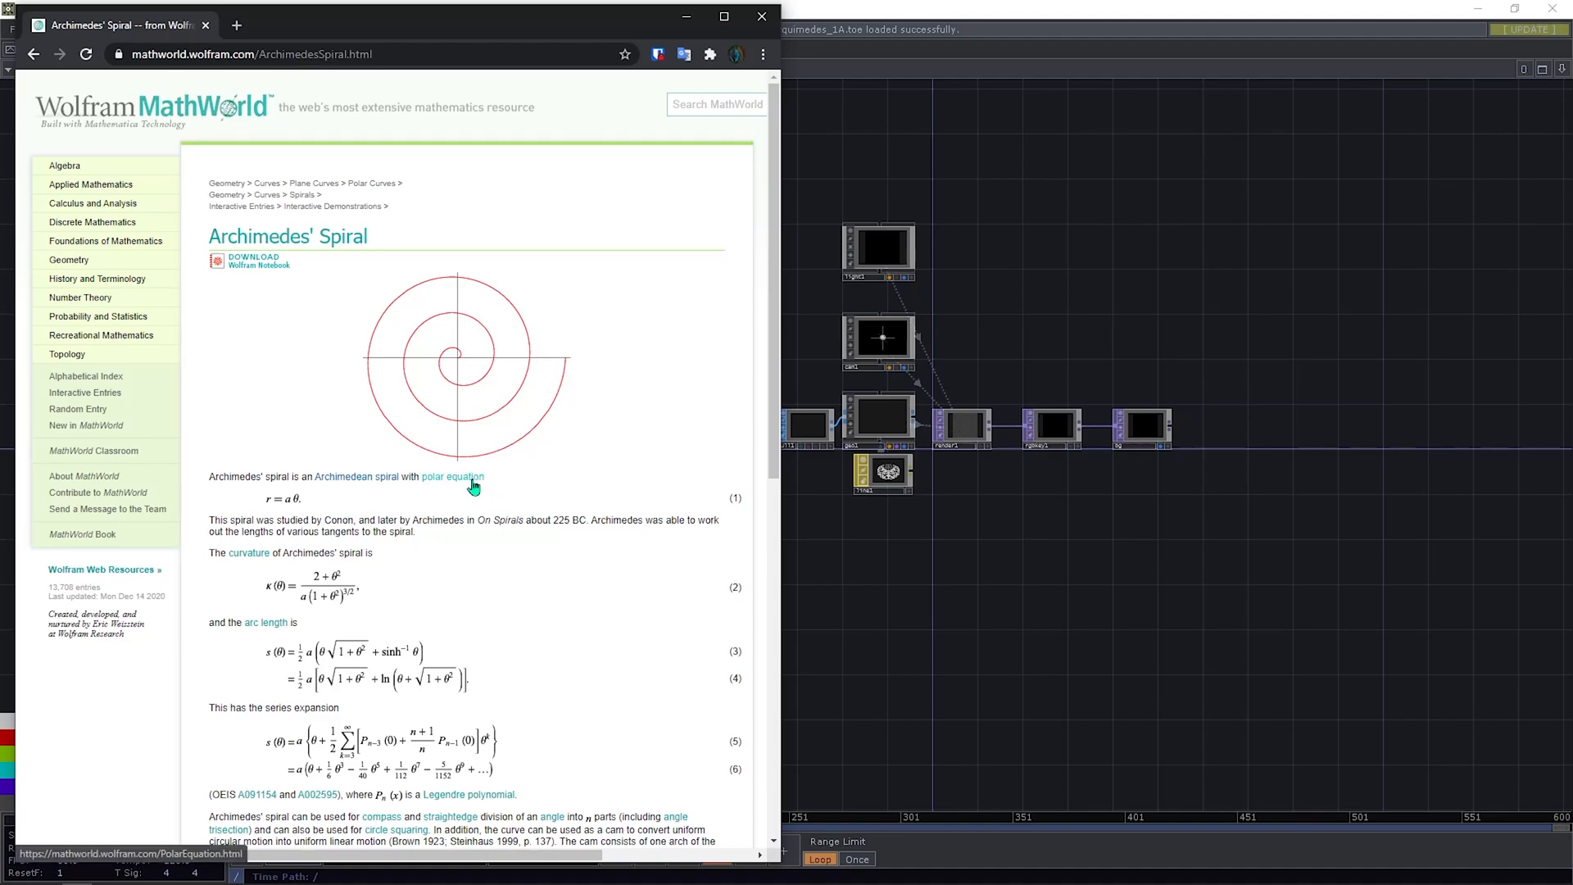
mouse_move(491, 423)
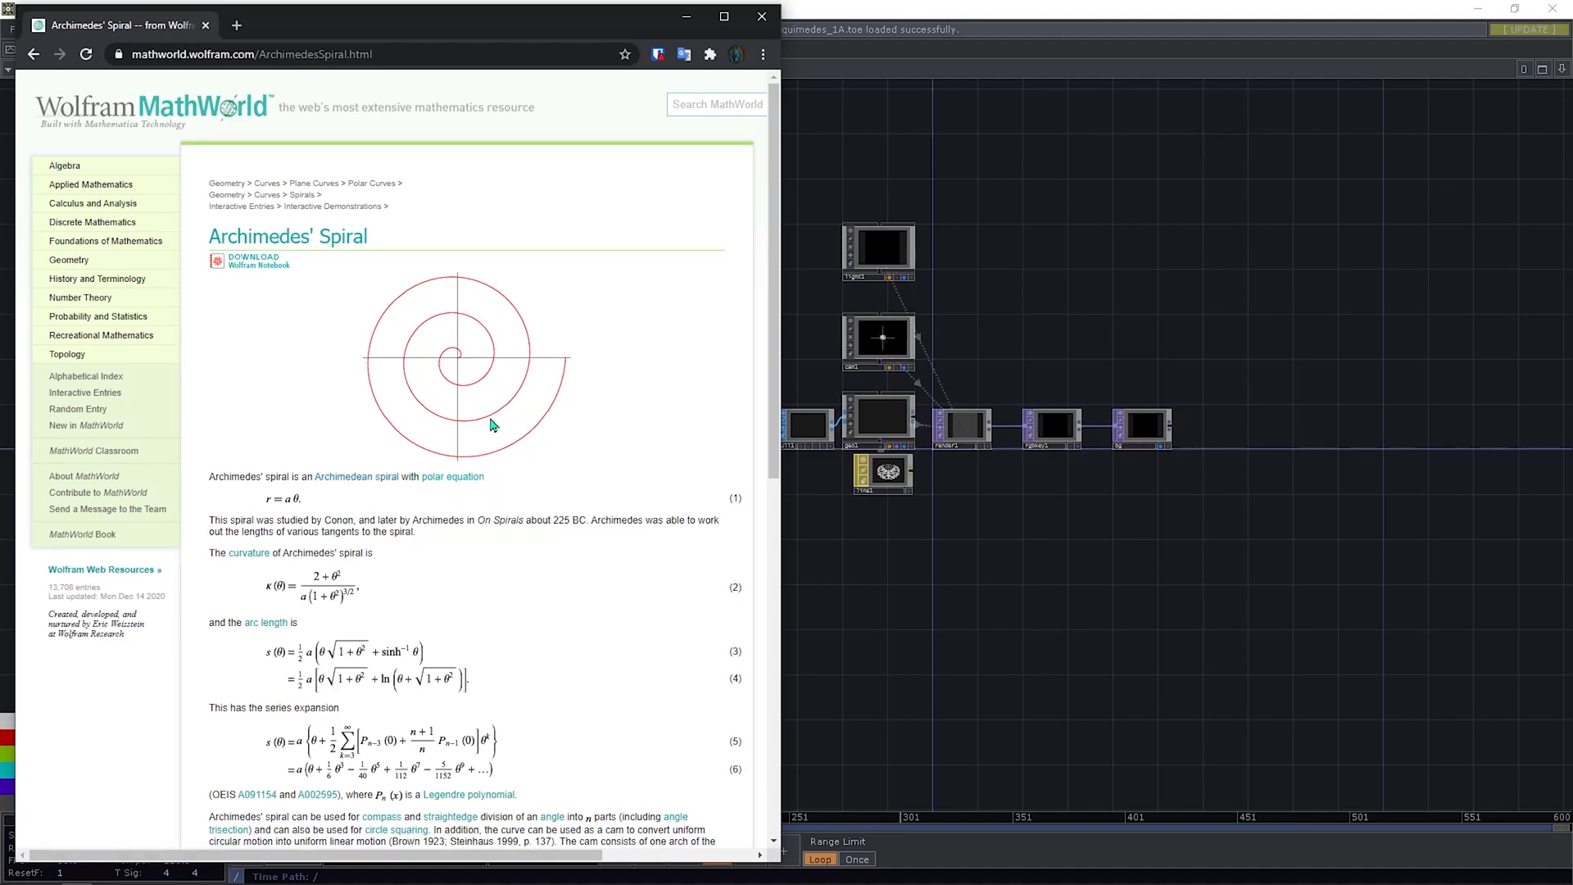
mouse_move(464, 497)
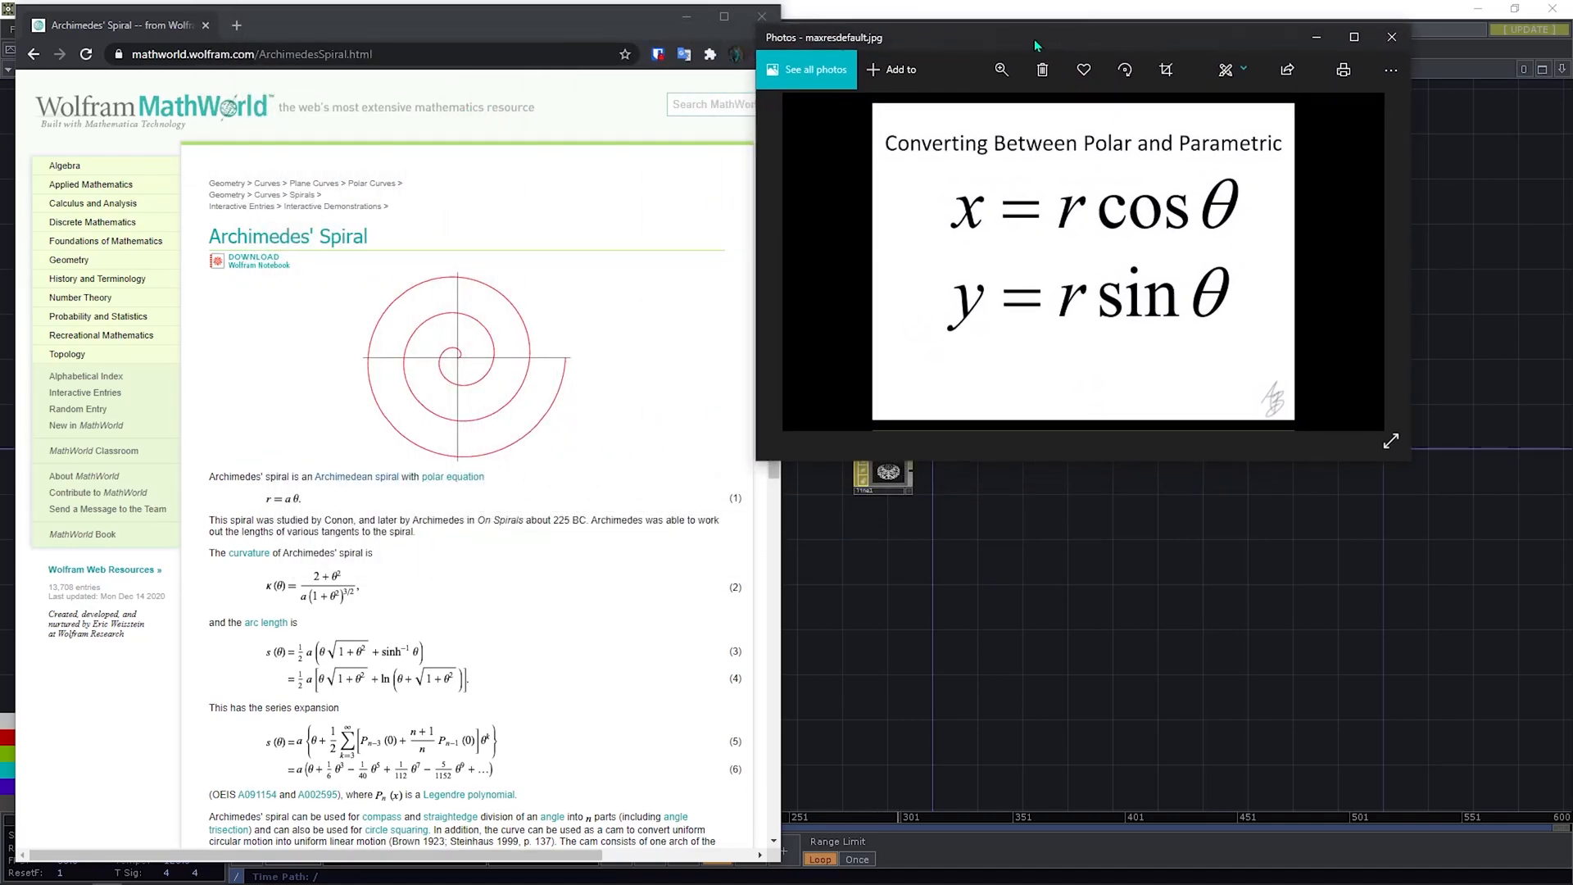
mouse_move(988, 203)
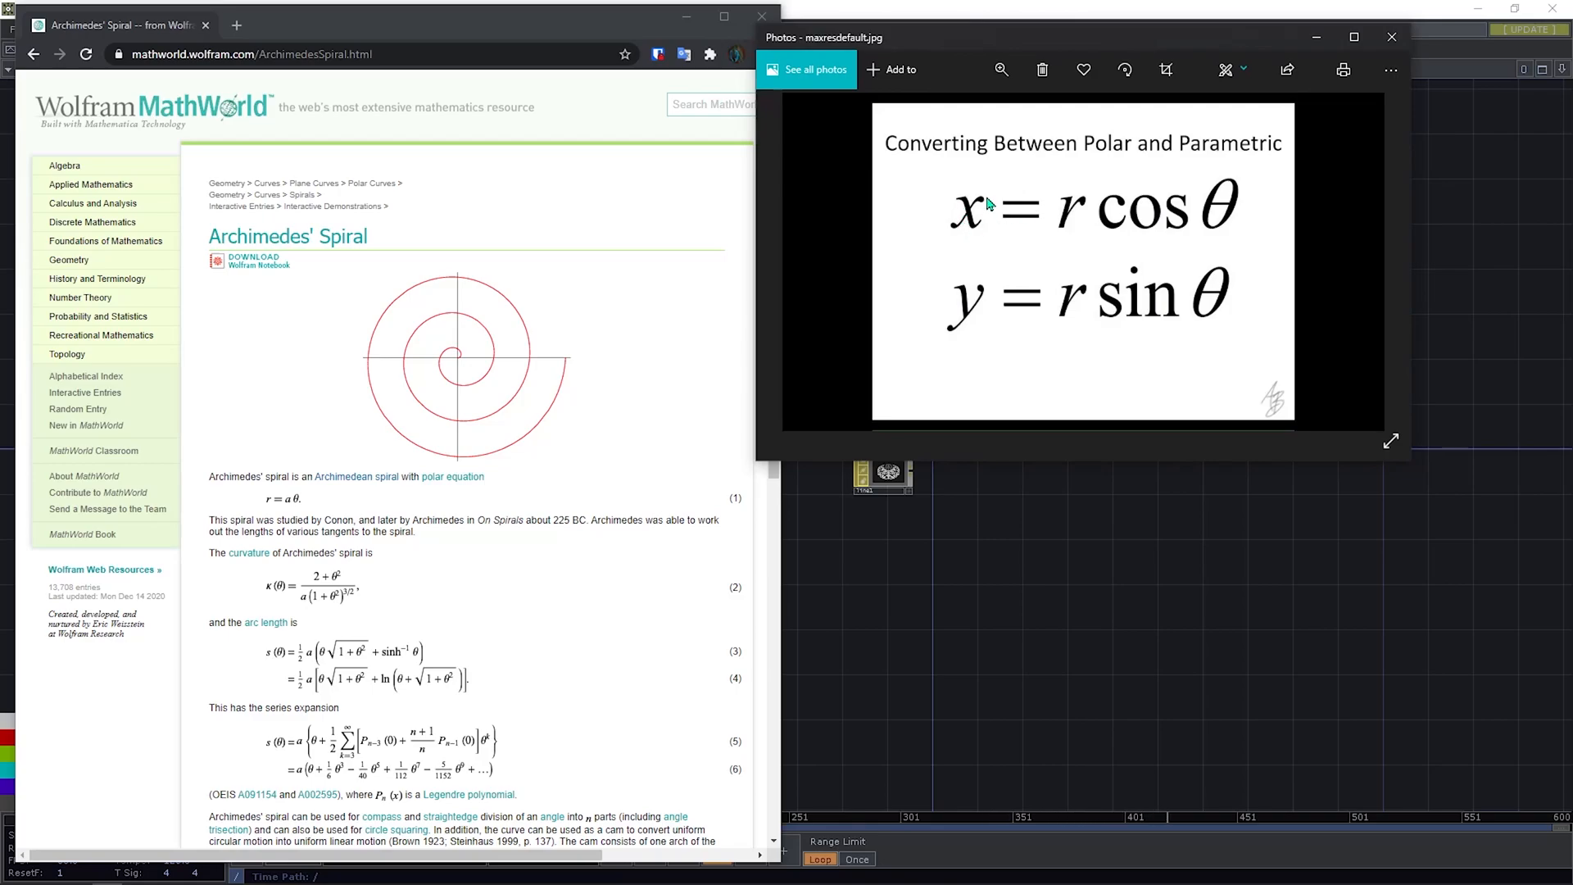
mouse_move(1011, 223)
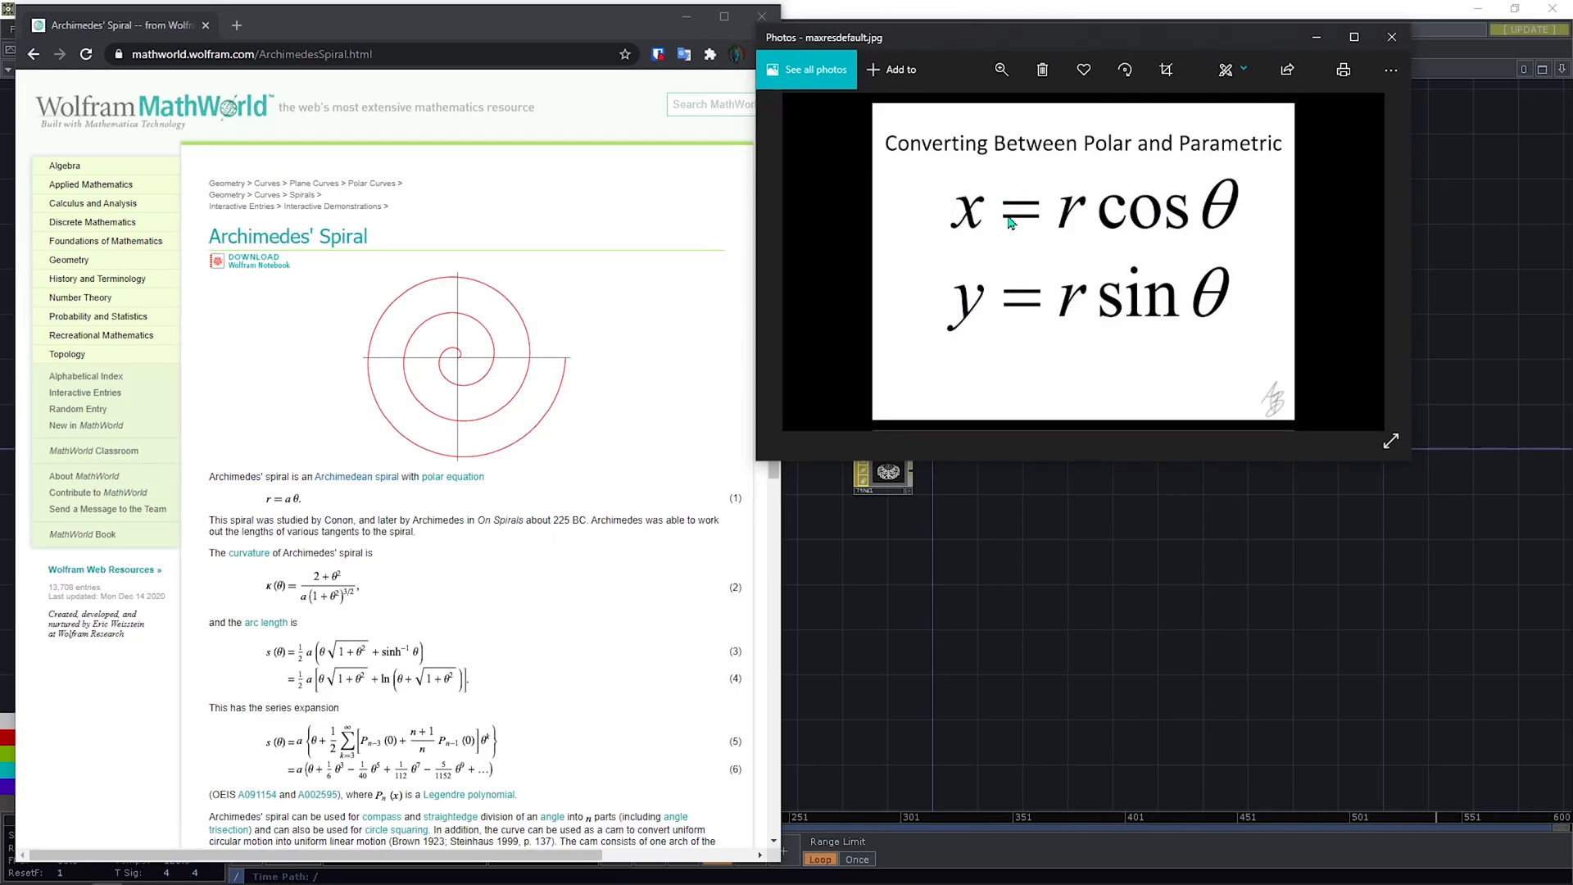
mouse_move(1072, 223)
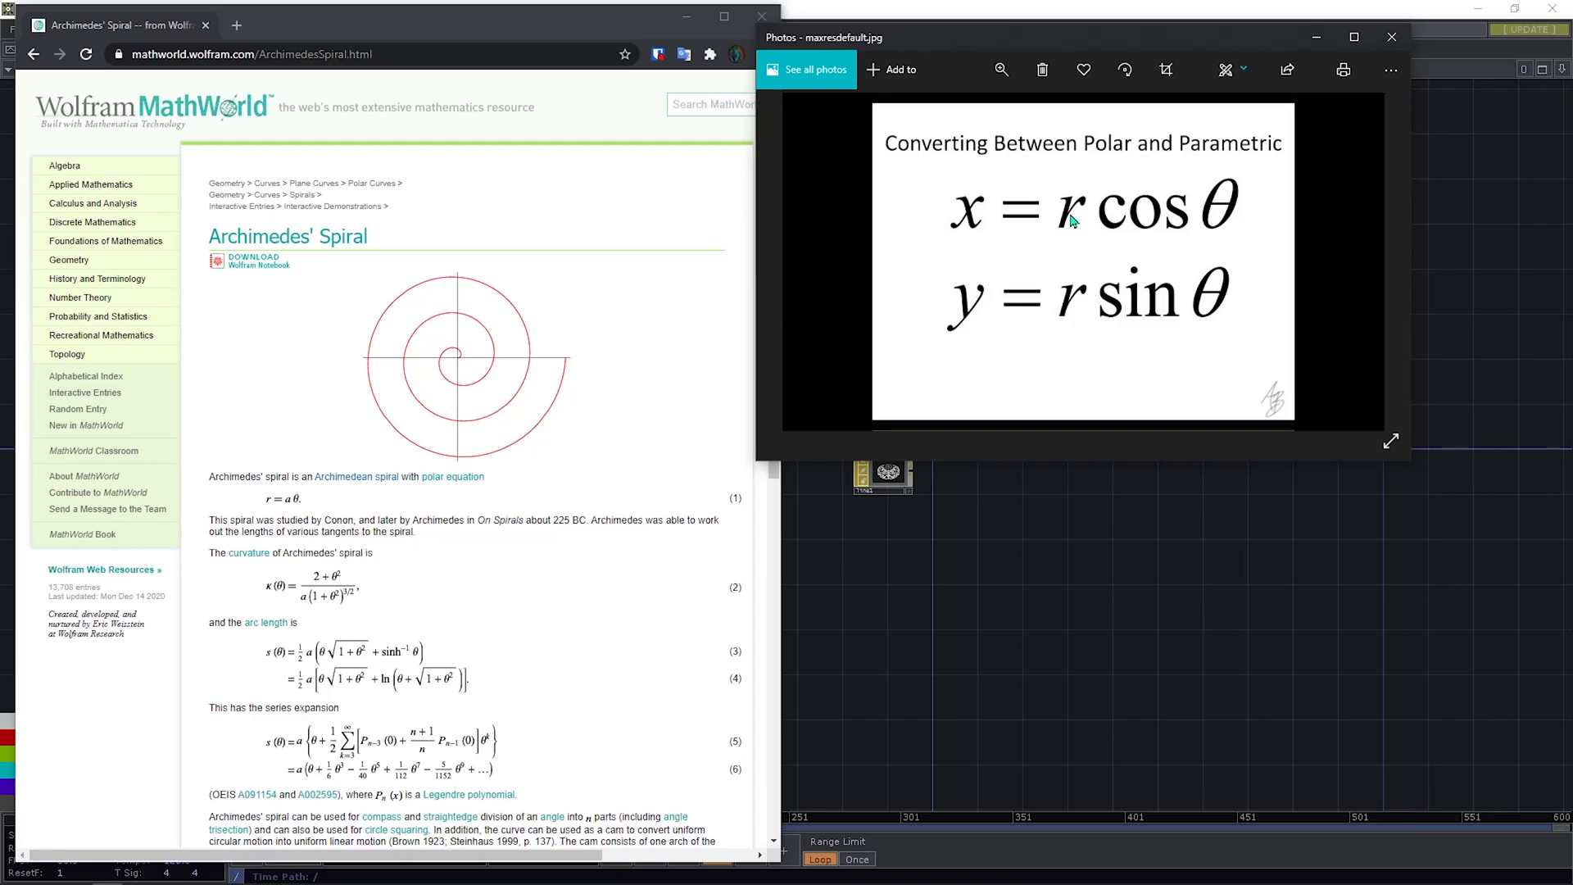
mouse_move(1277, 362)
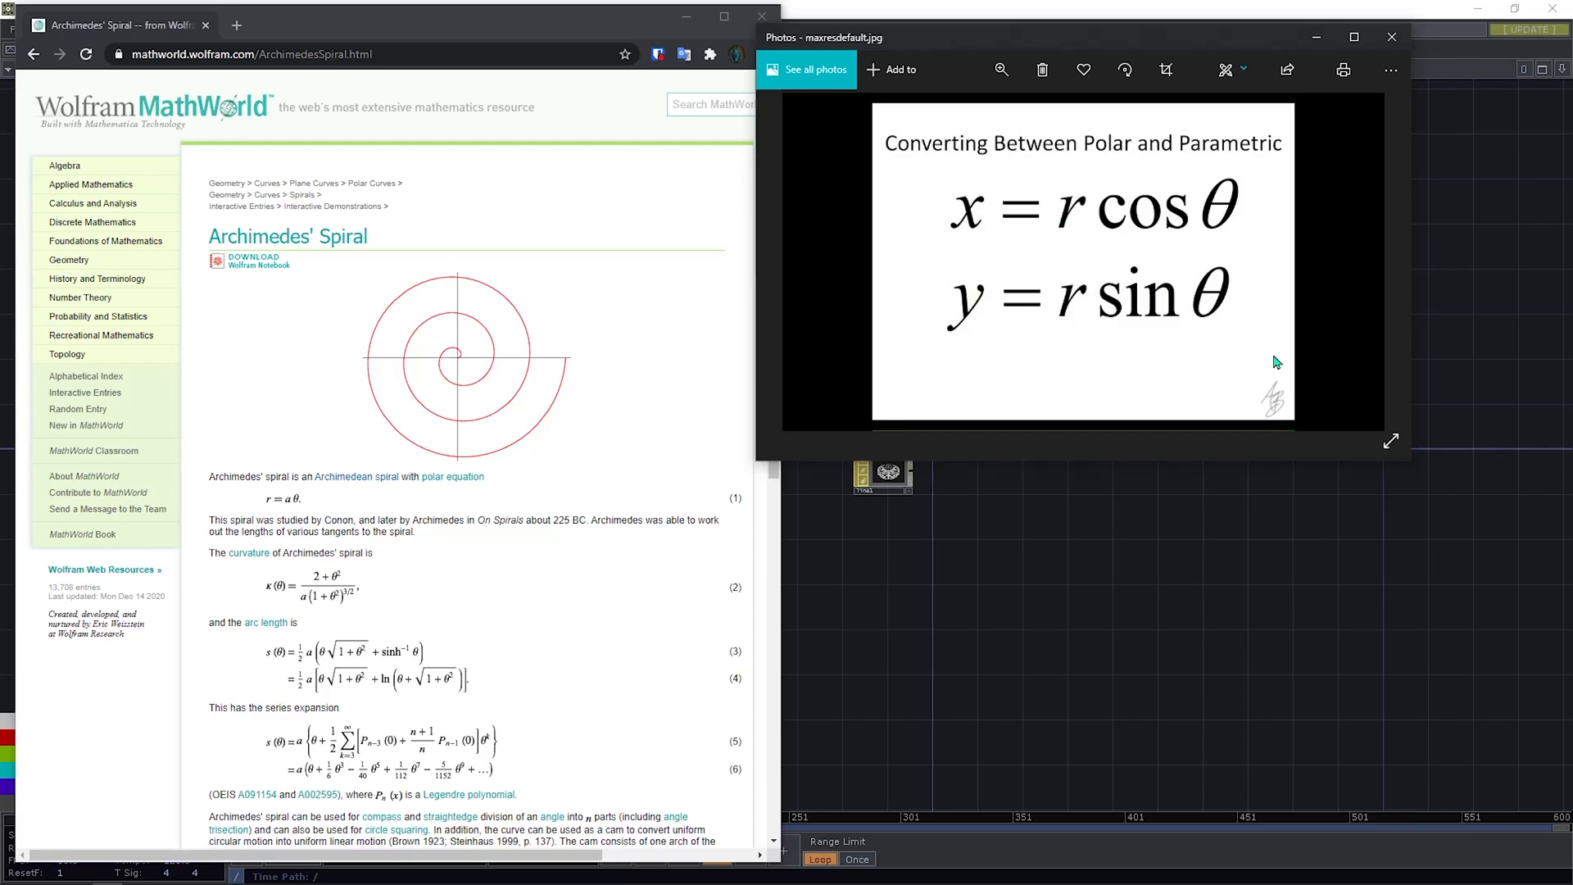
mouse_move(1081, 224)
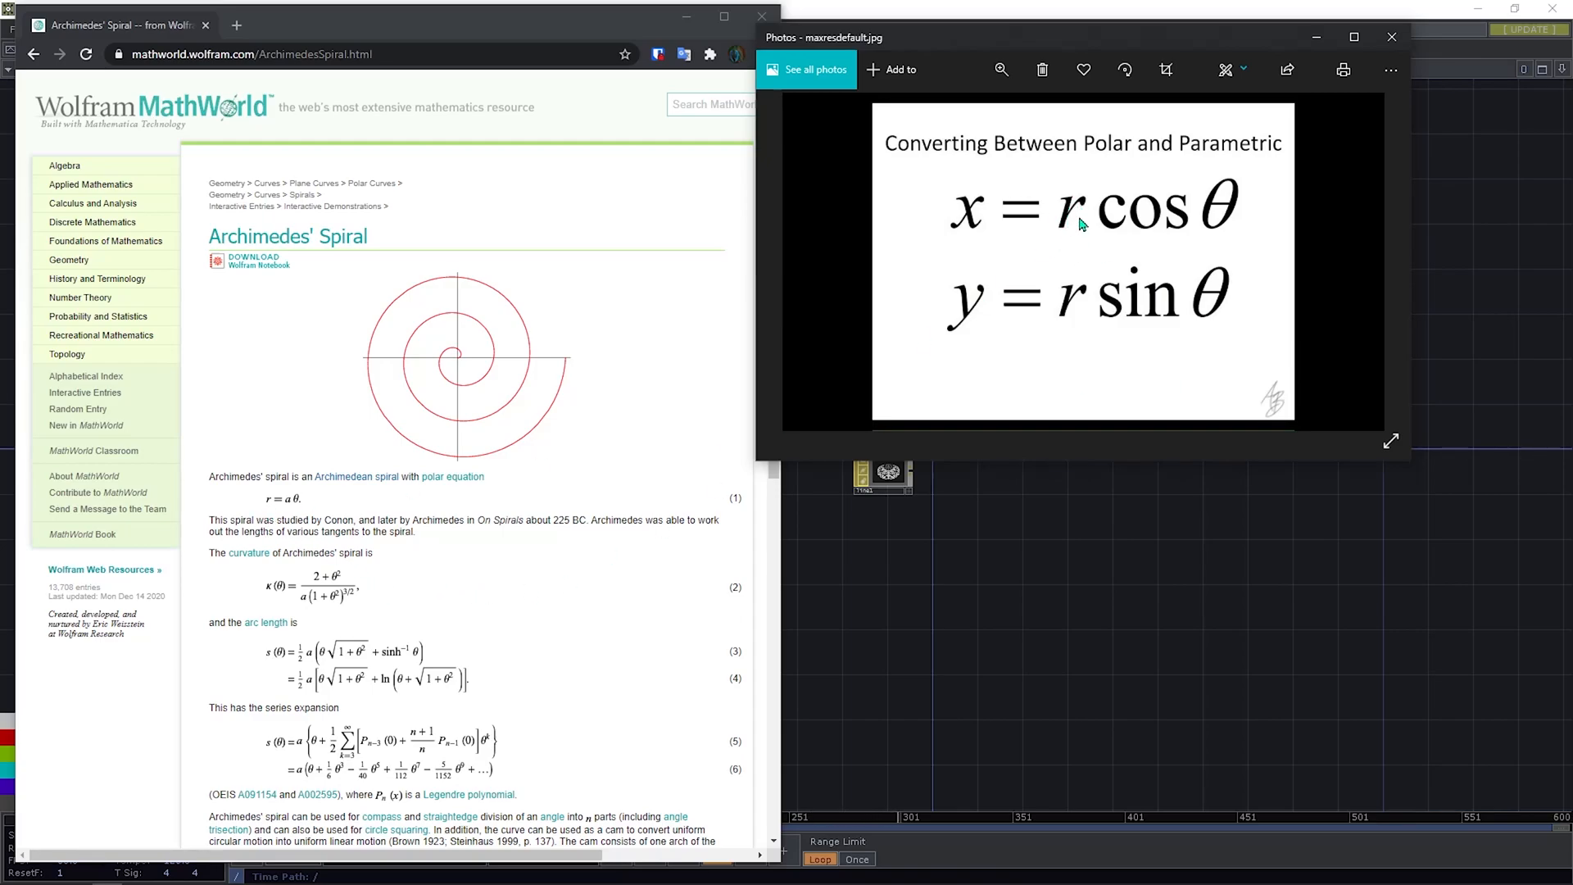
mouse_move(1096, 213)
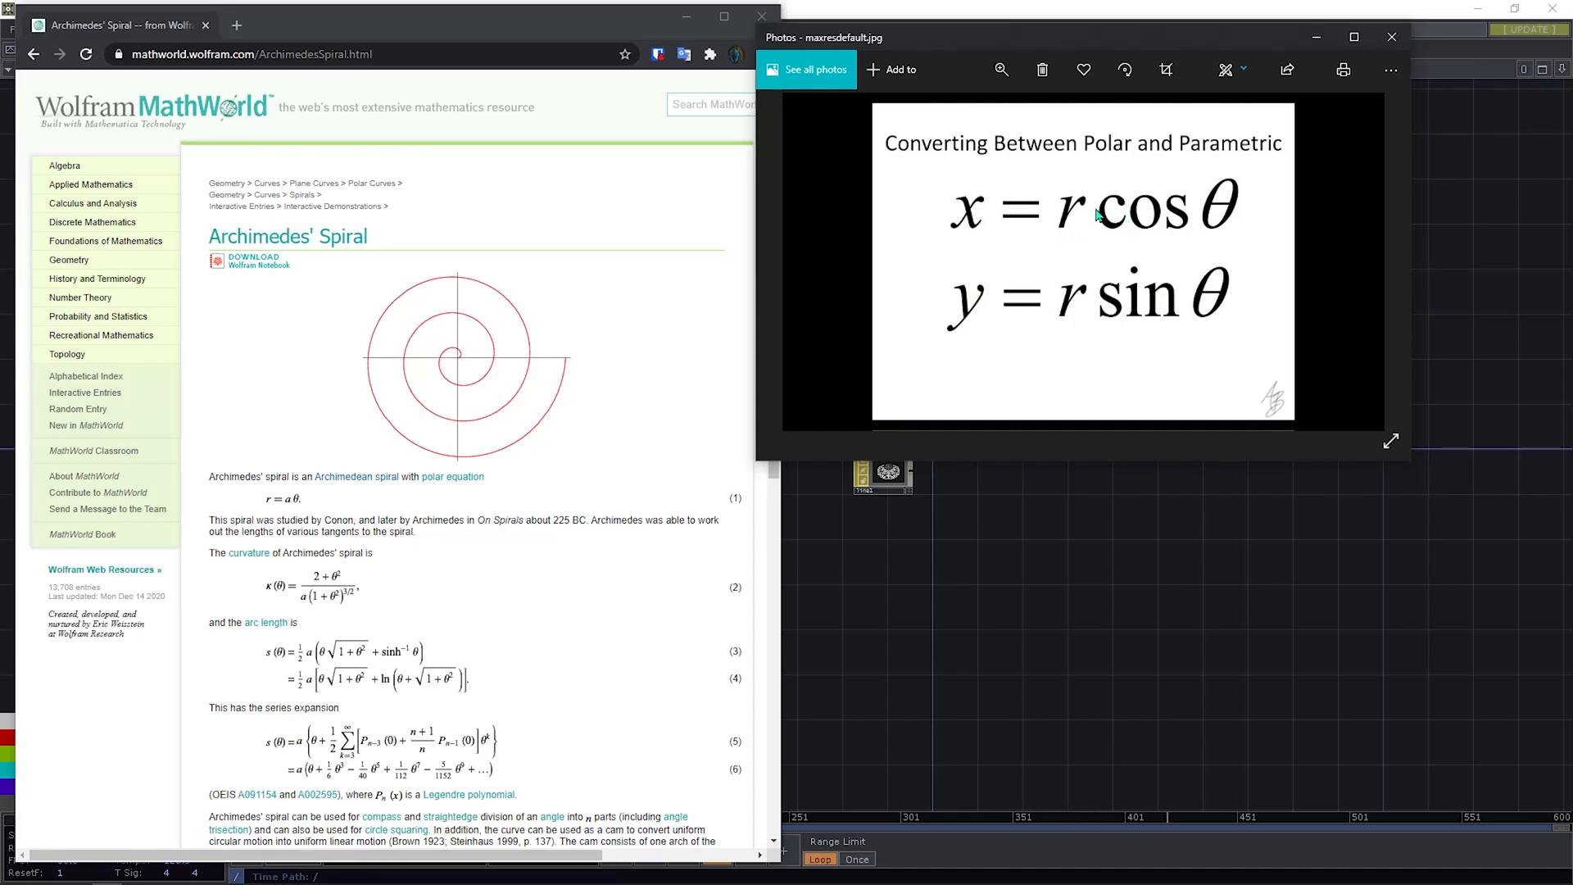
mouse_move(1232, 207)
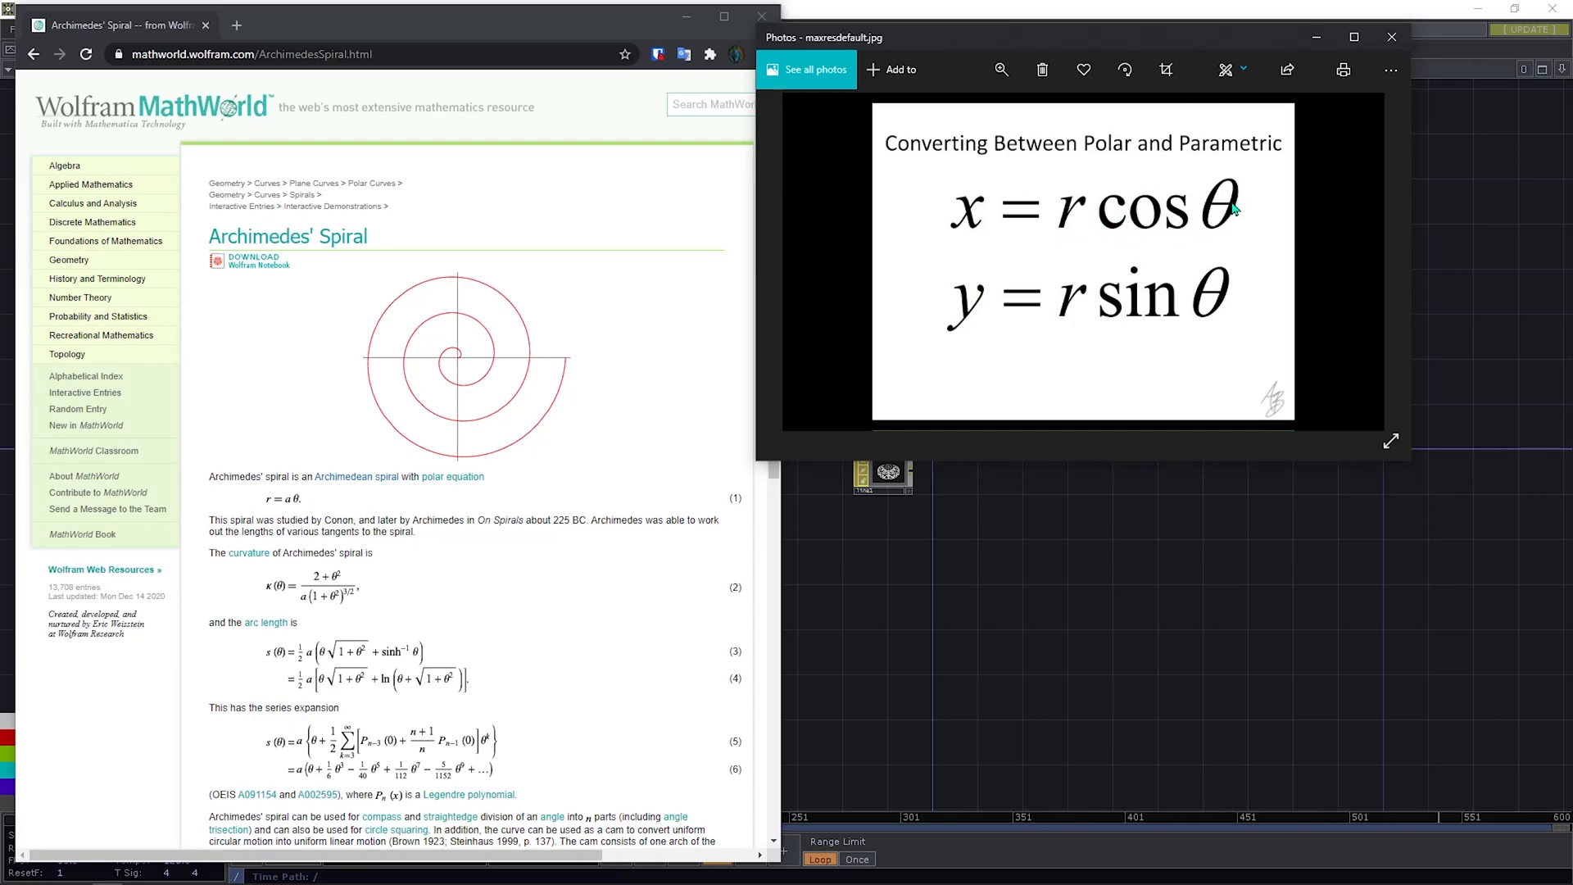
mouse_move(1023, 306)
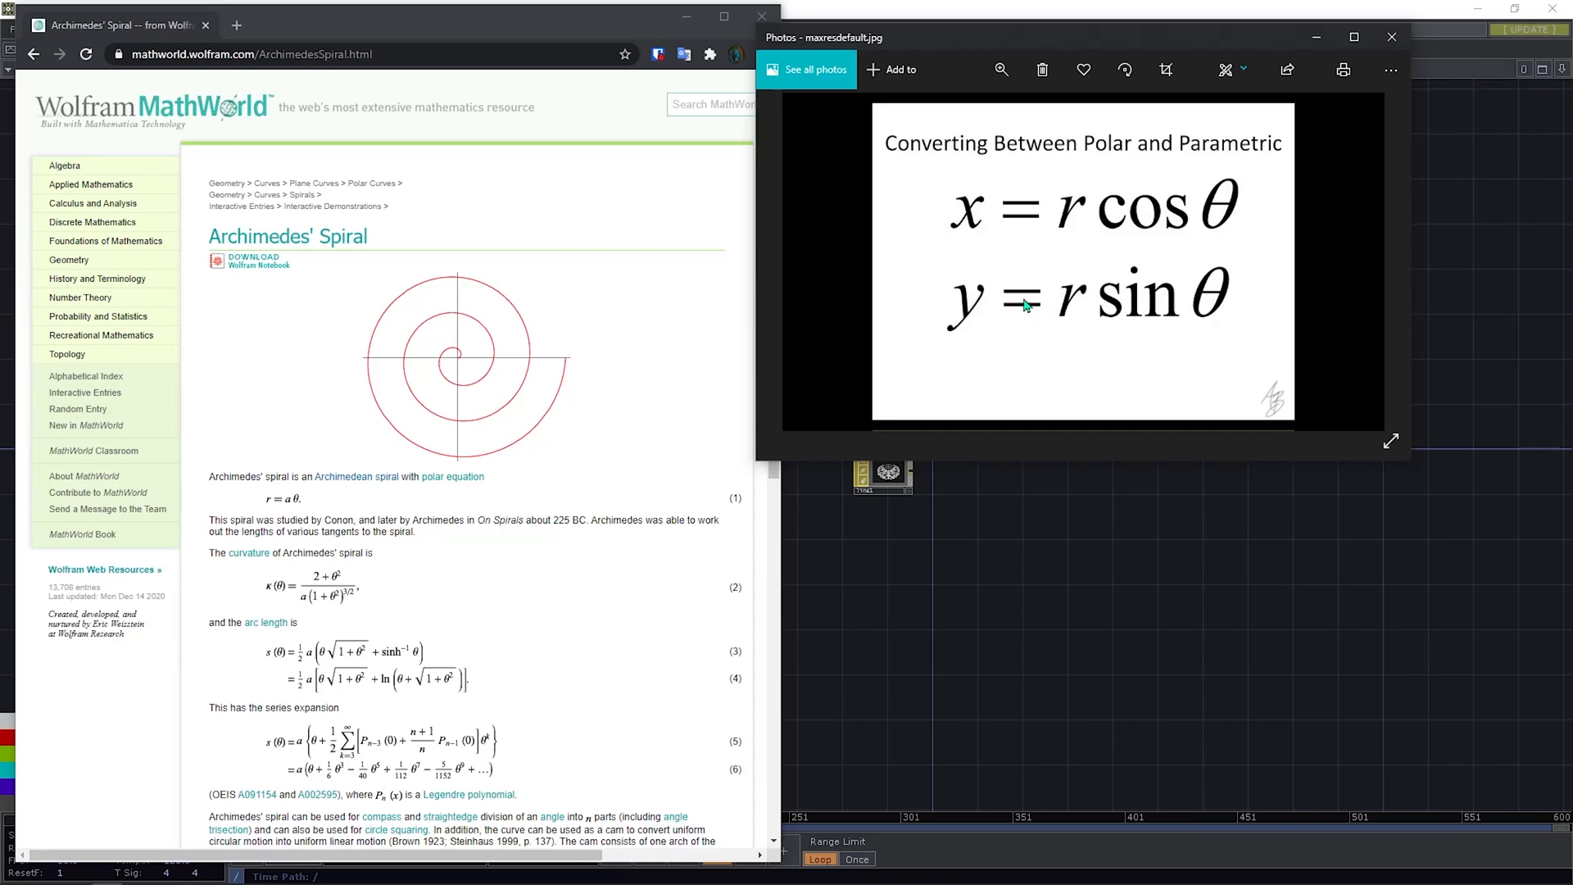
mouse_move(1164, 307)
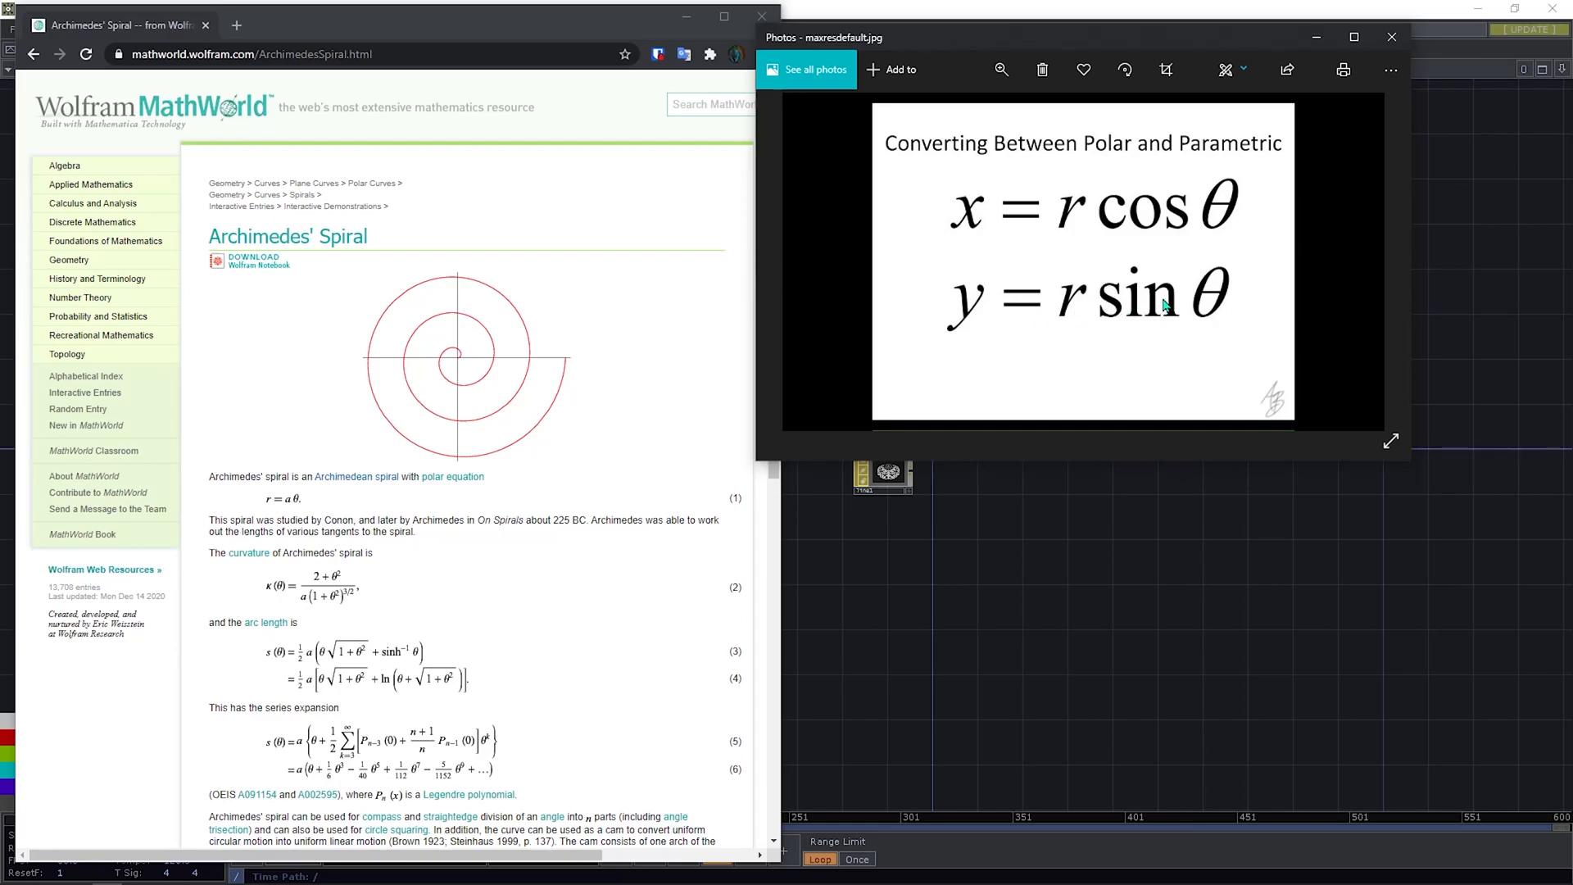
mouse_move(1201, 303)
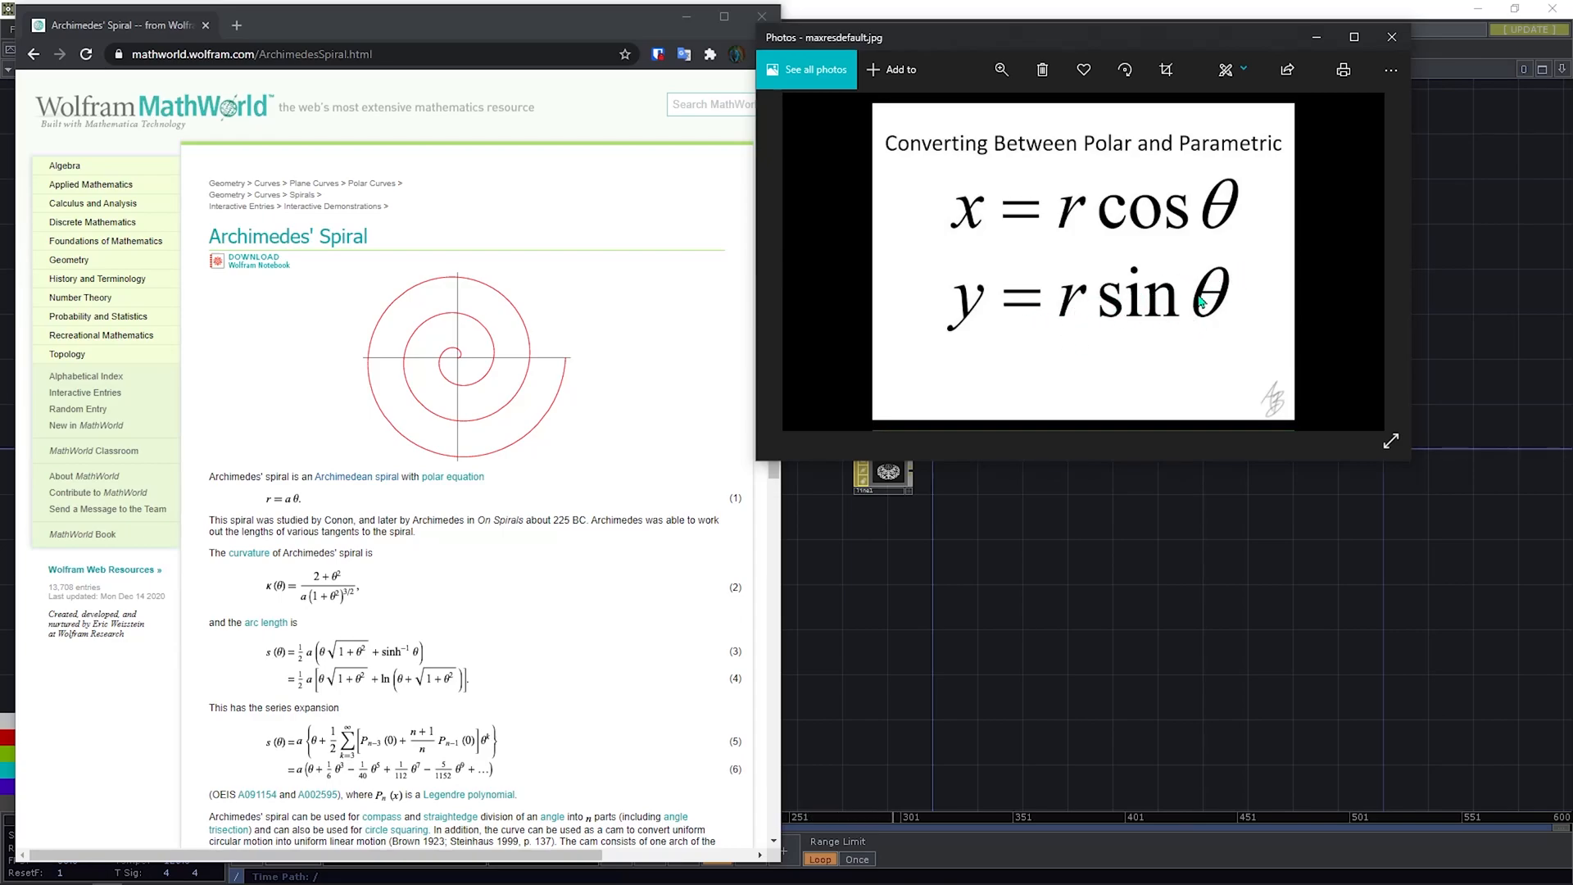
mouse_move(1342, 71)
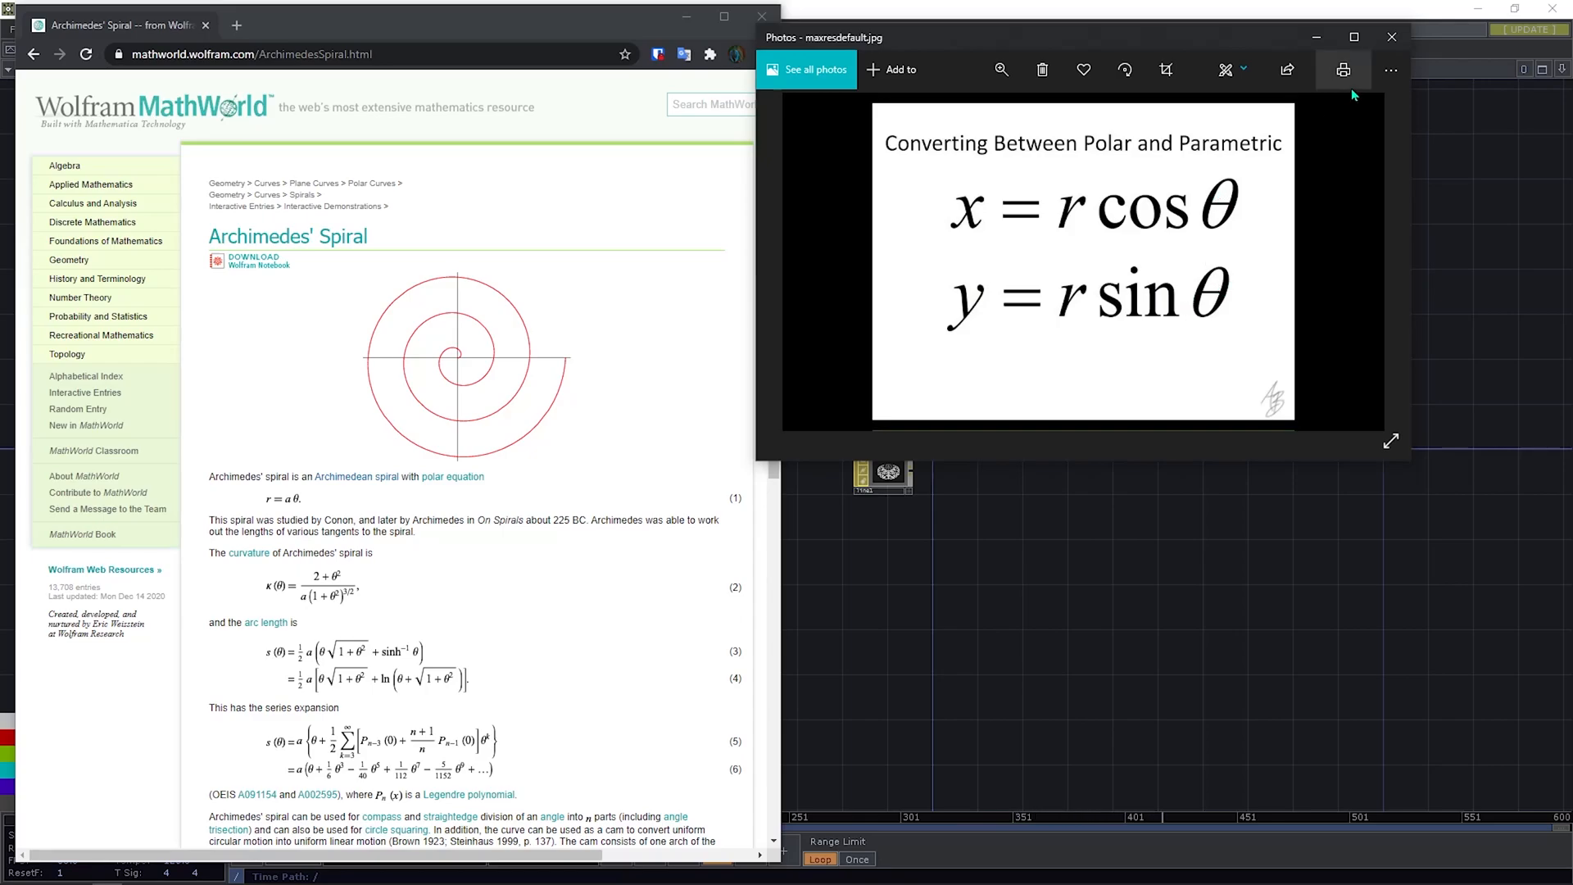
mouse_move(1262, 52)
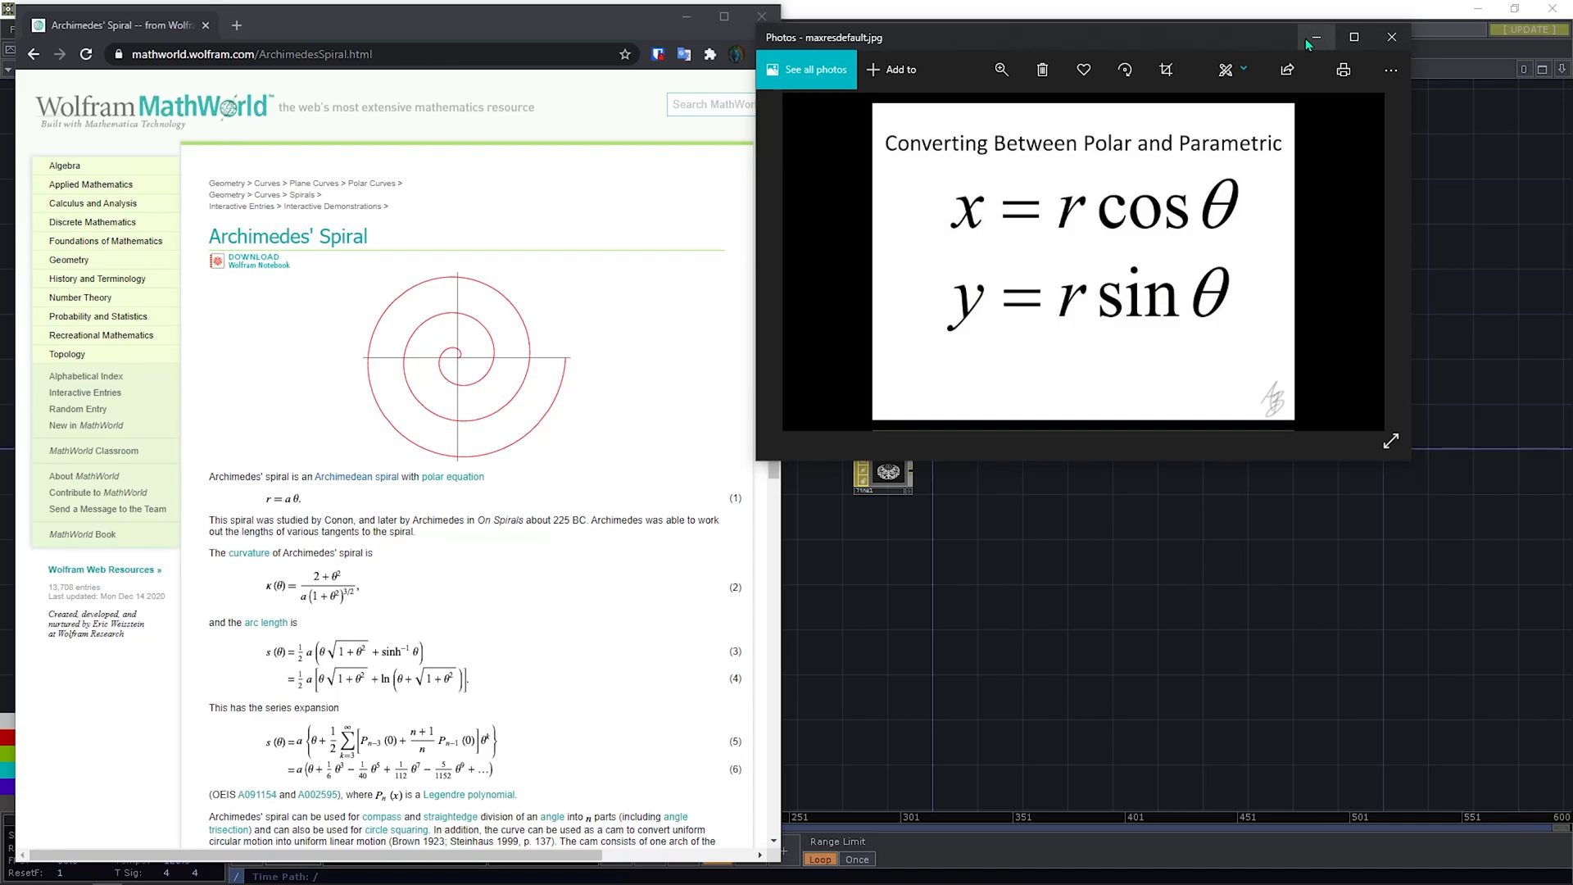
Step: Close the Photos formula image and minimize the Chrome MathWorld window
left_click(1352, 37)
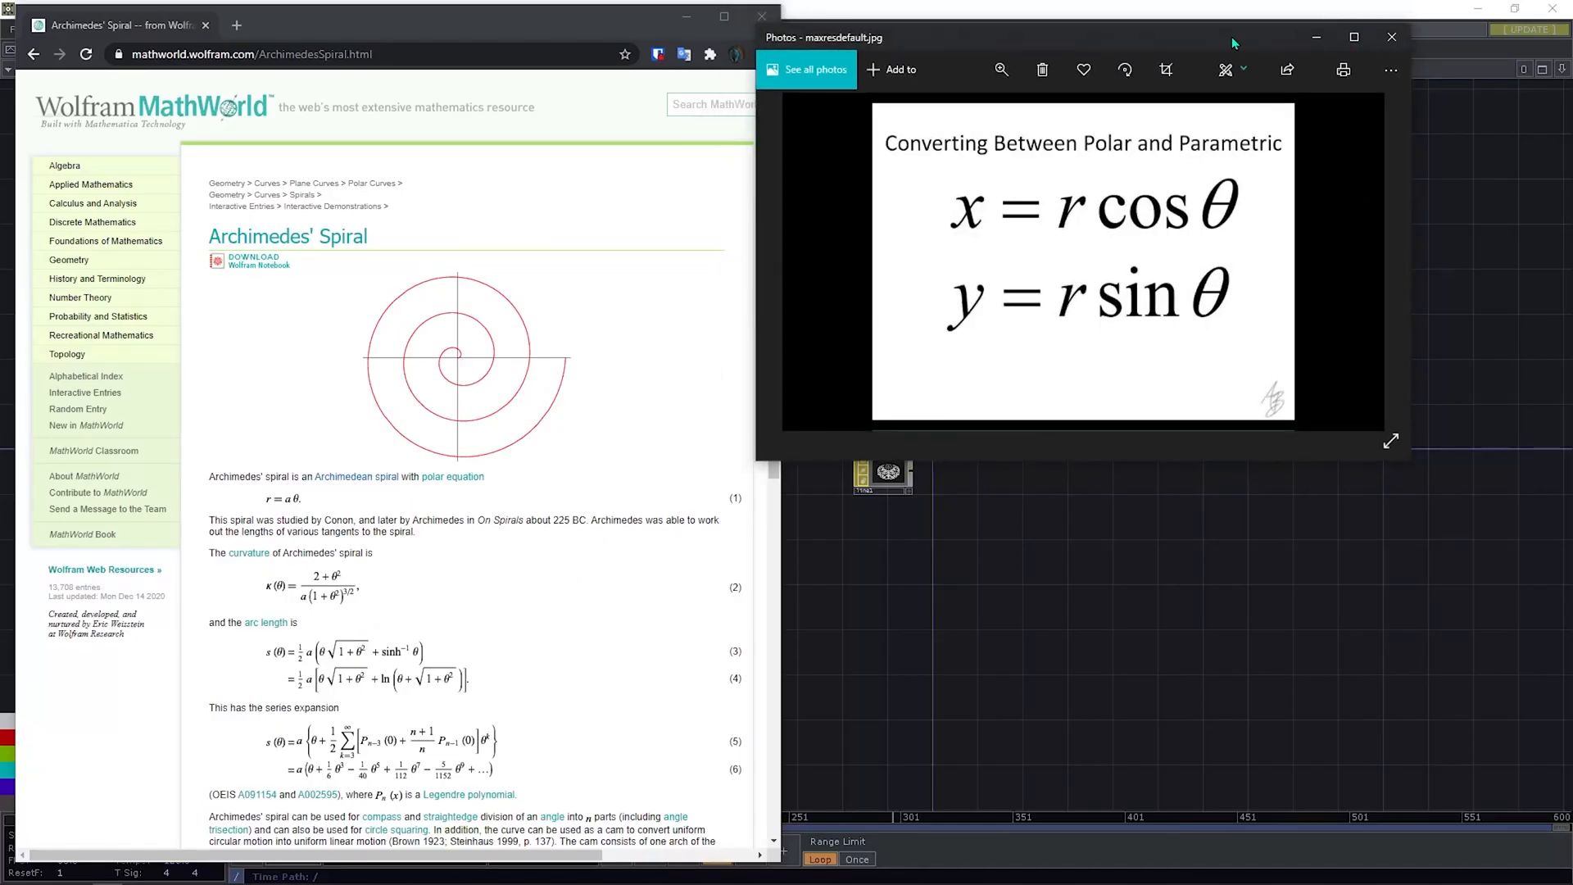
left_click(1391, 38)
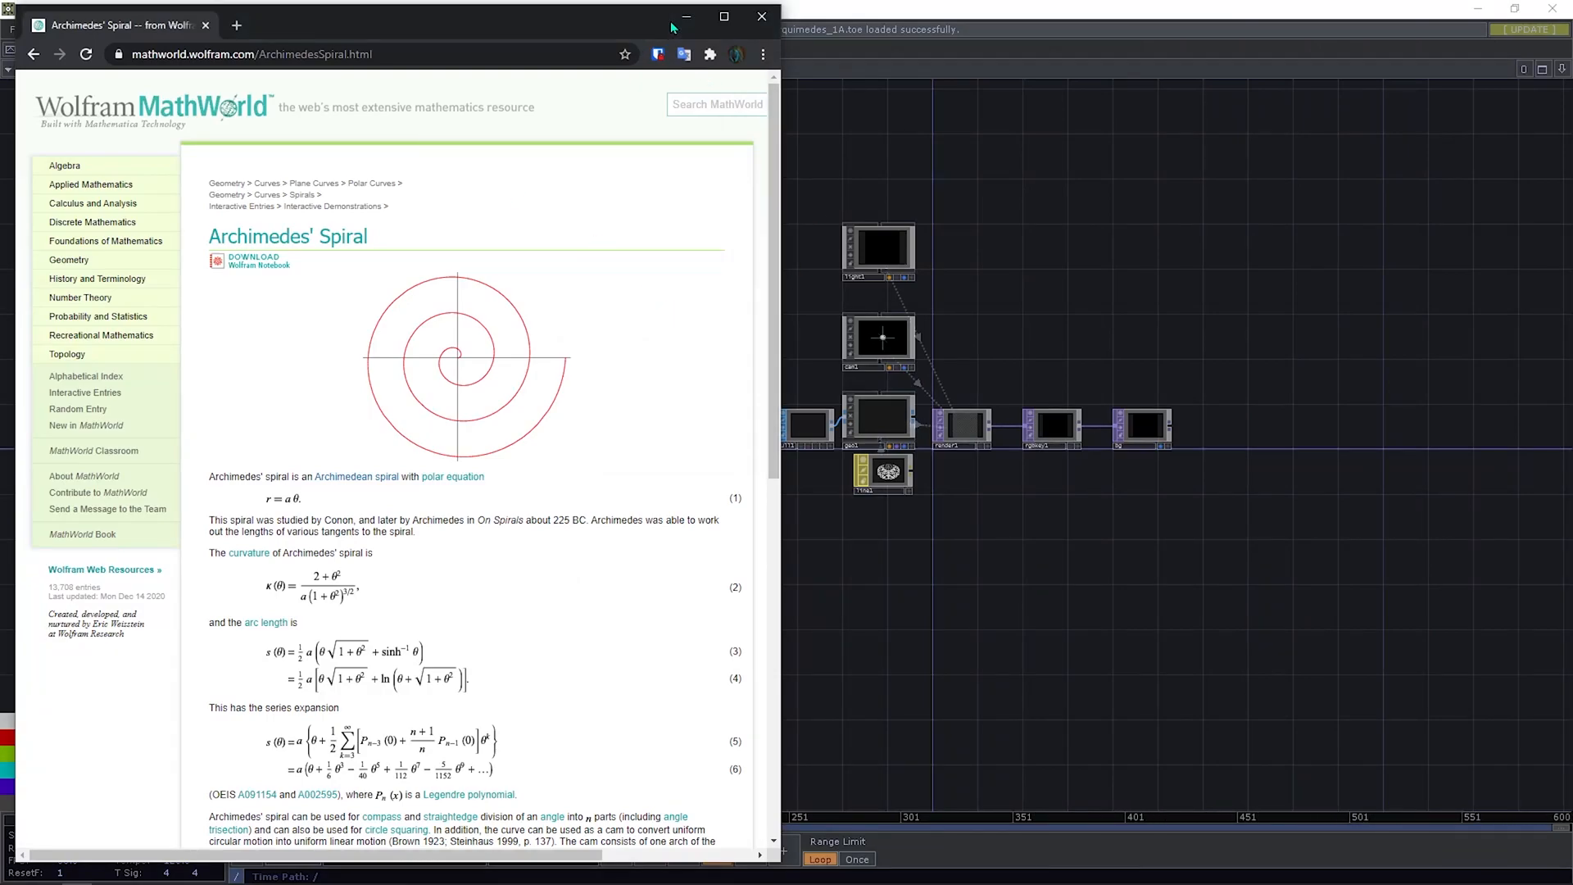
left_click(762, 16)
type("c")
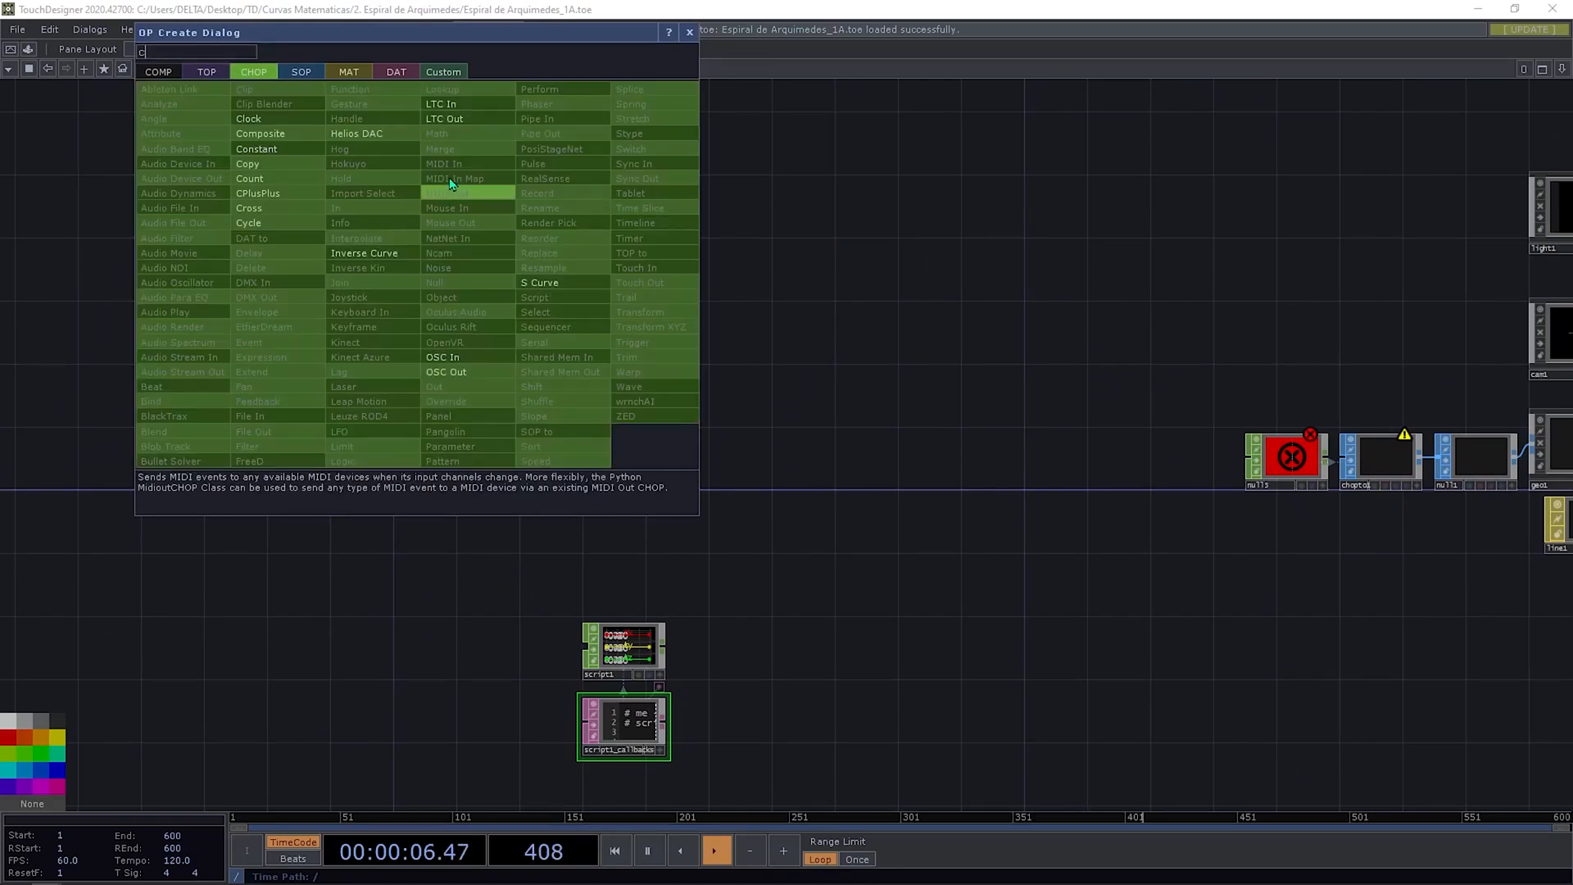
mouse_move(247, 164)
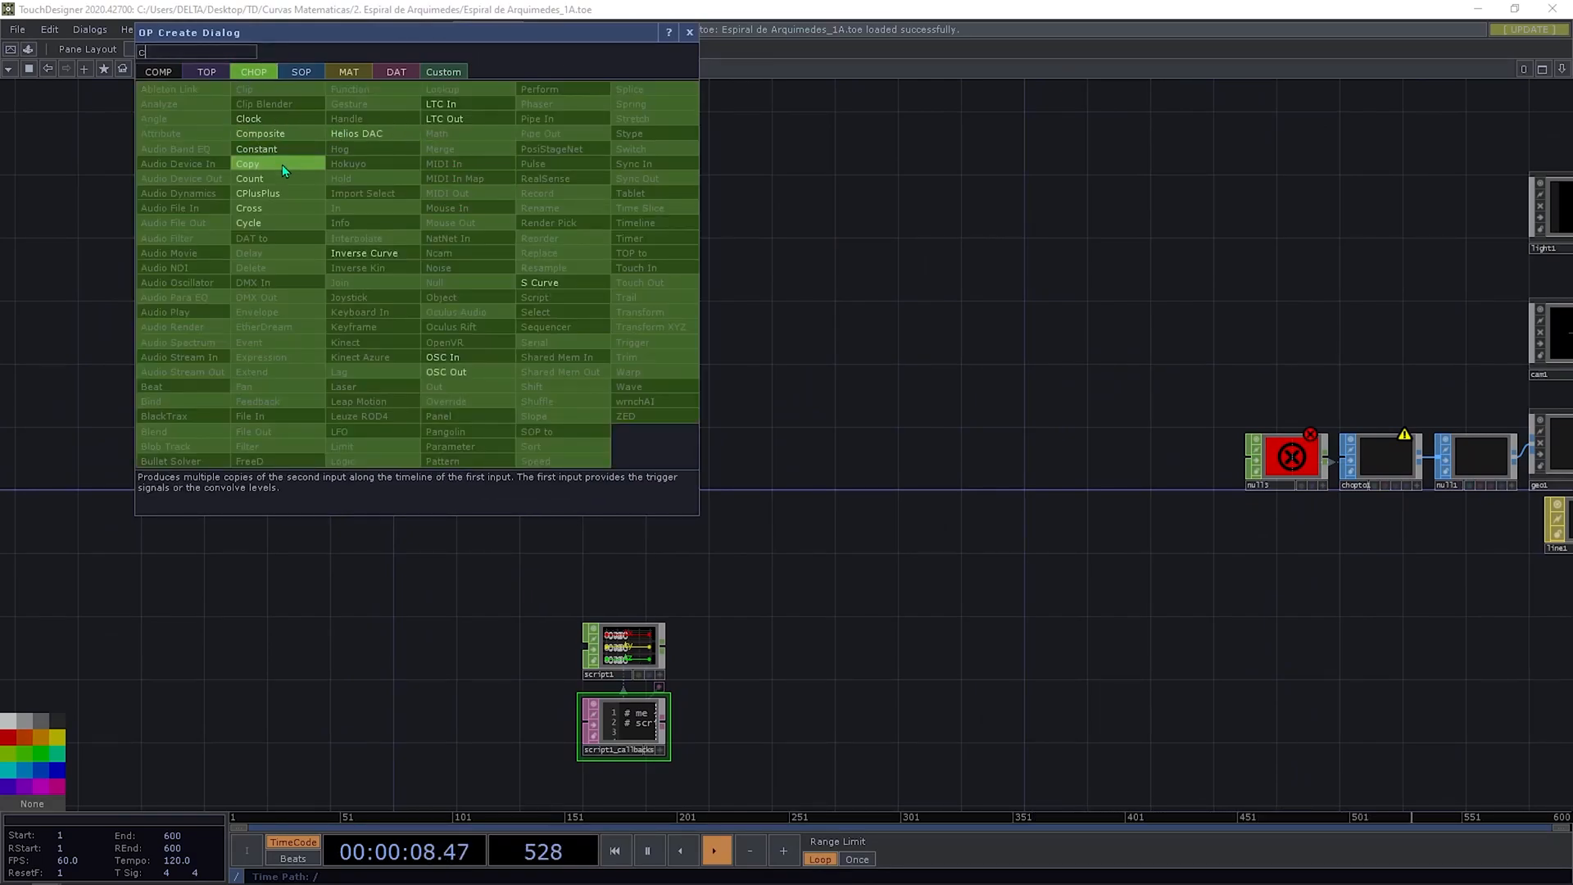
mouse_move(247, 118)
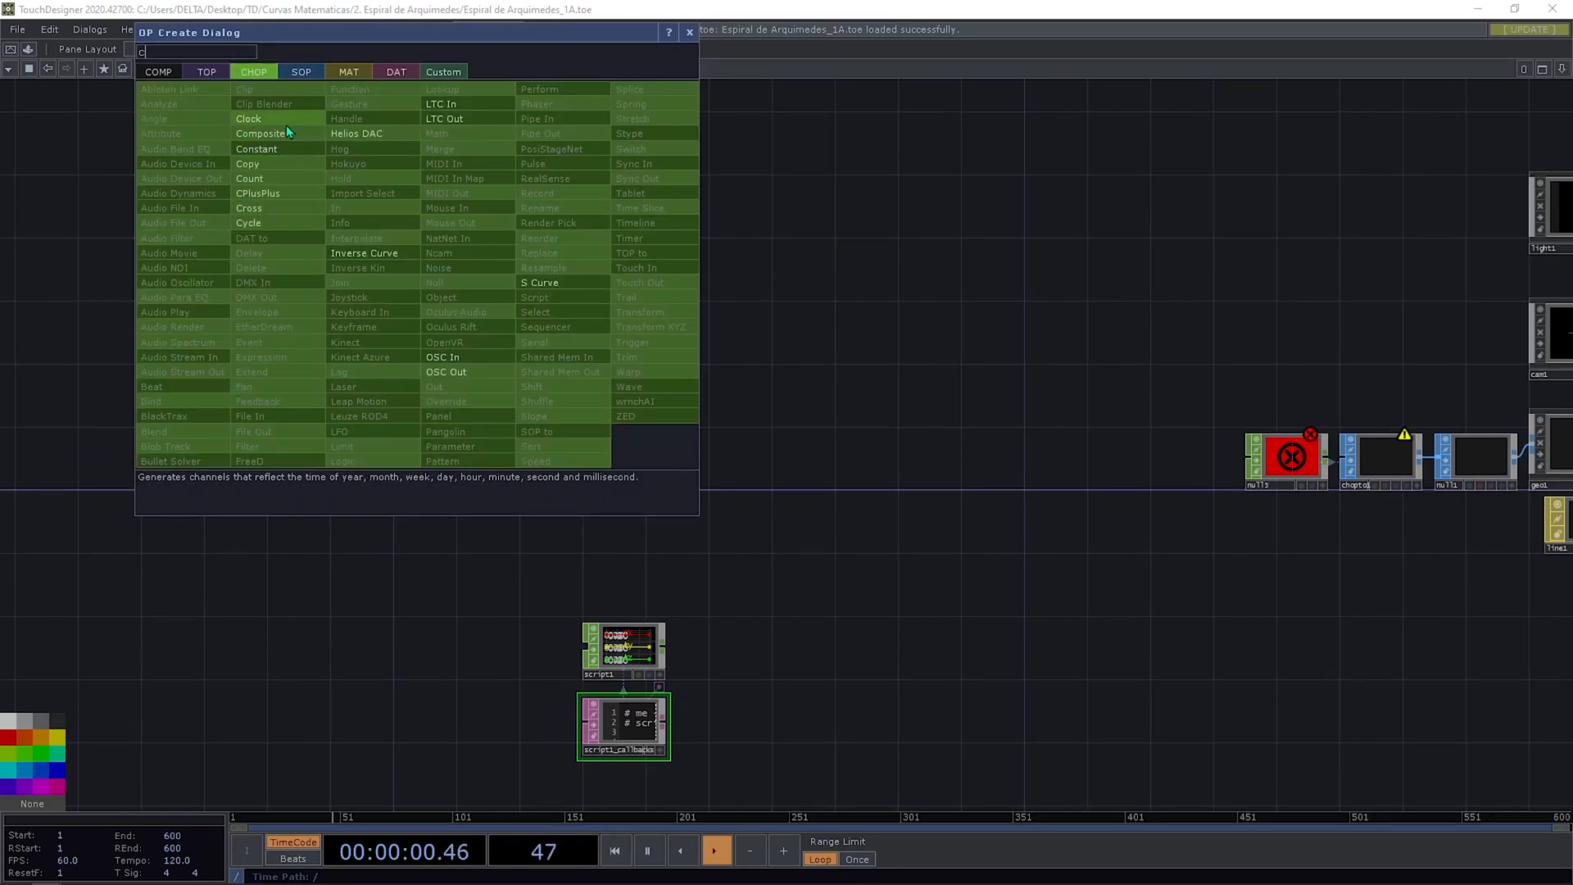
Step: Create constant1 CHOP with channels samples=100, a=1 and a third named cycles
left_click(256, 149)
type("samples")
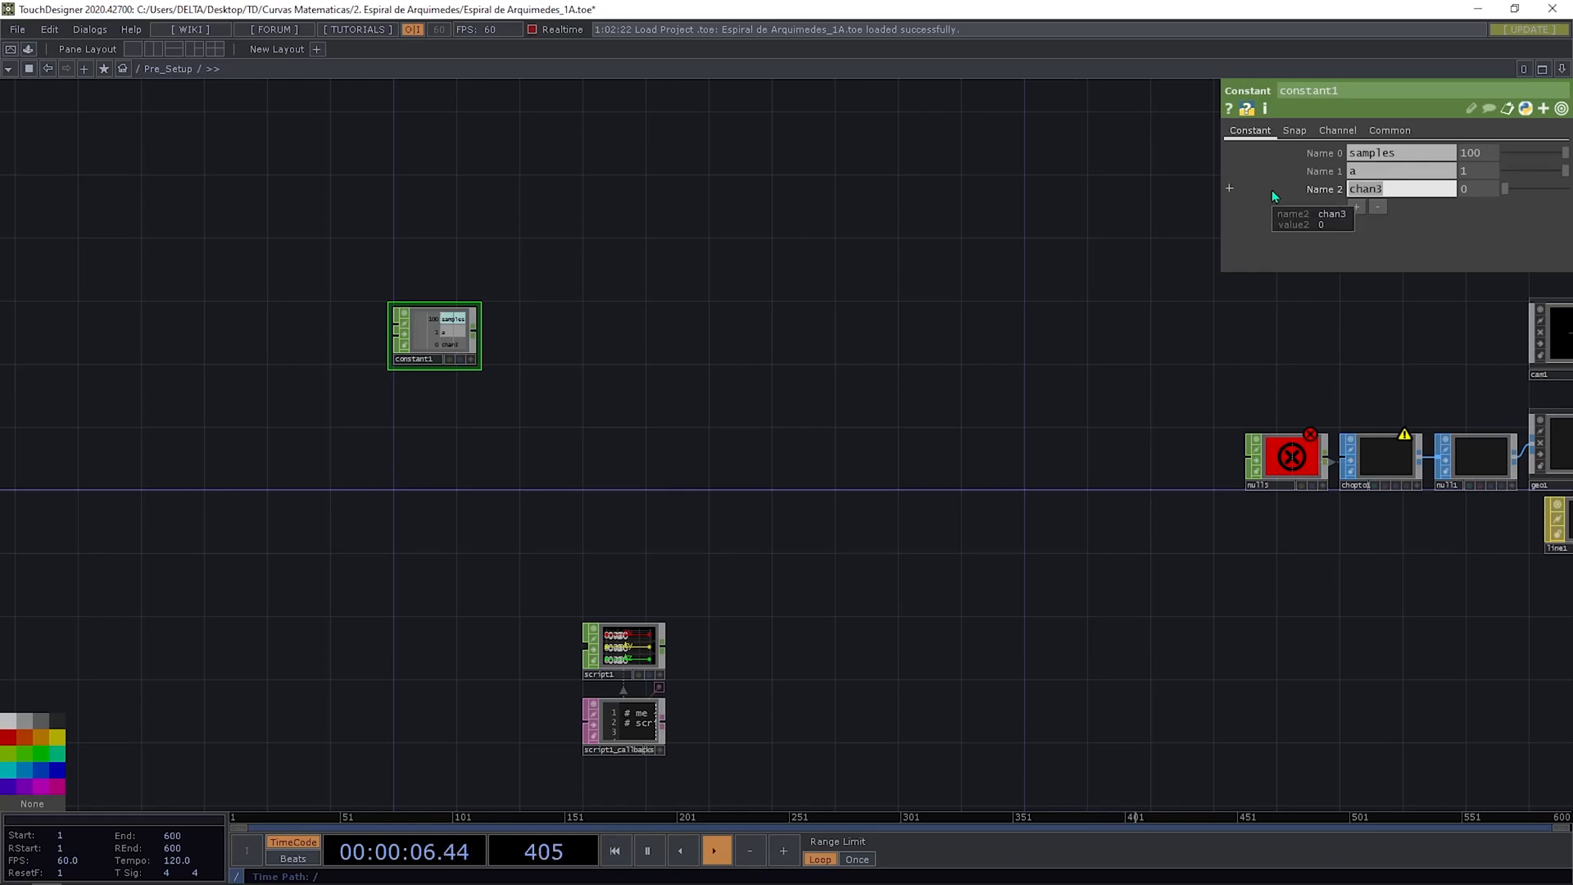
type("cycles")
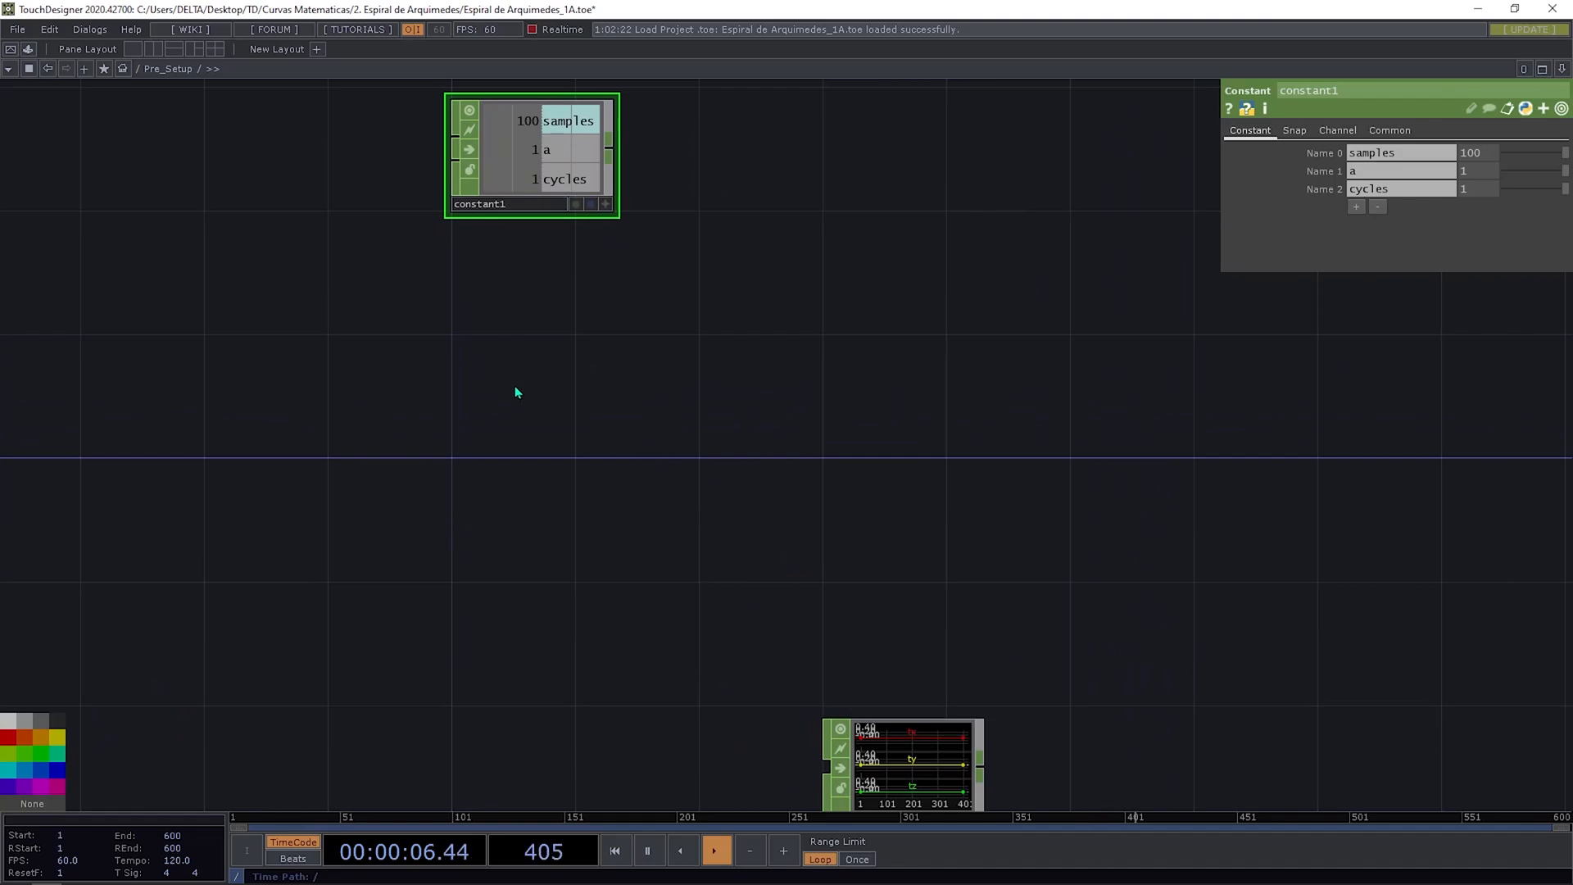
Step: Add pattern1 as a Ramp with channel t, length 100, range end driven by constant1's cycles
double_click(517, 392)
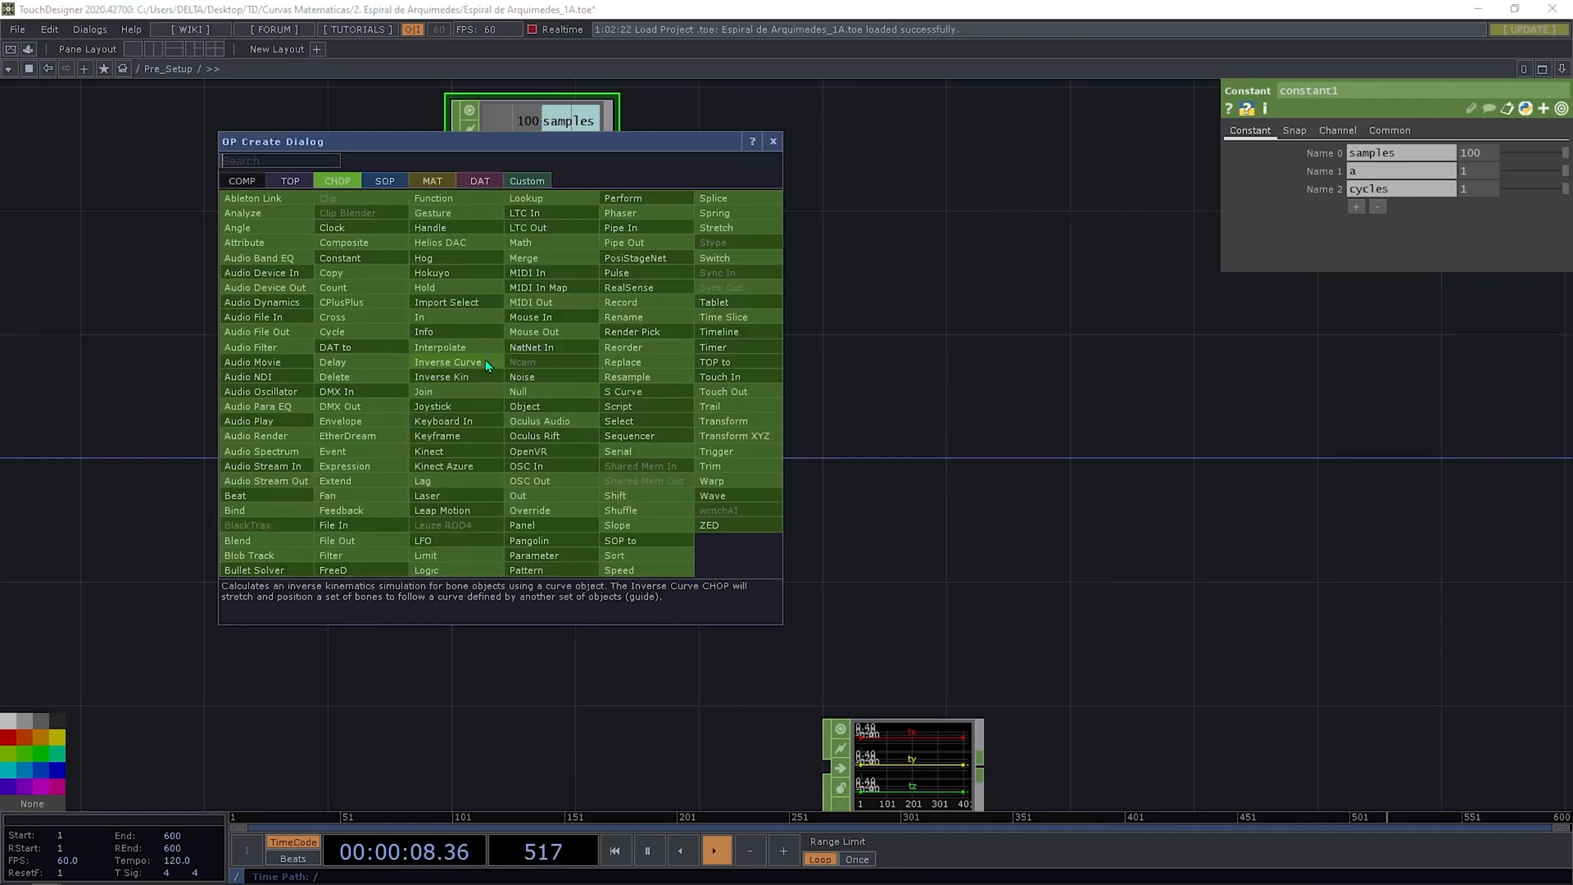
type("pa")
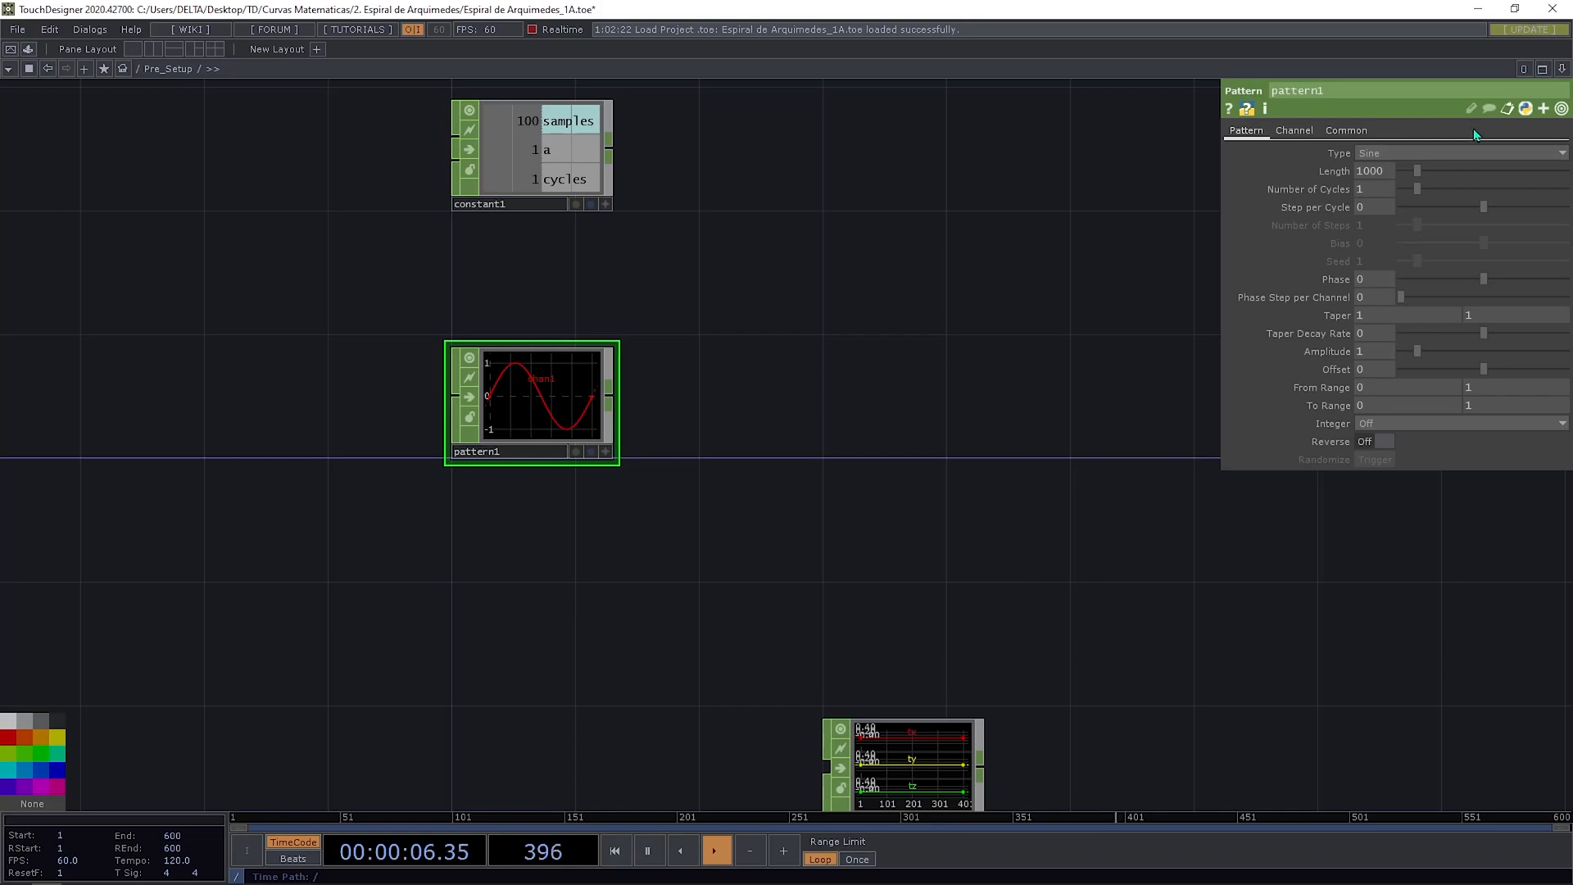
left_click(1461, 152)
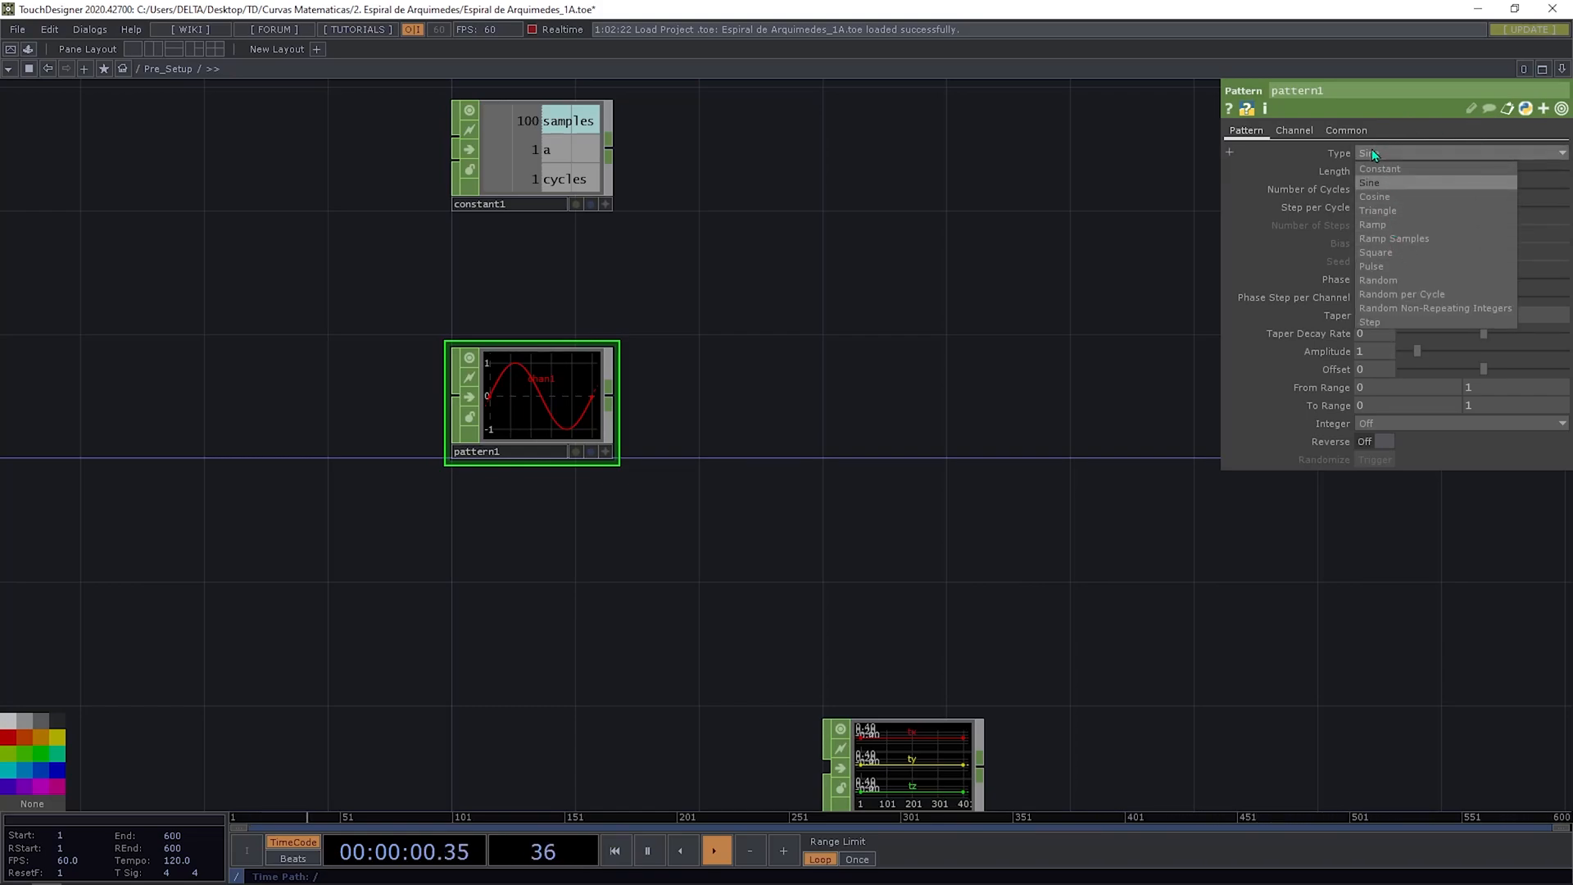
left_click(1376, 225)
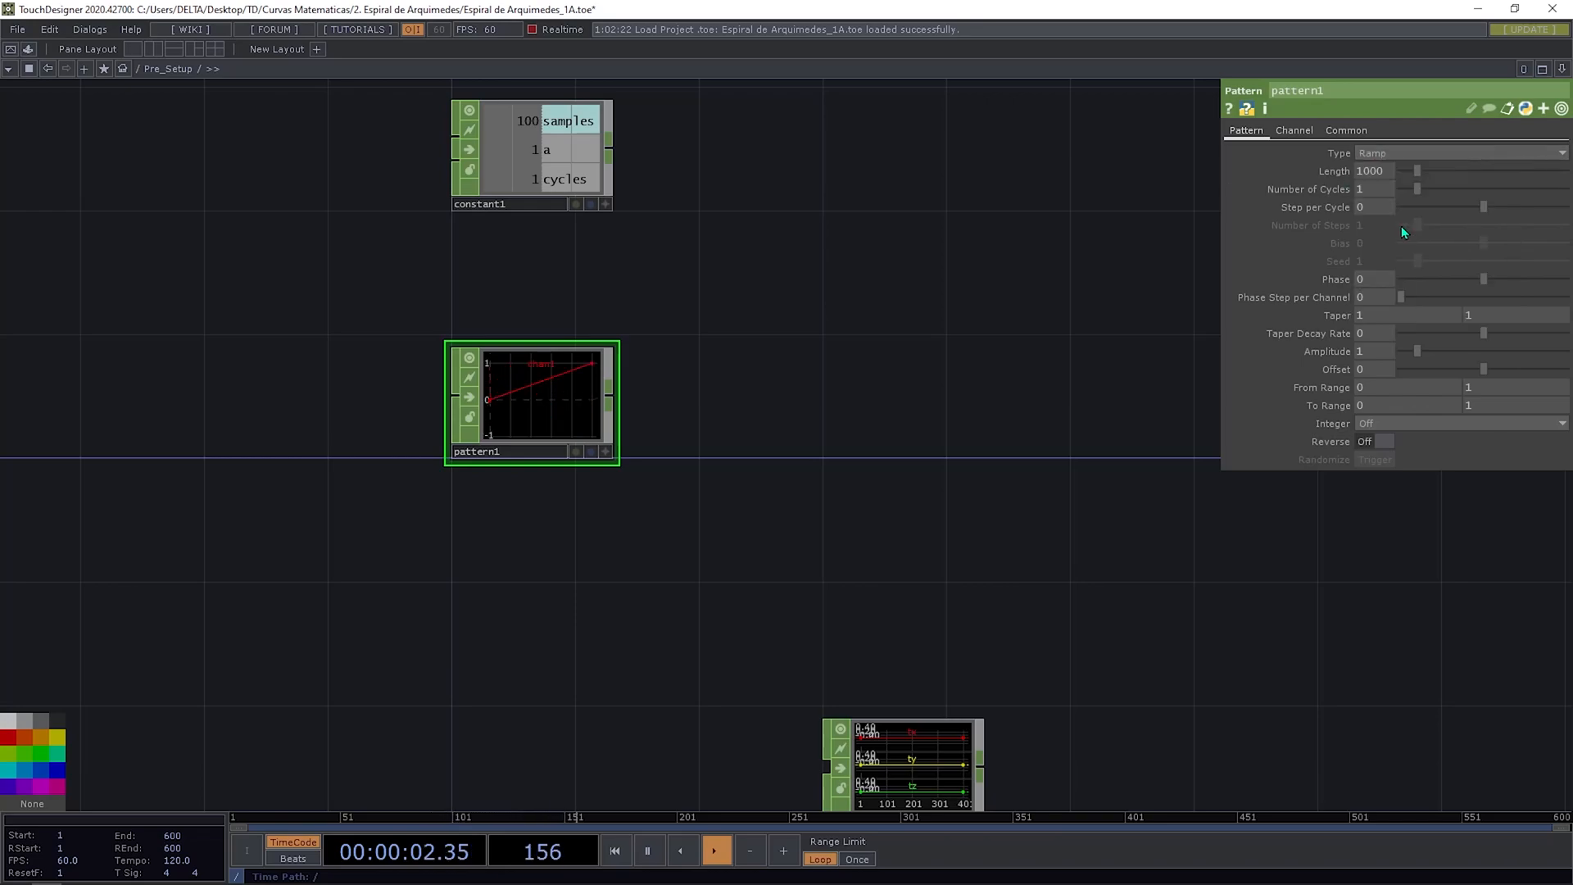
left_click(1293, 130)
type("t")
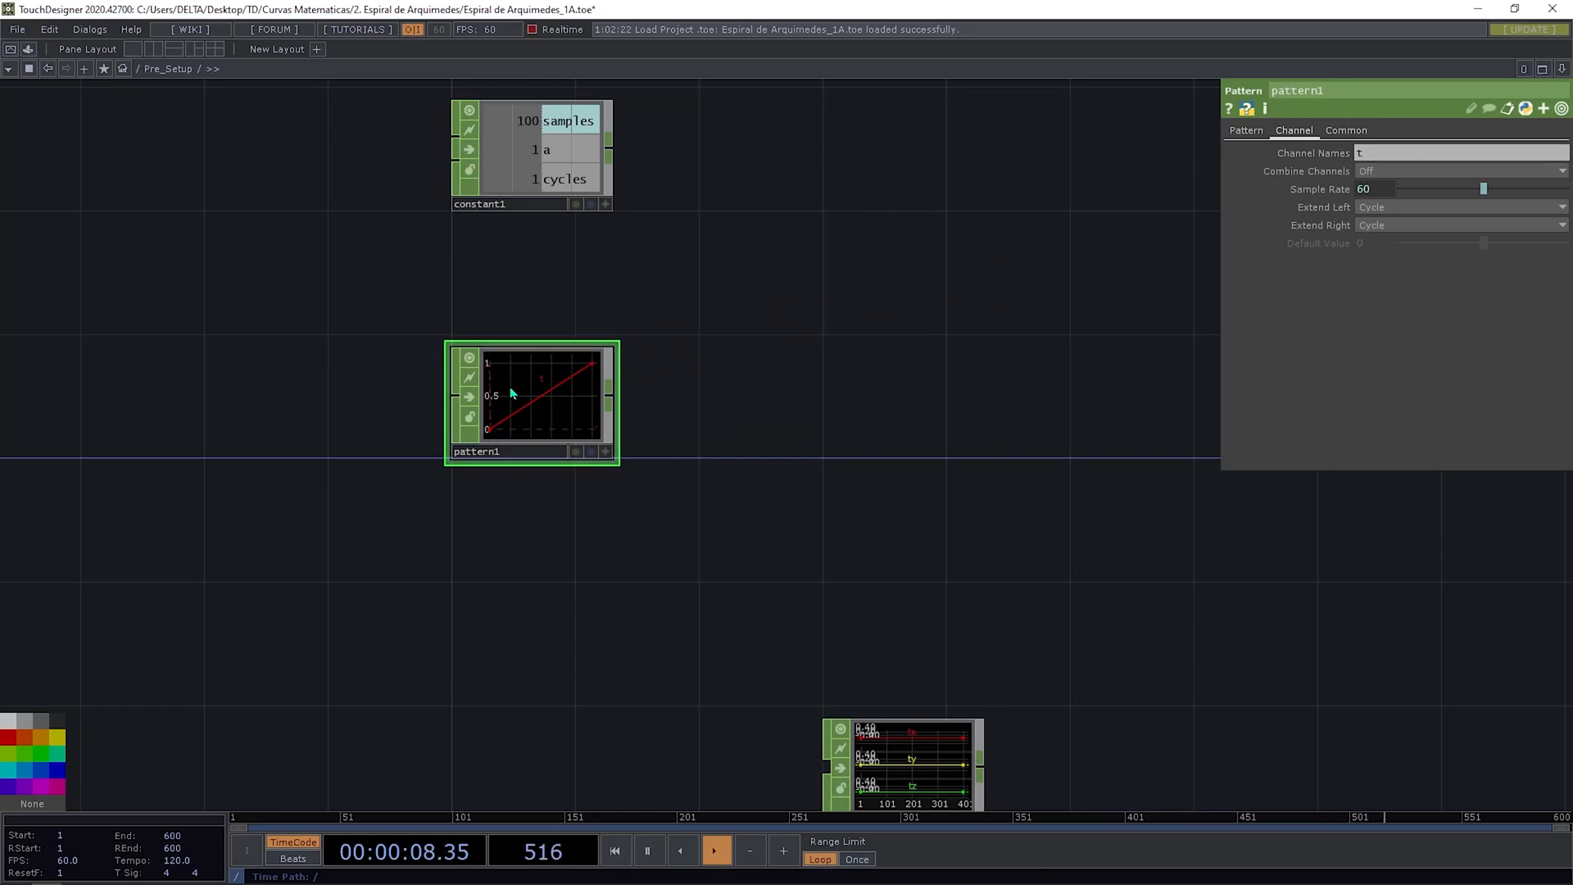
left_click(1245, 130)
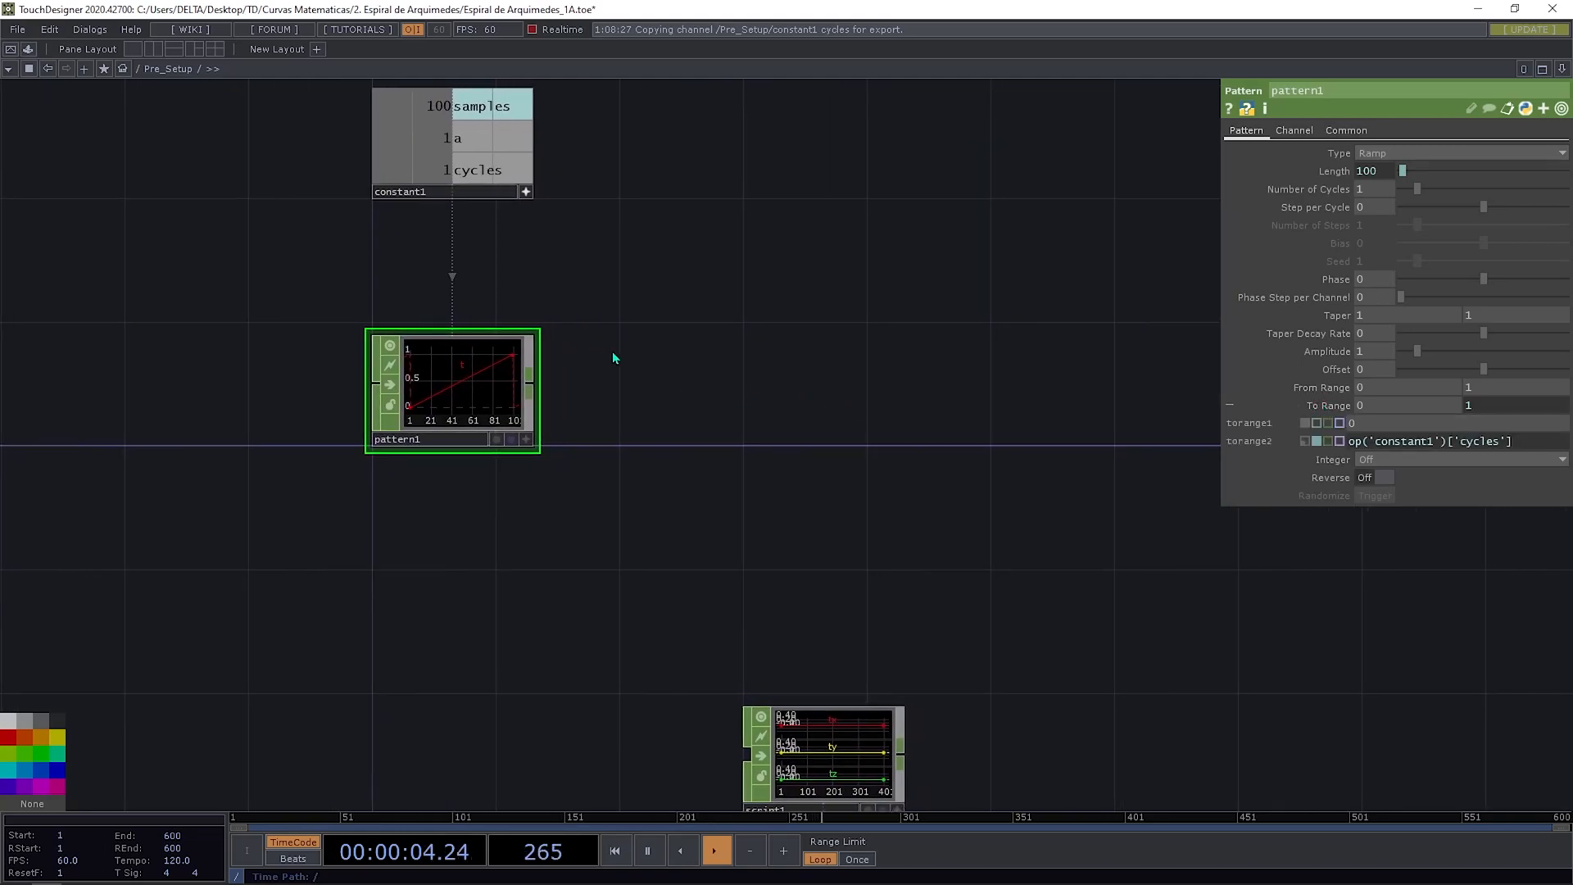
mouse_move(1232, 332)
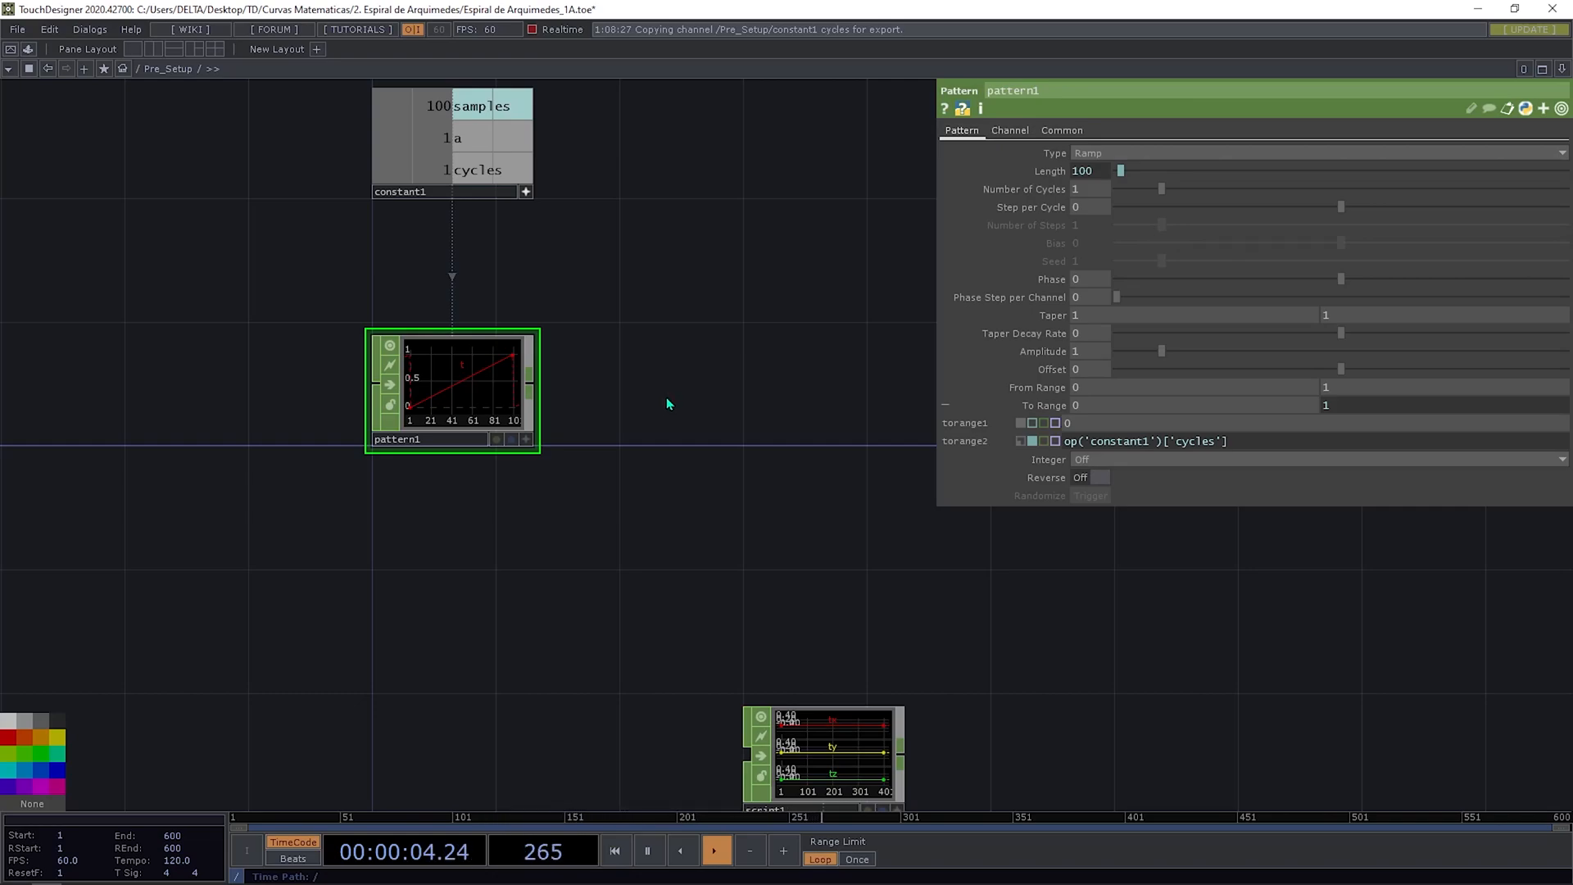
mouse_move(624, 400)
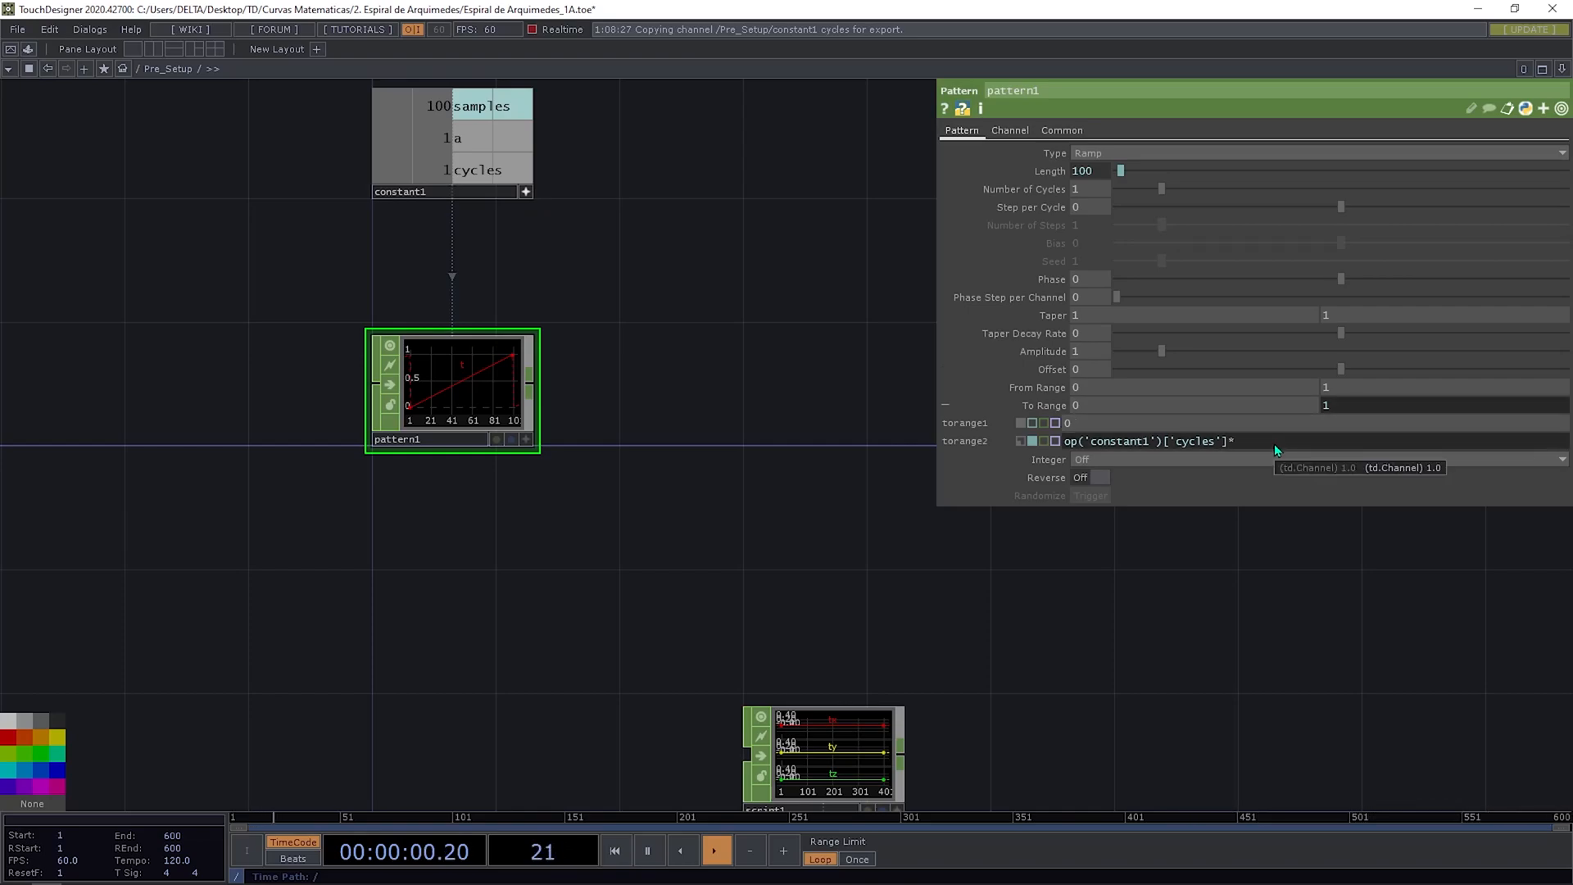
Step: Append *math.pi*2 to pattern1's To Range expression so it ends at 6.28319
type("math.pi")
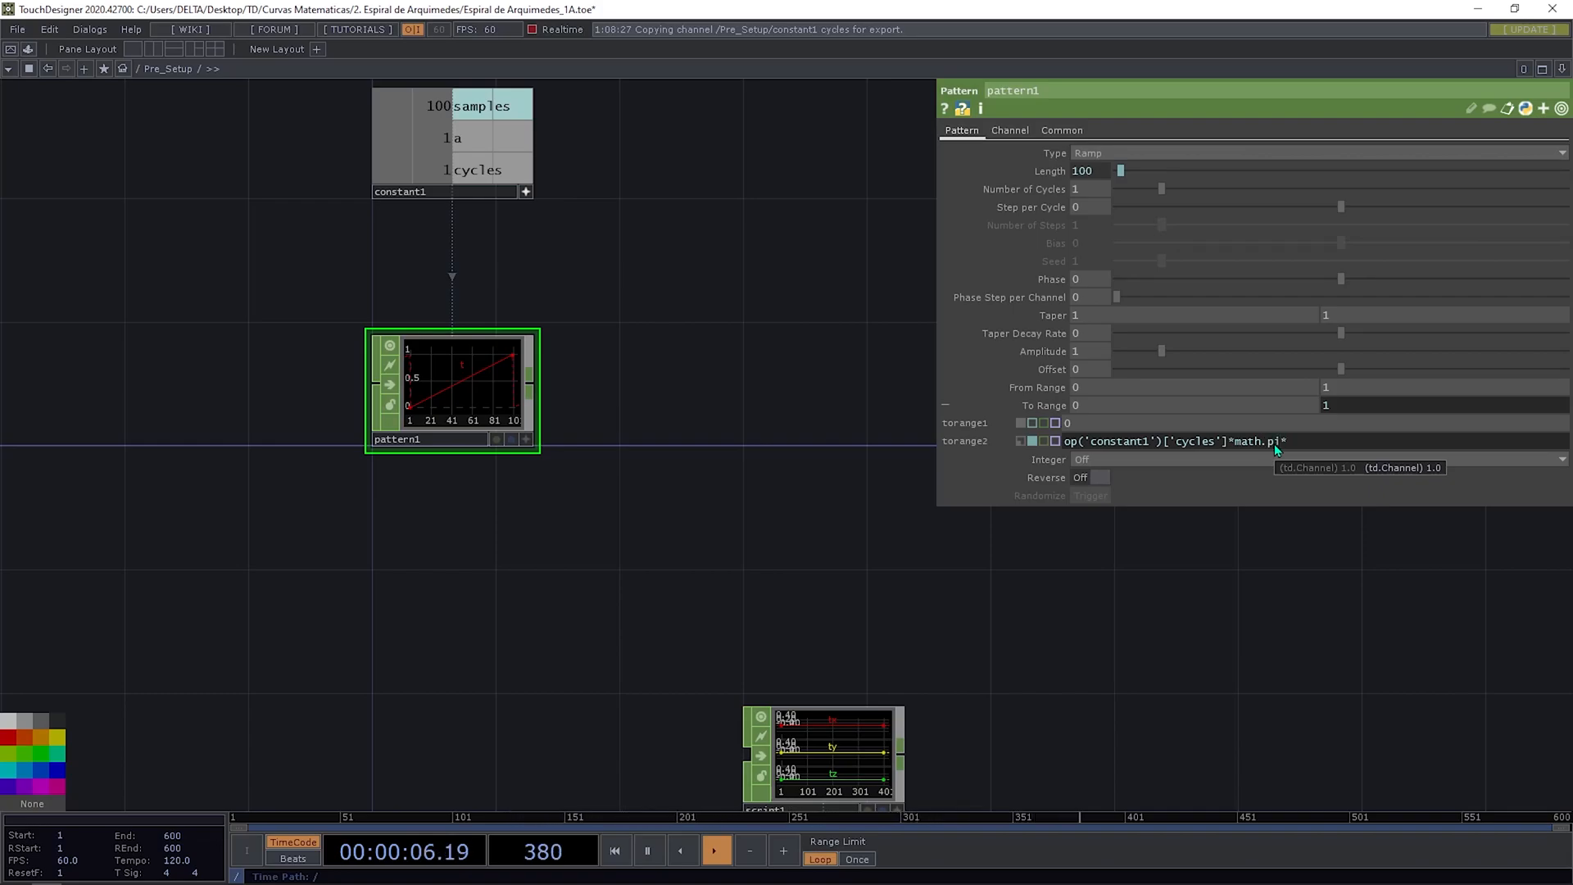
type("*2")
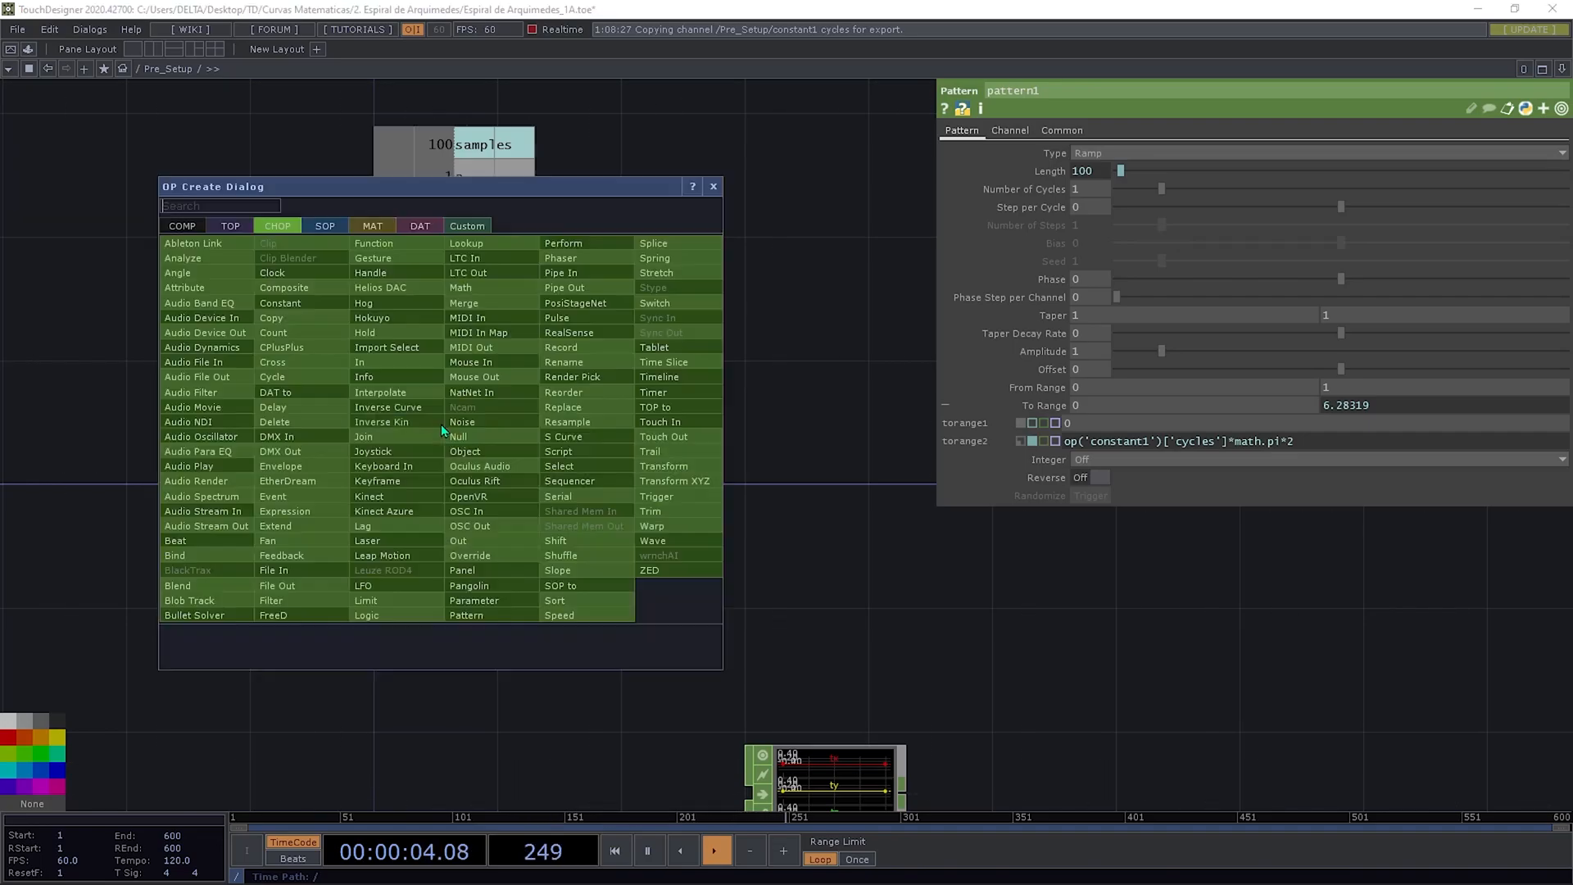
Step: Add select1 for channel a and a Math CHOP multiplying it by pattern1's ramp
type("se")
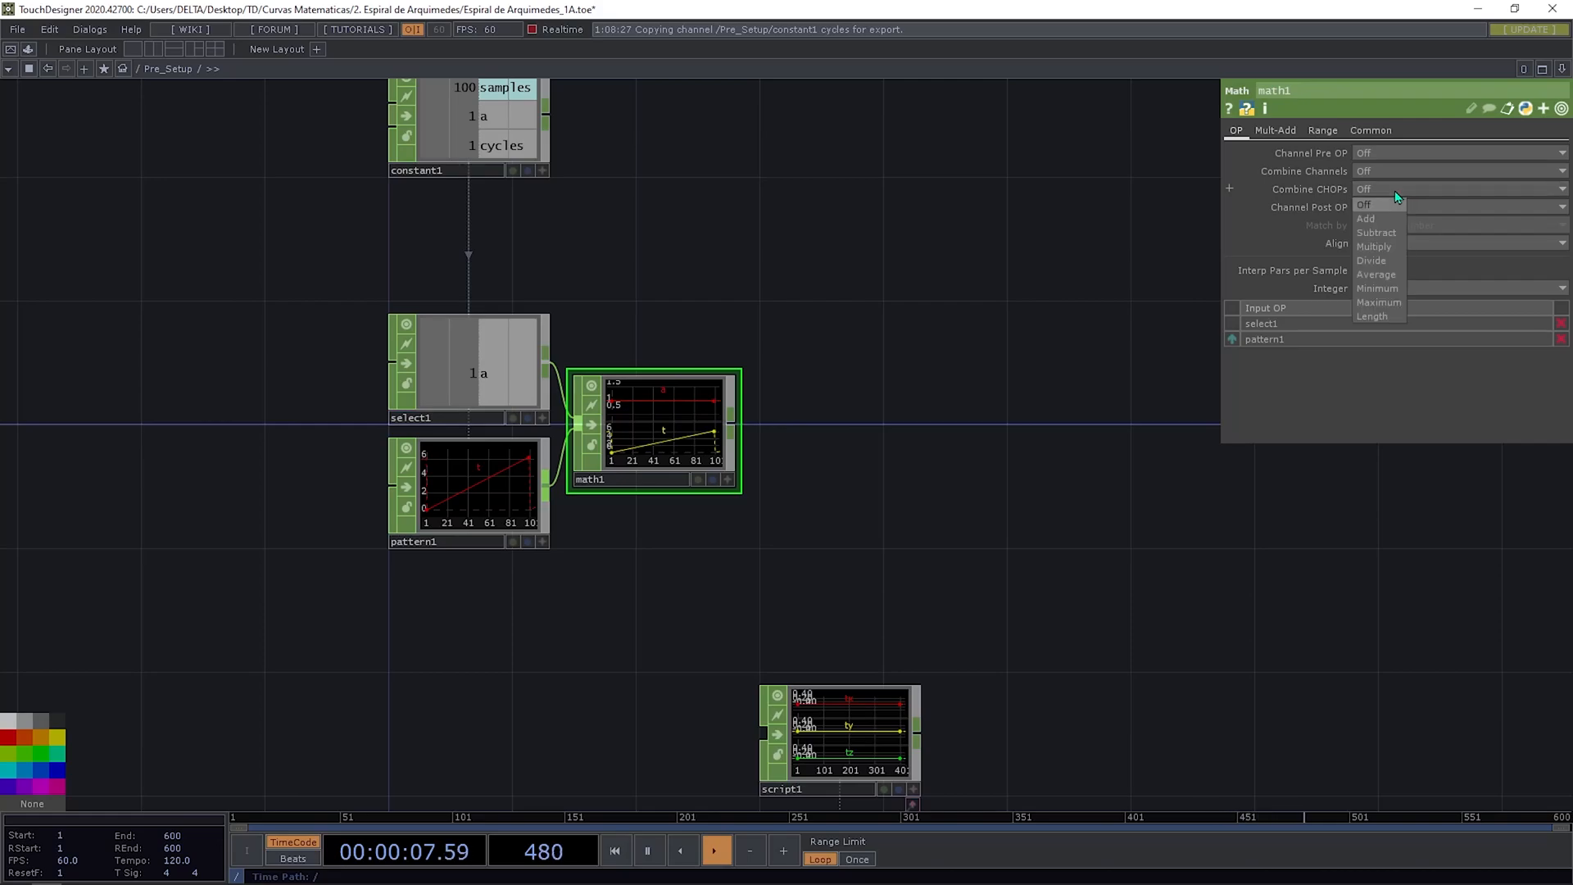
left_click(1373, 245)
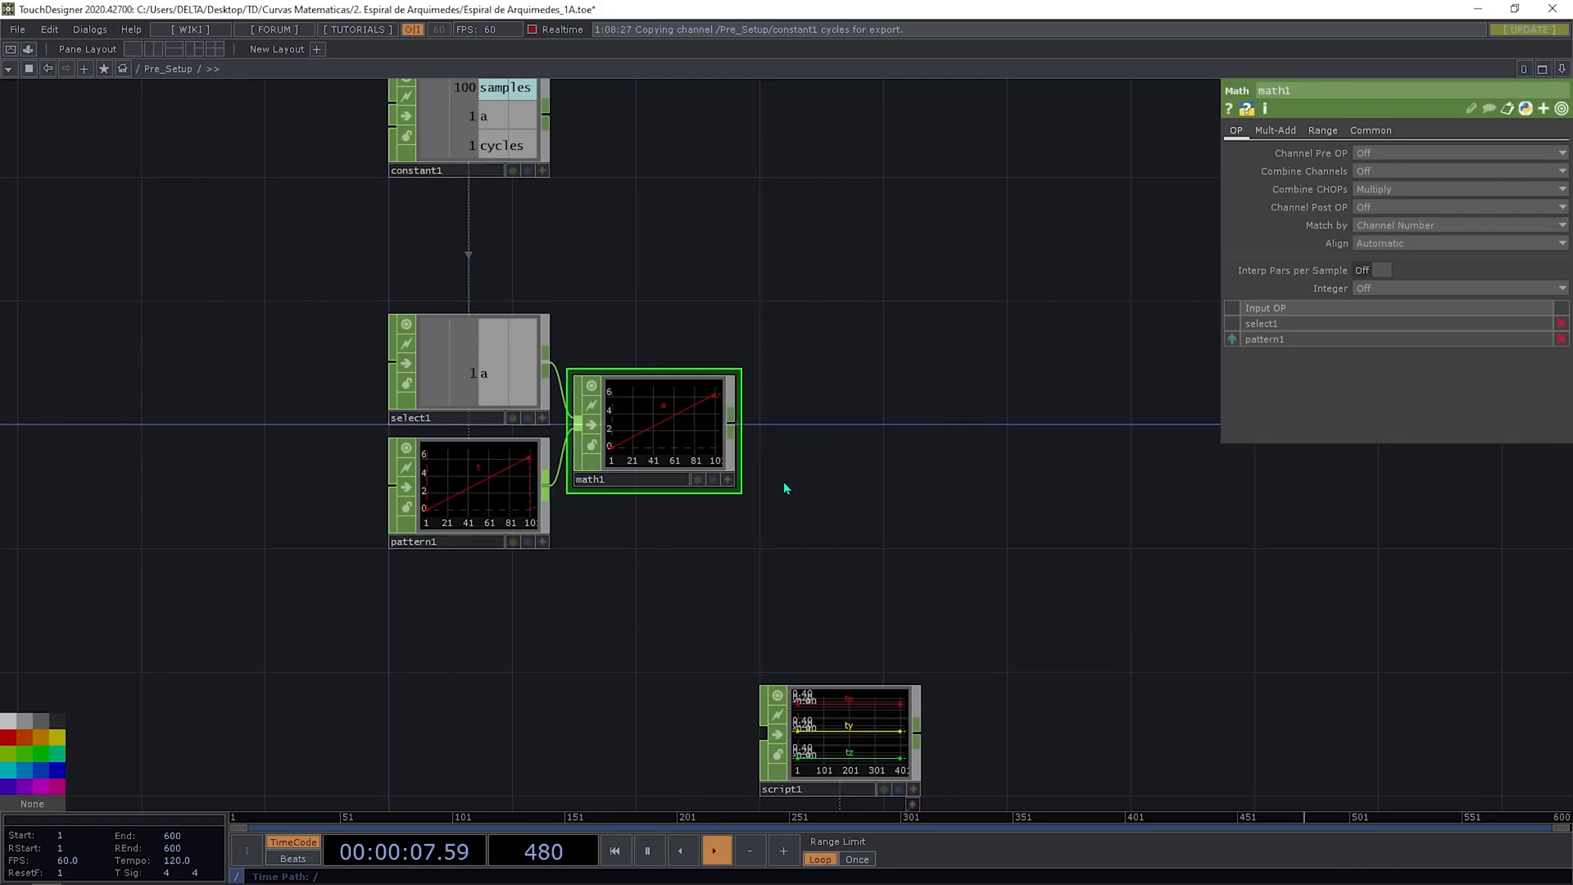
mouse_move(913, 529)
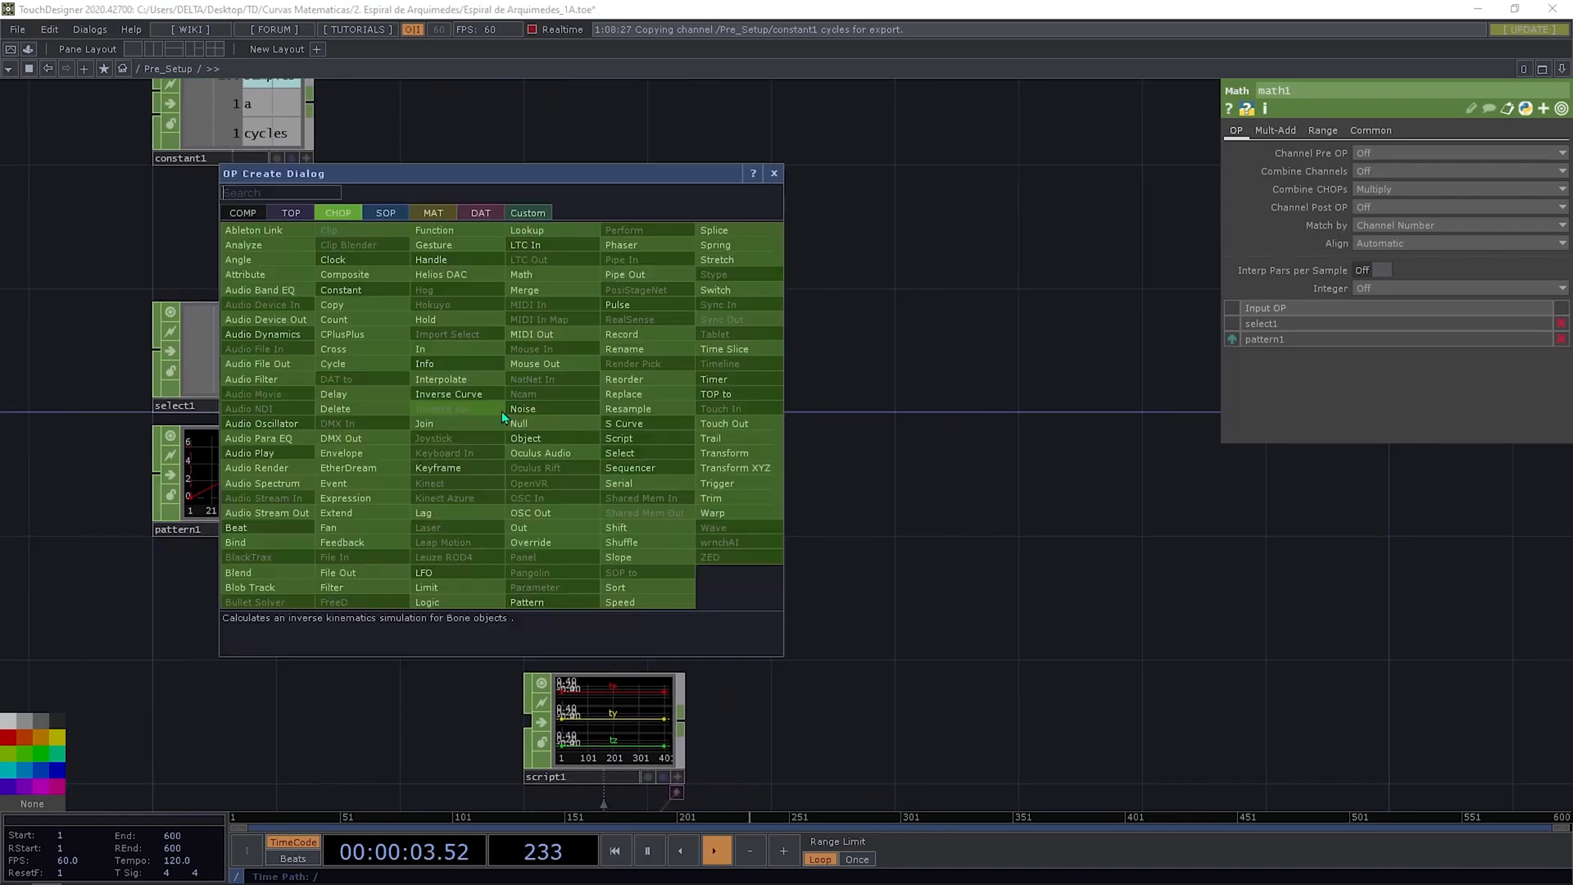
Step: Add null2 after math1 and select2 reading pattern1's ramp channel
type("nul")
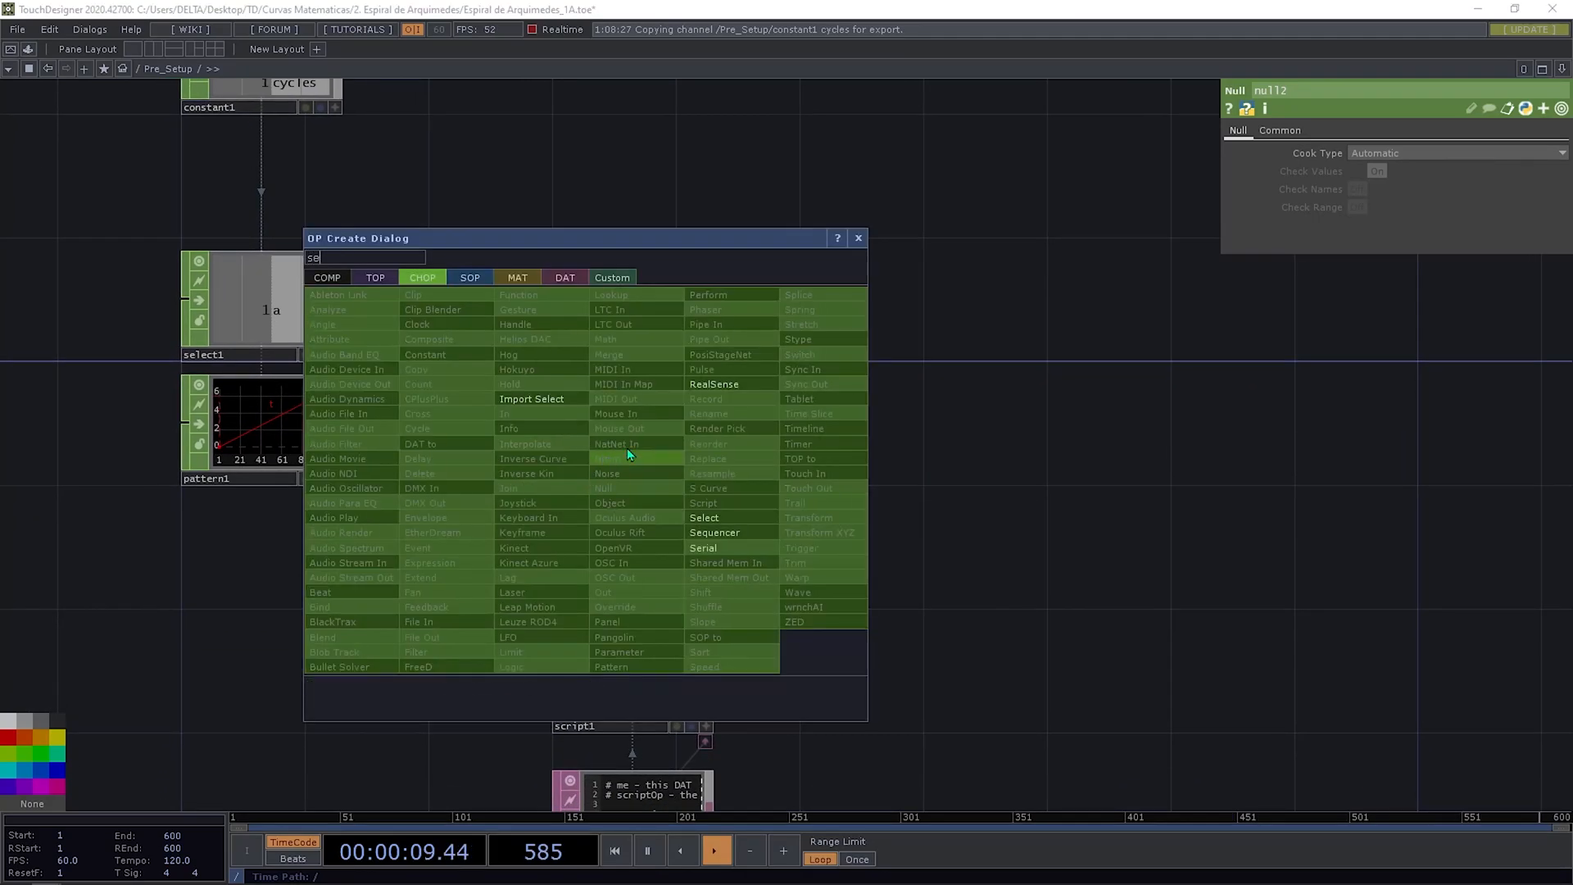
left_click(703, 516)
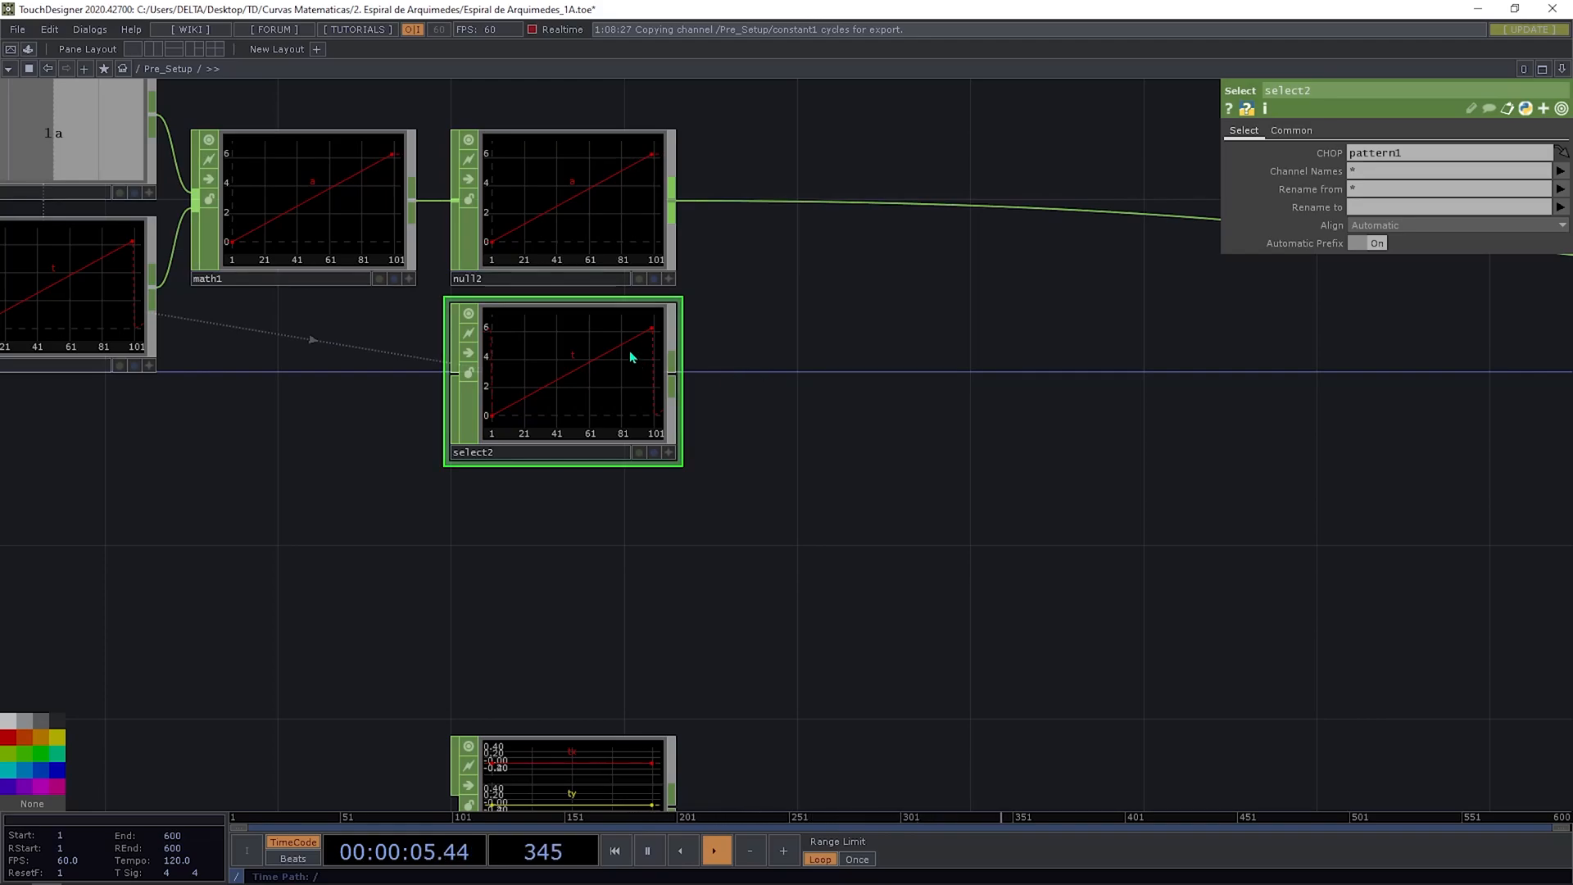
mouse_move(803, 363)
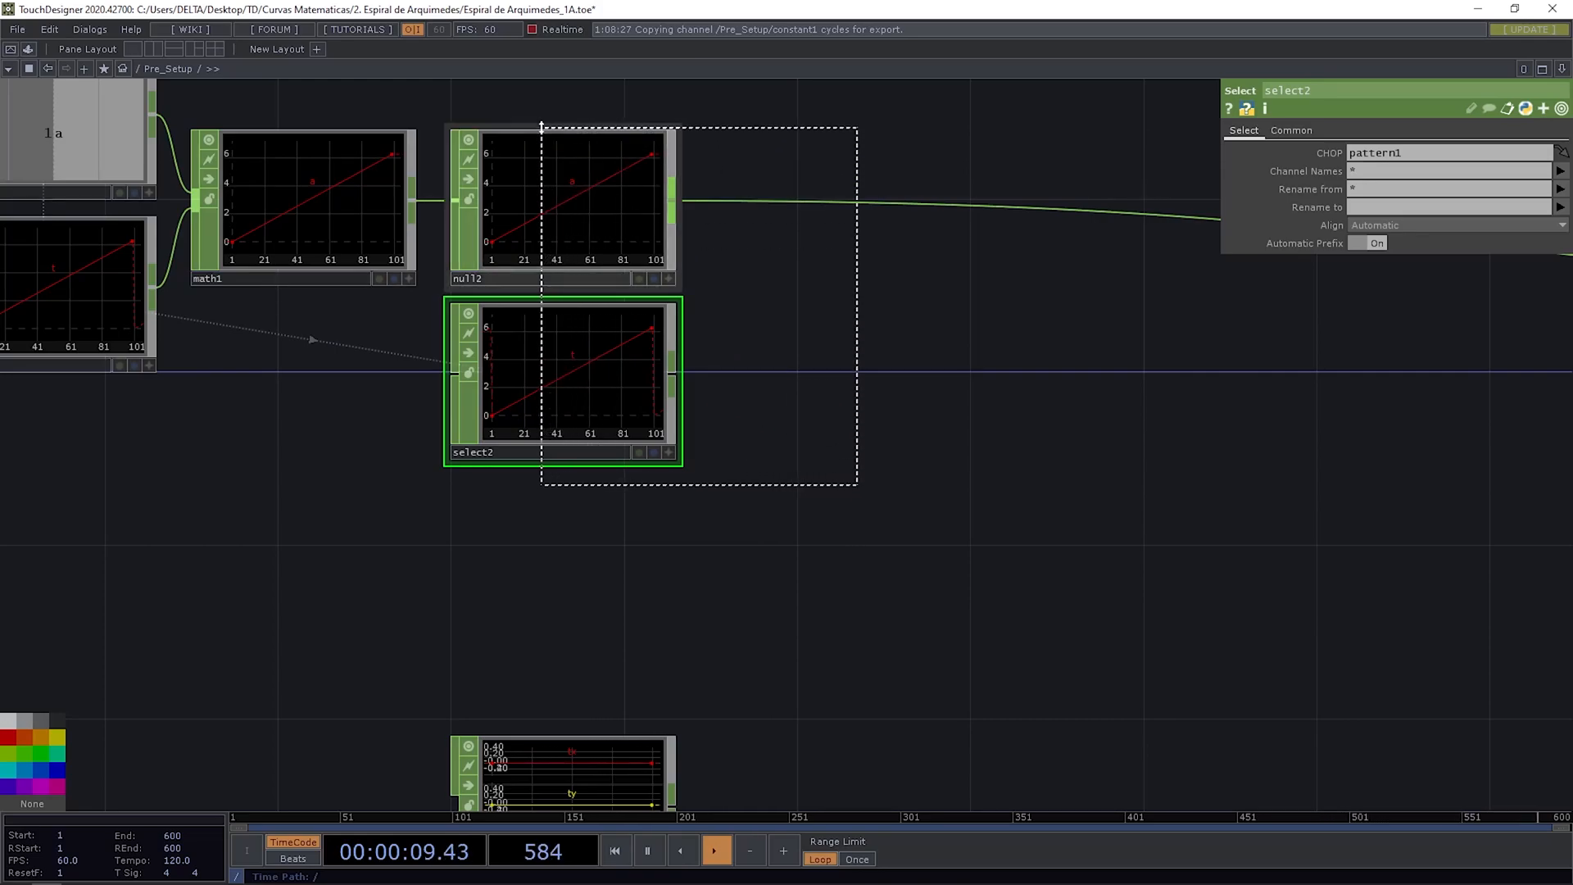
Step: Collapse null2 and select2 into a Base named Polar_to_parametric and enter it
right_click(748, 259)
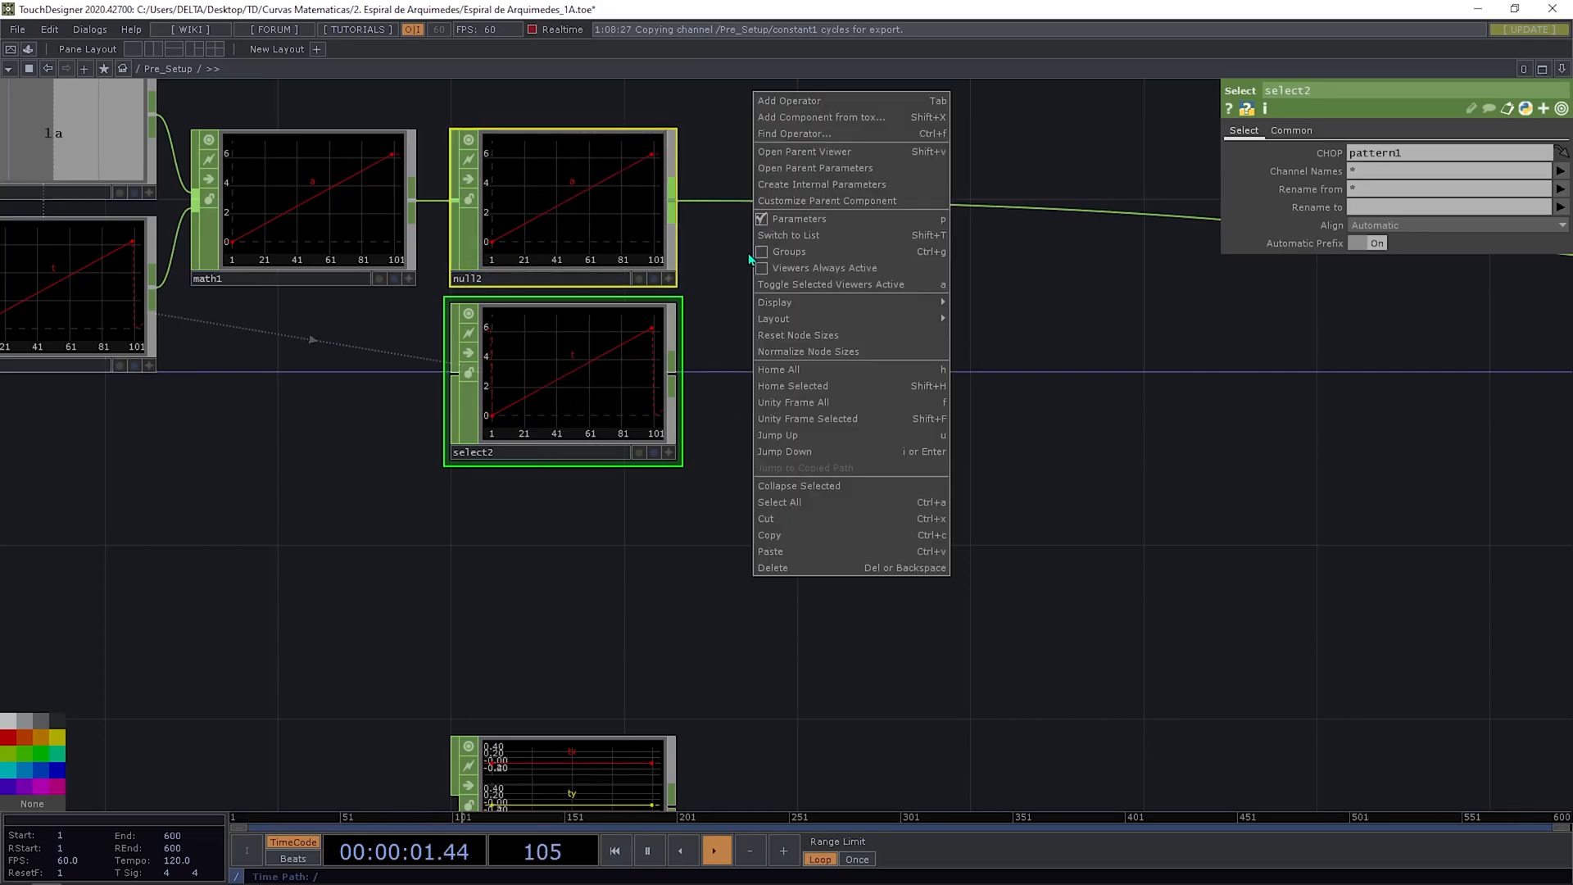
mouse_move(806, 373)
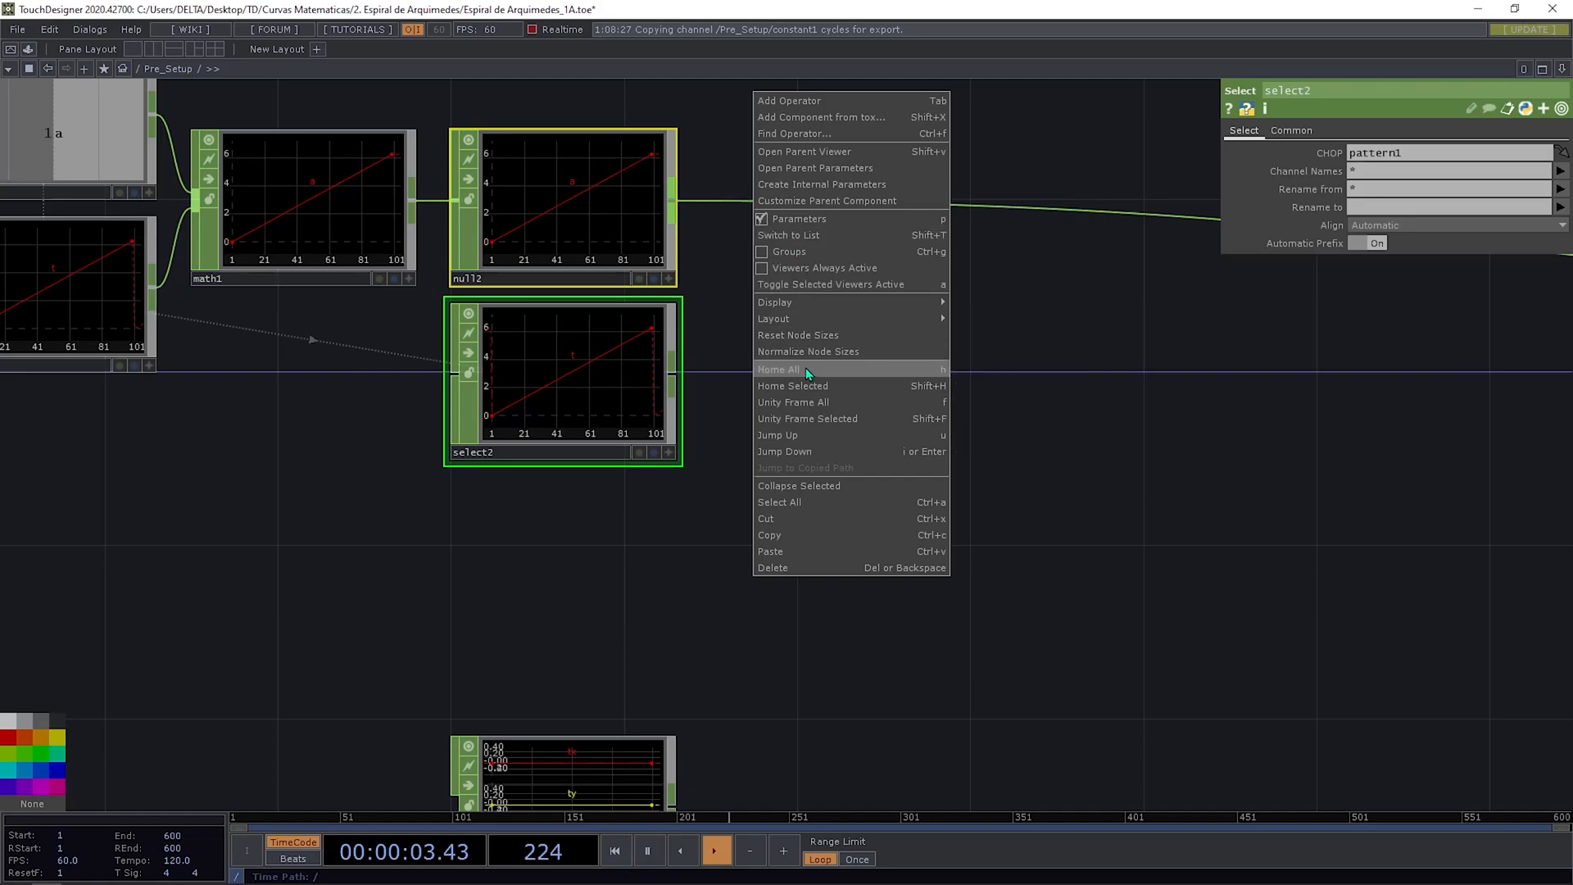
mouse_move(794, 403)
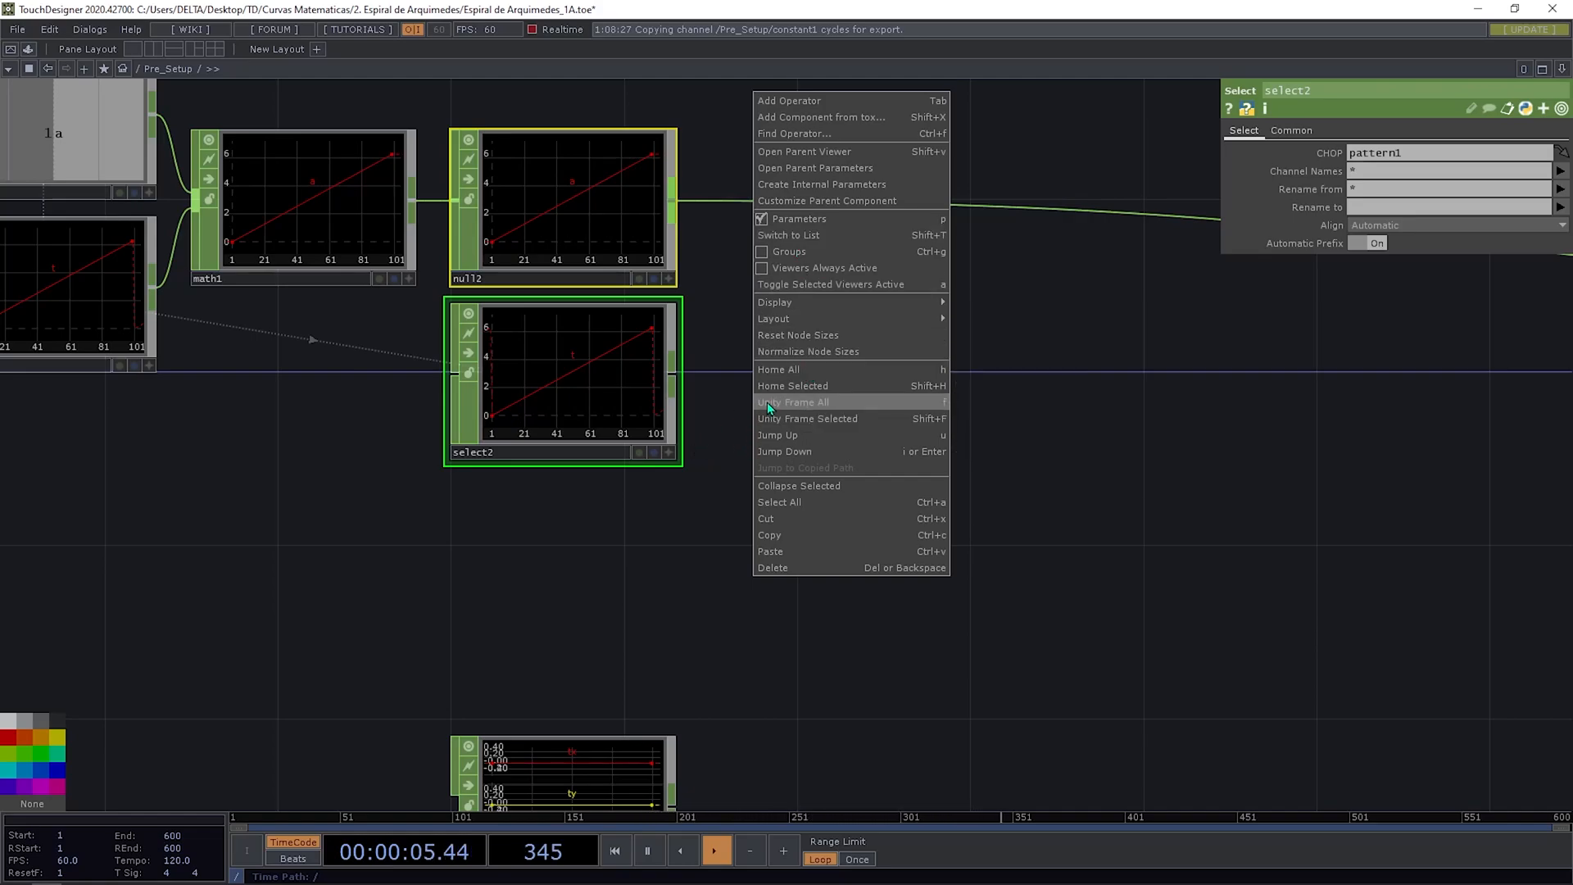
mouse_move(831, 418)
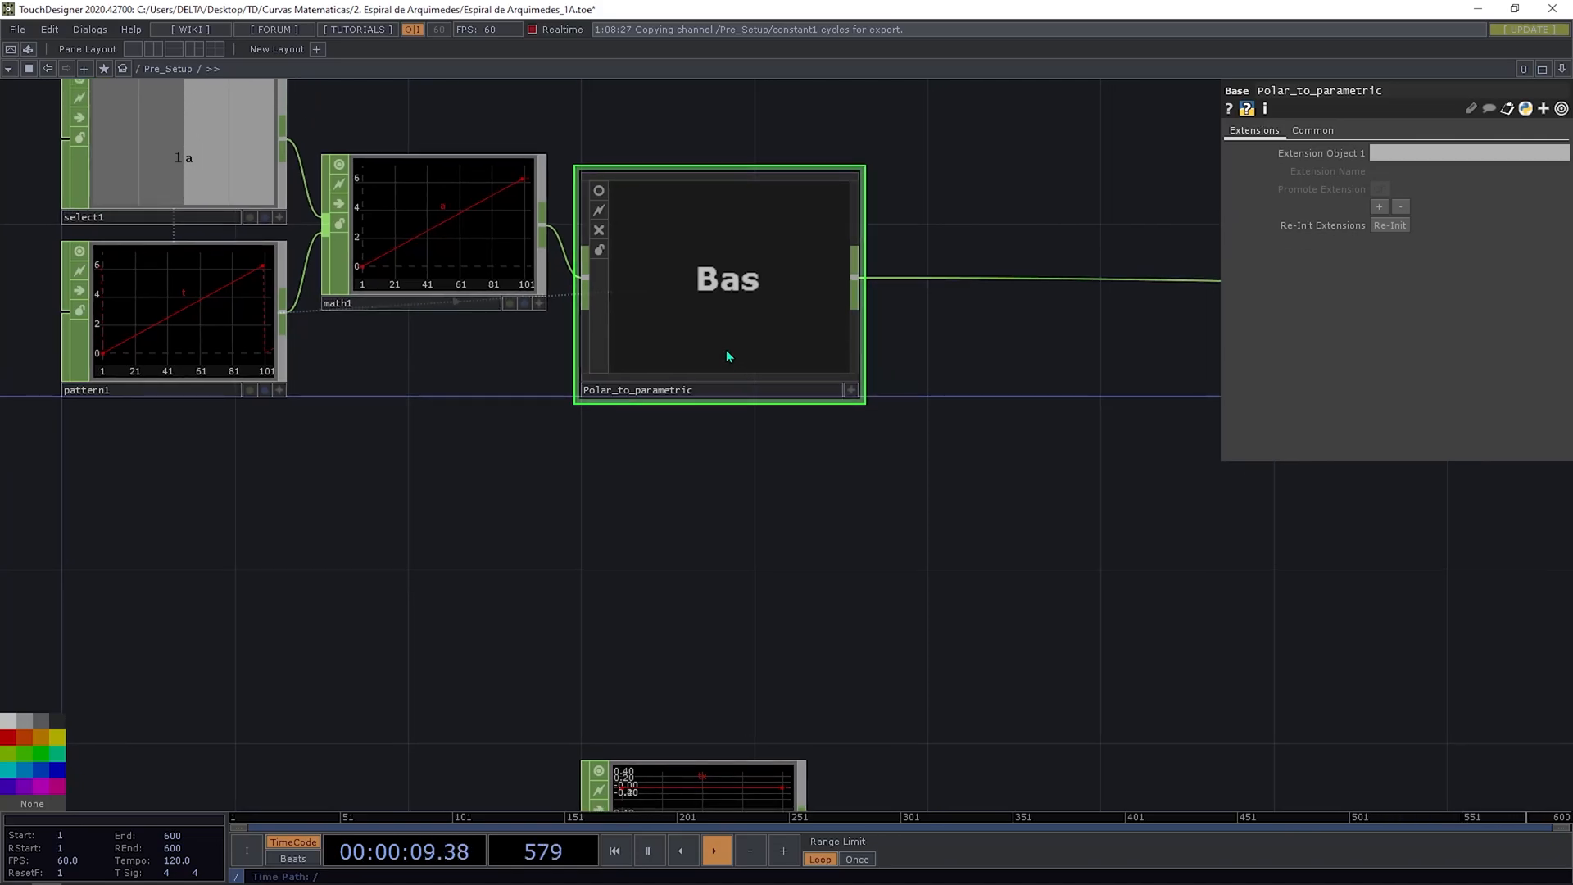
double_click(727, 278)
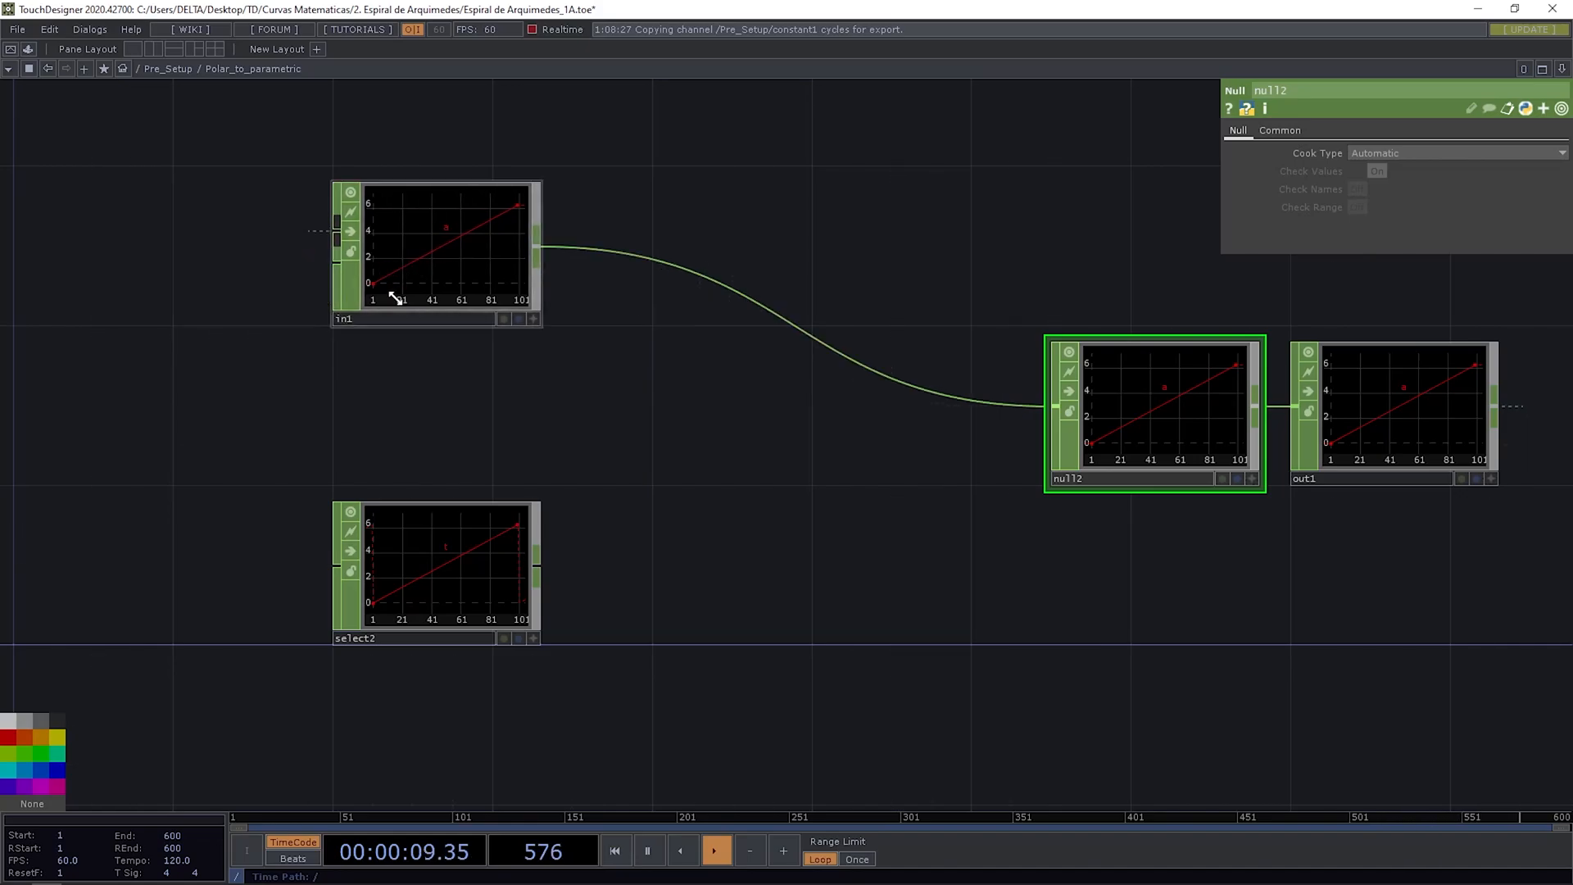
Step: Rename the input to Polar and the select node to Angle reading ../pattern1
left_click(436, 251)
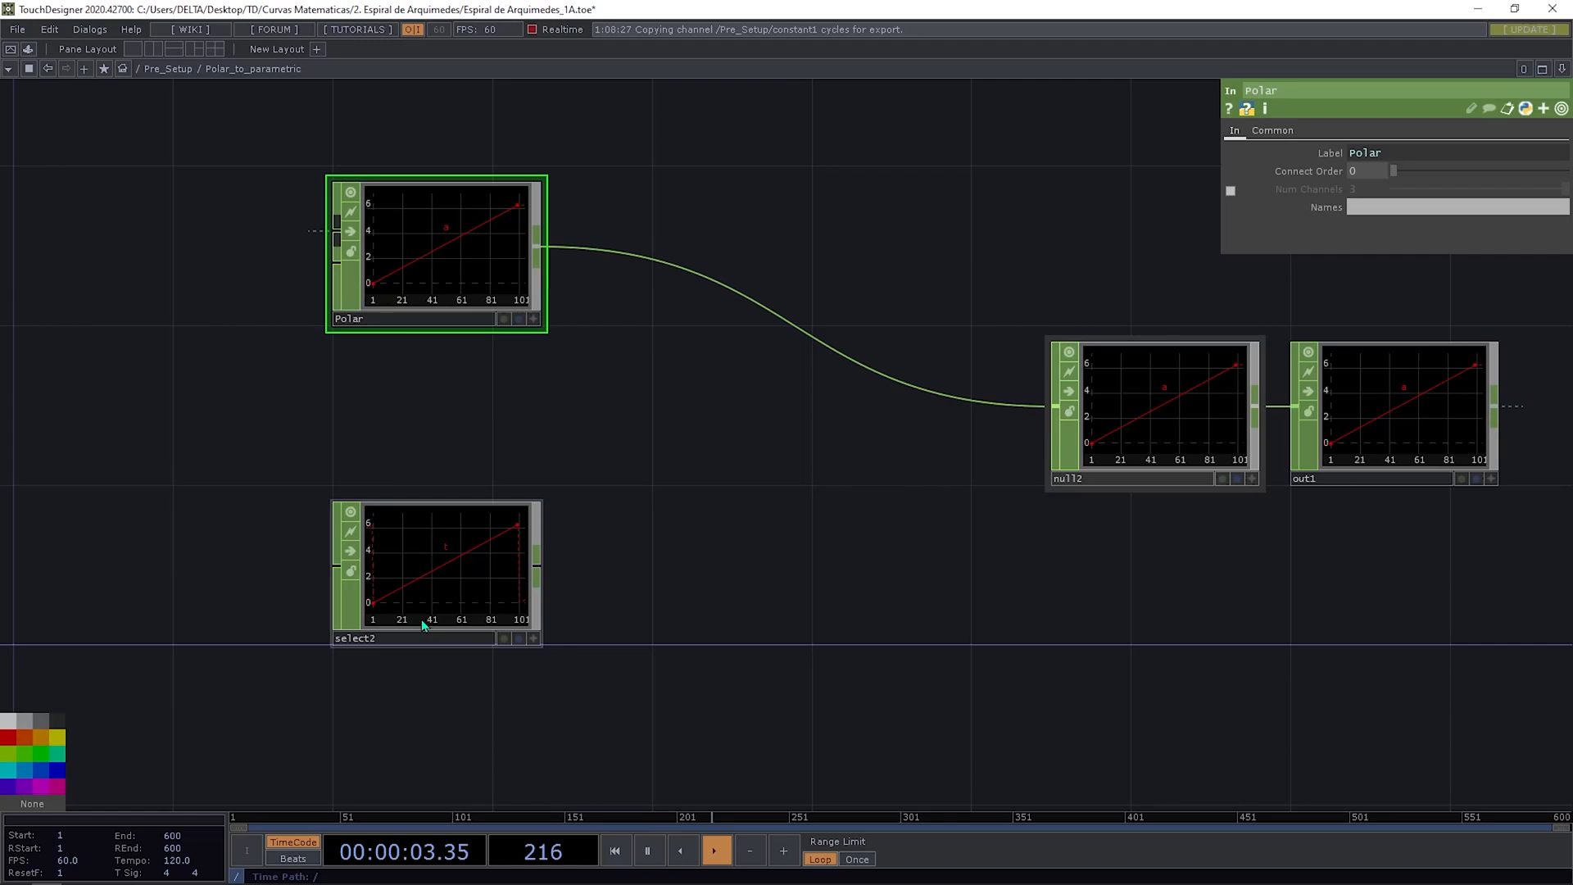
left_click(436, 567)
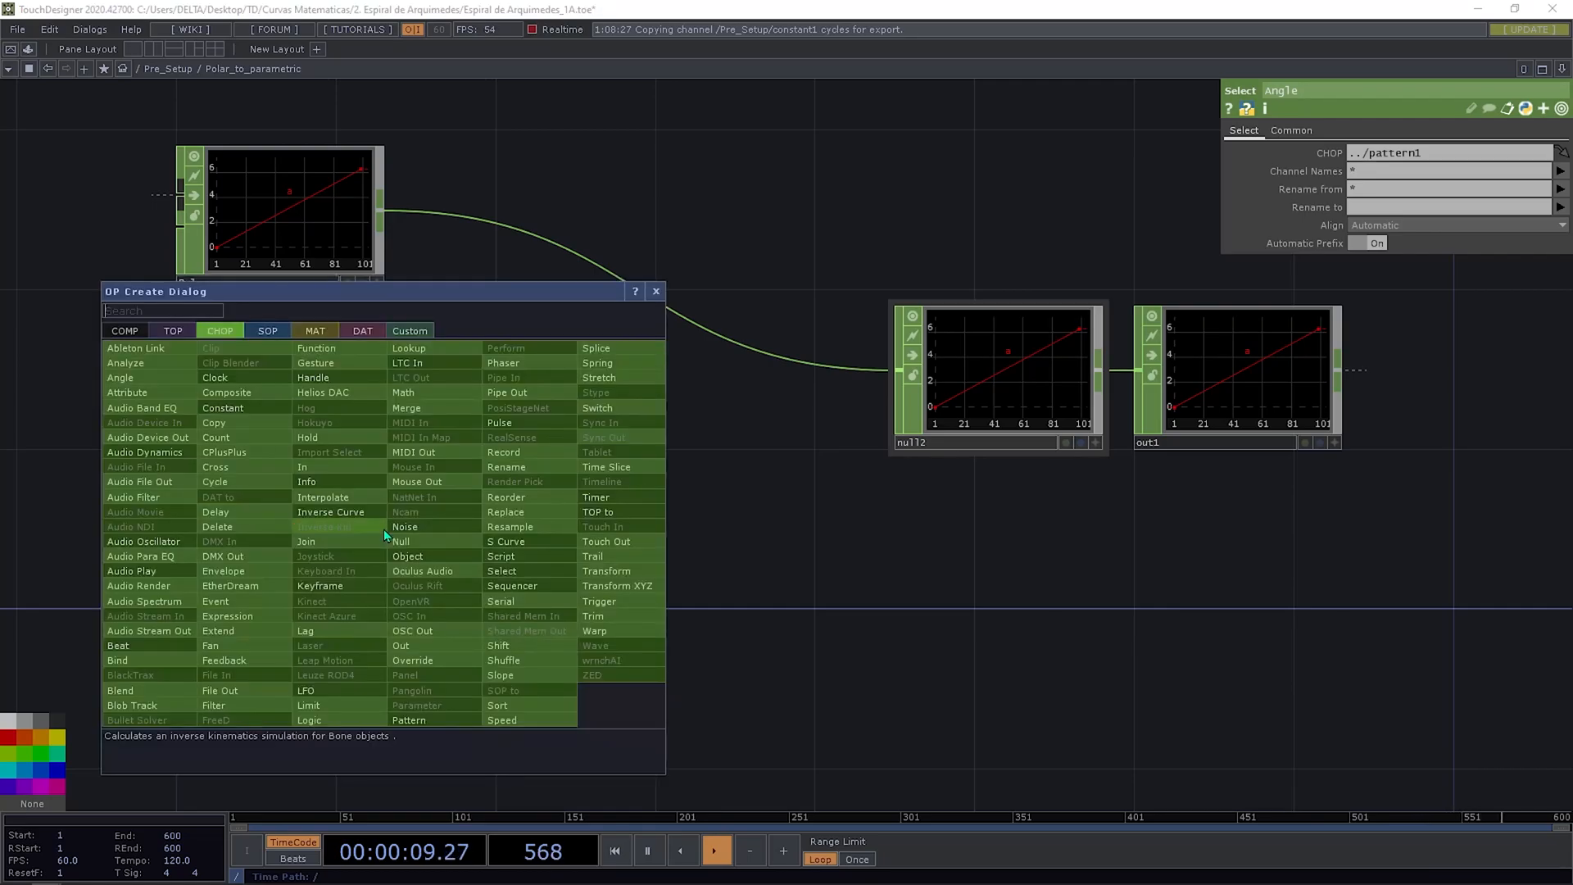
Step: Add a cos(x) Function CHOP in radians after Angle, then a duplicated copy set to sin(x)
left_click(316, 348)
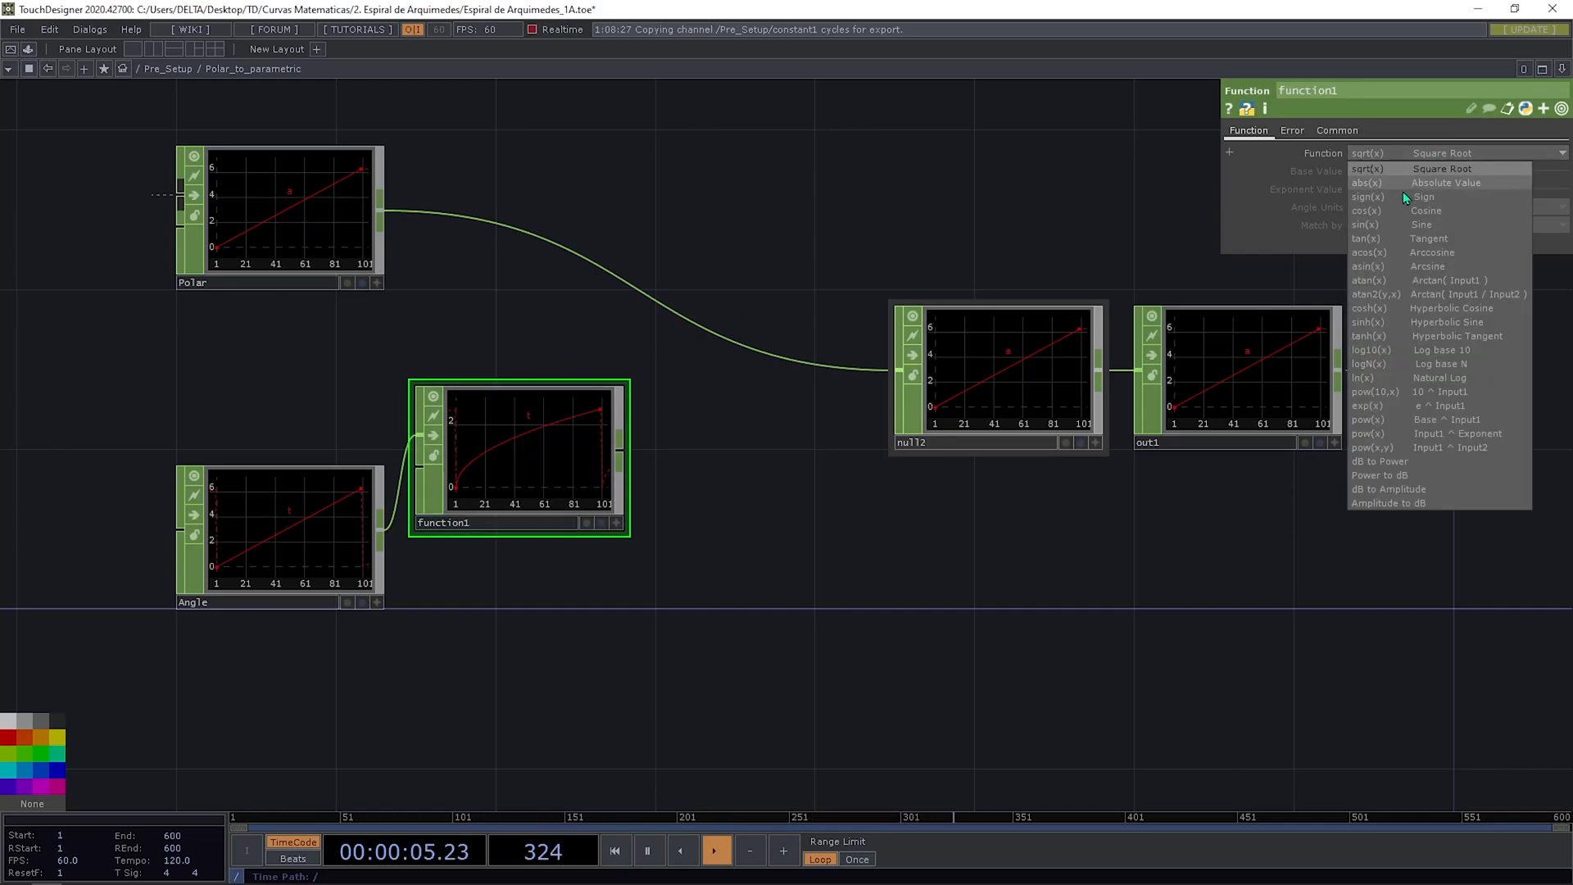
left_click(1426, 210)
type("cos")
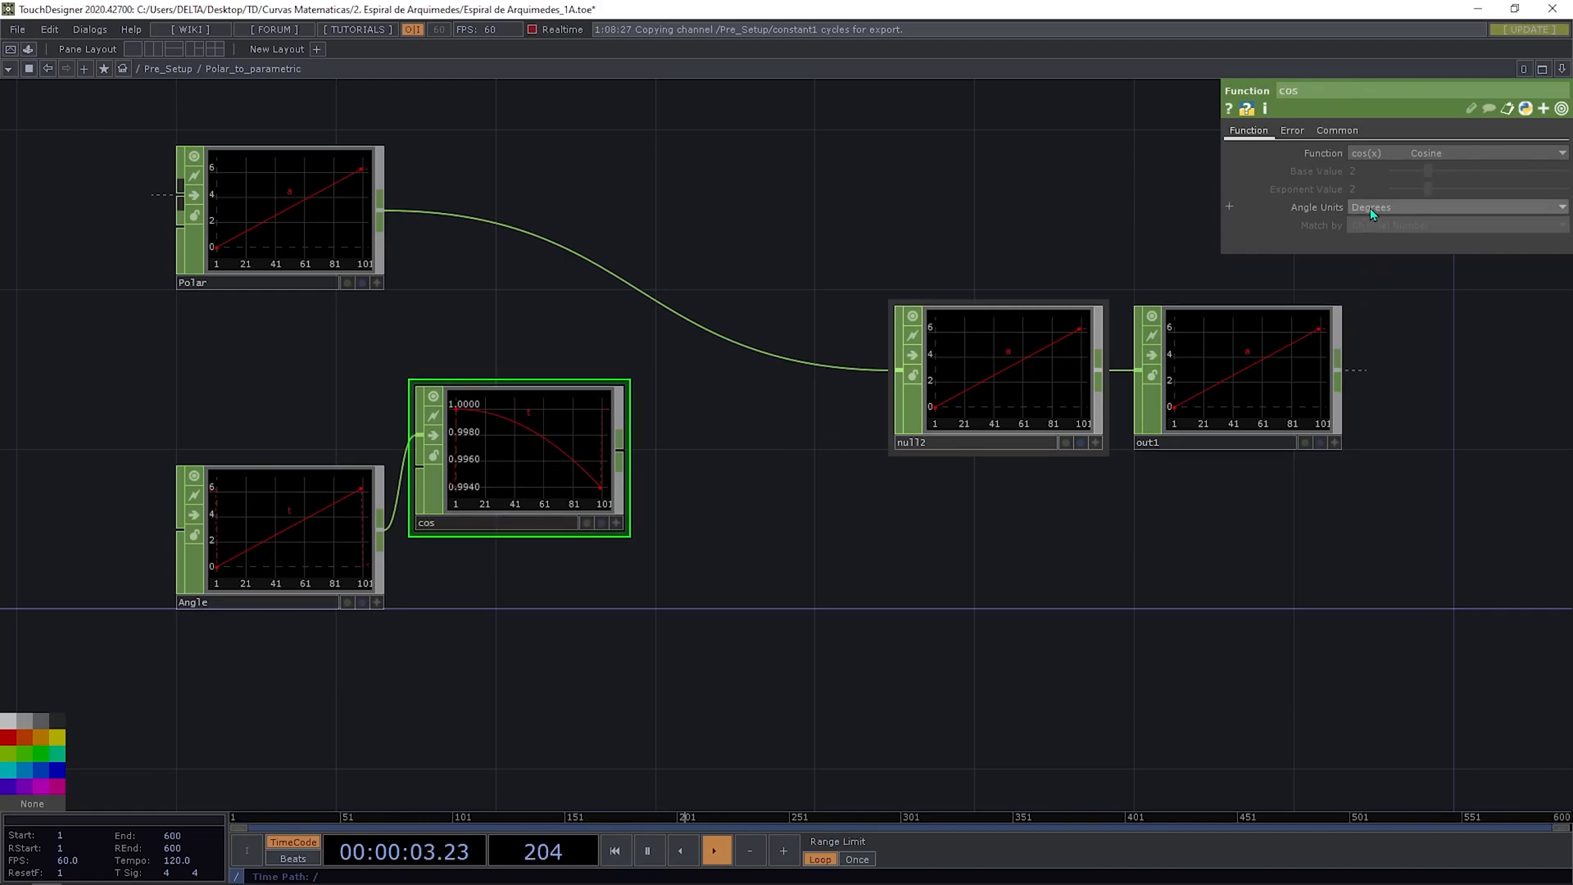
left_click(1456, 208)
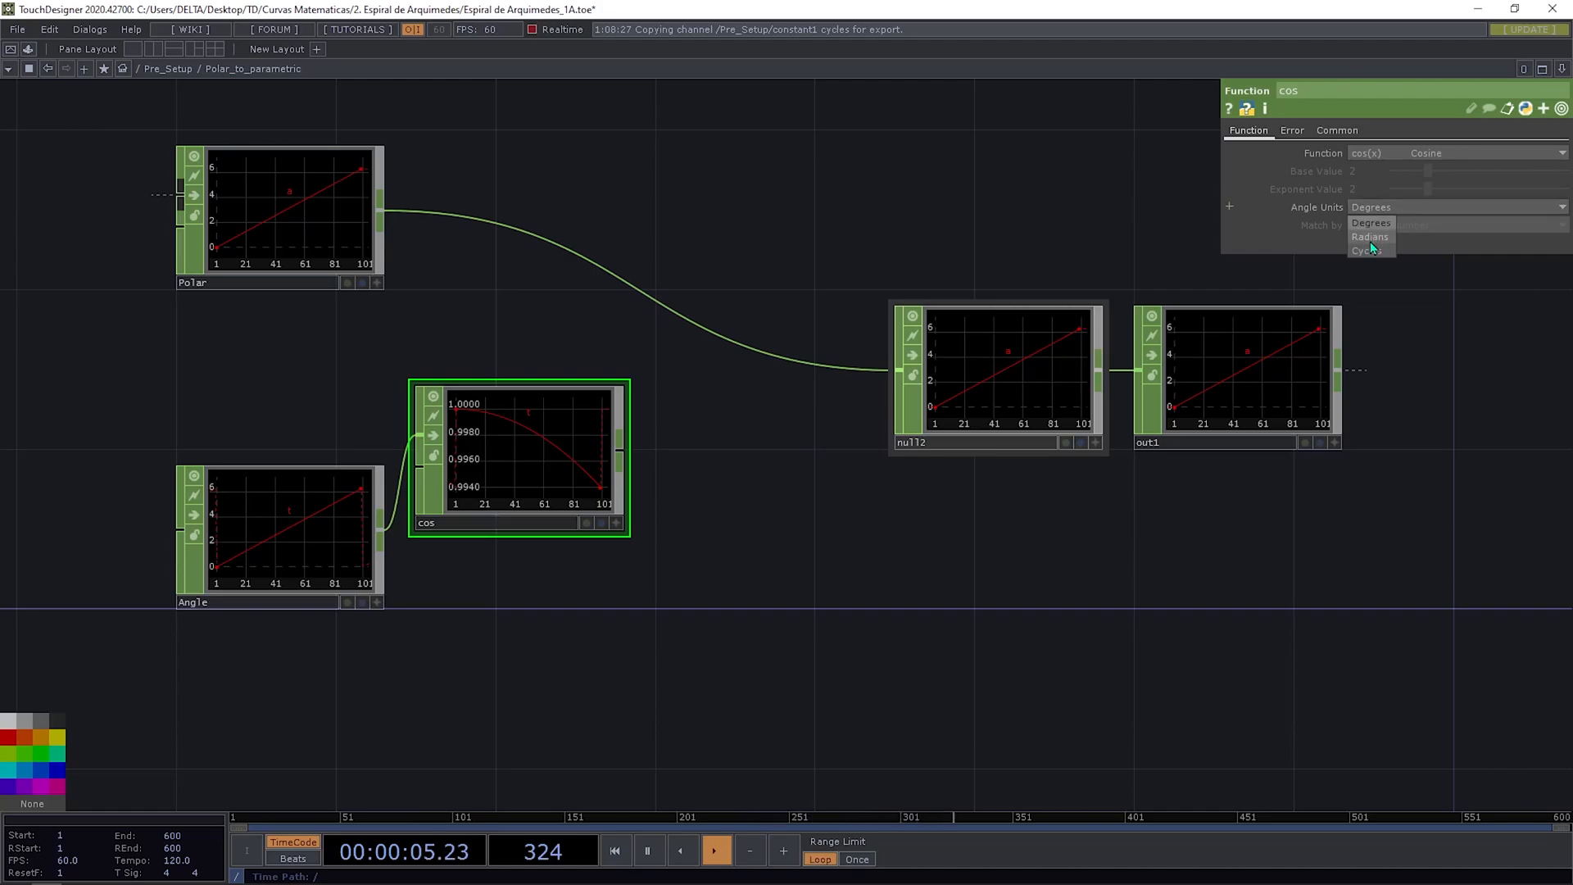
left_click(1370, 236)
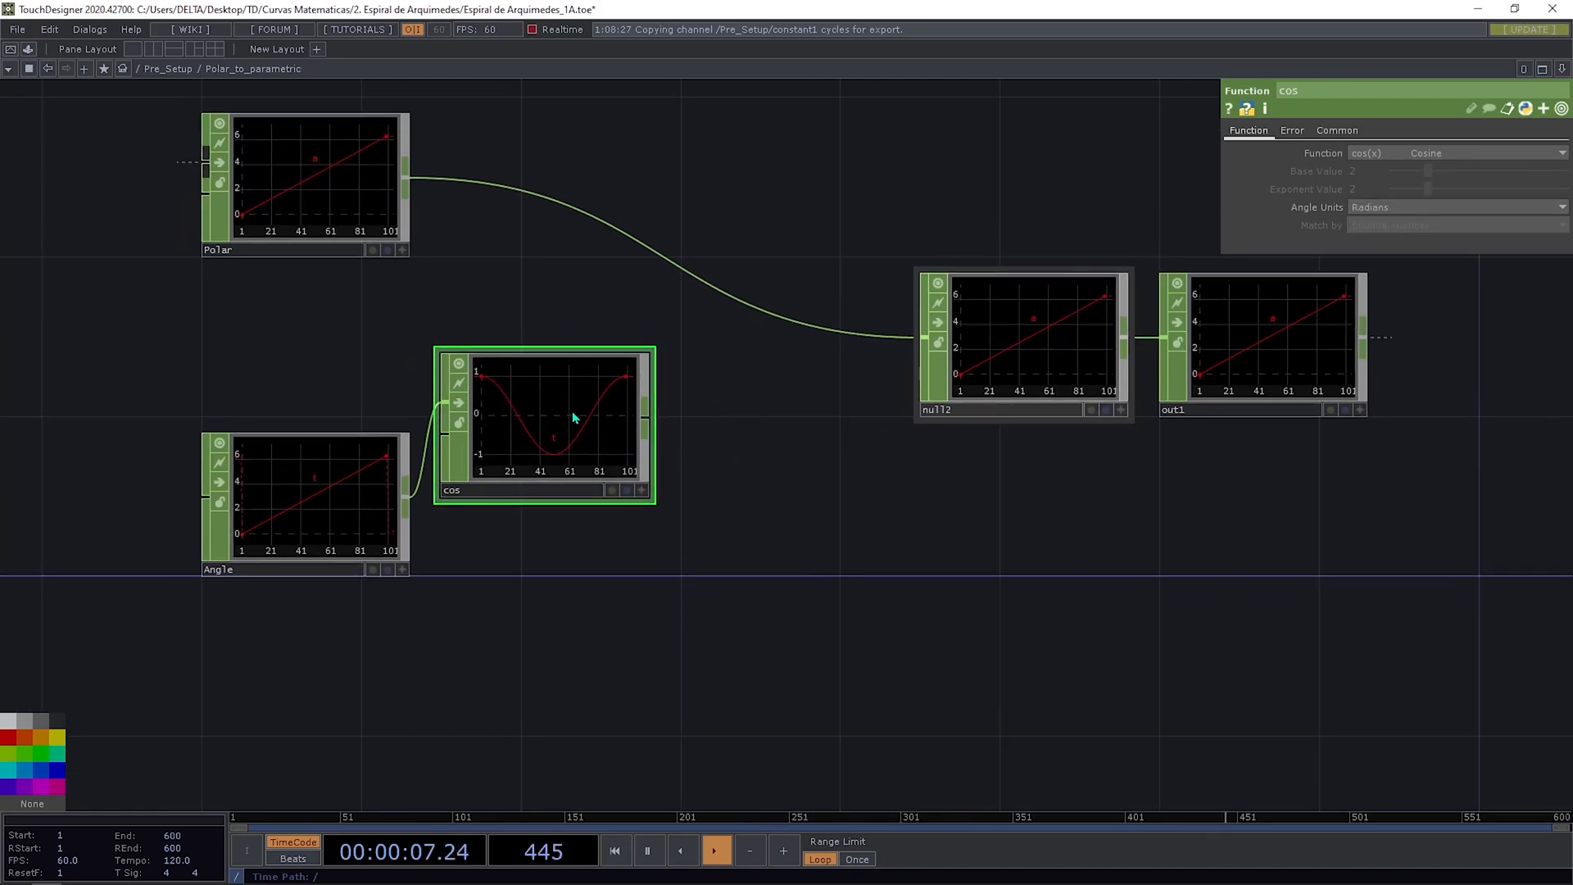
key("ctrl+v")
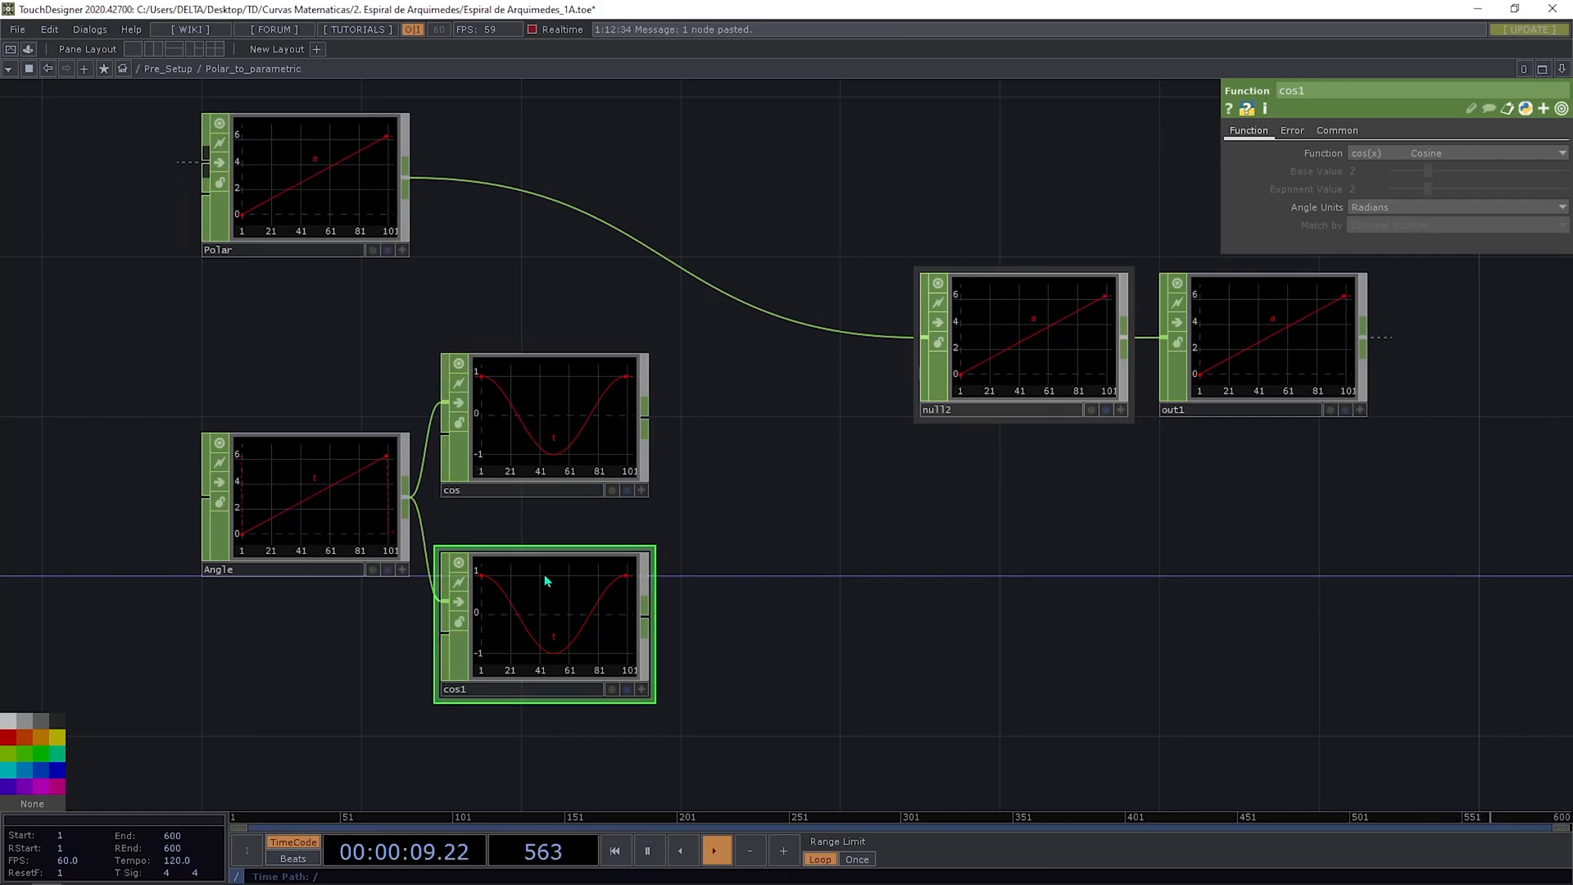
left_click(1455, 153)
type("sin")
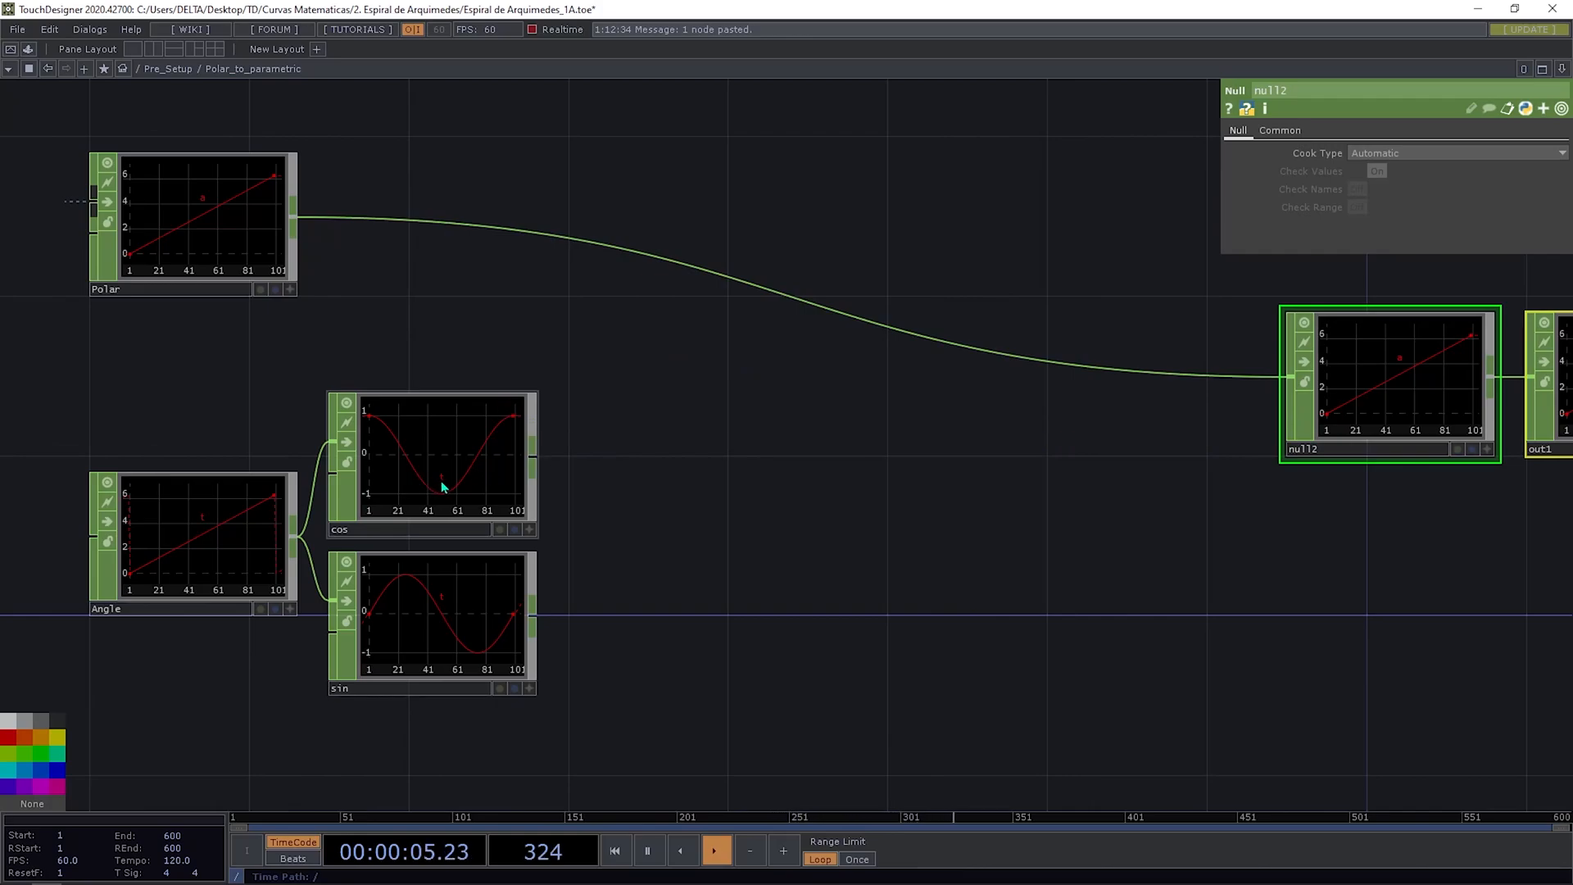
Step: Add Math CHOPs multiplying cos and sin each by Polar via Combine CHOPs Multiply
left_click(431, 622)
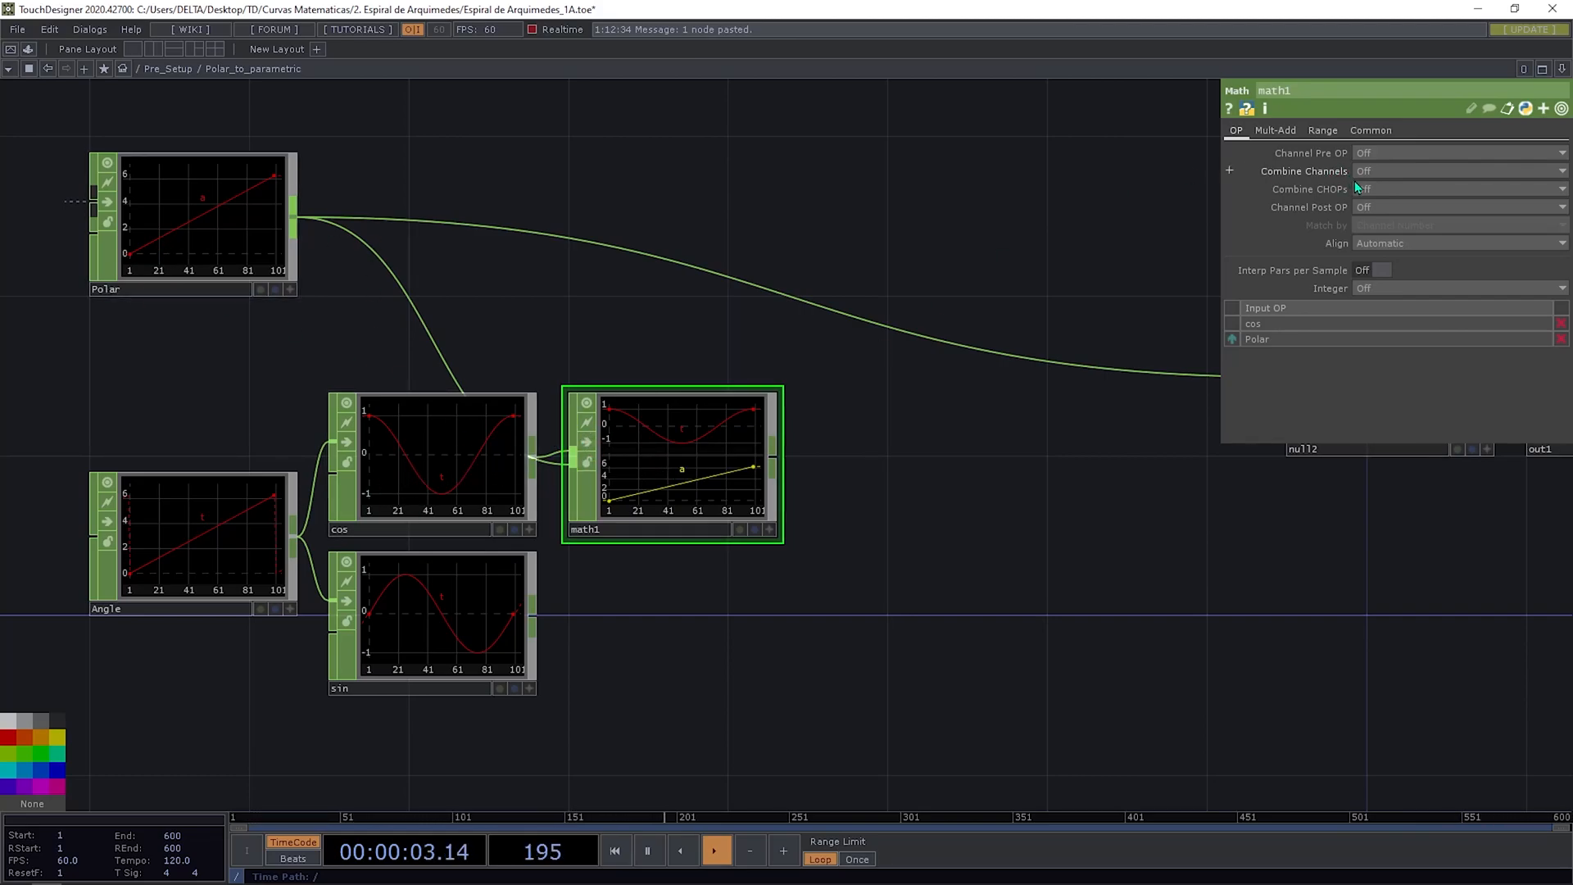
left_click(1455, 207)
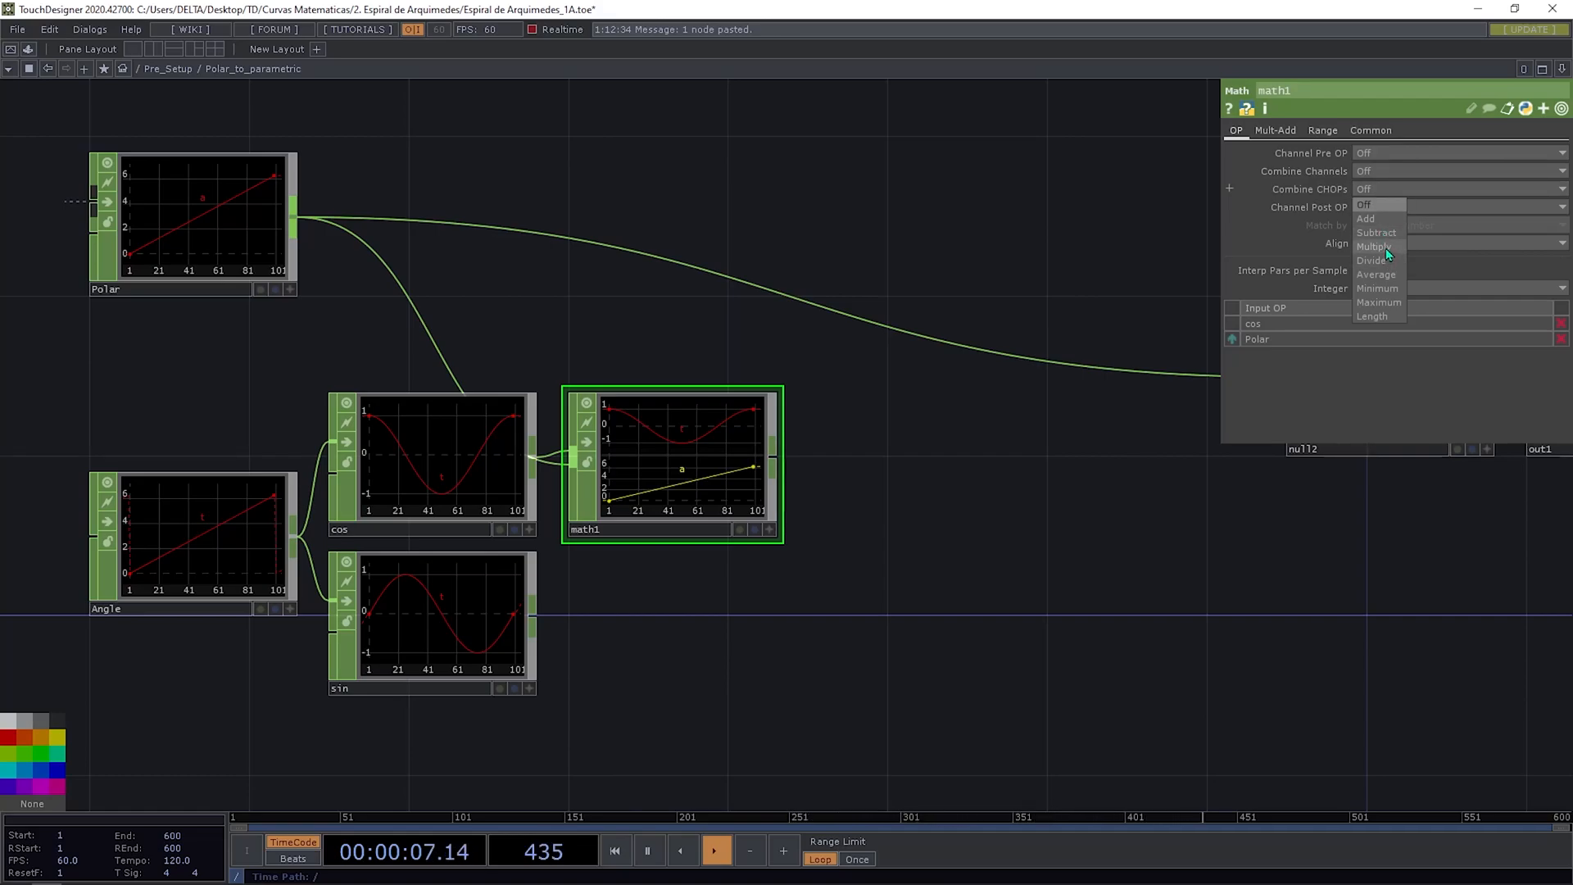
left_click(1373, 248)
type("merg")
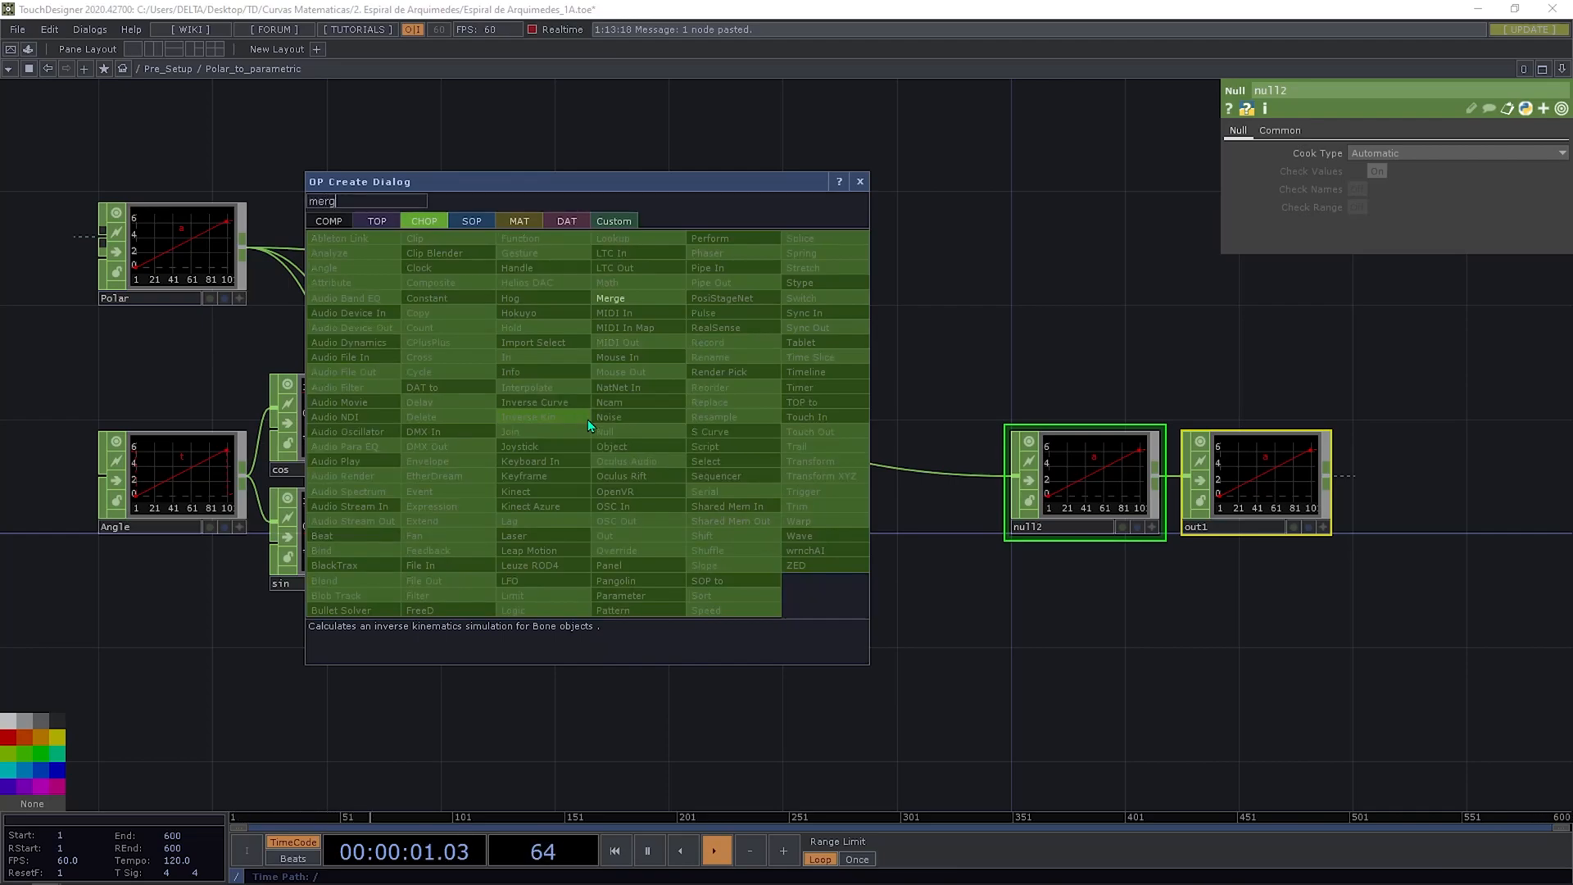
Step: Merge math1 and math2, then rename the channels to tx and ty with a Rename CHOP set to t[xy]
left_click(610, 298)
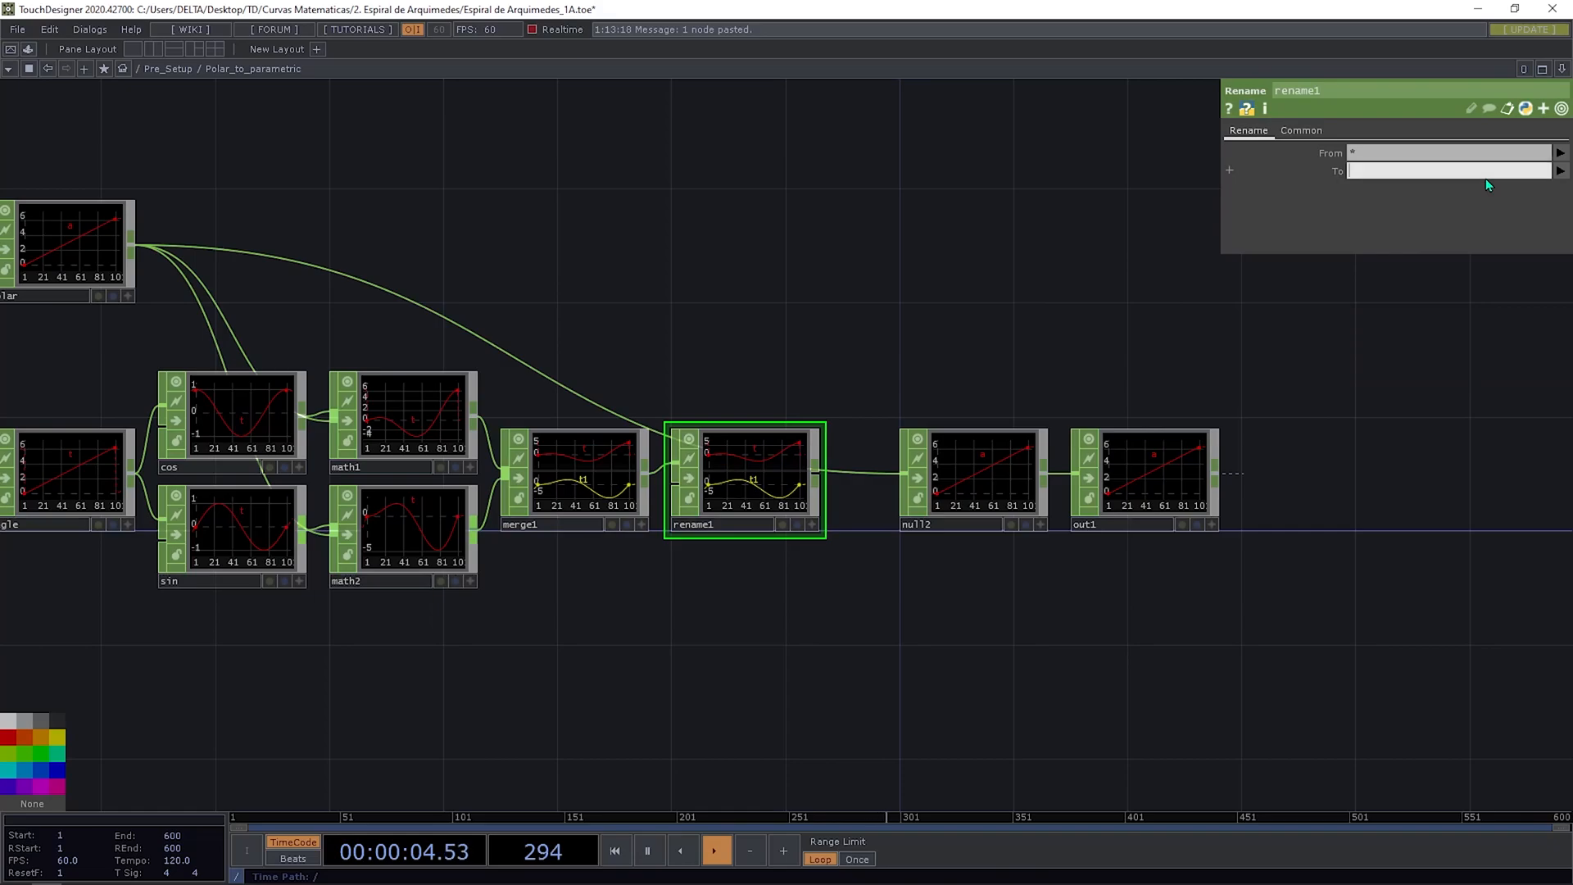
type("t[")
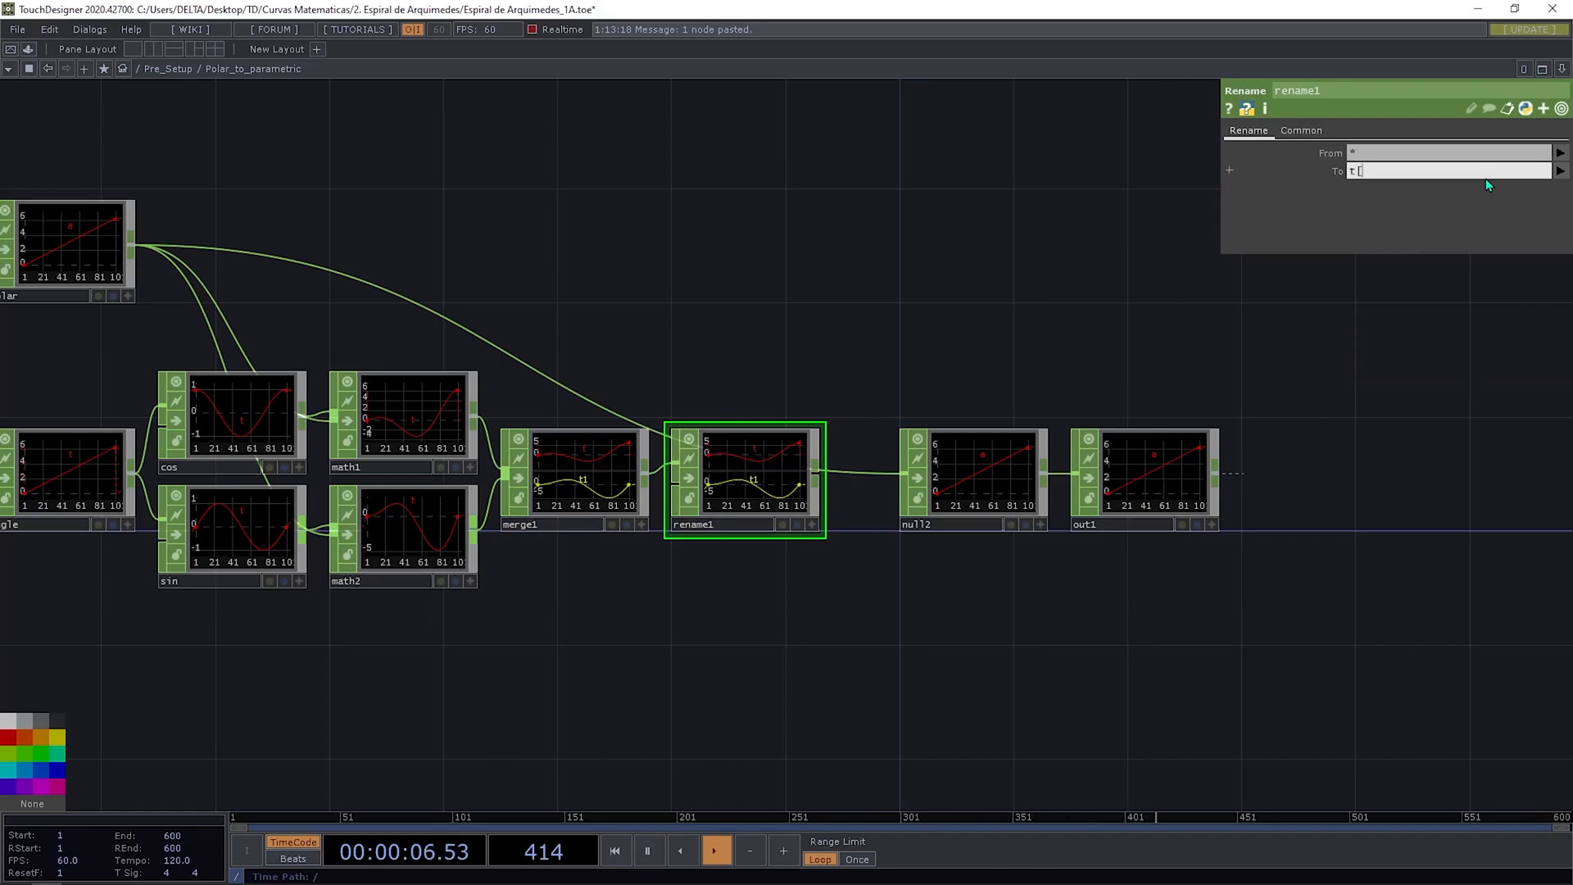
type("xy]")
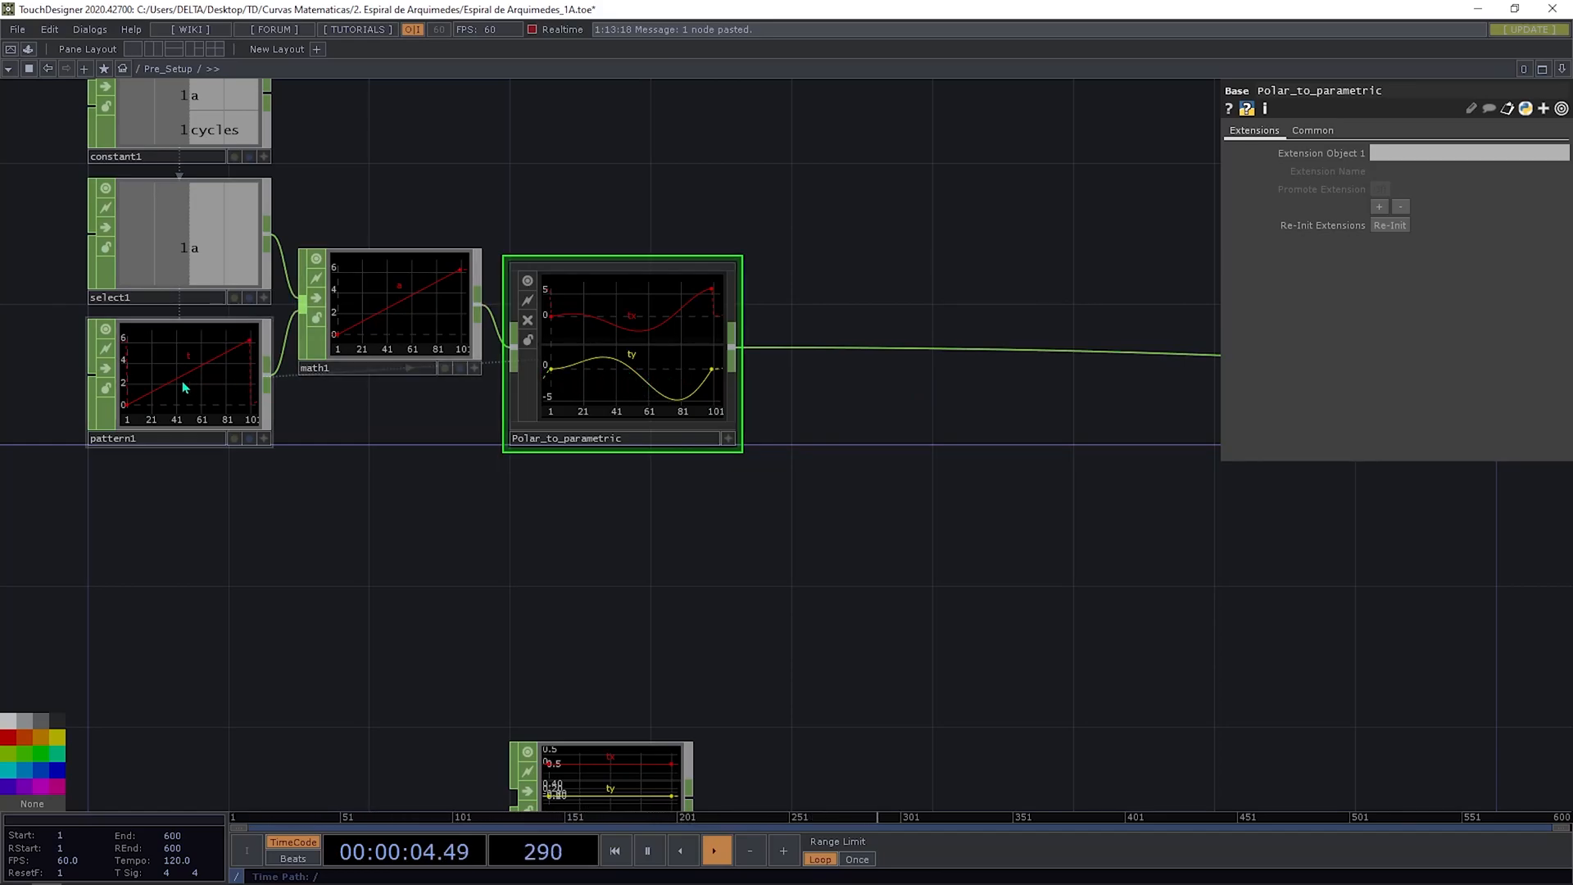
Step: Reset pattern1's To Range value back to its default
left_click(178, 382)
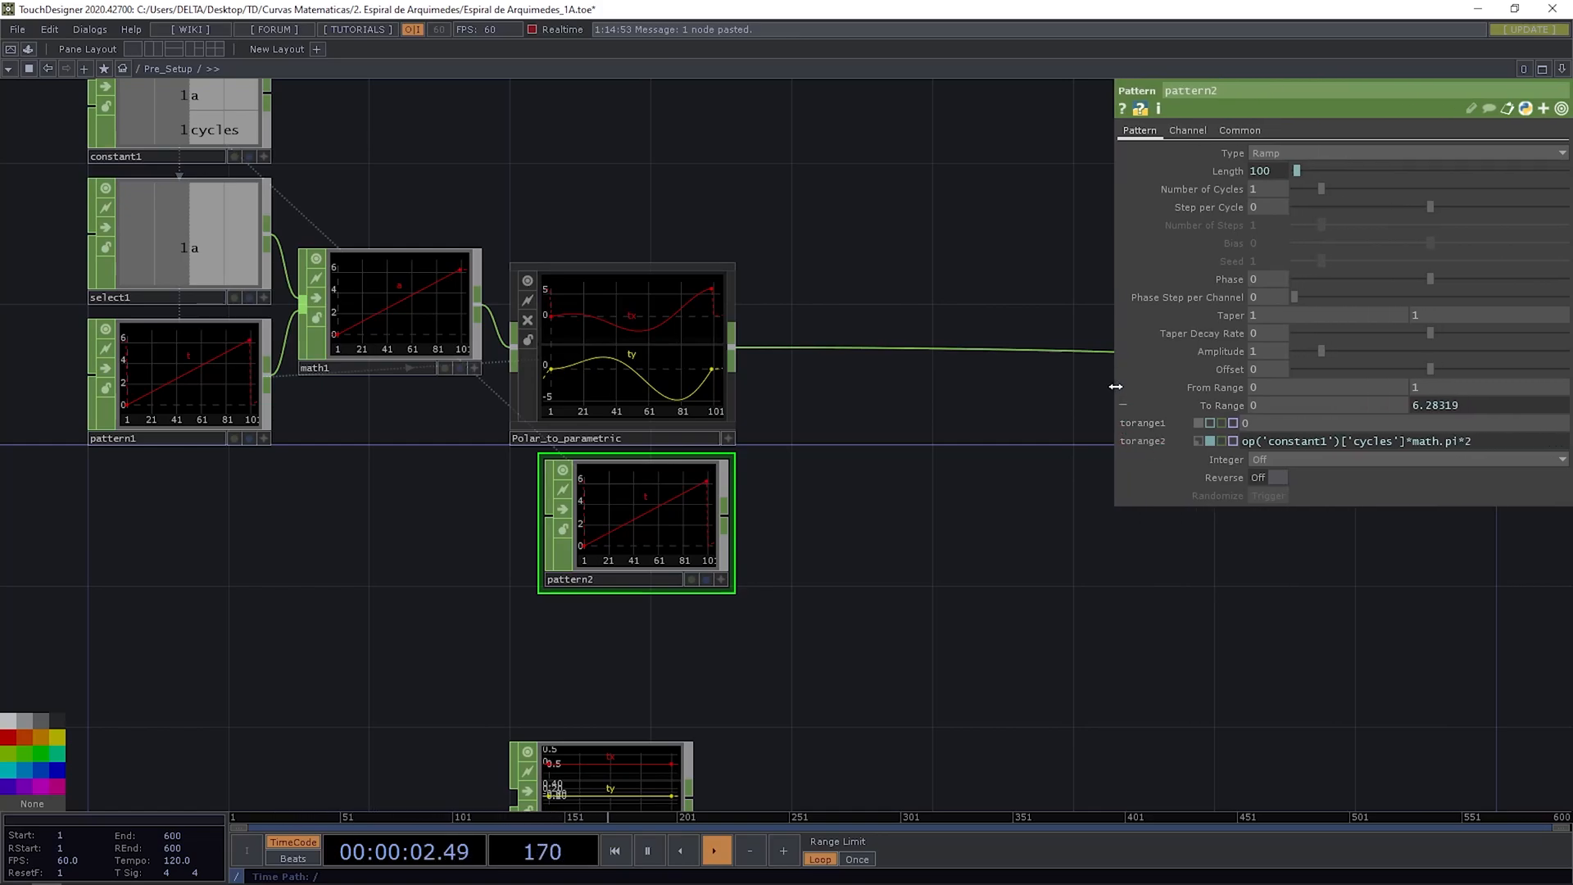
right_click(1150, 441)
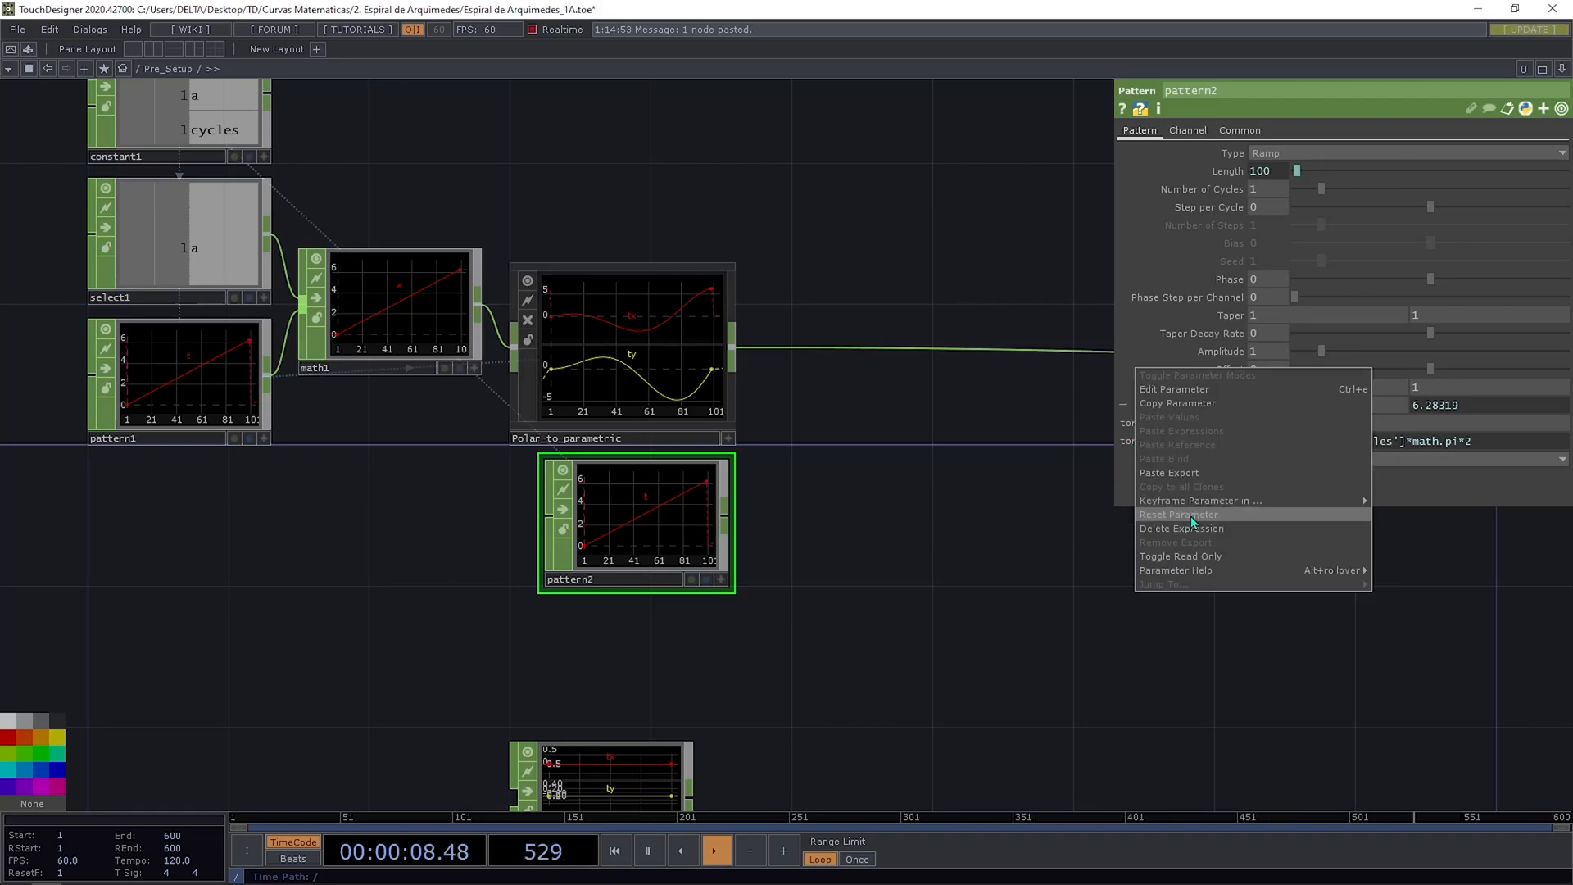
left_click(1178, 513)
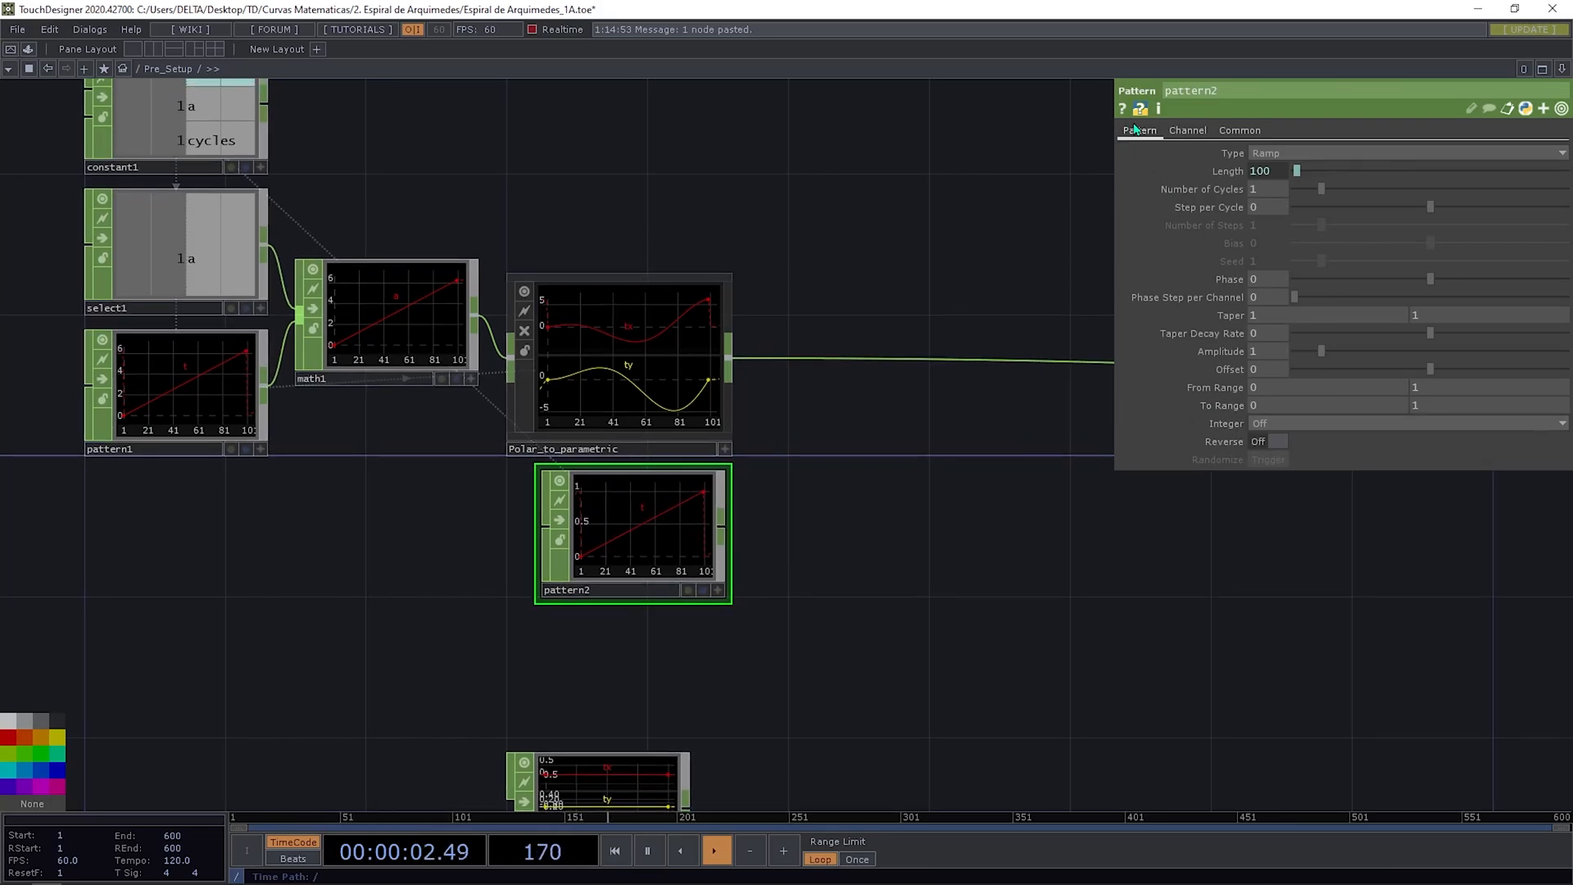
Step: Name pattern2's channel tz and make its pattern type Constant
left_click(1189, 130)
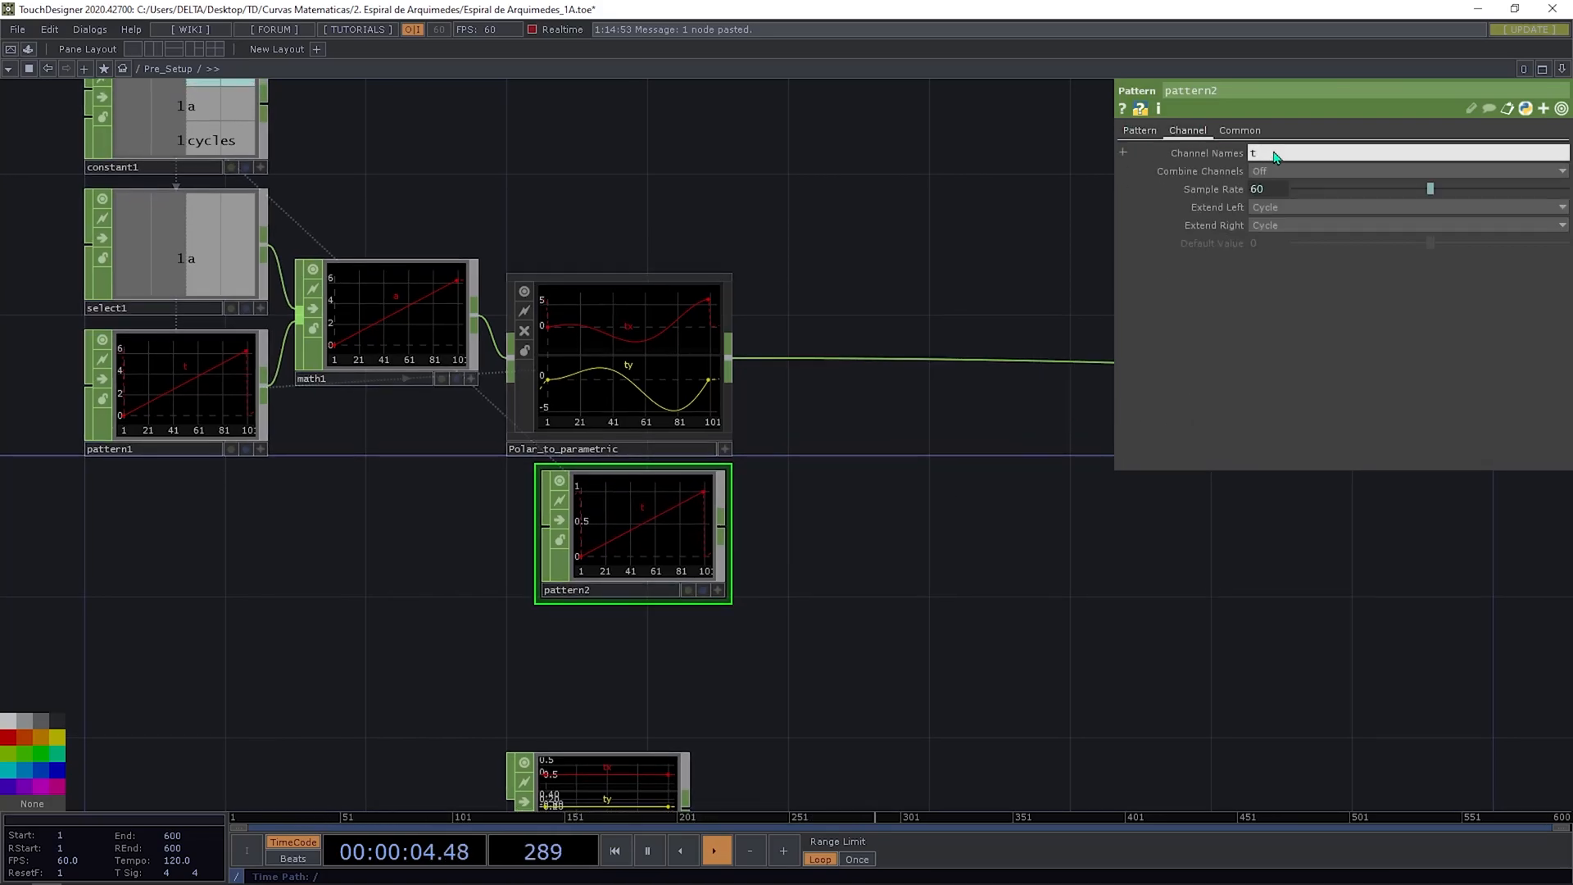
type("z")
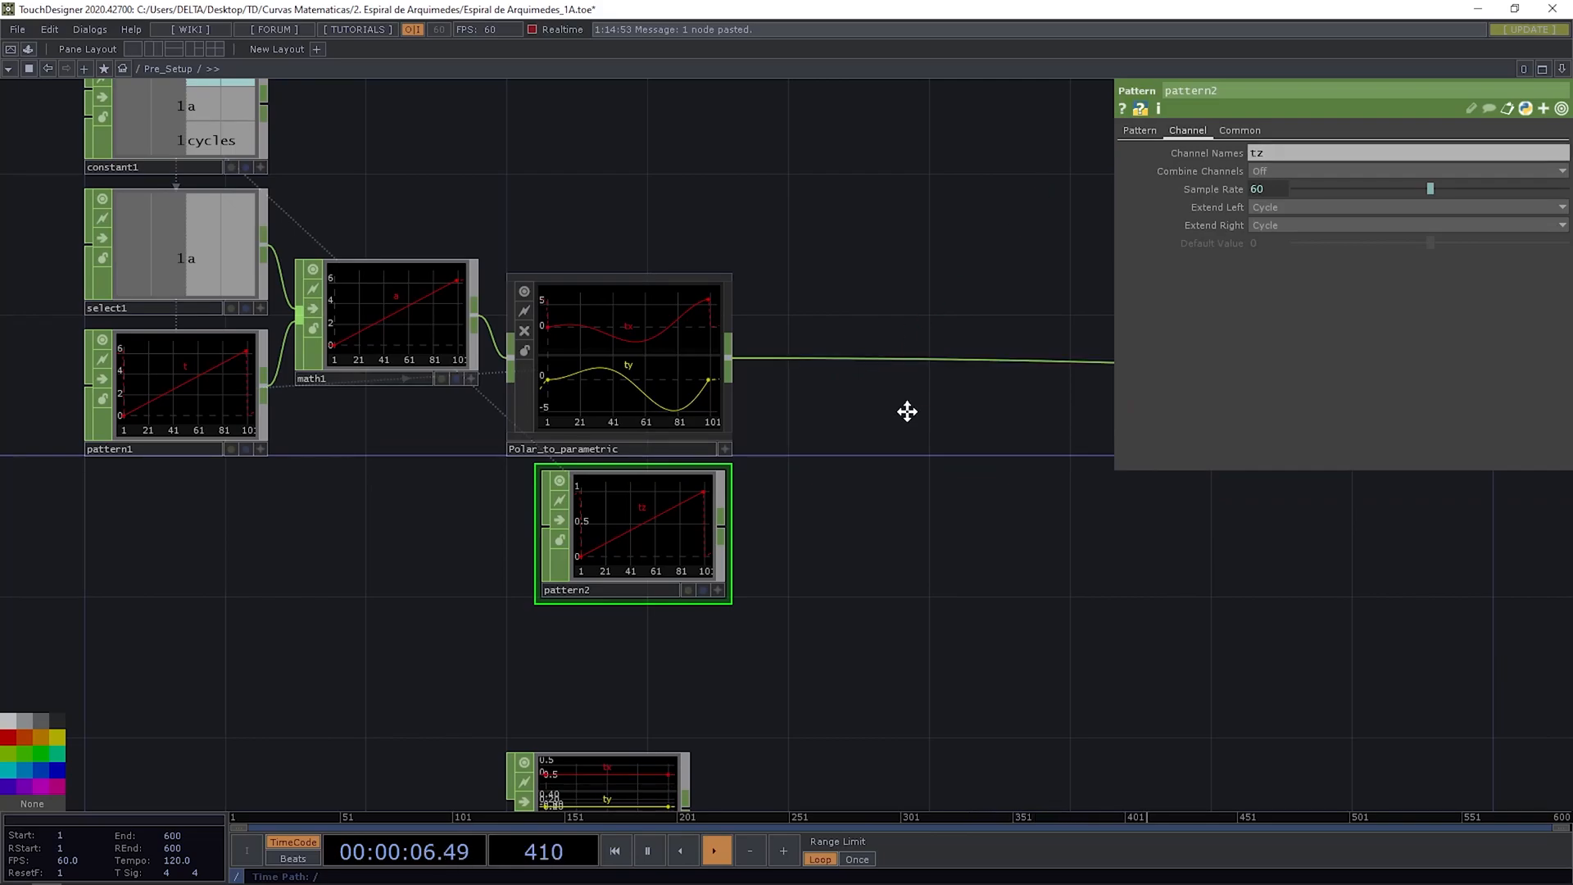
left_click(1139, 131)
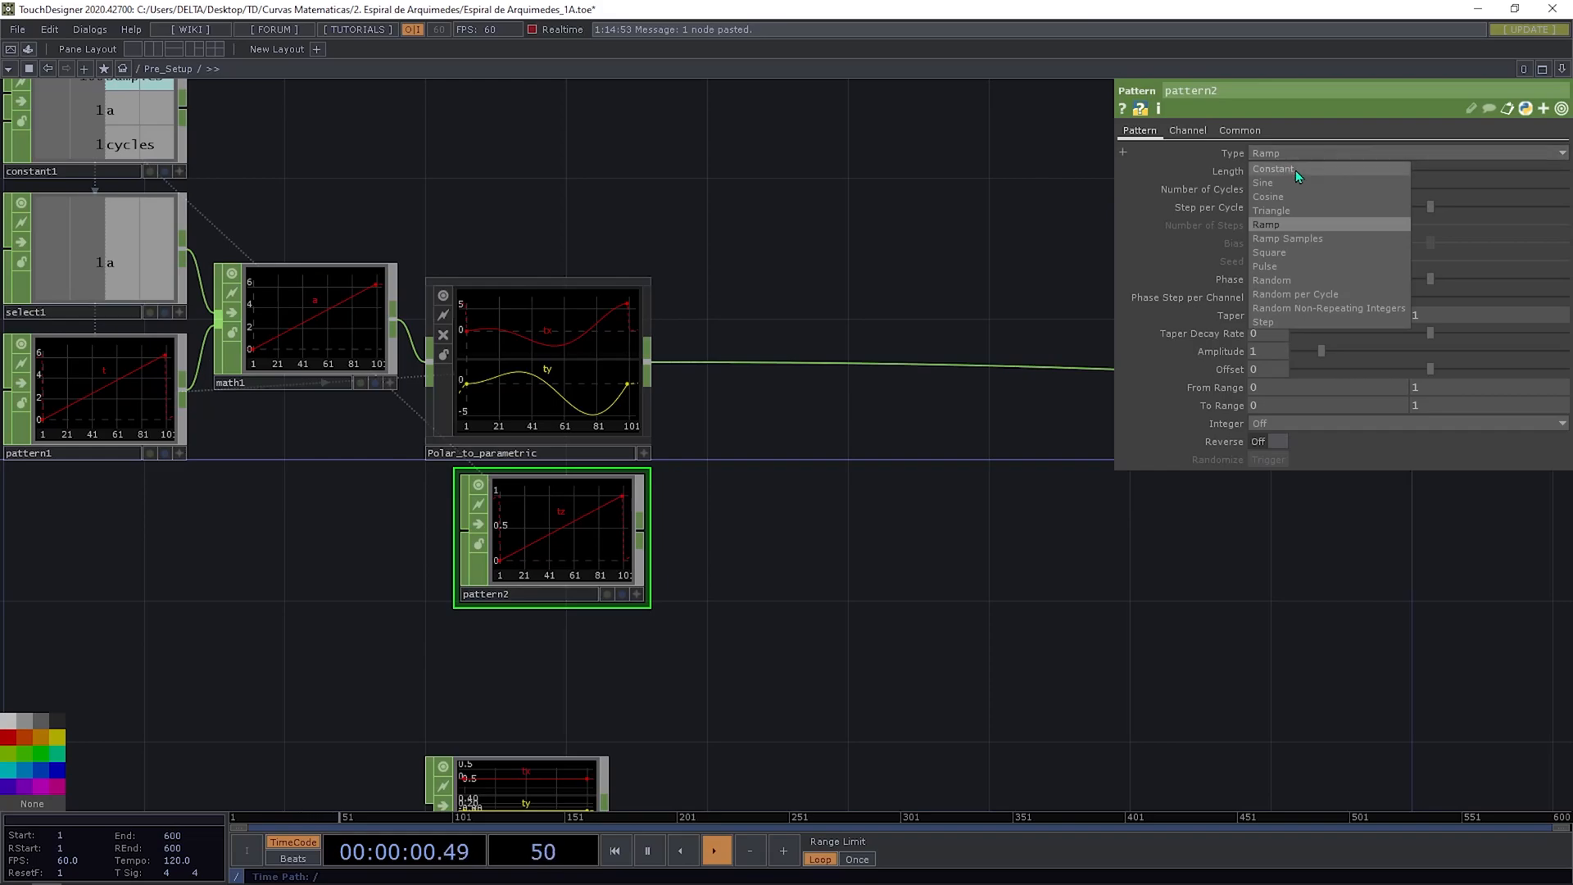
left_click(1275, 169)
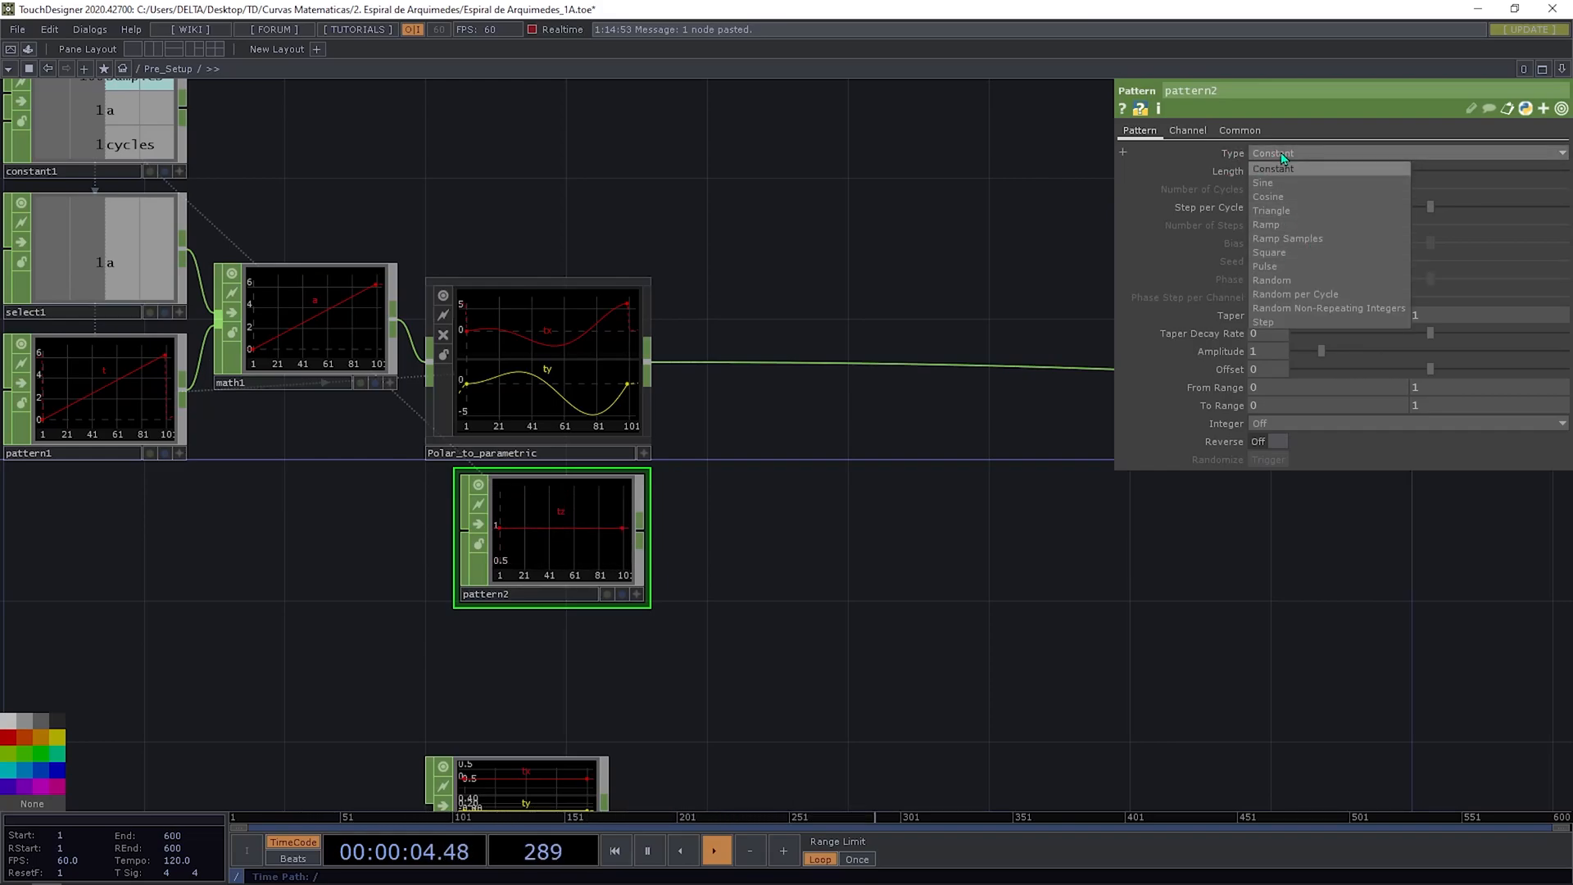
left_click(1273, 167)
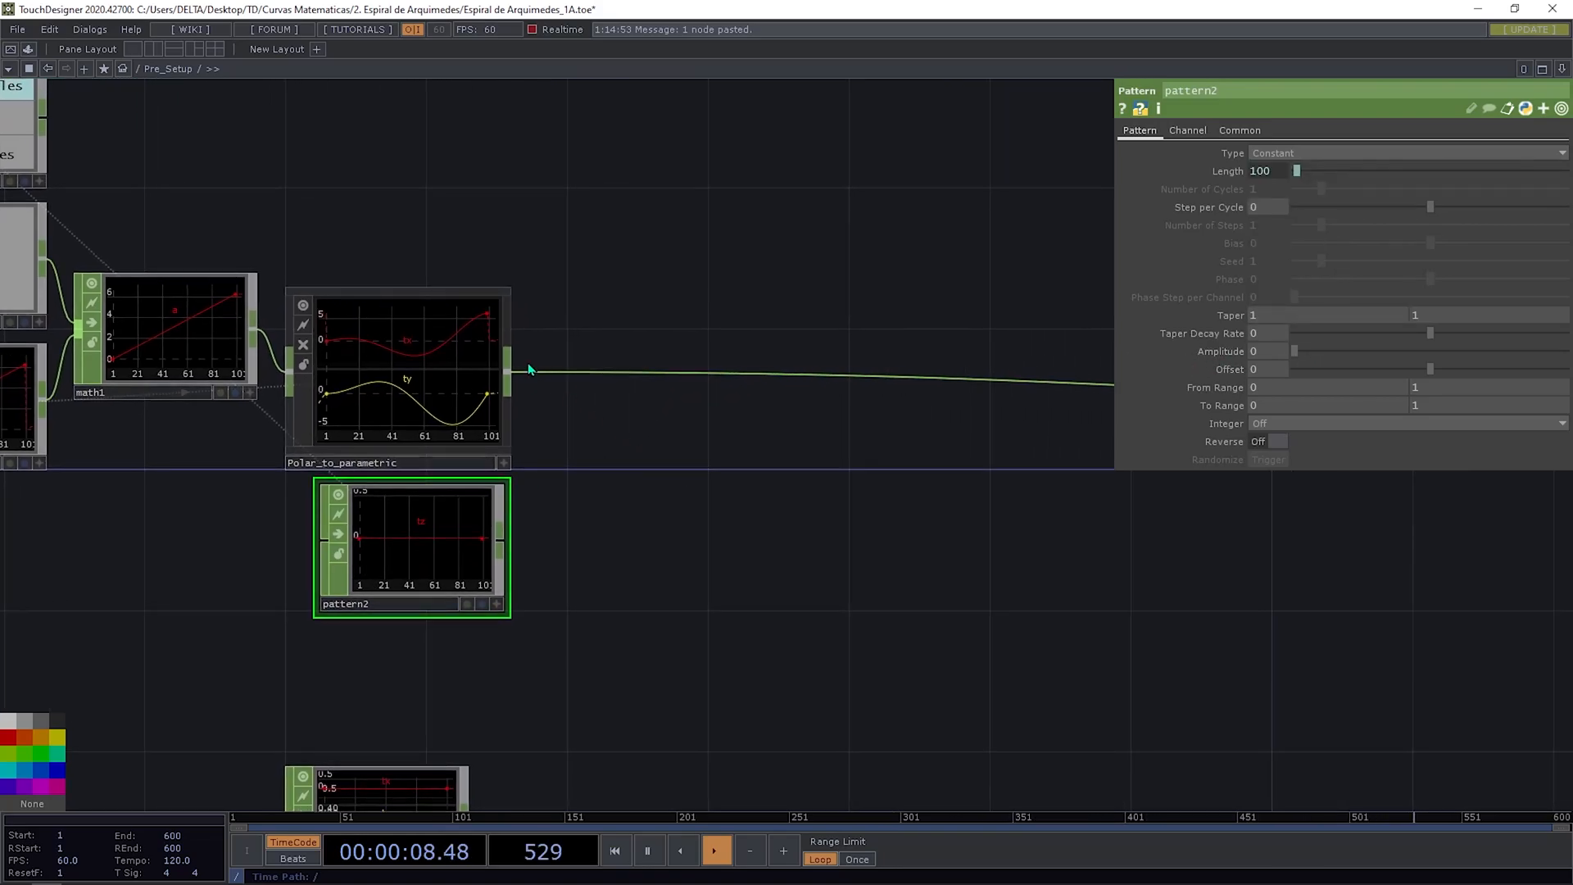
right_click(529, 369)
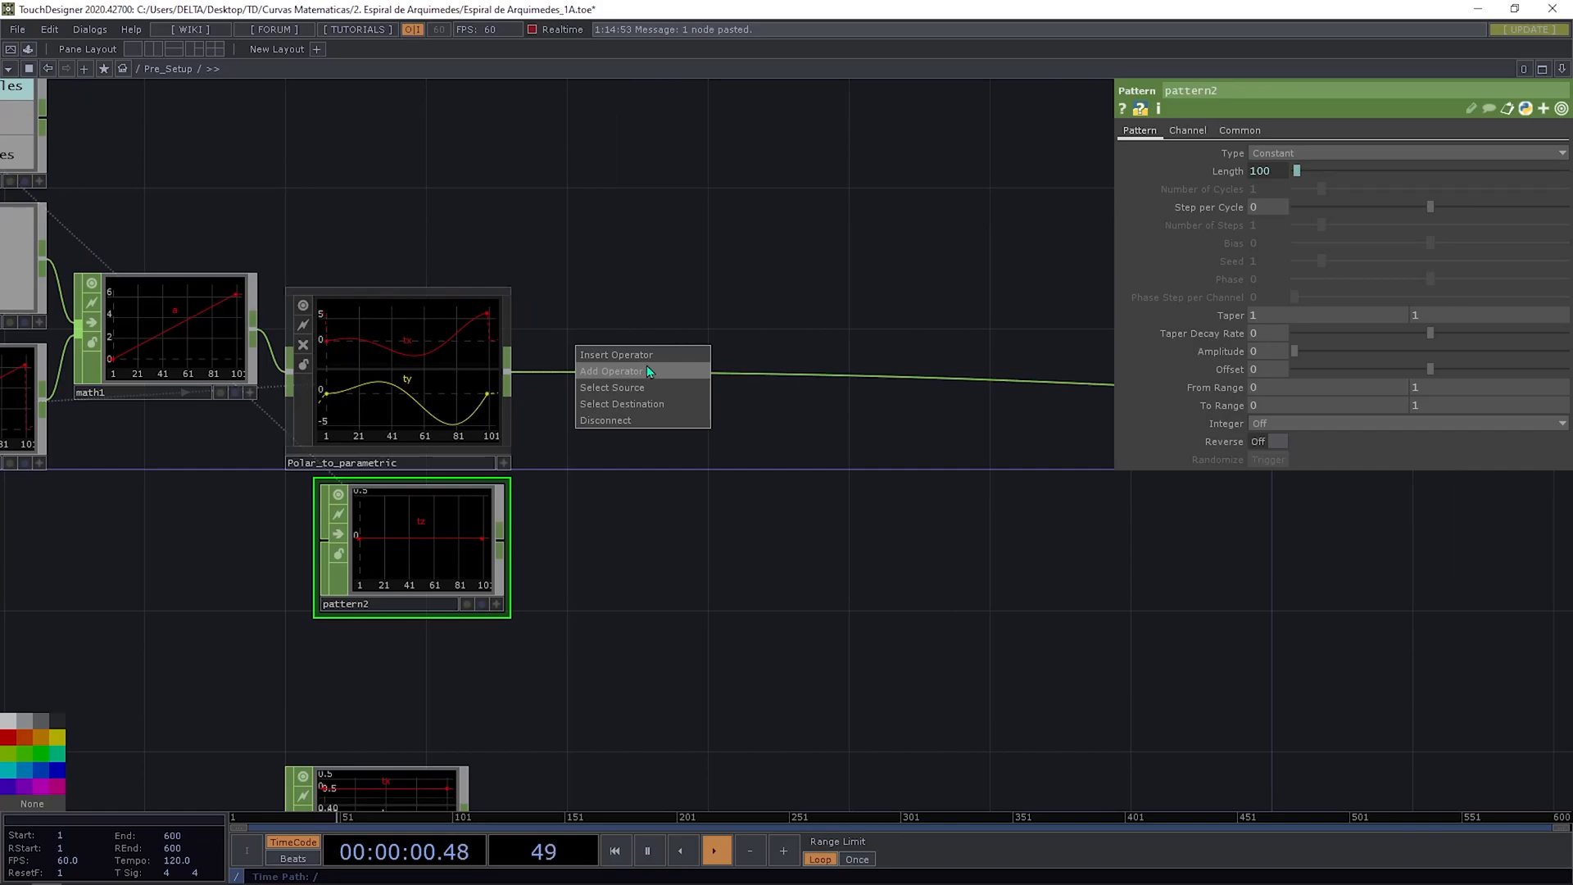
Step: Insert a Merge CHOP after Polar_to_parametric and connect pattern2's tz into it
left_click(612, 372)
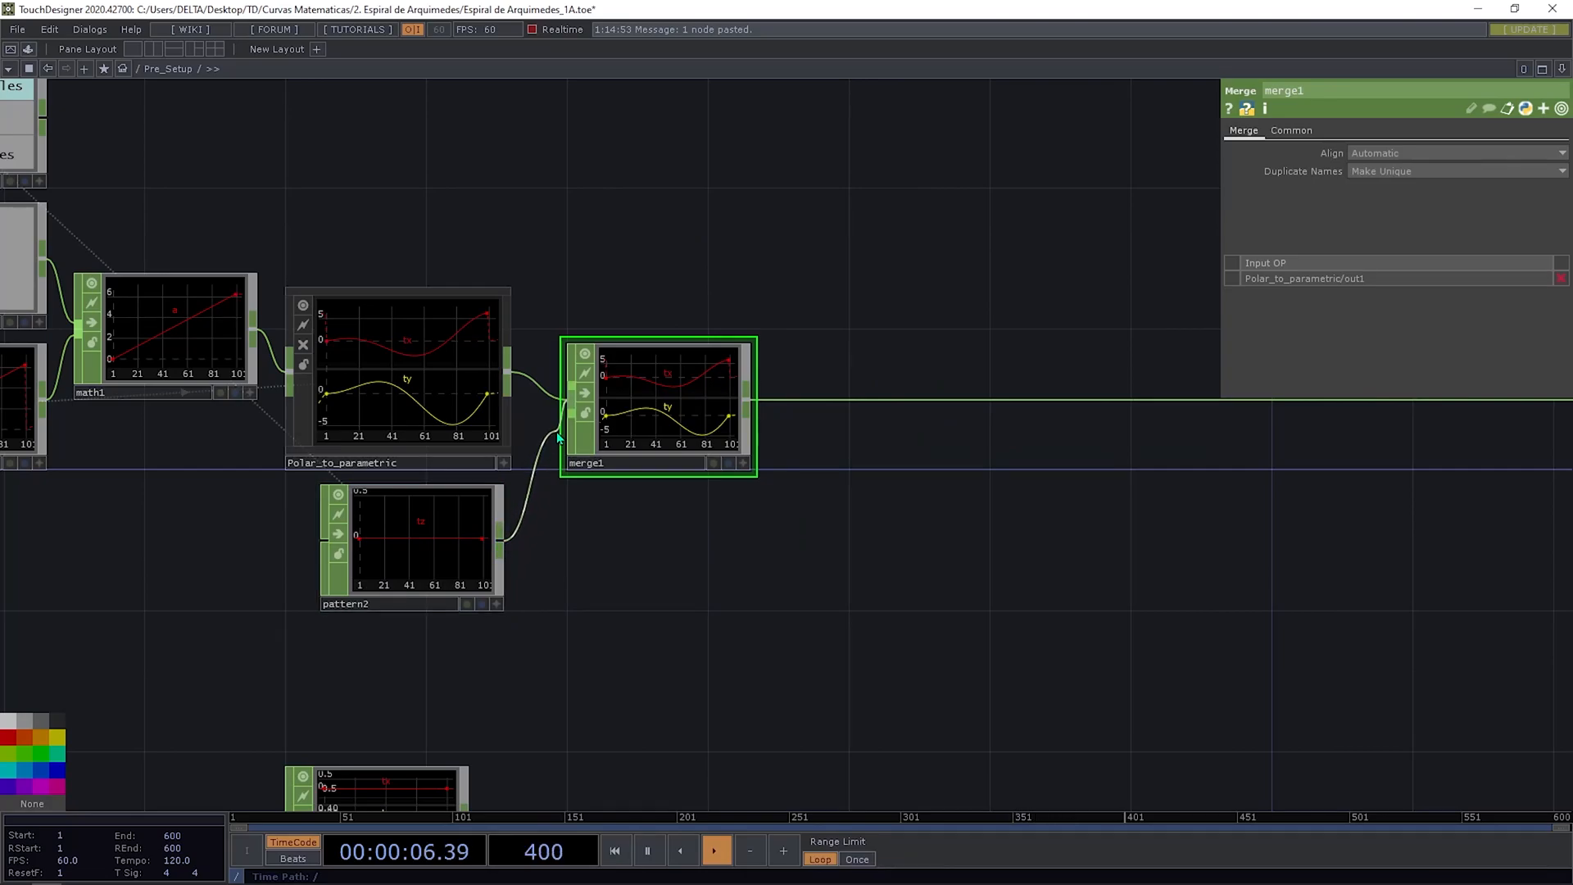
left_click(410, 548)
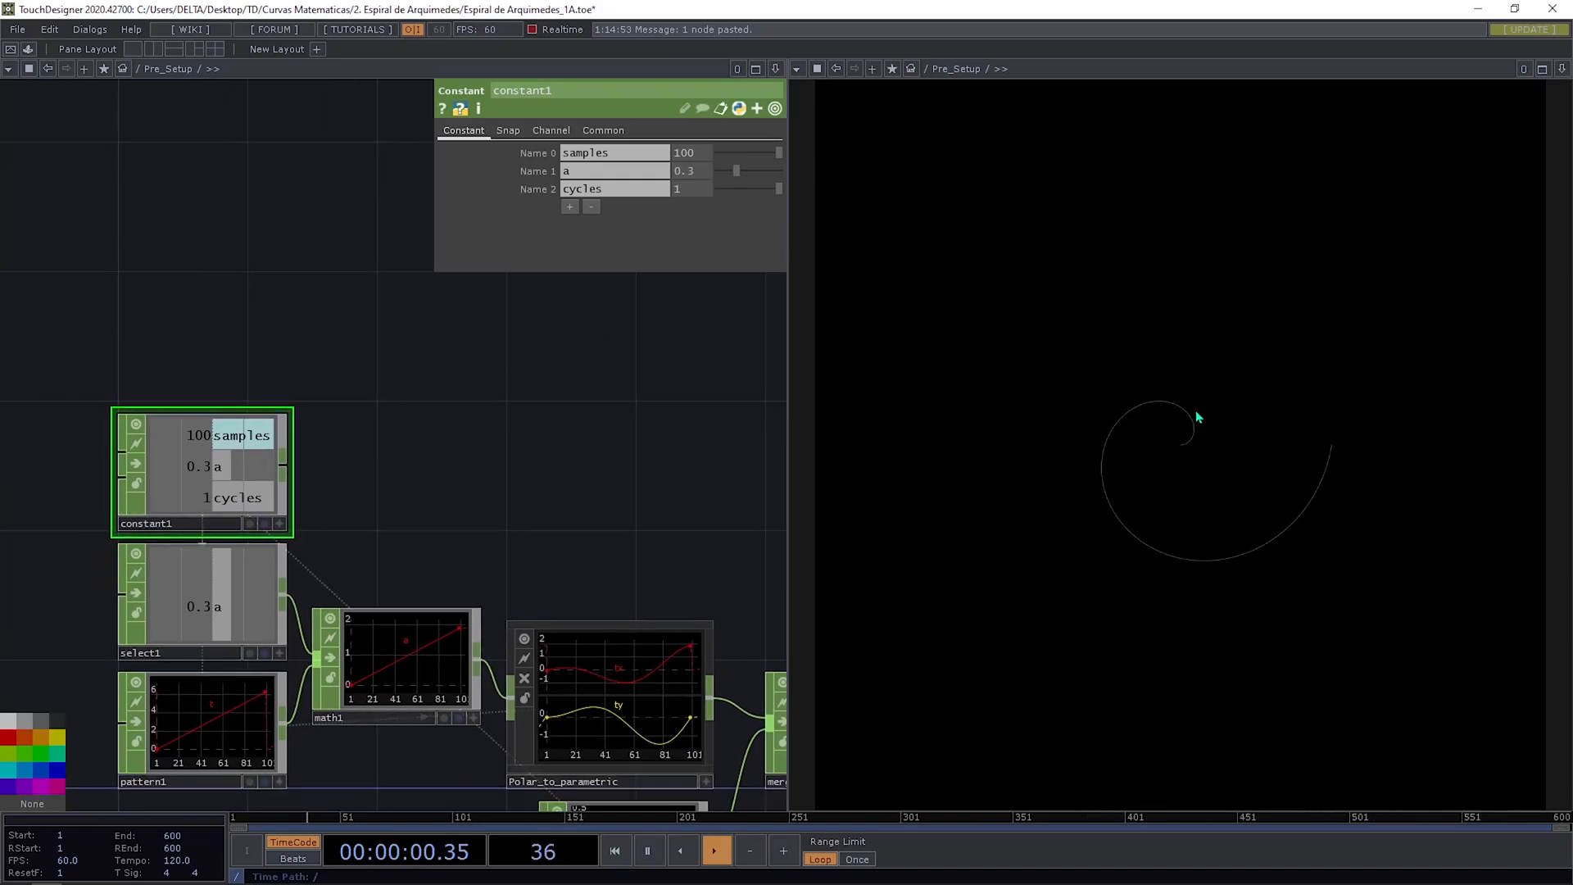
mouse_move(1360, 454)
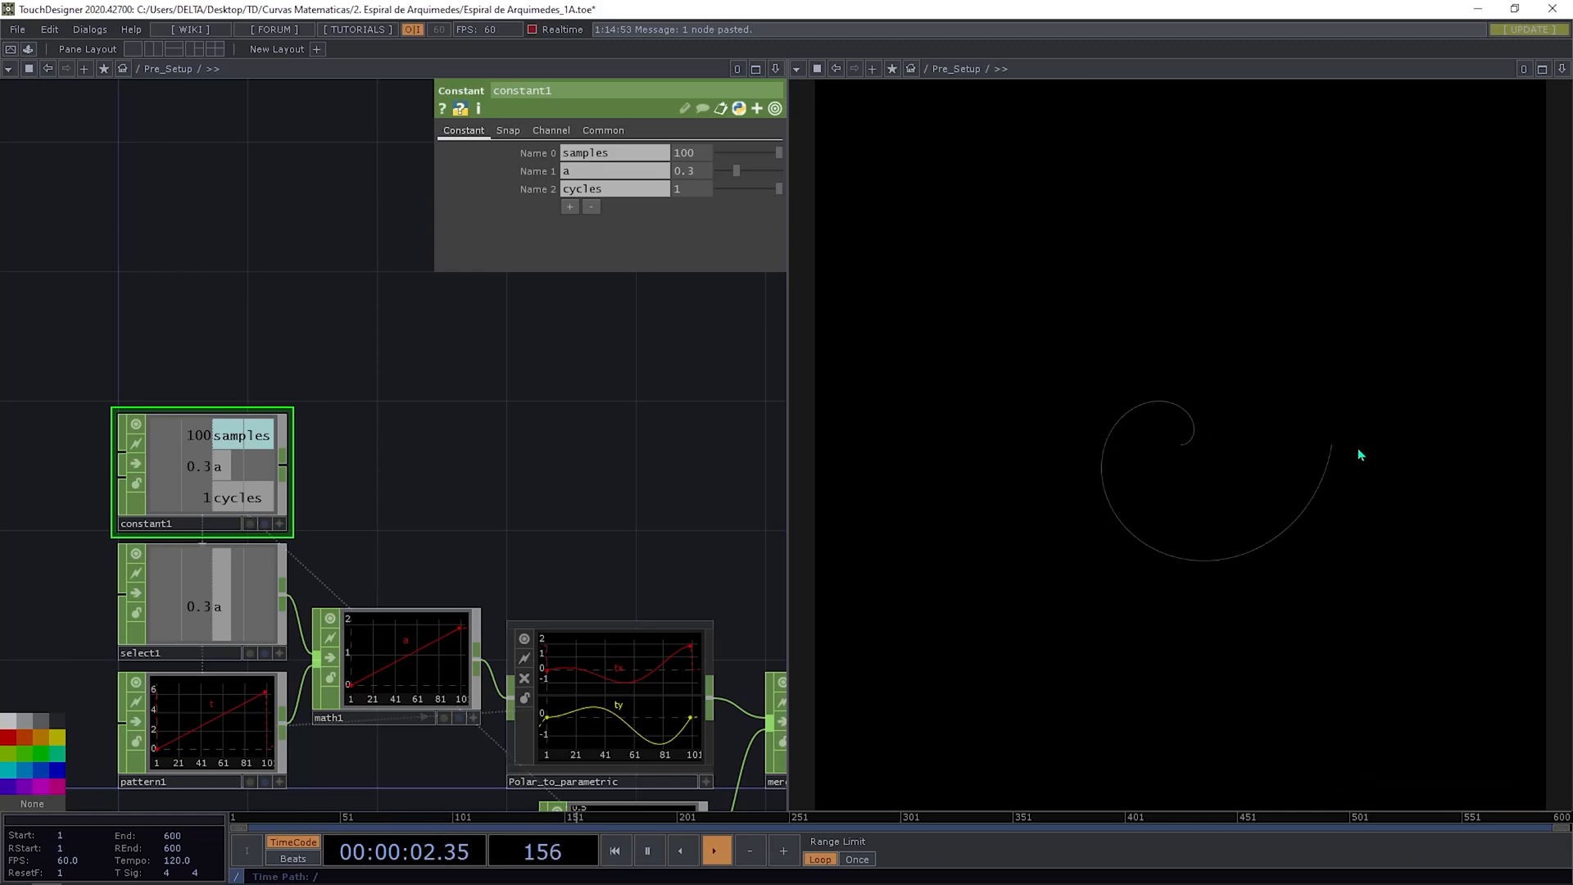
mouse_move(1184, 452)
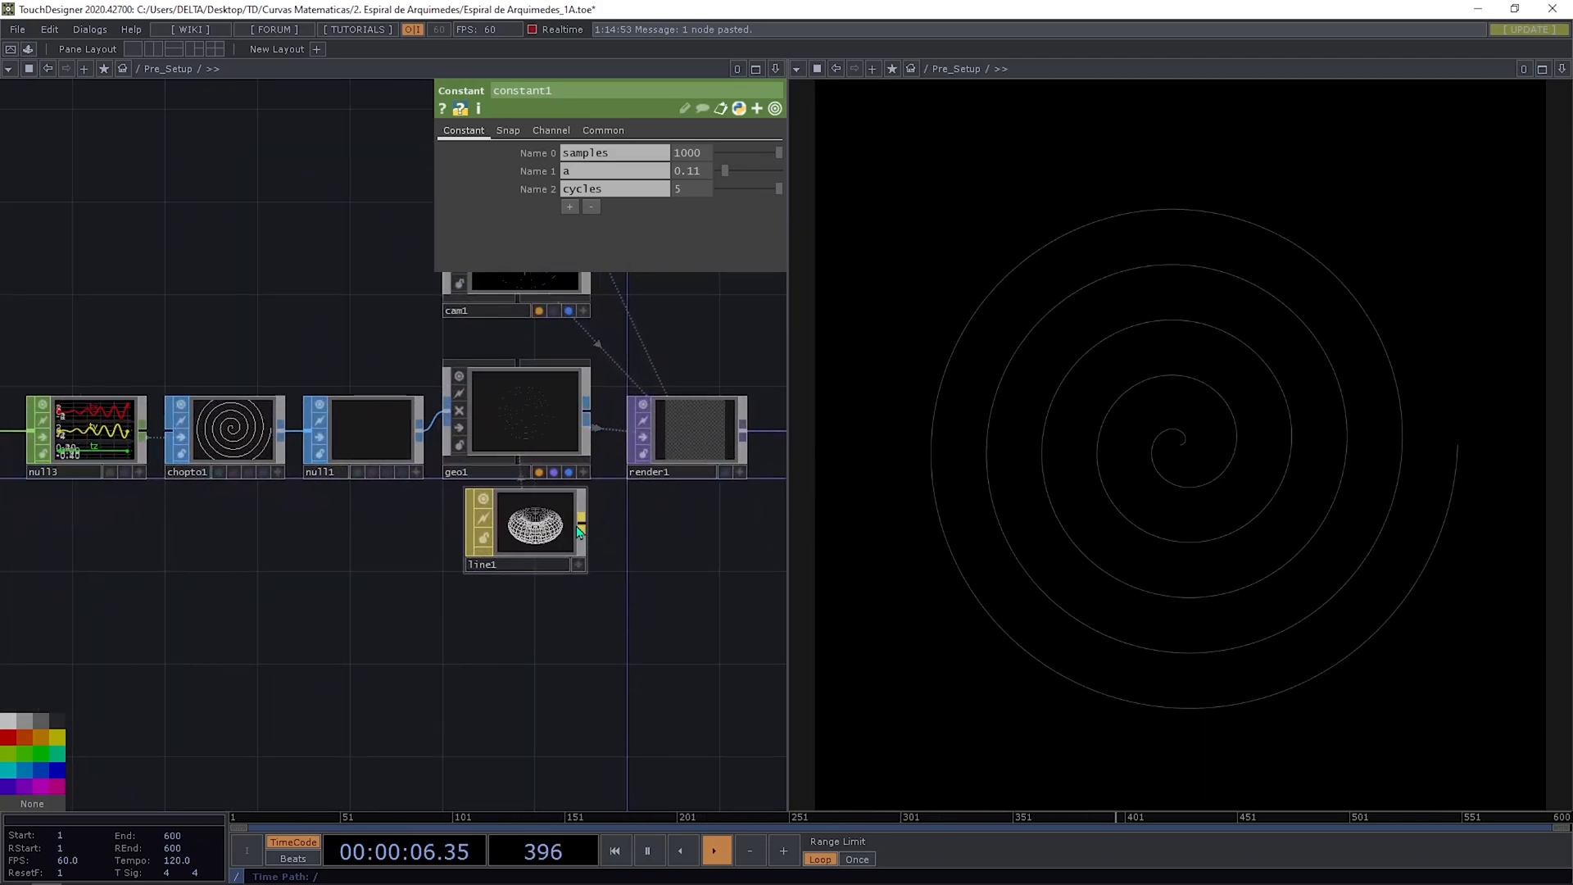
Step: Set constant1 to 1000 samples, a 0.11 and 5 cycles for a five-turn spiral
left_click(523, 521)
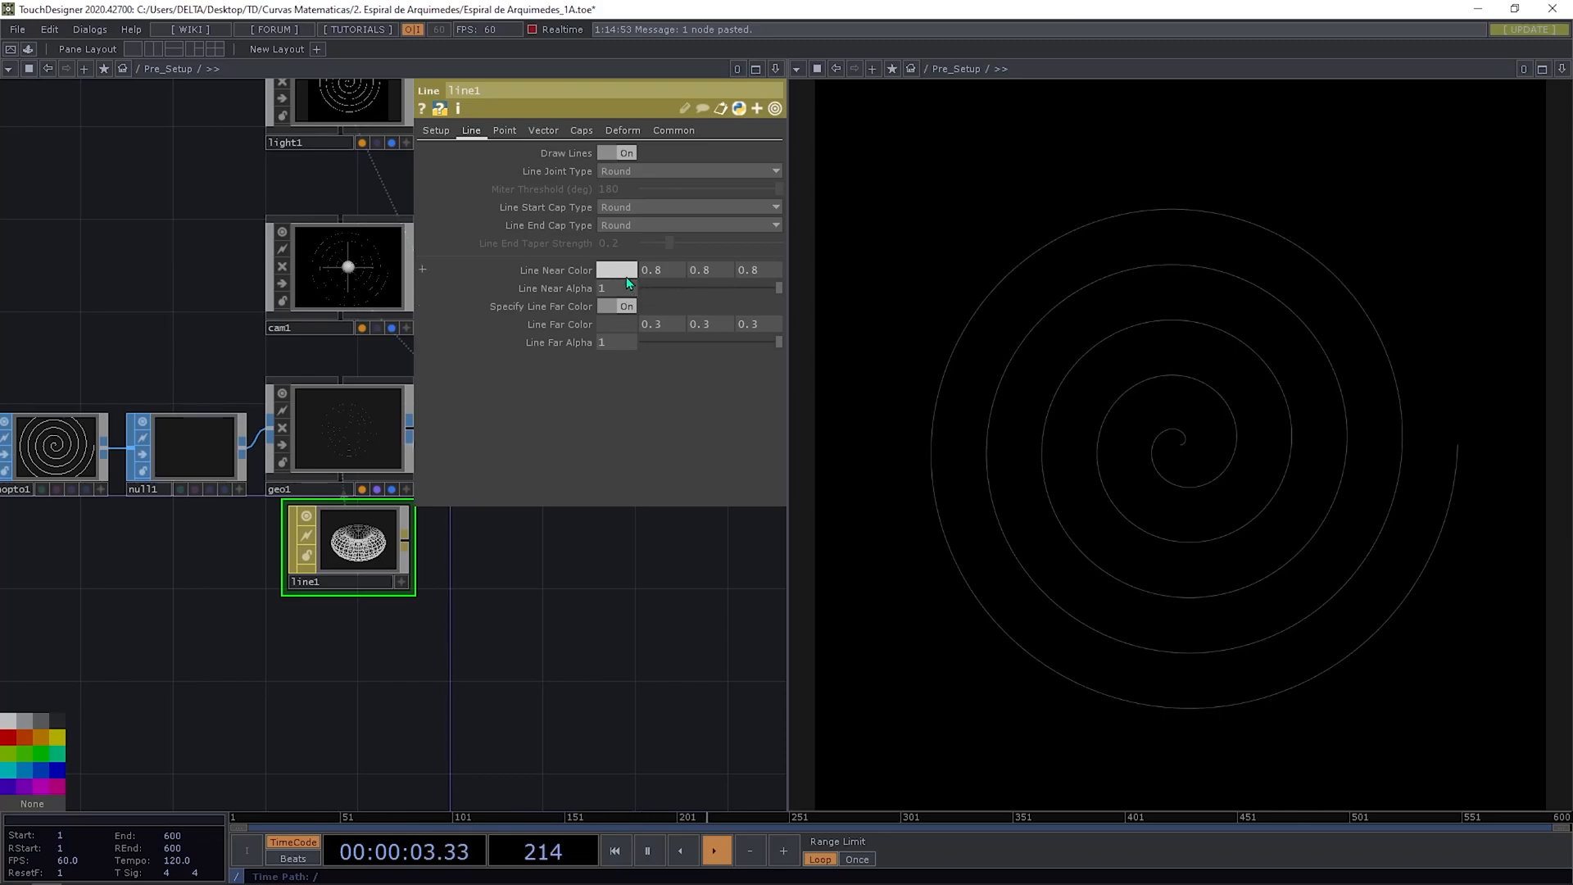
Step: Set line1's Line Near Color to red and Line Far Color to yellow
left_click(614, 269)
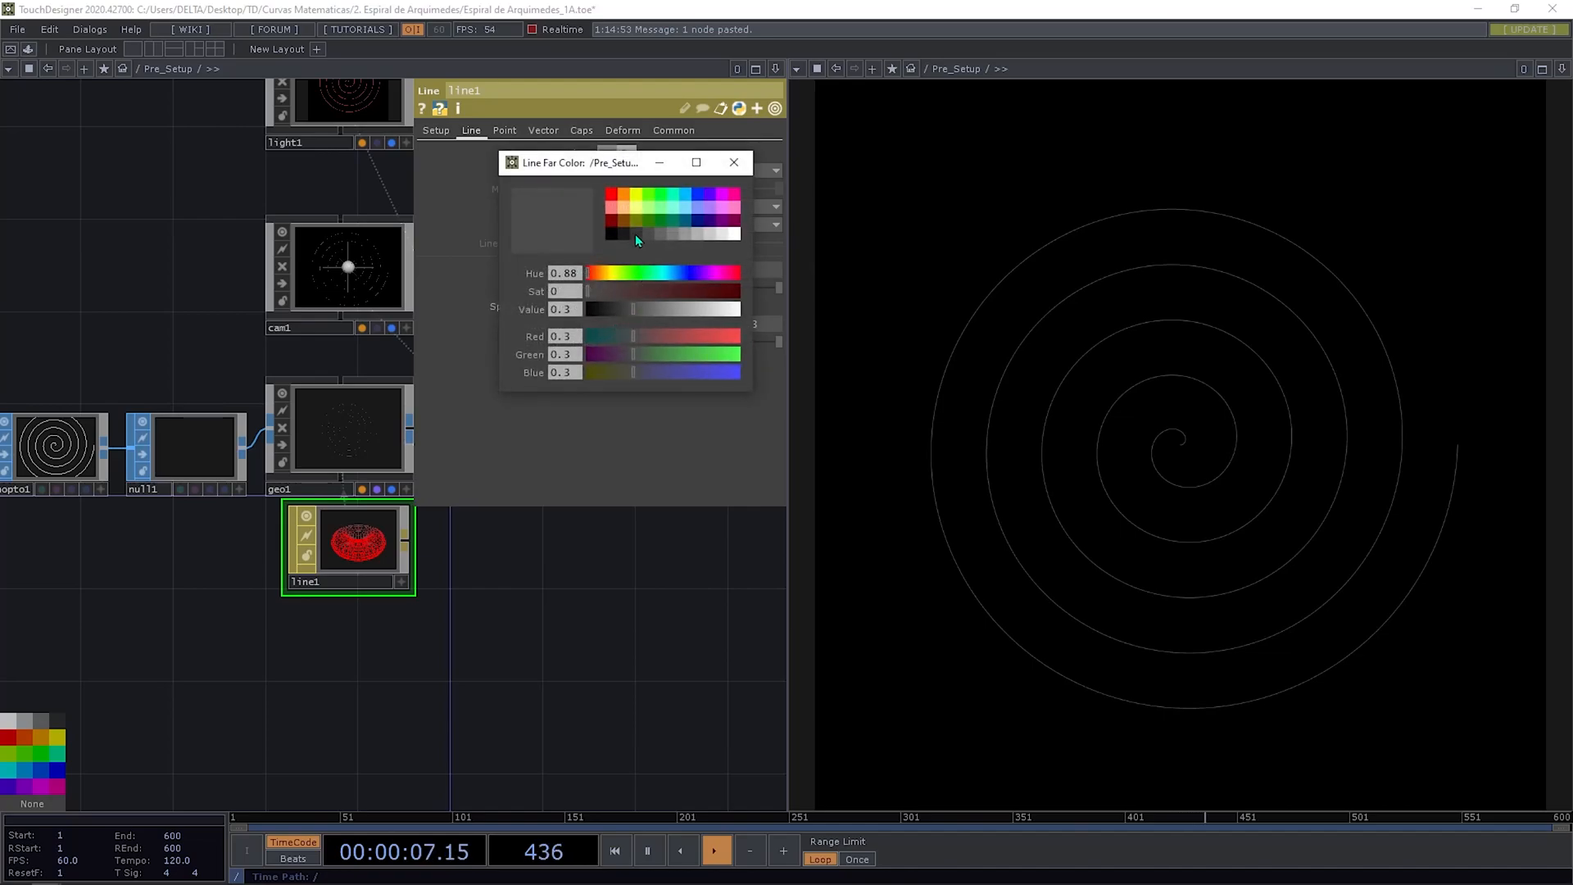
left_click(732, 163)
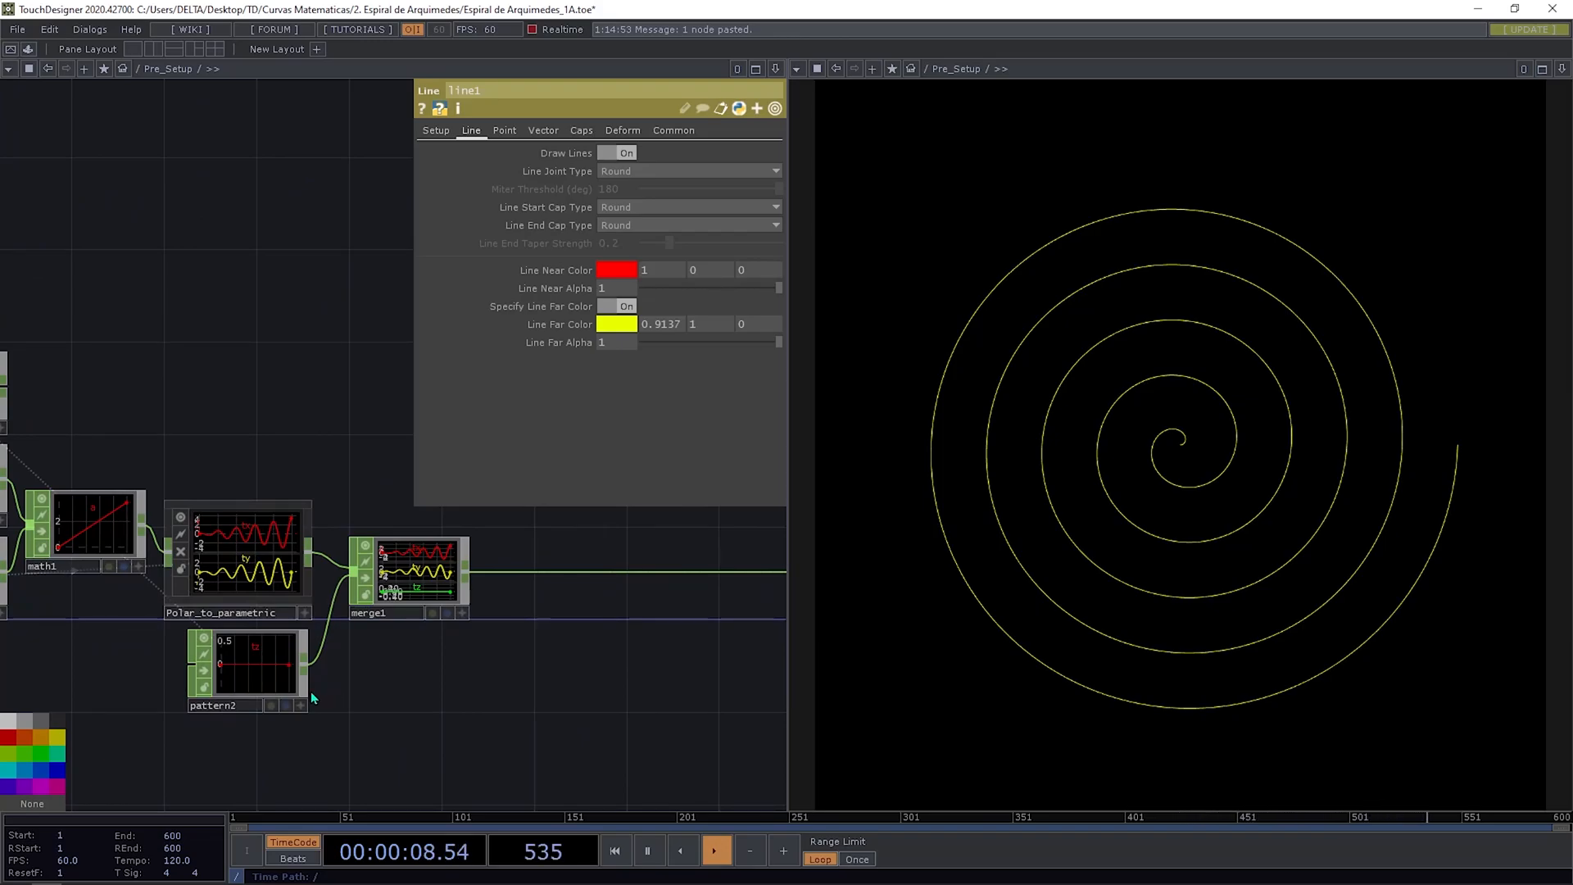
mouse_move(297, 698)
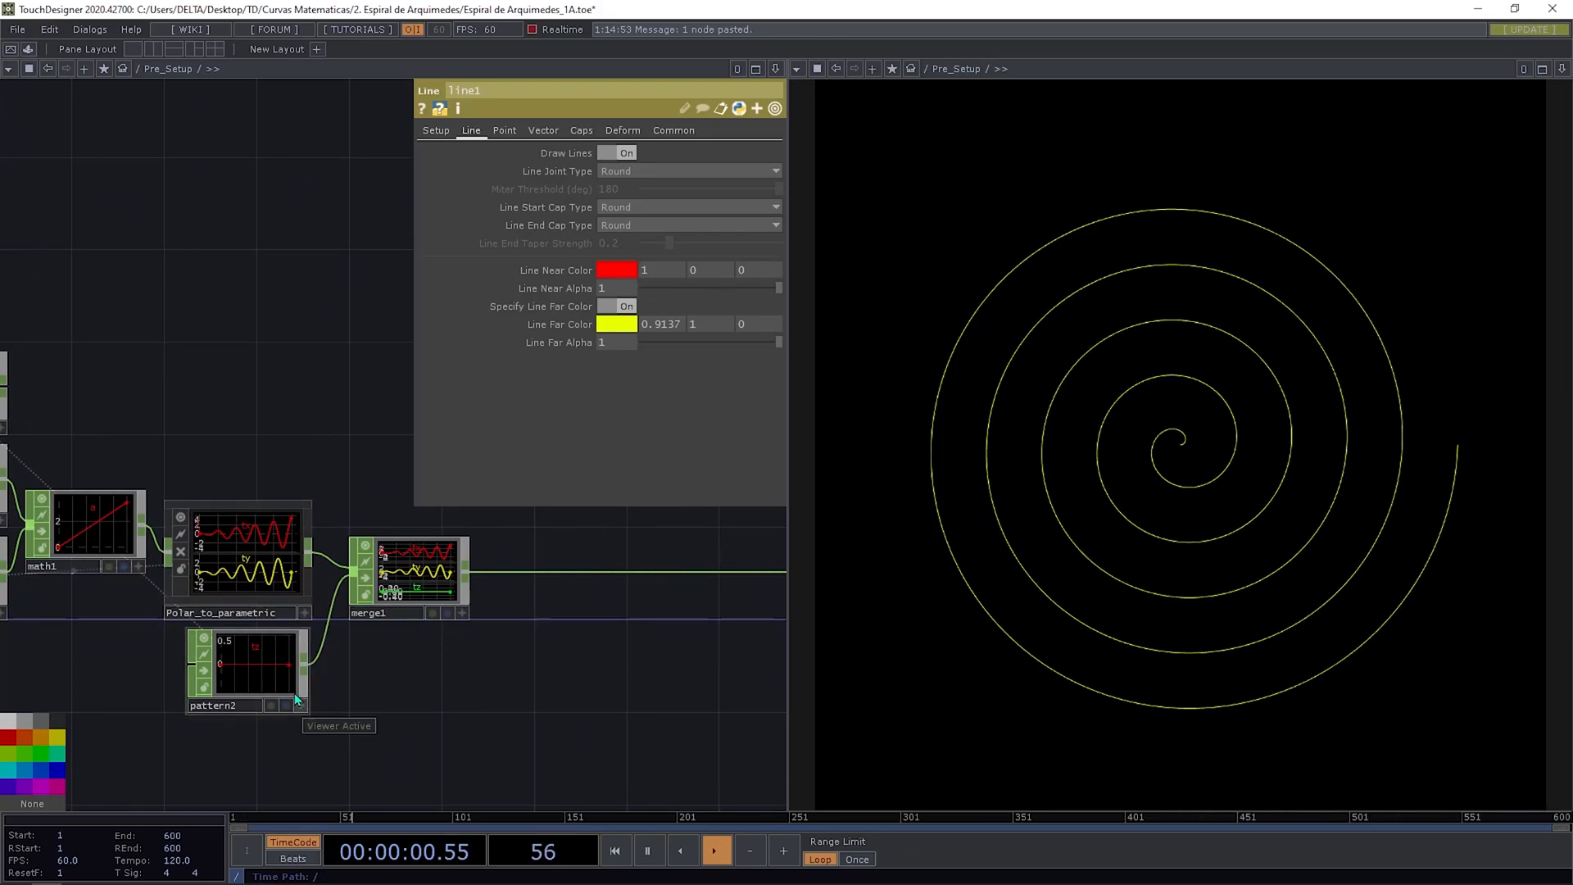
Step: Make pattern2 a Ramp of length 1000 and amplitude 2
left_click(249, 667)
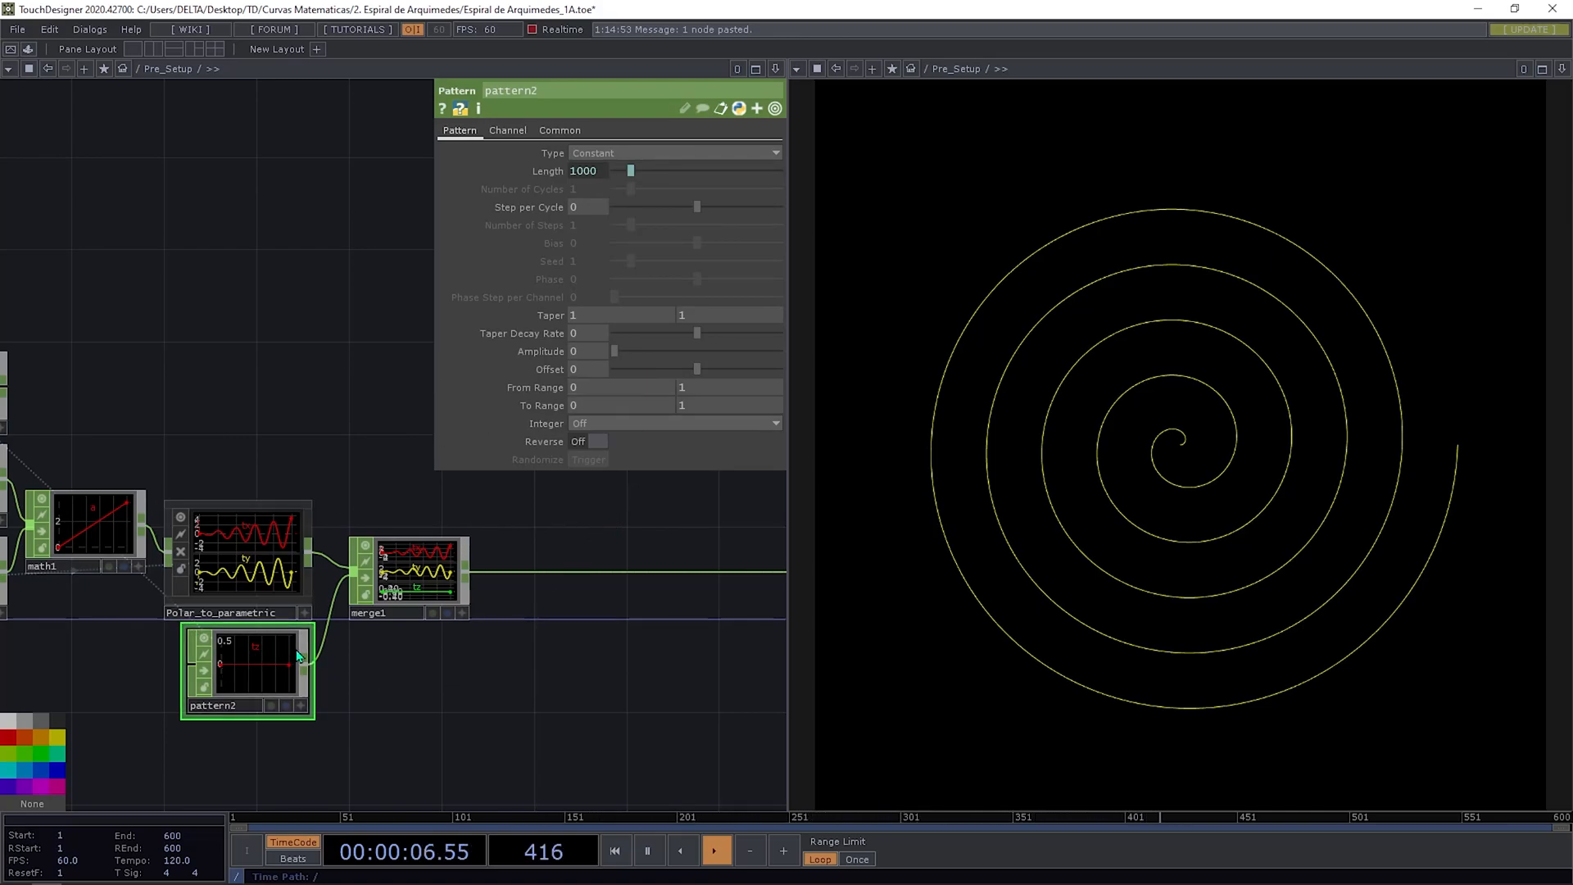
left_click(672, 153)
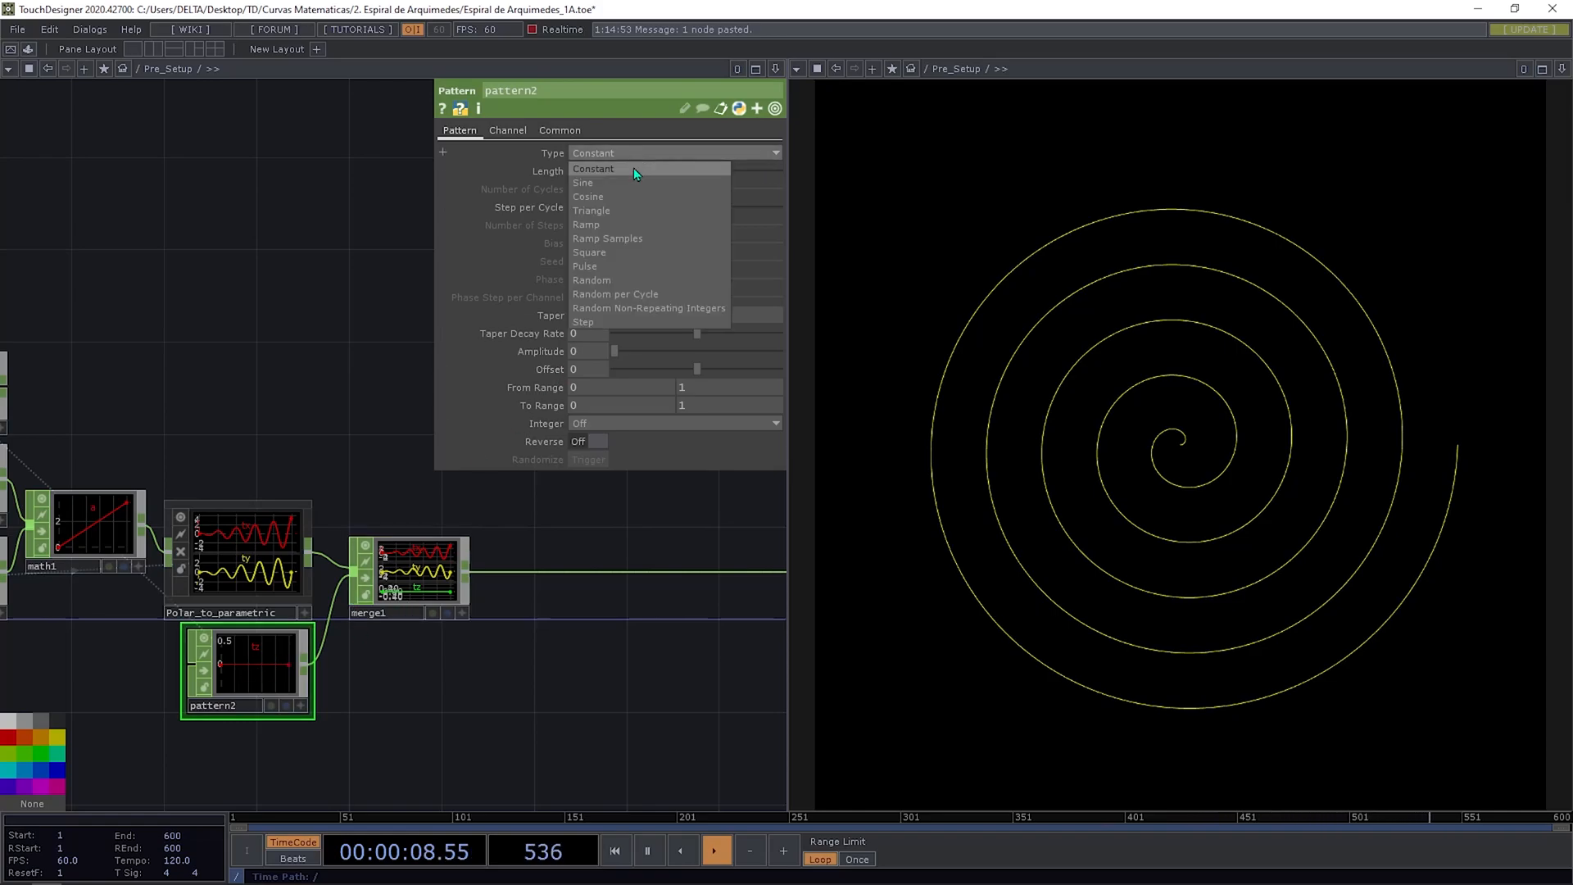
left_click(586, 225)
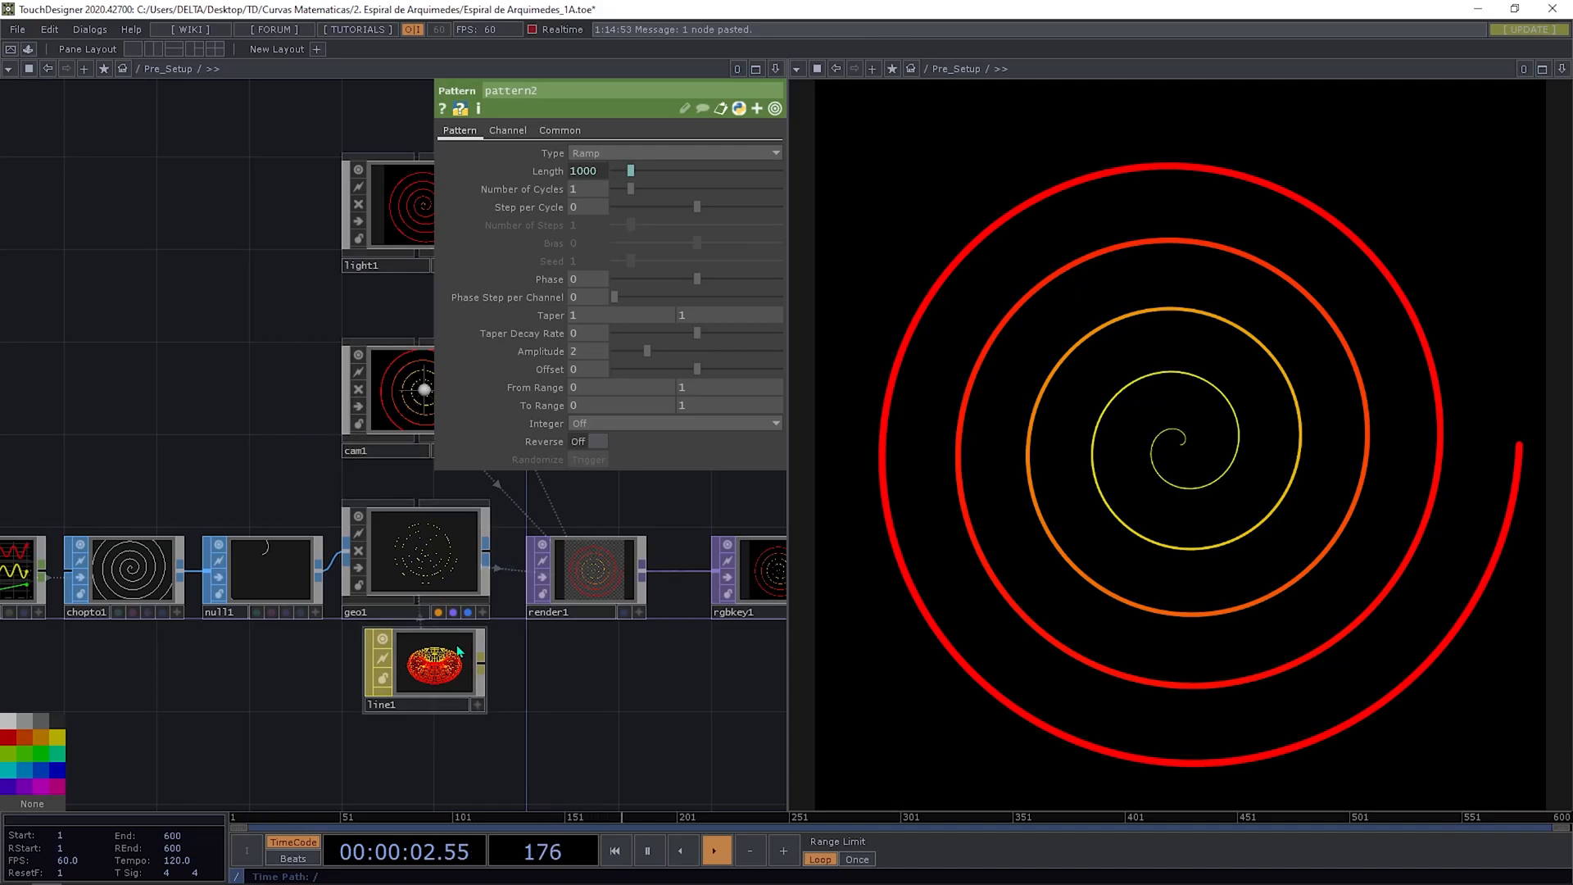
Step: Set line1's Distance Near 9, Far 11, Width Near 7.7 and Width Far 11.4
left_click(423, 667)
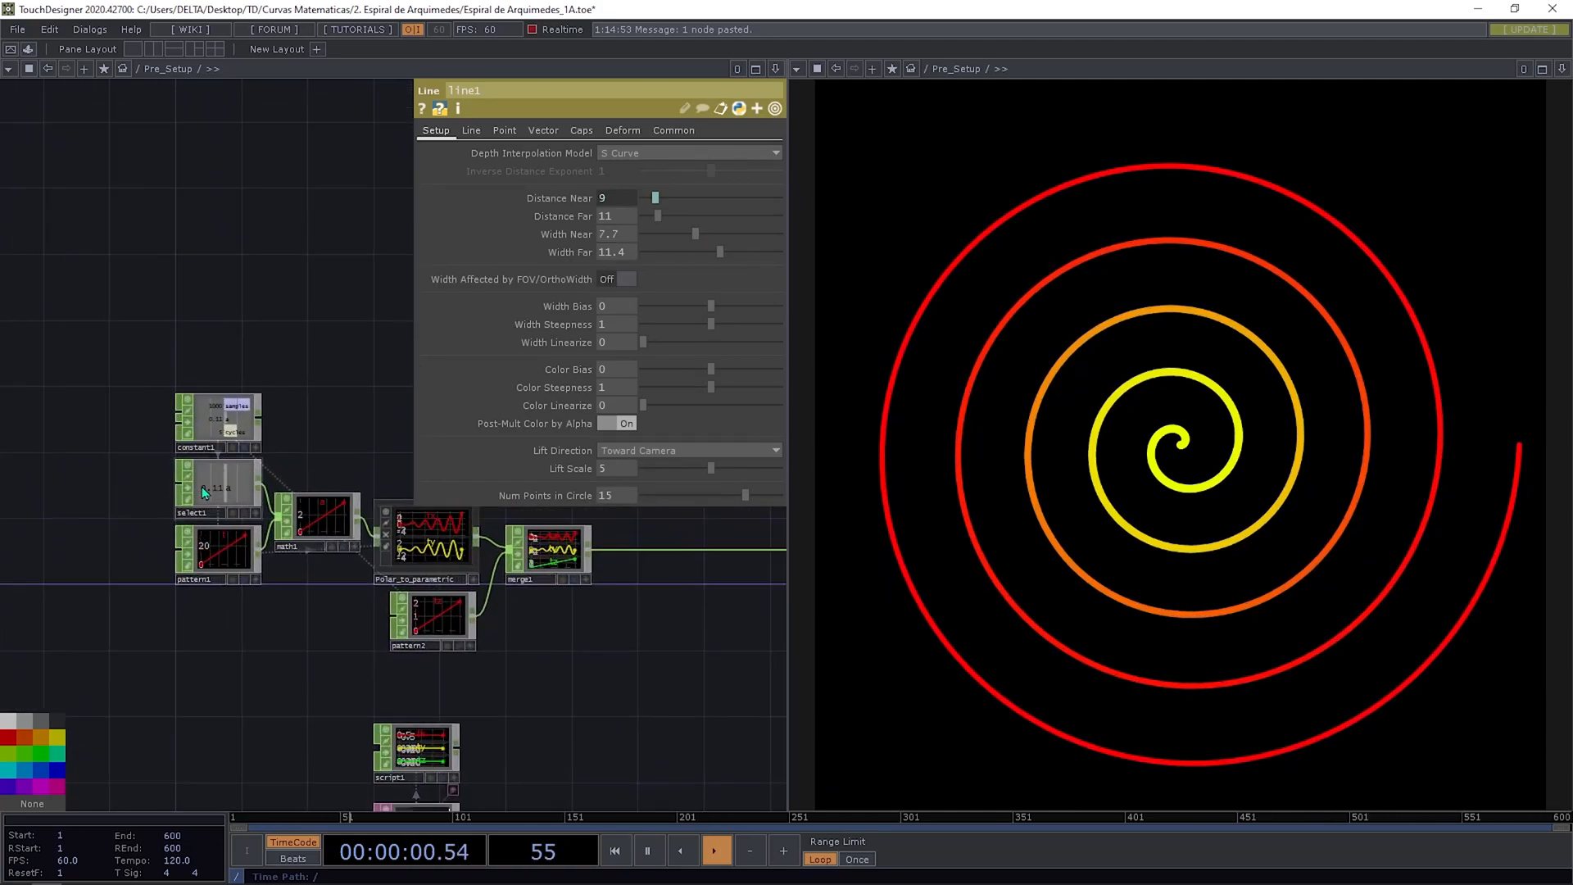
left_click(218, 422)
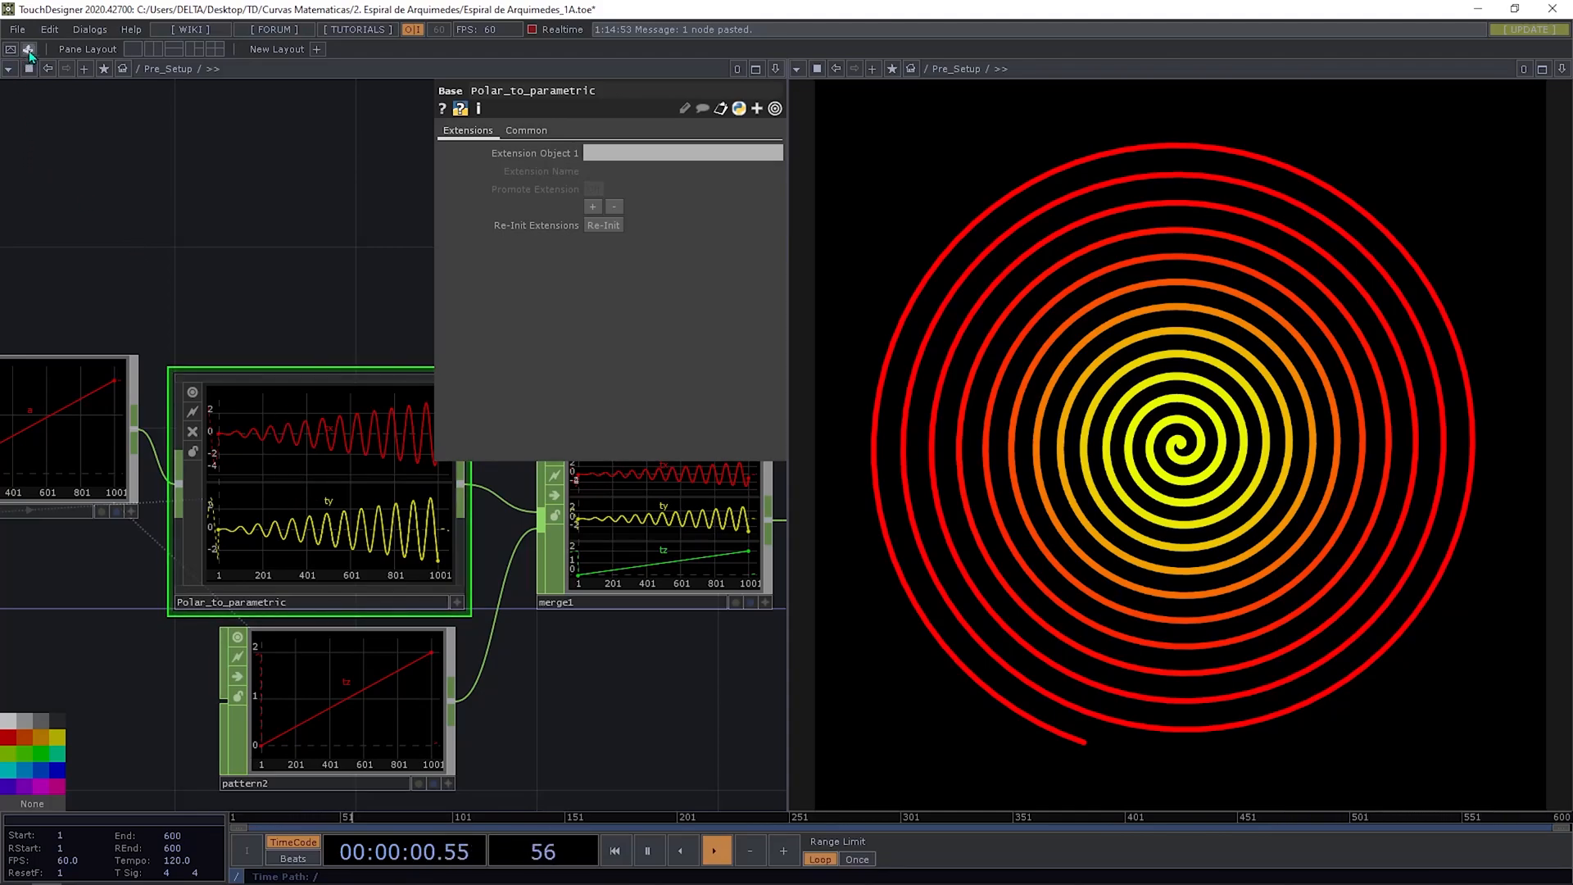
Step: Save Polar_to_parametric under the Palette's My Components and delete the Polar_to_parametric1 copy
left_click(28, 51)
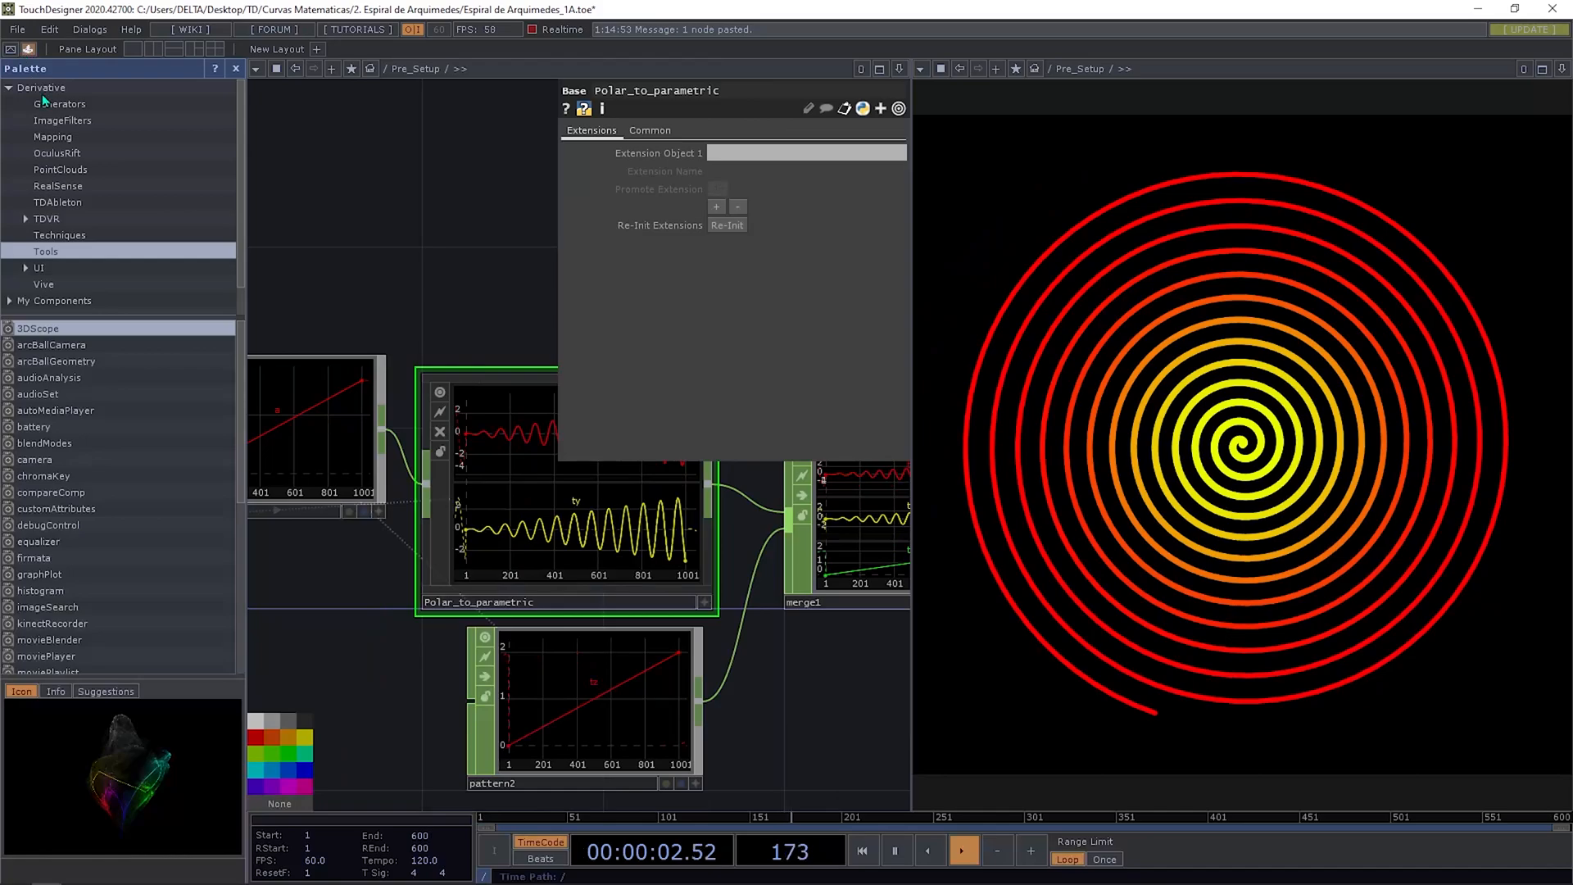
left_click(56, 300)
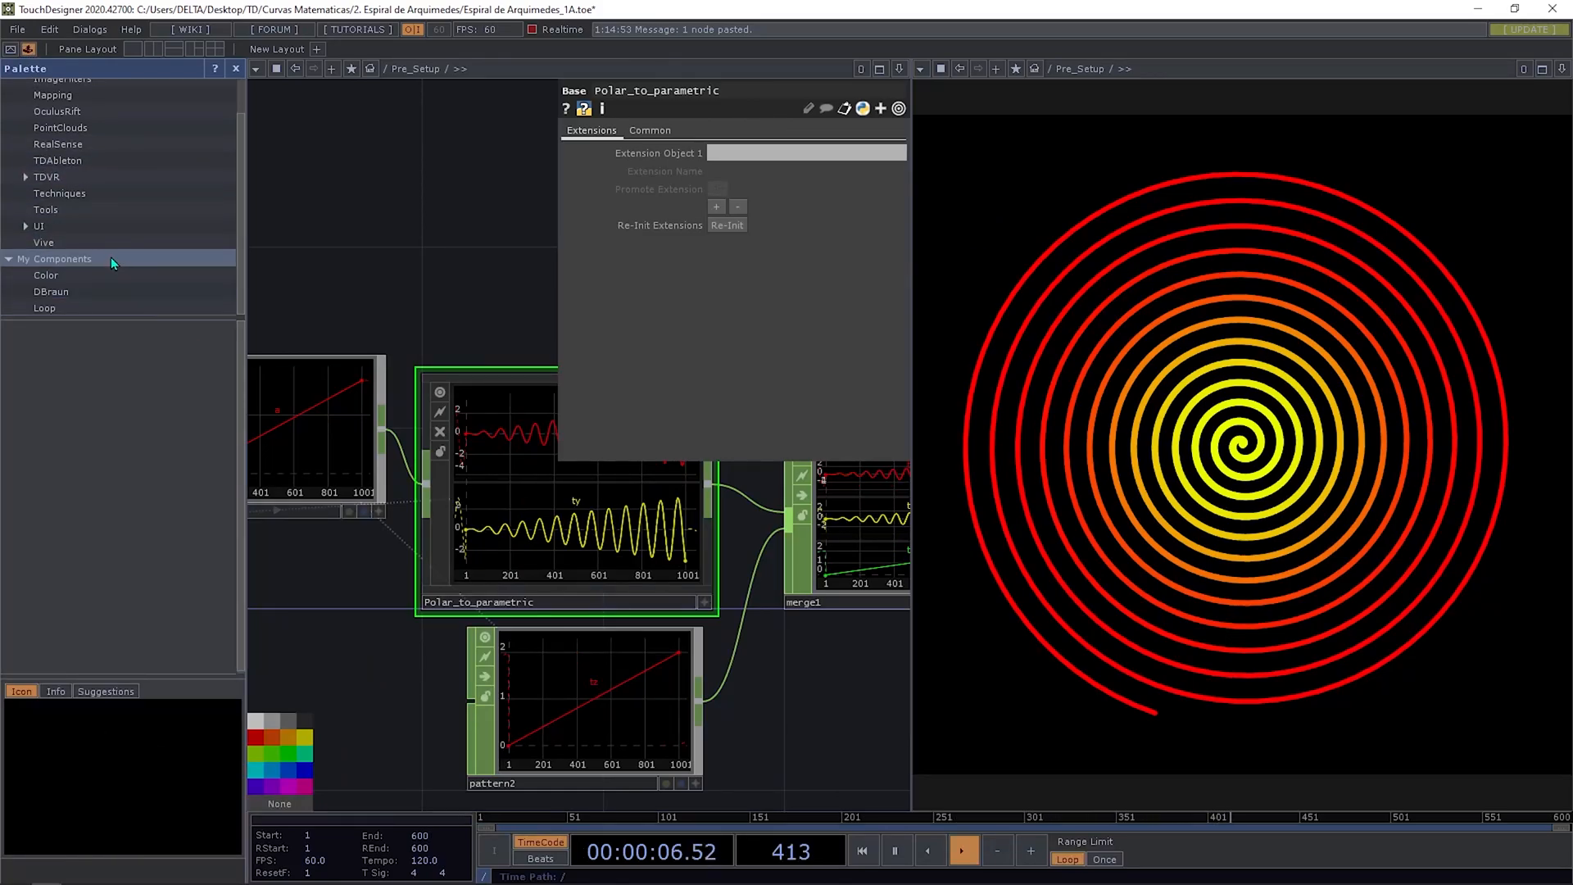
left_click(51, 292)
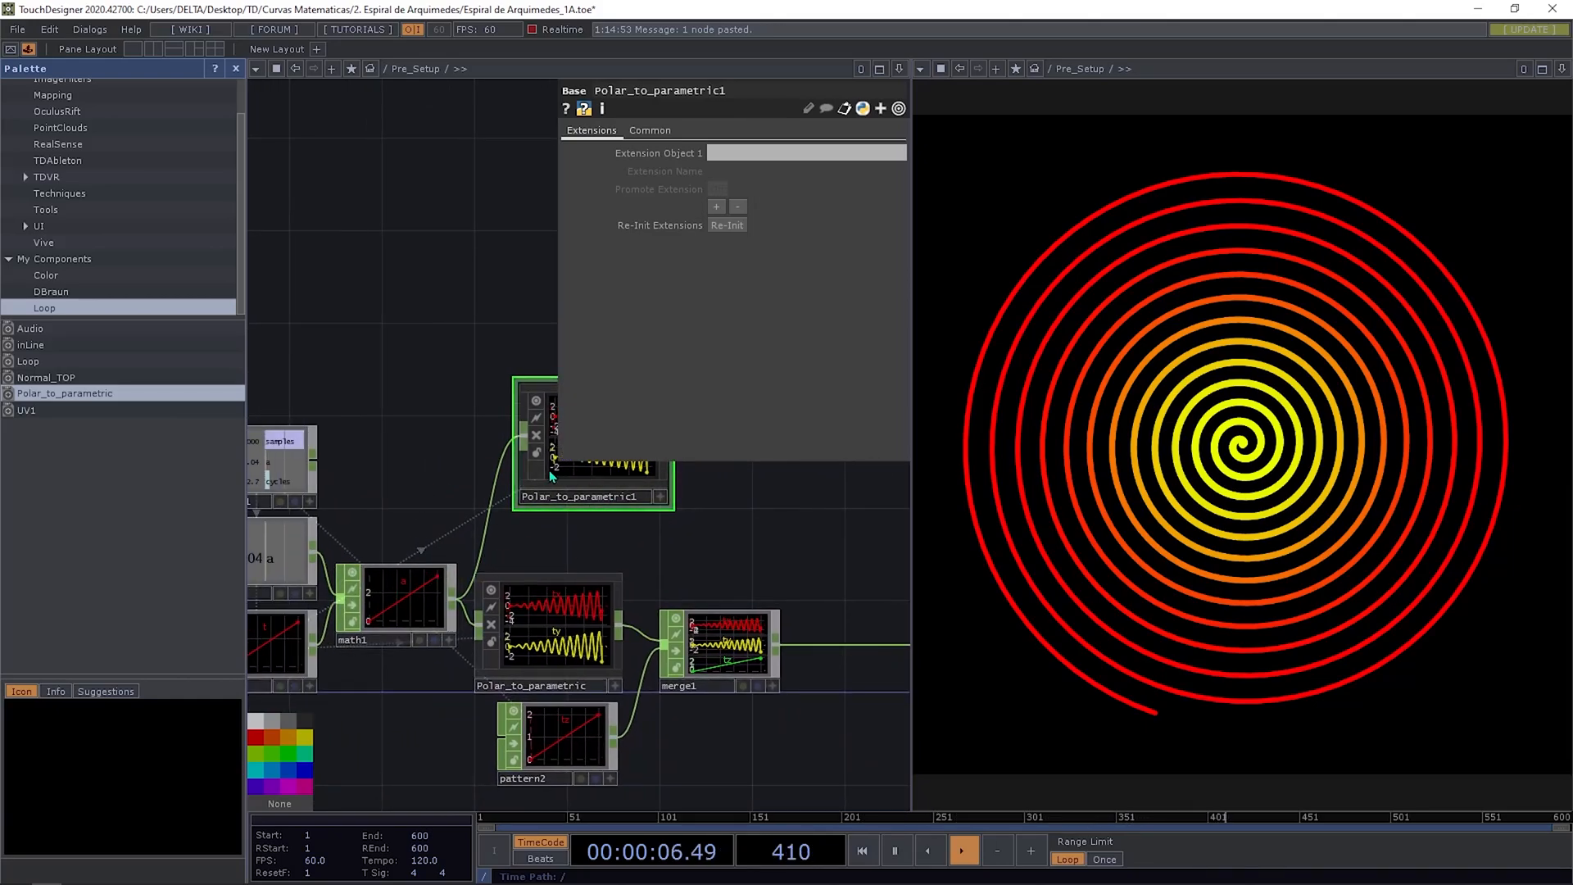
key("Delete")
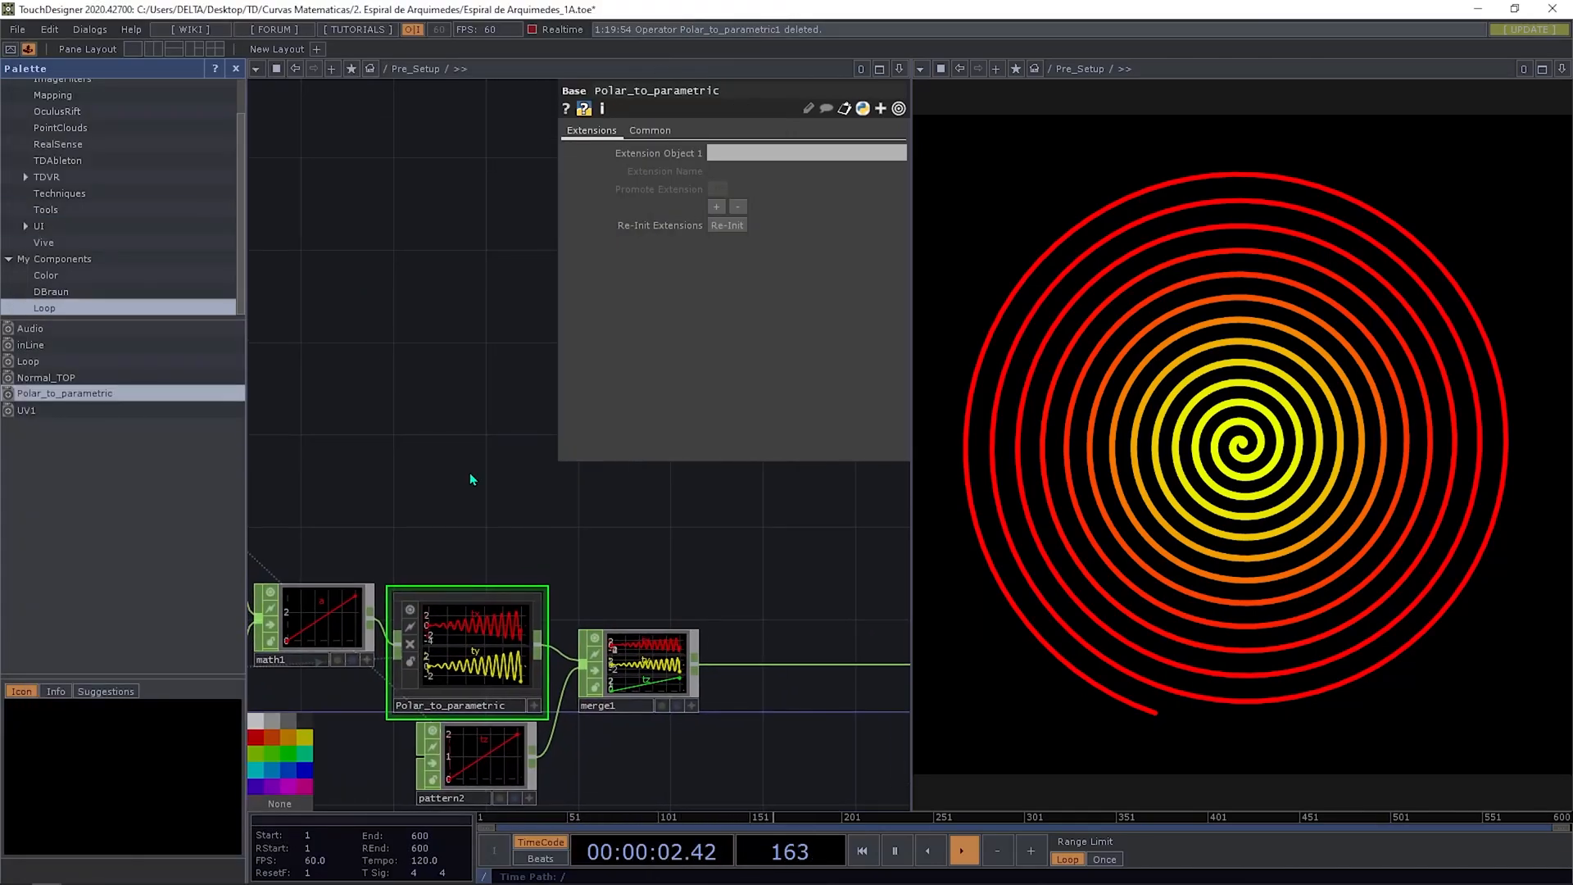
Step: Close the Palette, leaving the full network beside the red-to-yellow spiral render
left_click(236, 69)
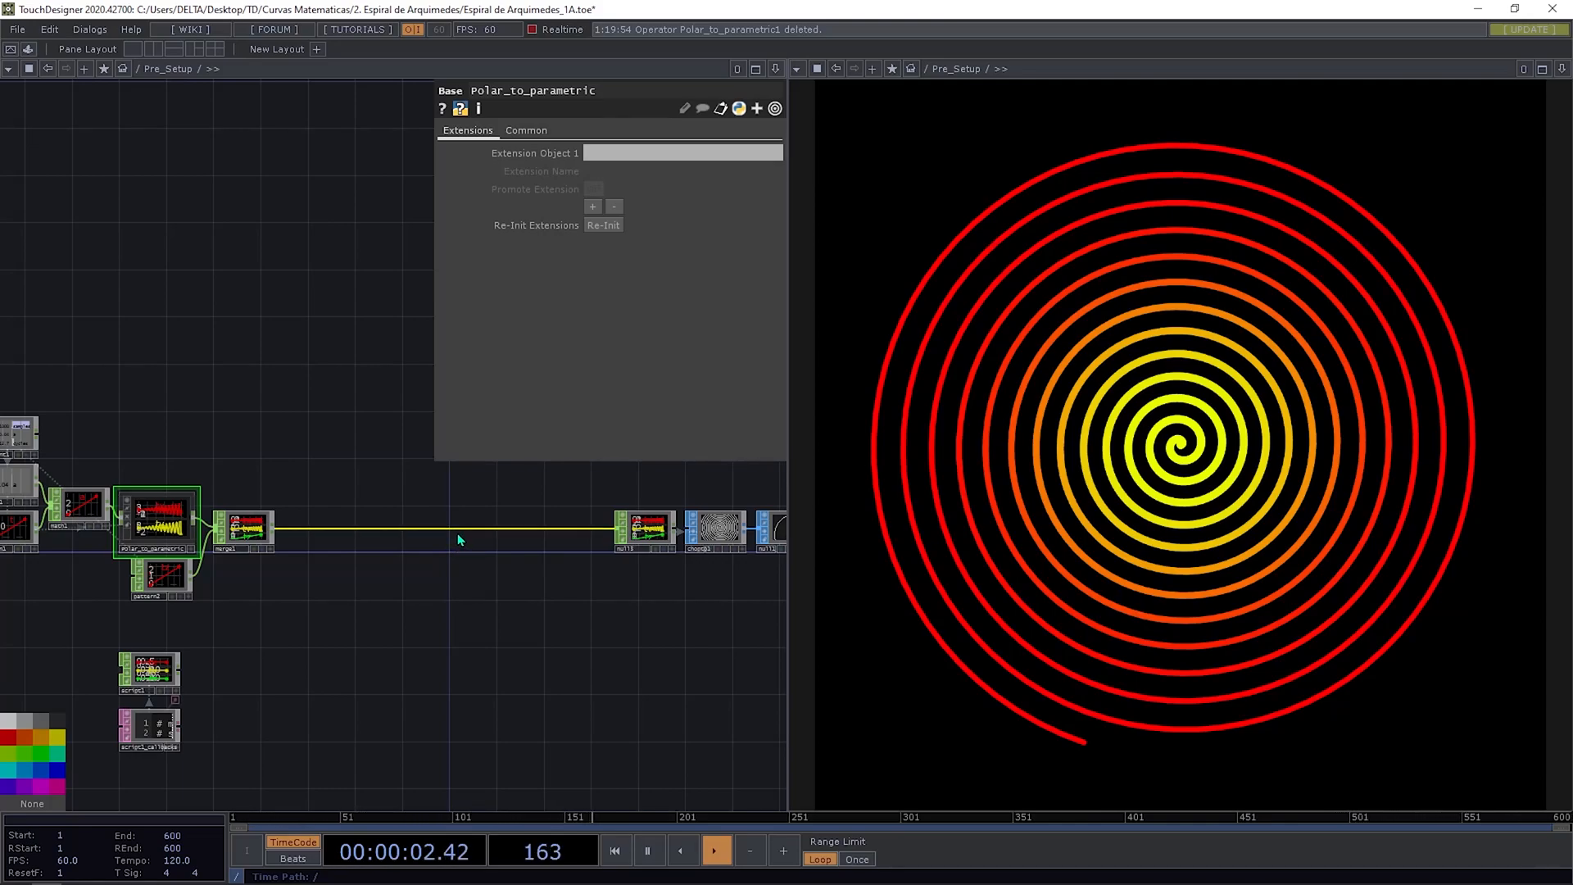
mouse_move(459, 537)
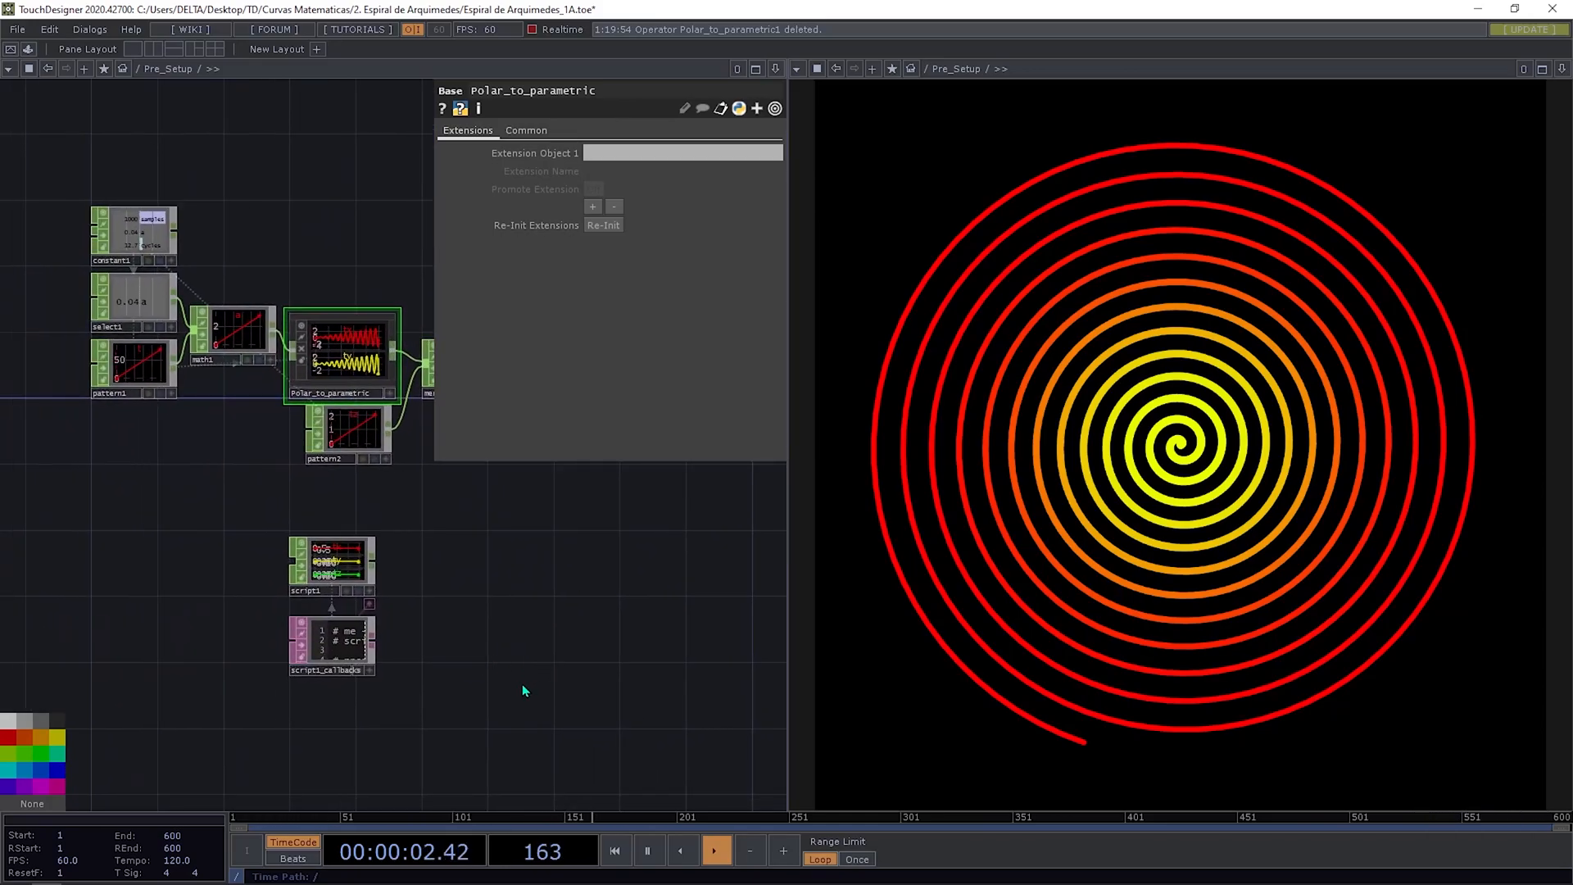
mouse_move(1172, 418)
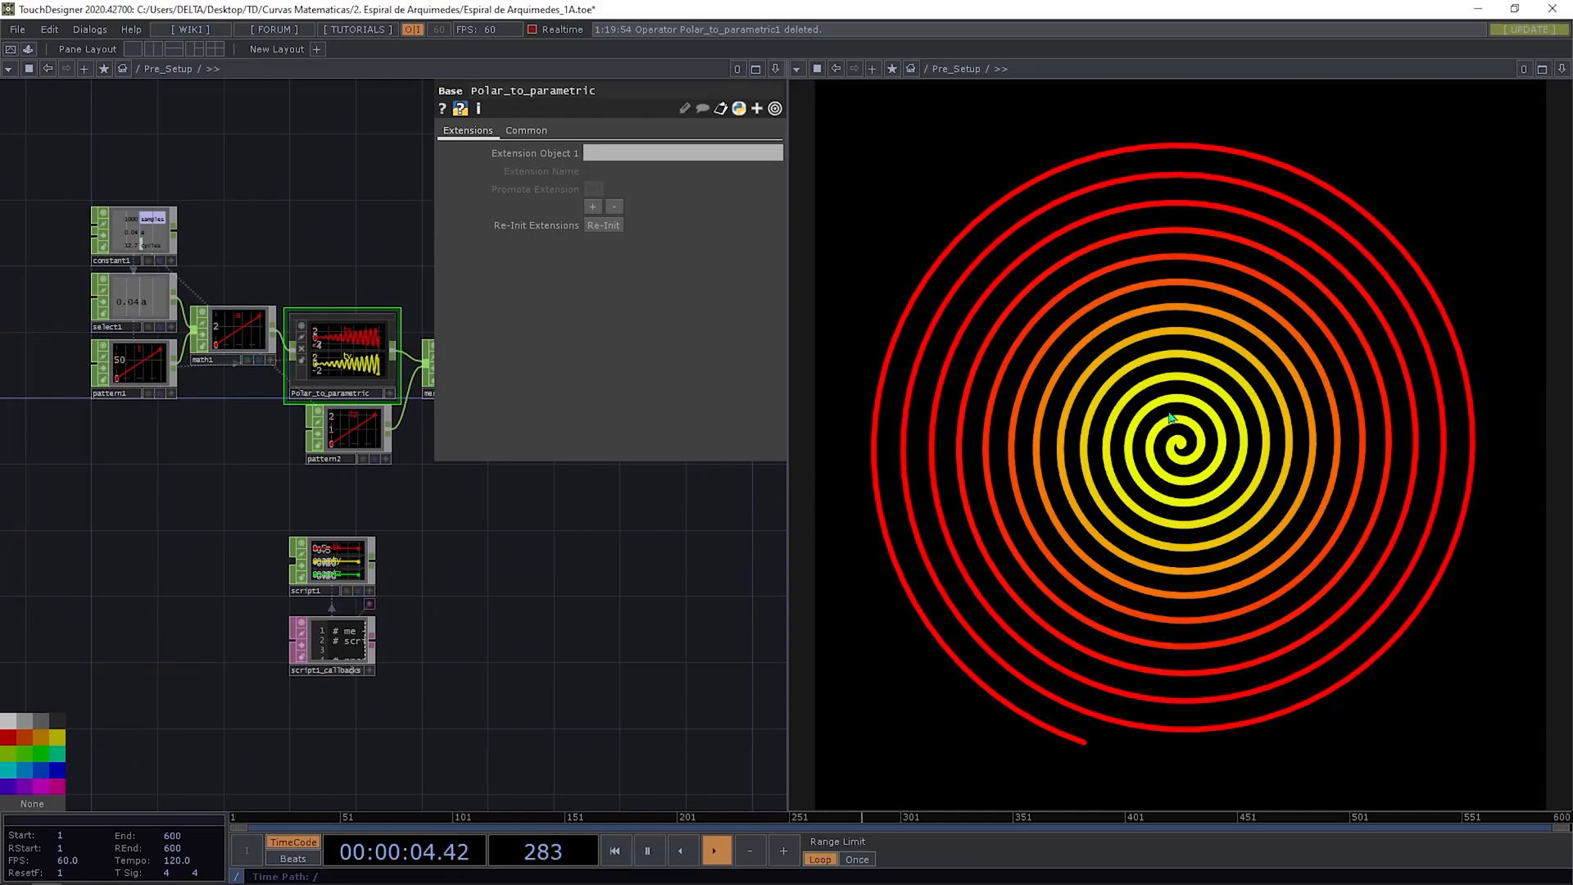